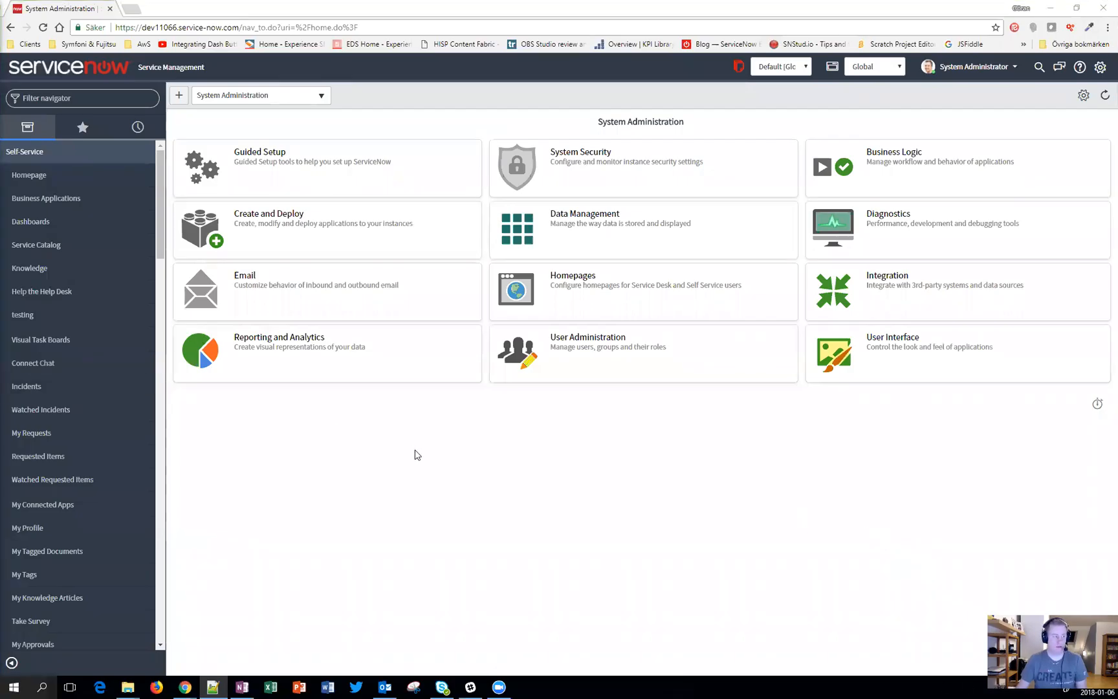
mouse_move(478, 469)
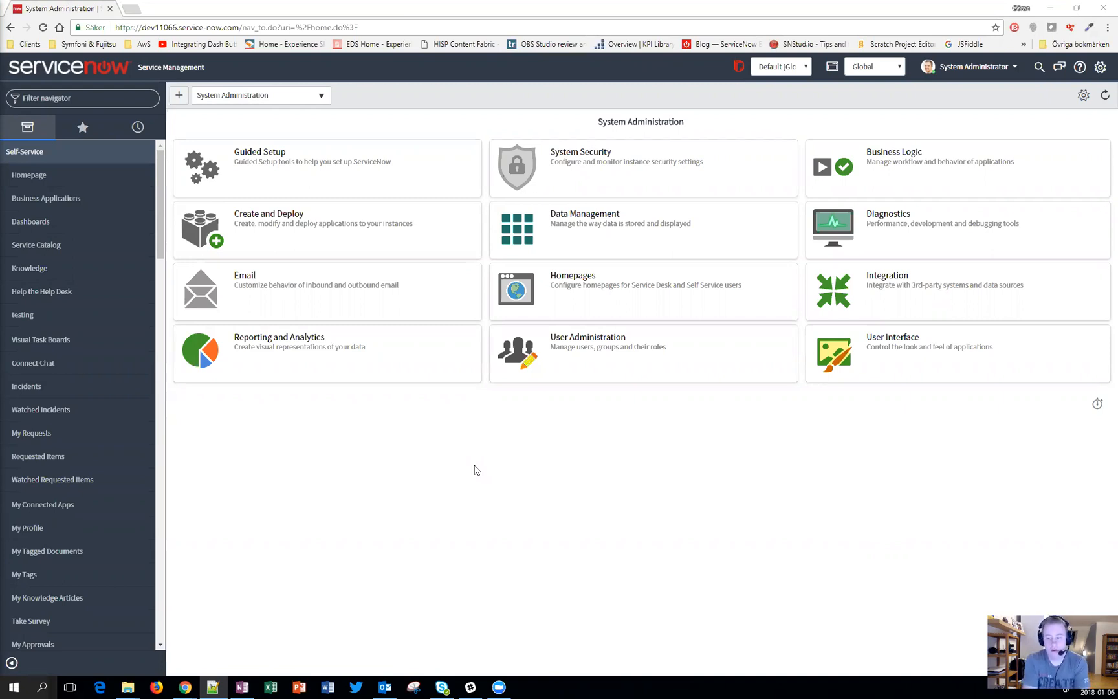
mouse_move(526, 521)
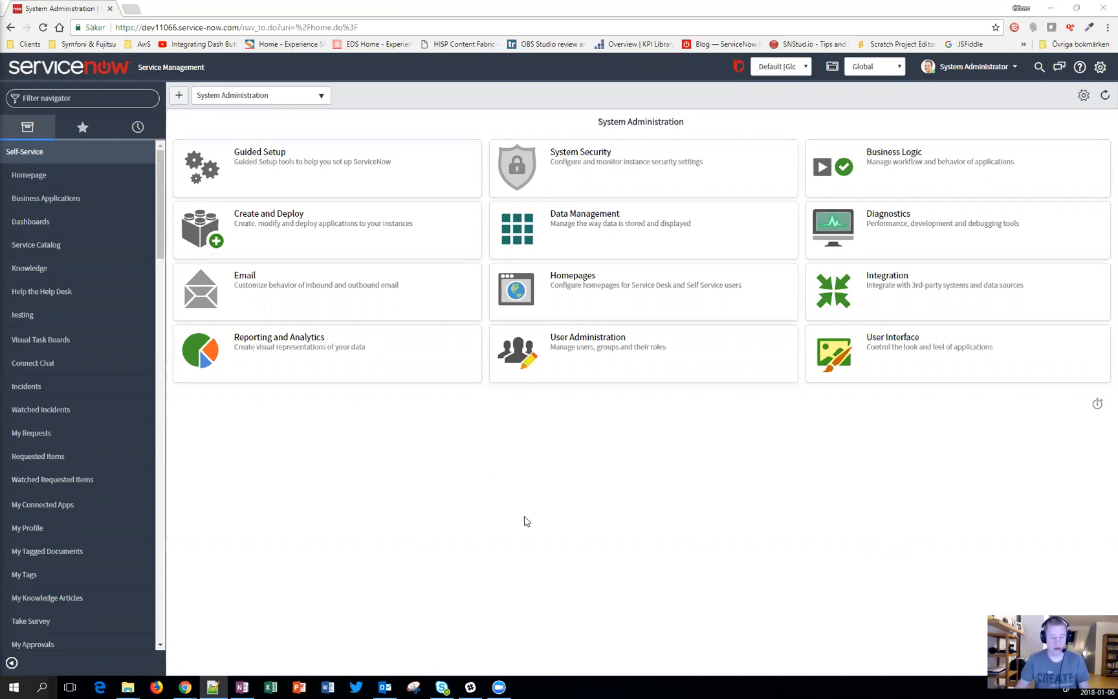
mouse_move(539, 450)
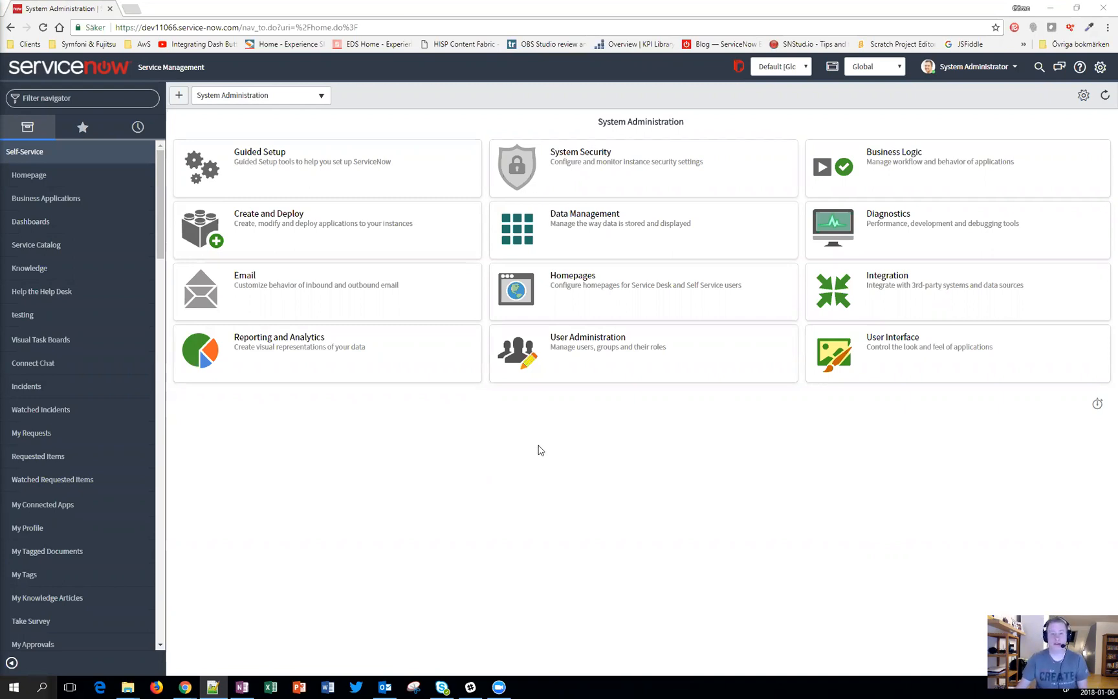
mouse_move(577, 506)
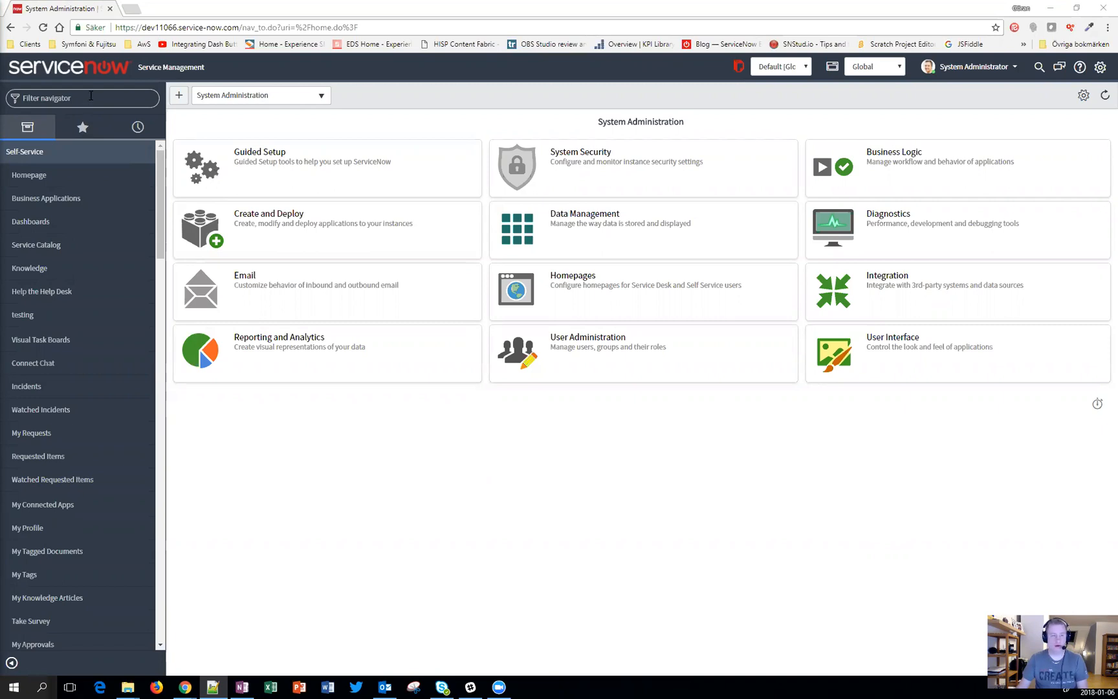
- Filter the System Plugins list to names matching *catalog via the navigator
type("plugins")
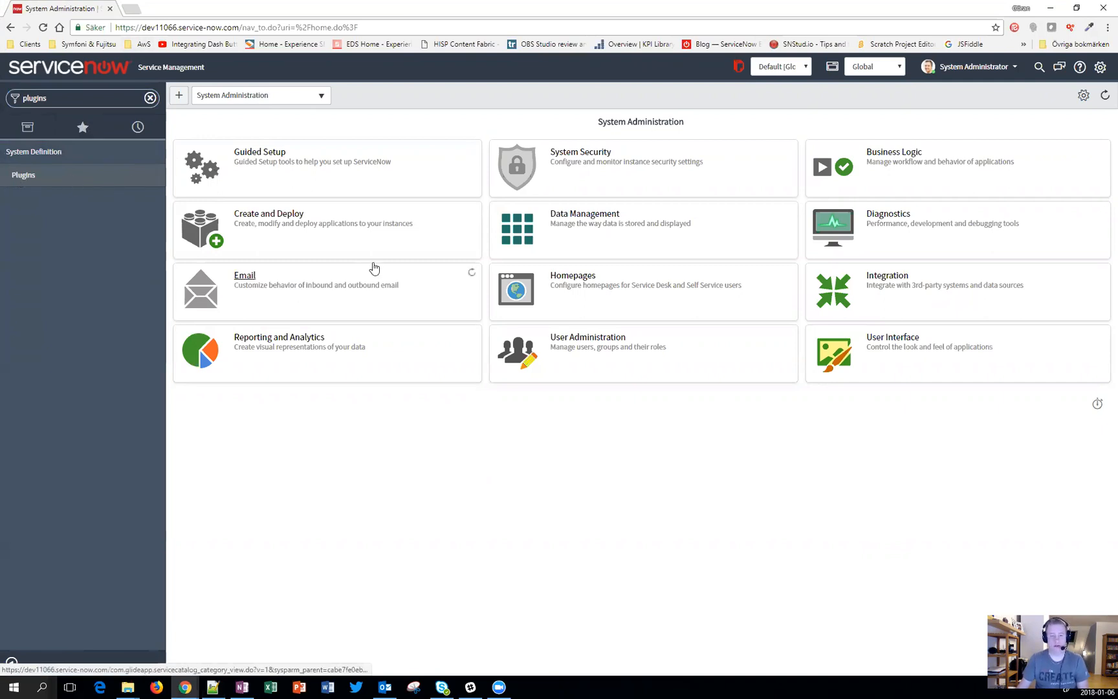
left_click(23, 175)
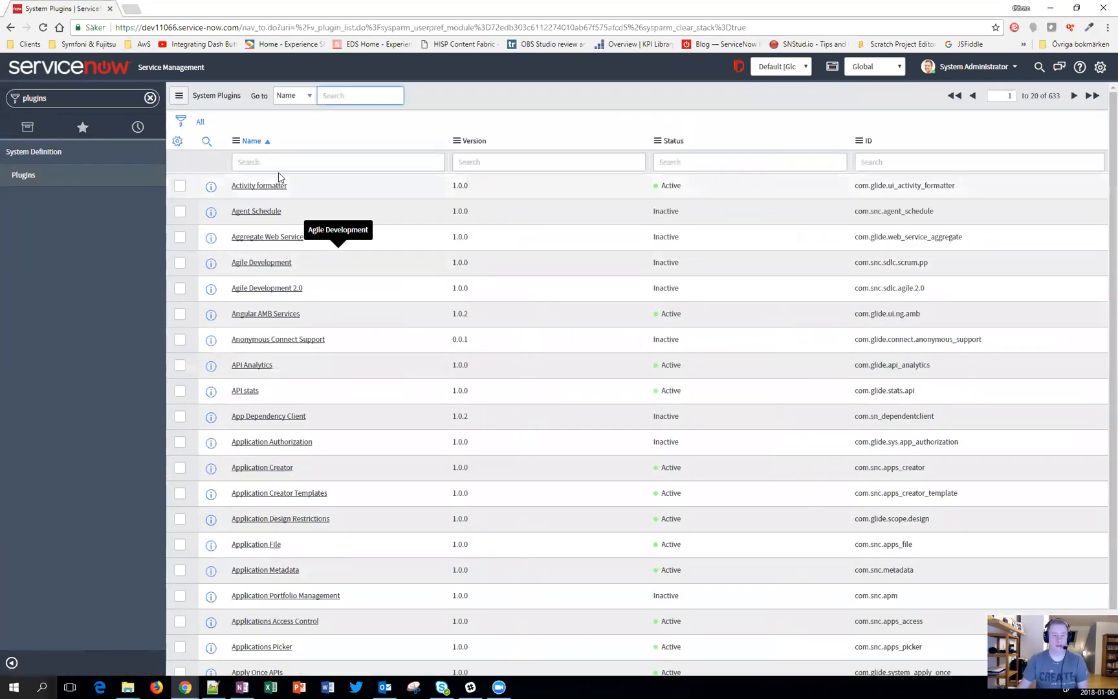
left_click(336, 162)
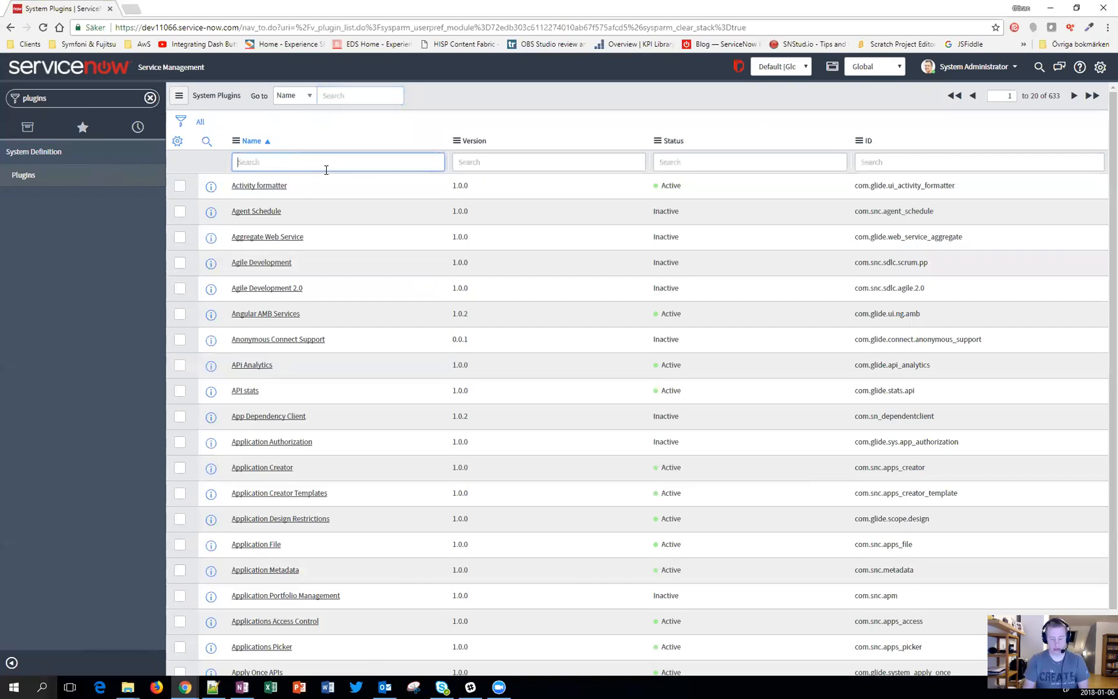
type("*catalog")
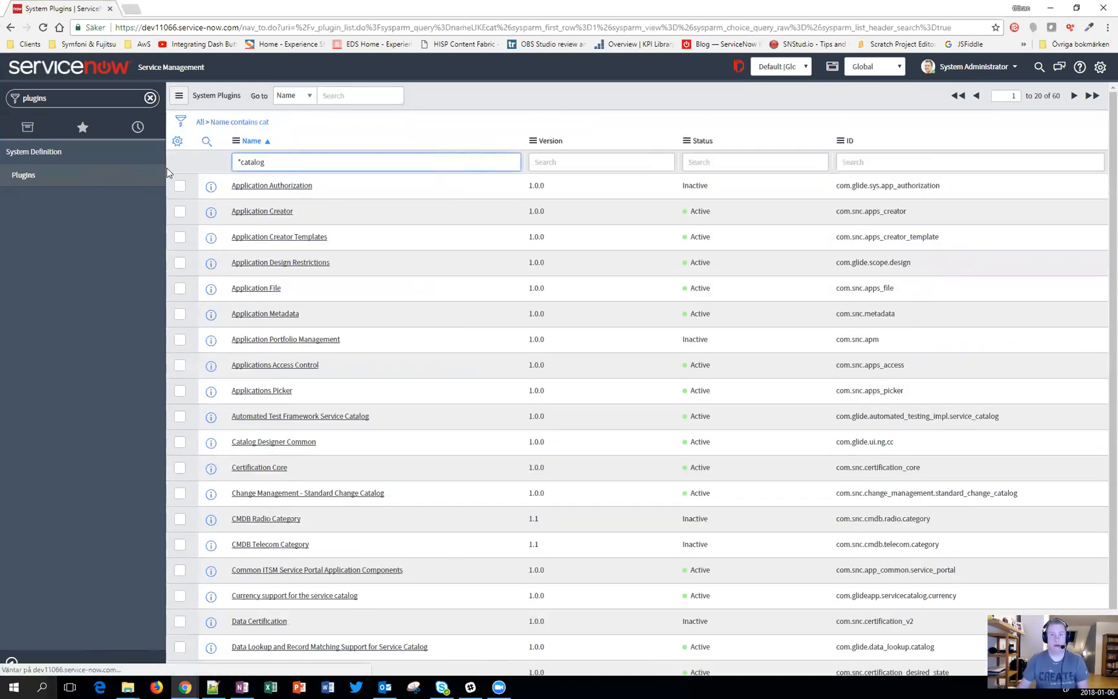
mouse_move(262, 211)
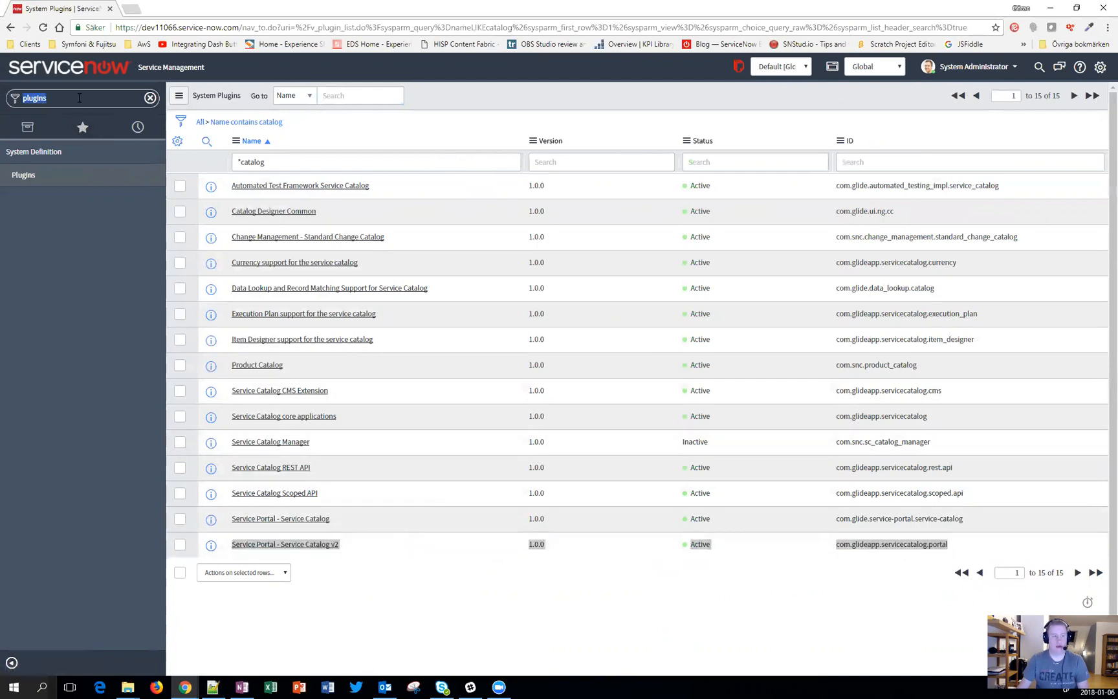
- Reach the Kingston Service Catalog release notes via Home > IT Service Management and highlight the Service Portal section
type("dop")
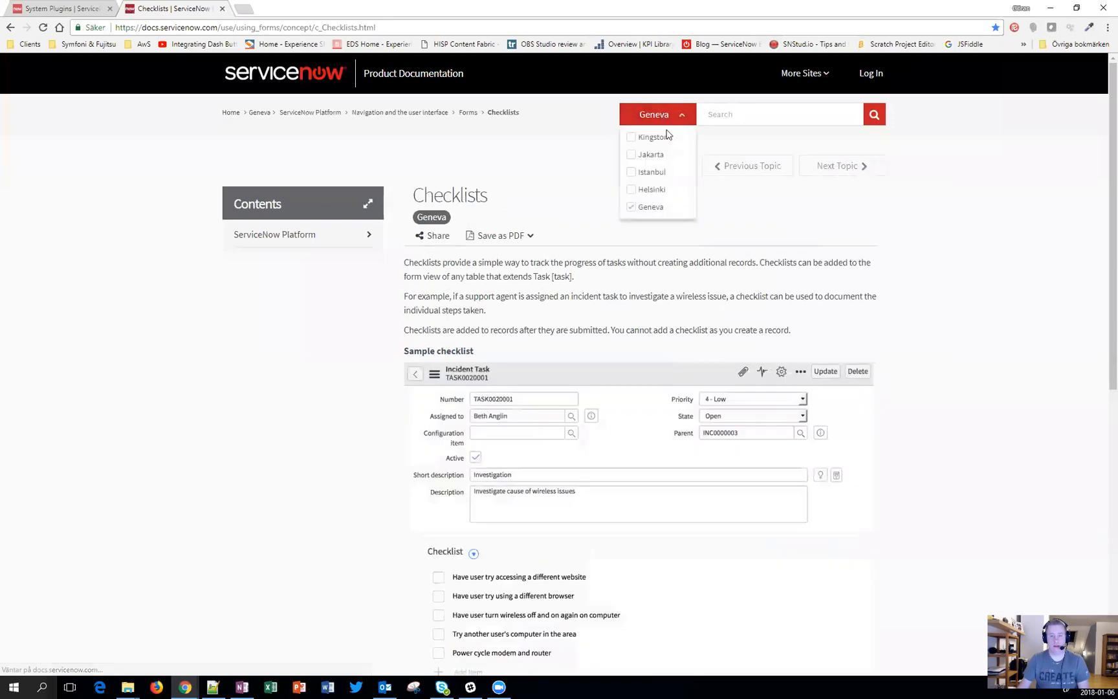
left_click(652, 136)
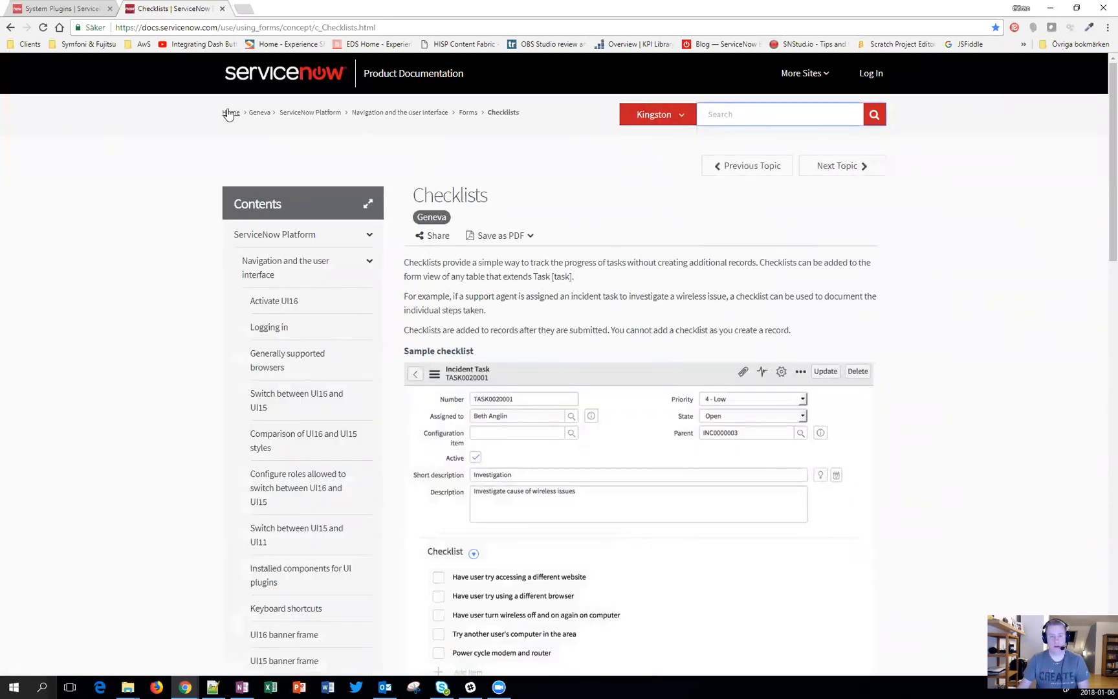
left_click(231, 112)
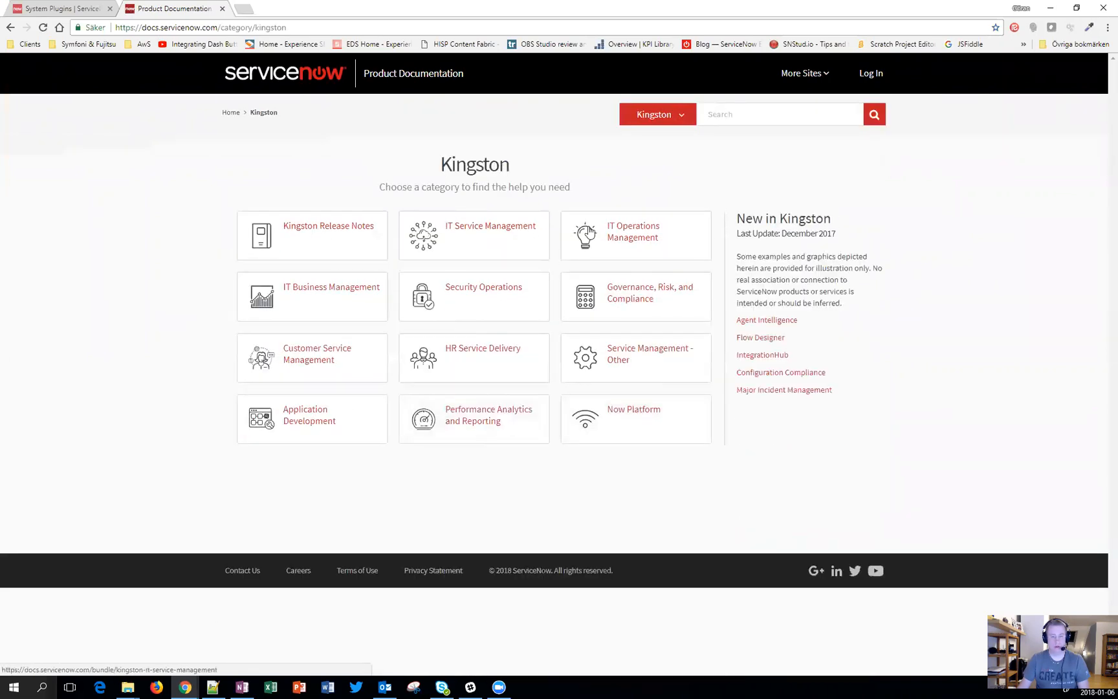
mouse_move(359, 305)
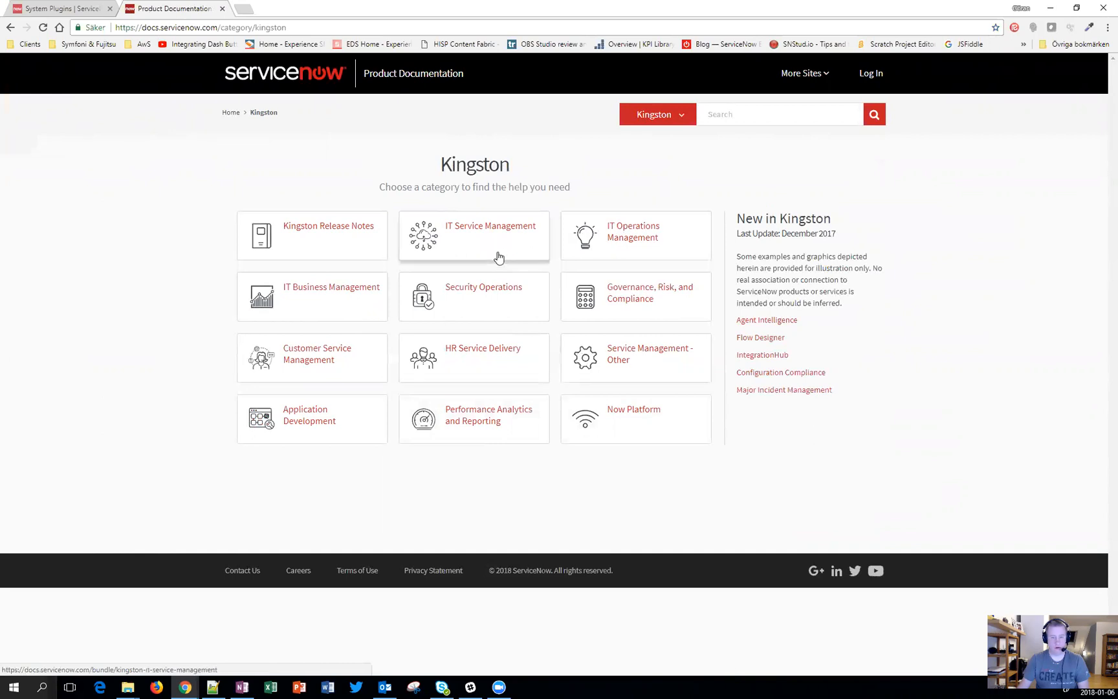
left_click(489, 225)
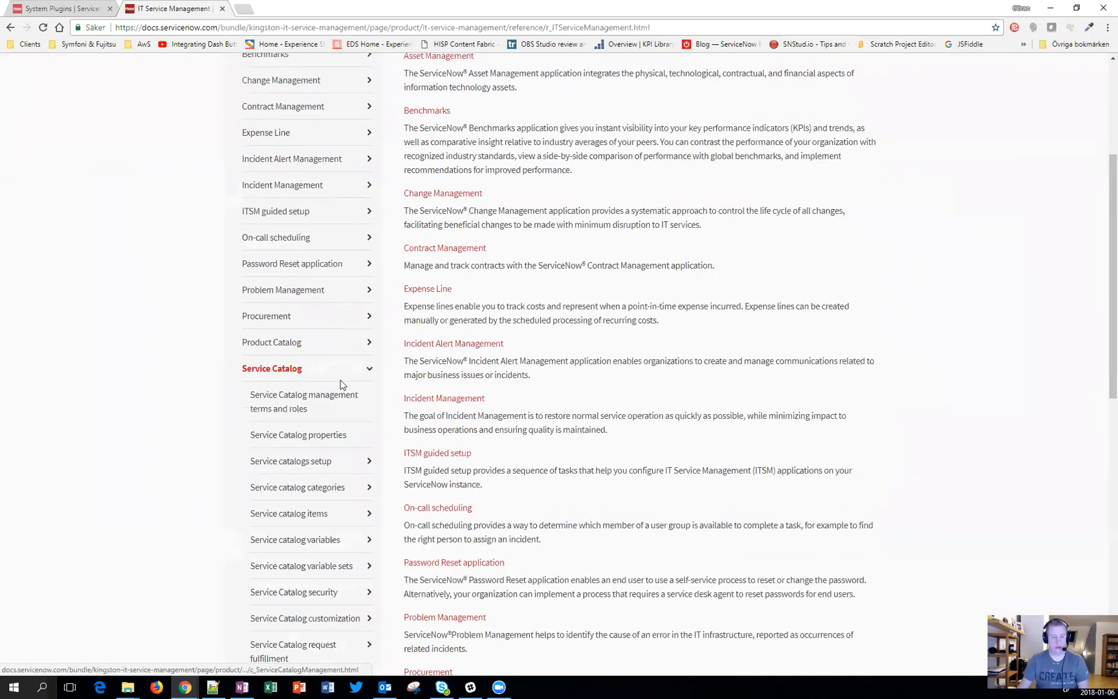
left_click(272, 367)
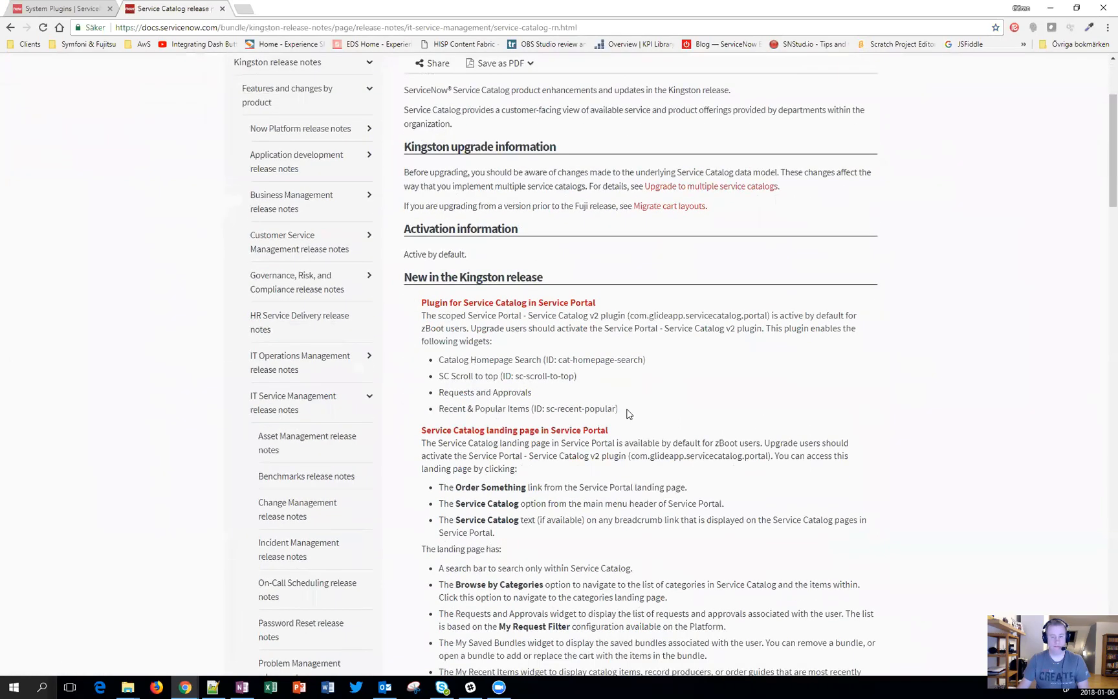
left_click_drag(438, 360, 619, 408)
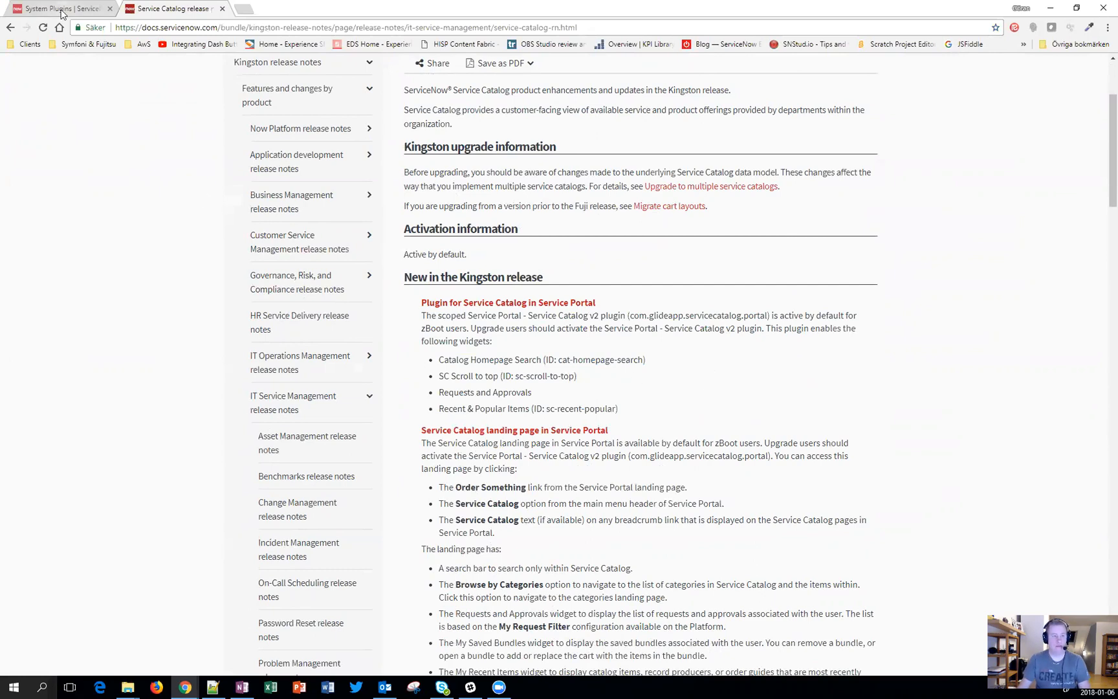
- Load the /sp Service Catalog landing page on the instance and search it for 'desktop'
left_click(57, 8)
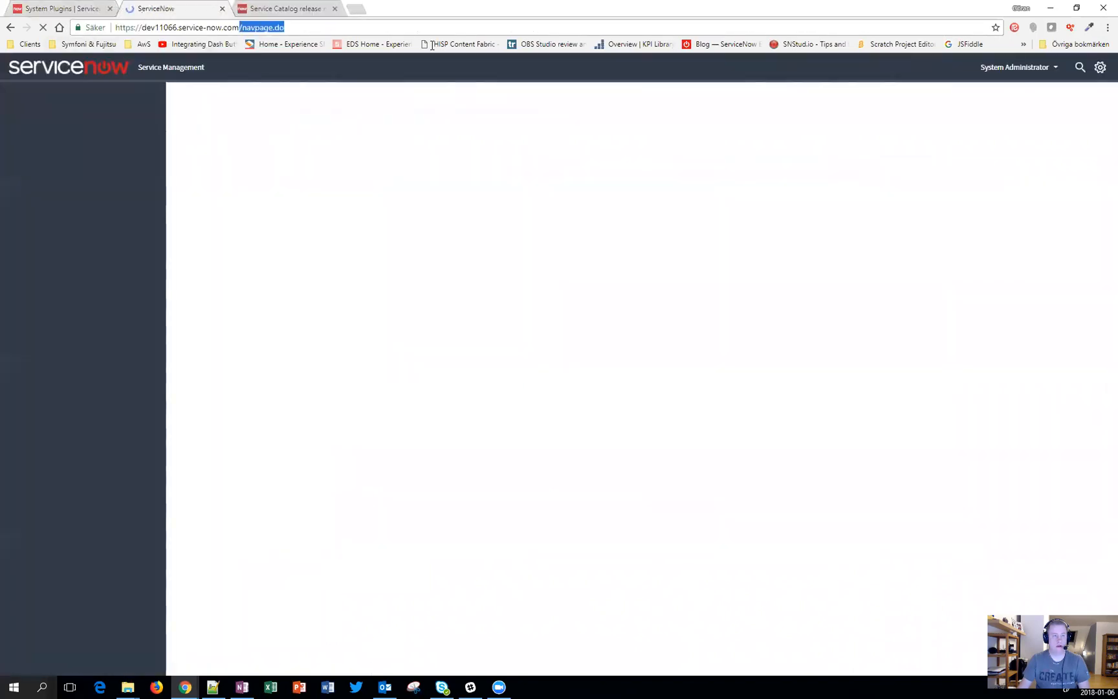
type("/sp?id=sc_hom")
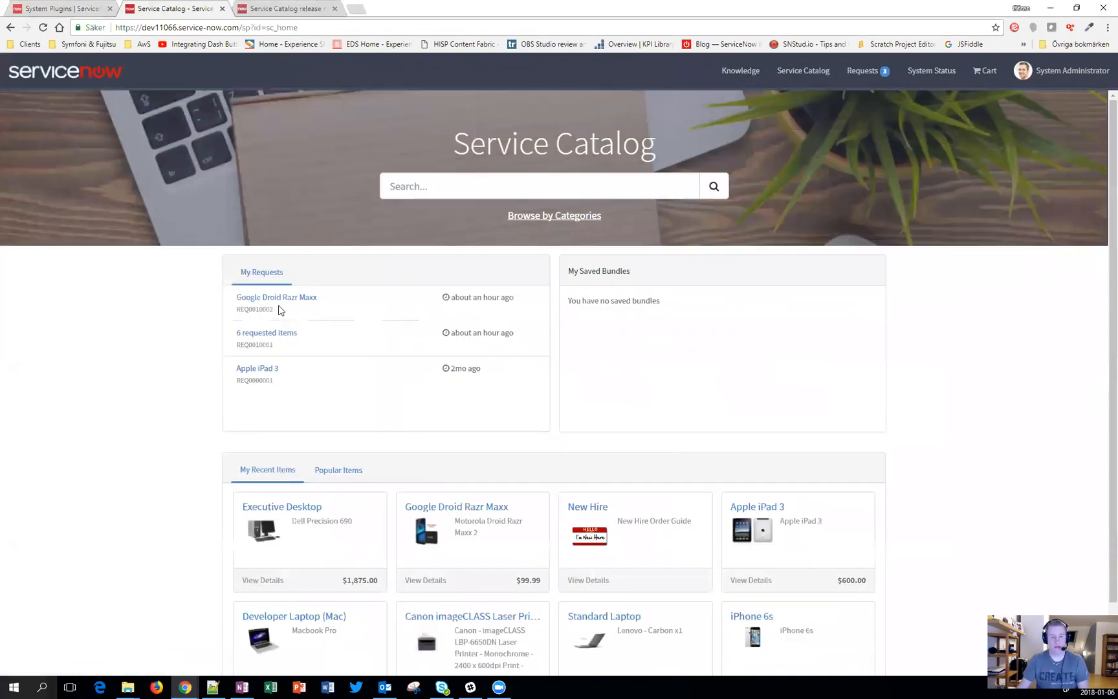
mouse_move(170, 322)
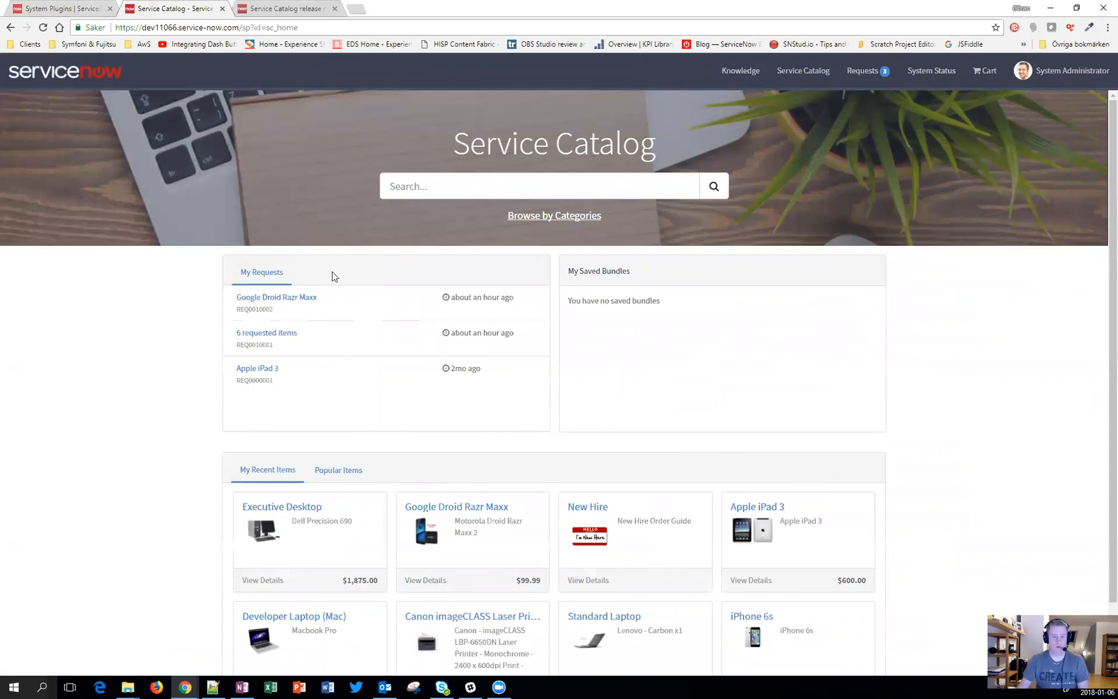
right_click(331, 277)
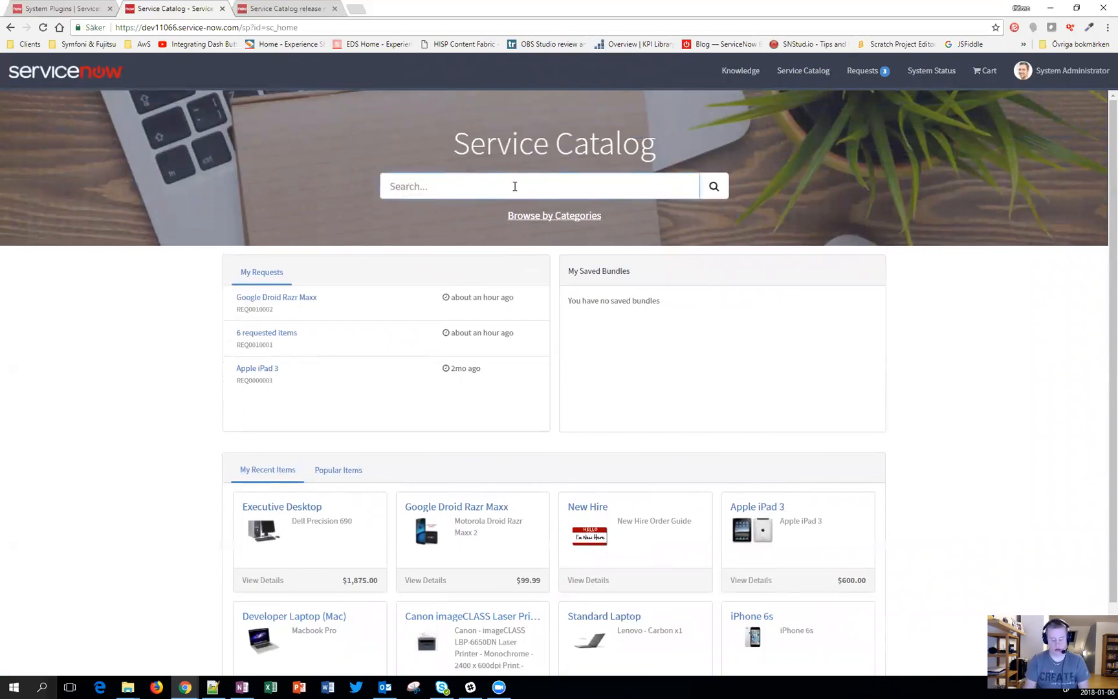
type("desktyo")
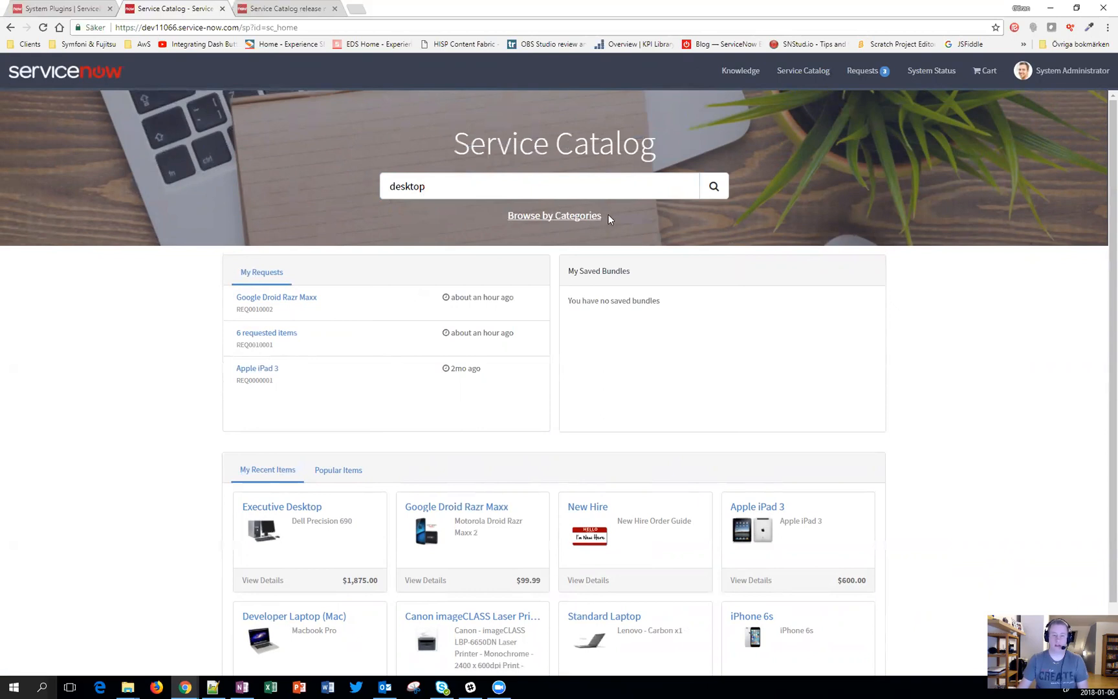
mouse_move(379, 208)
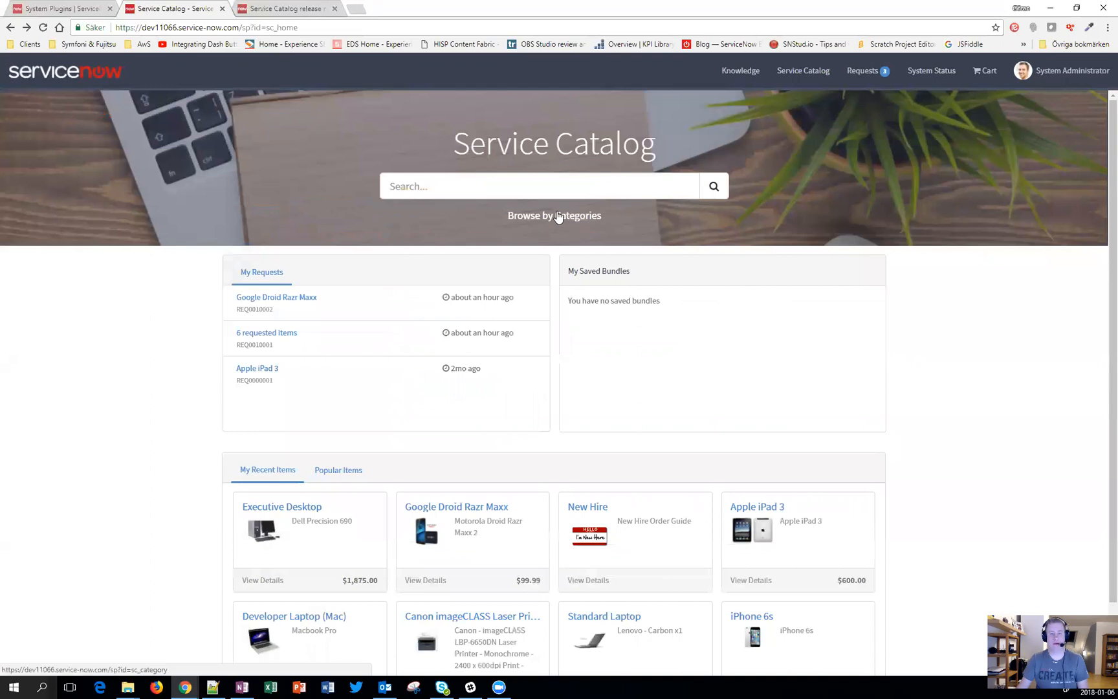
- Browse the catalog by categories and toggle popular items between card and list view
left_click(553, 215)
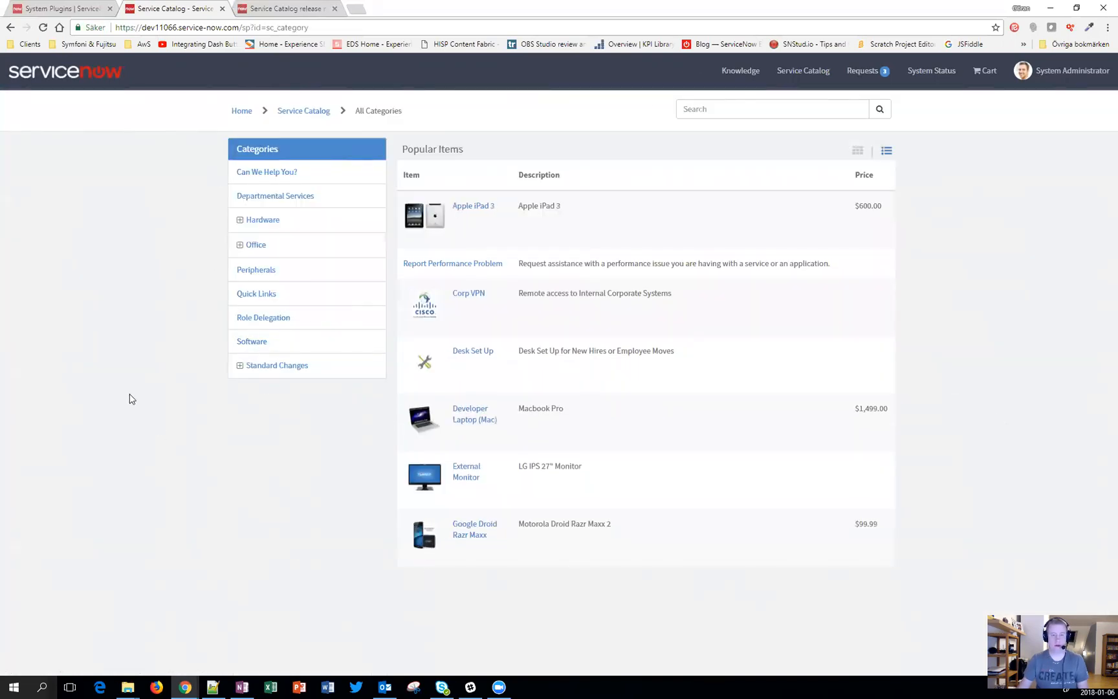
mouse_move(423, 226)
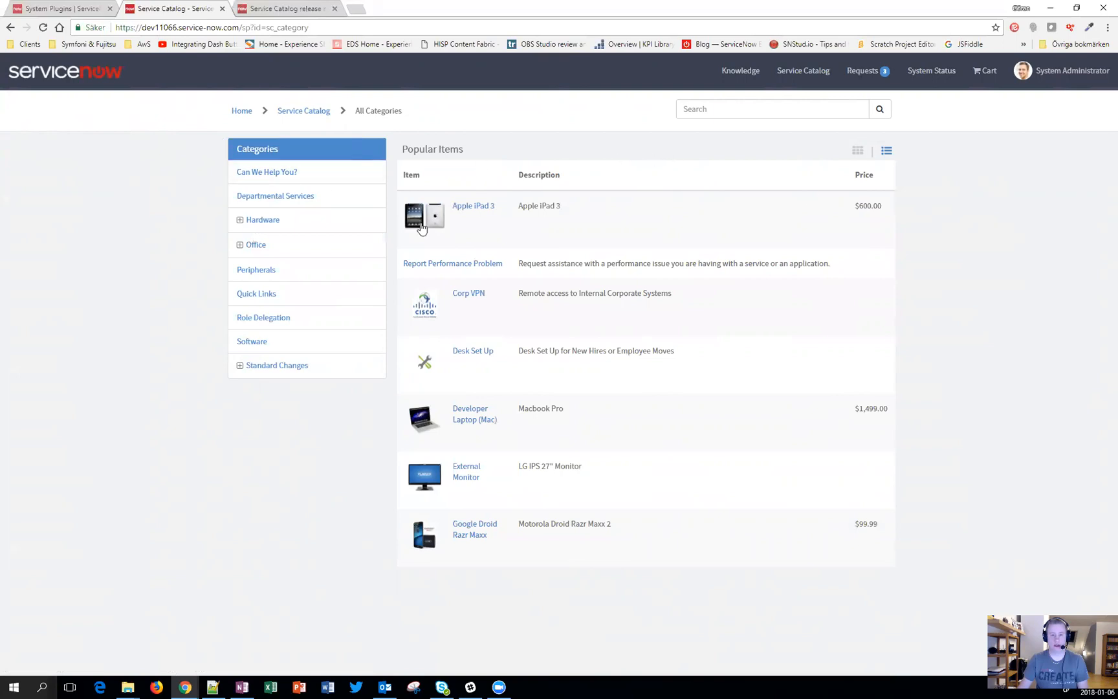
mouse_move(451, 237)
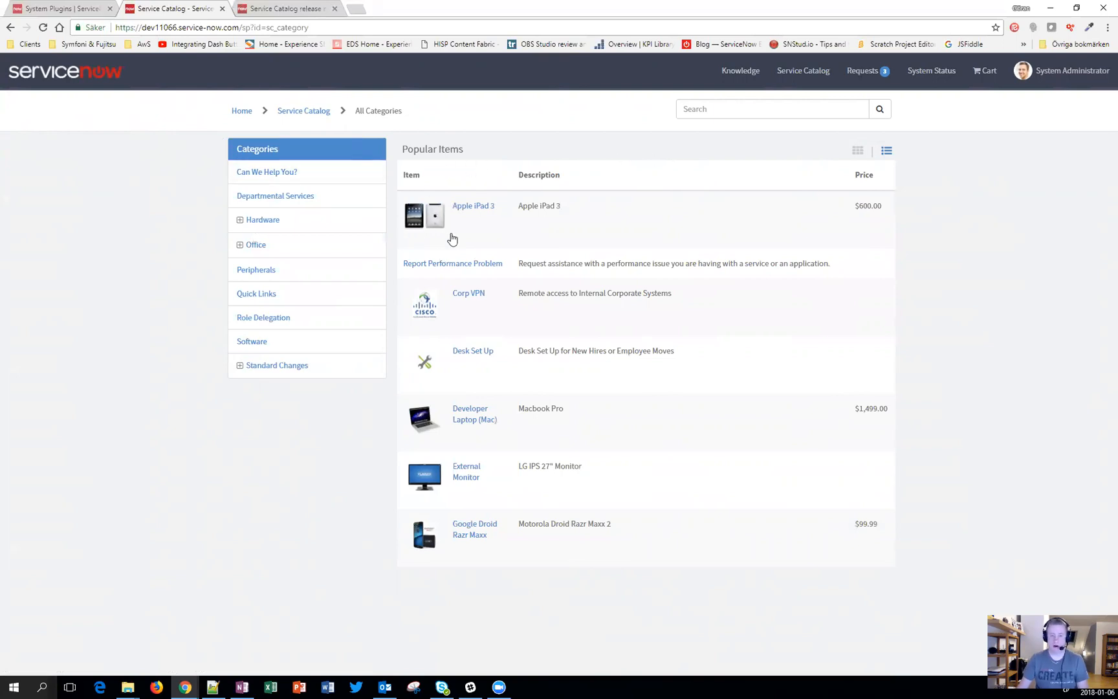
mouse_move(857, 152)
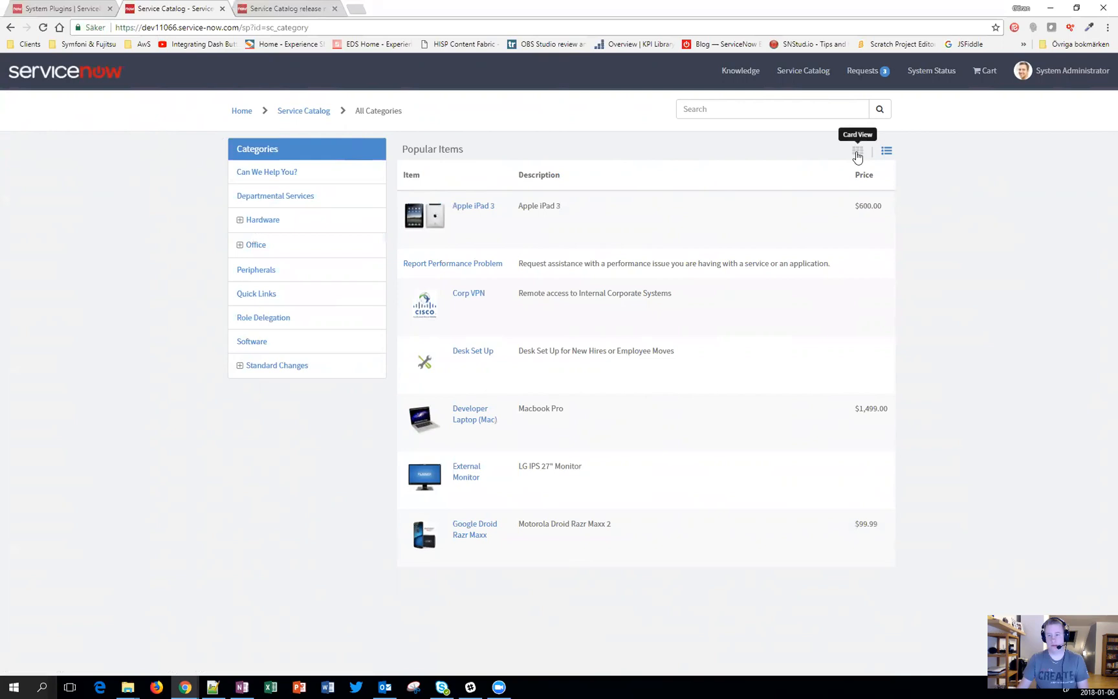
left_click(858, 150)
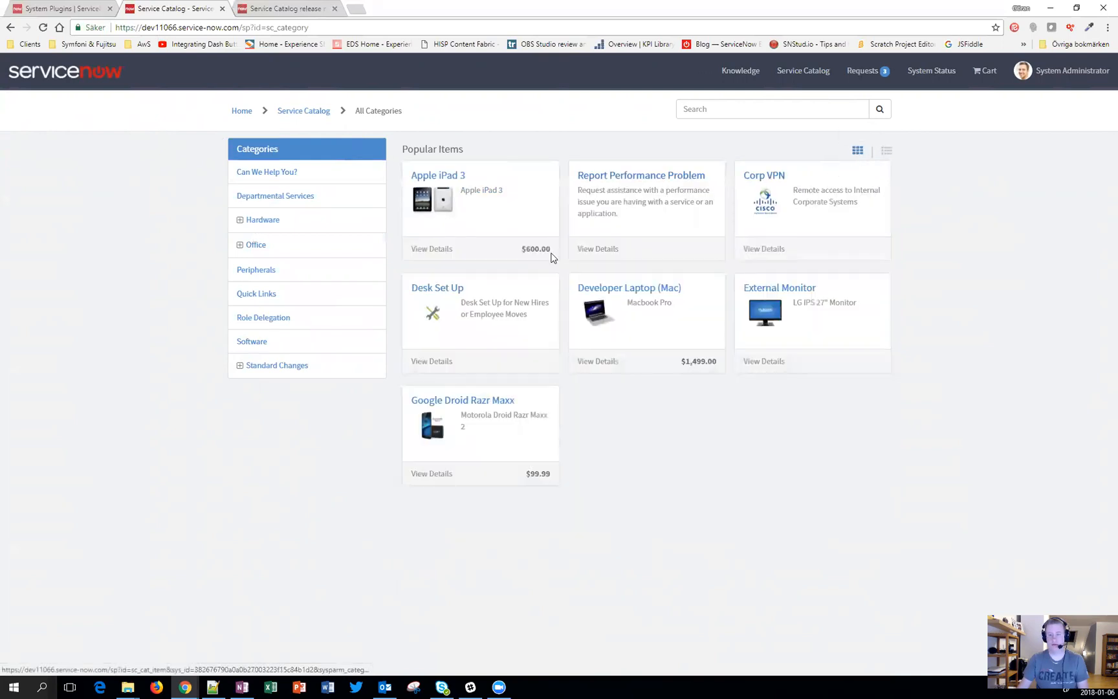
left_click(886, 150)
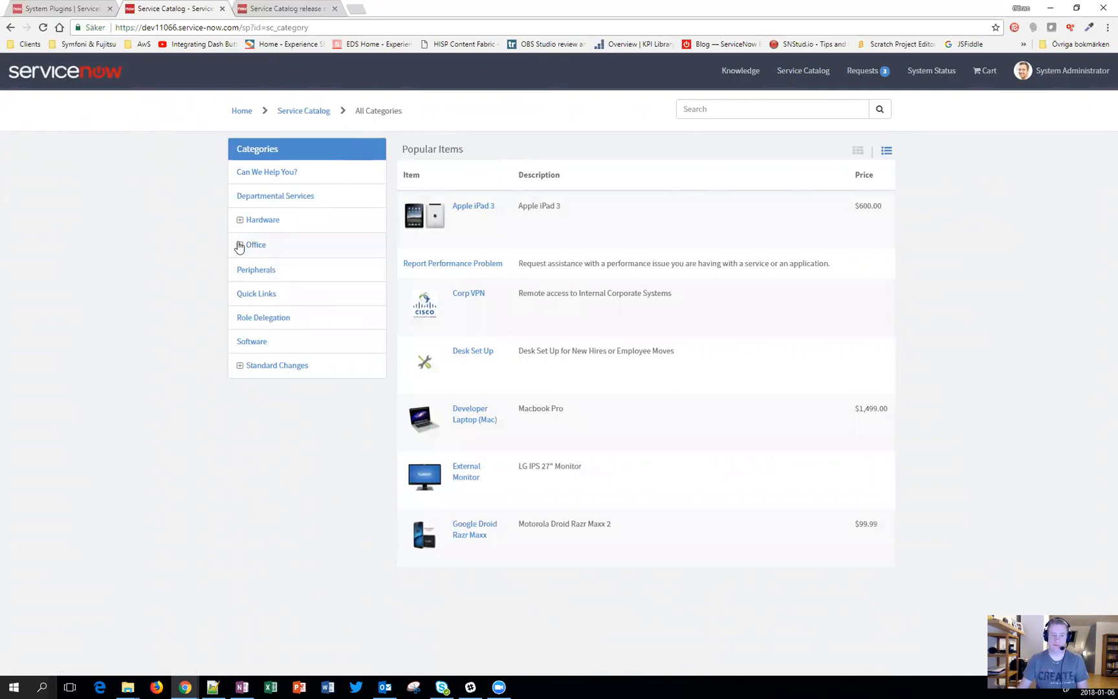
- Show the Hardware category's items as a list with descriptions and prices
left_click(263, 220)
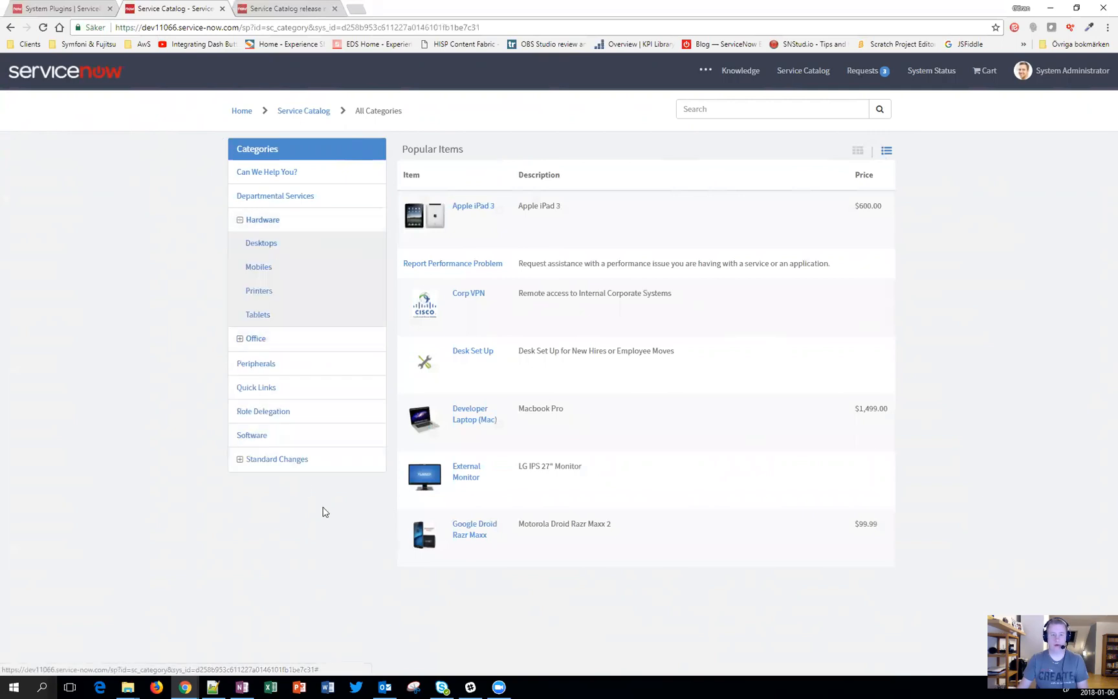
left_click(262, 219)
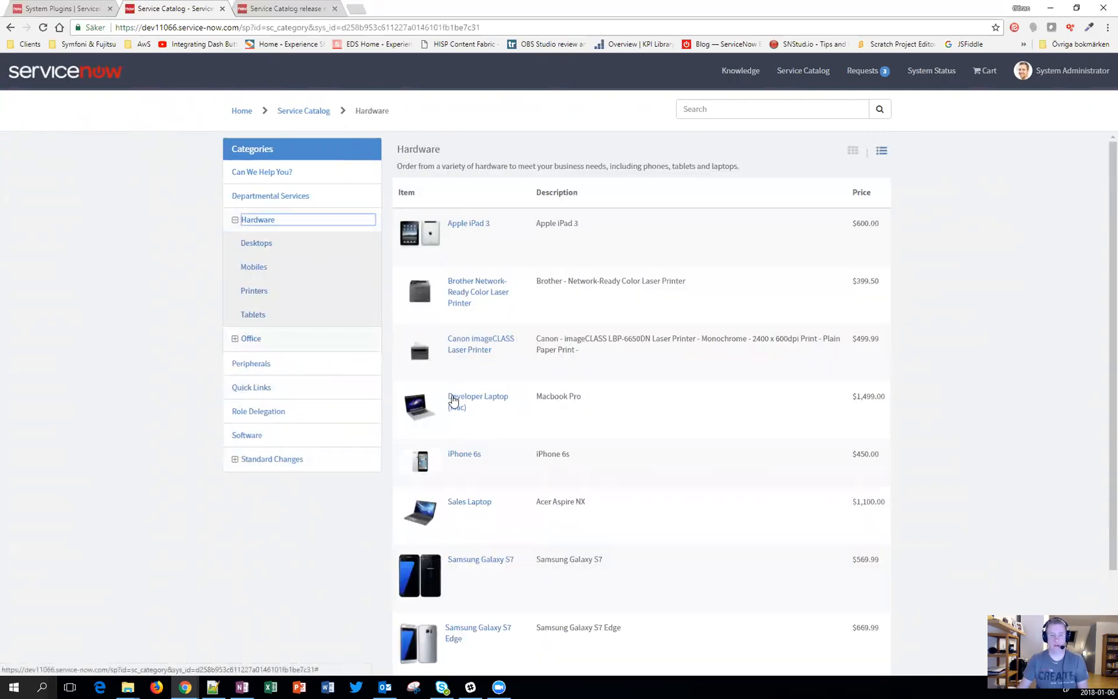
scroll("down", 3)
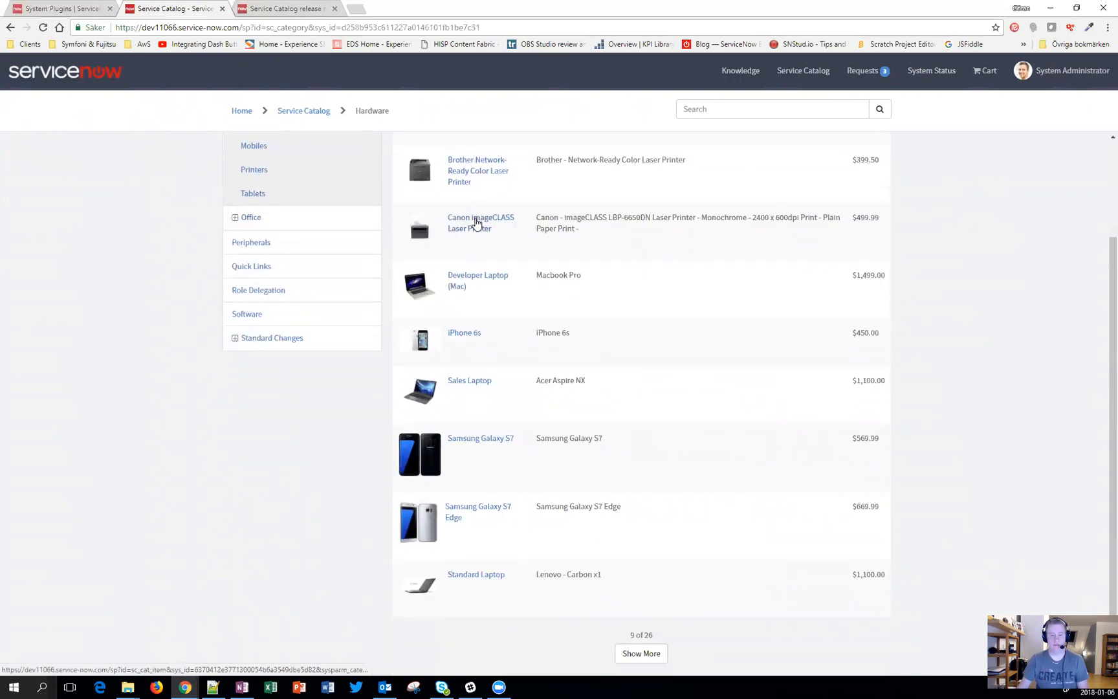
left_click(640, 652)
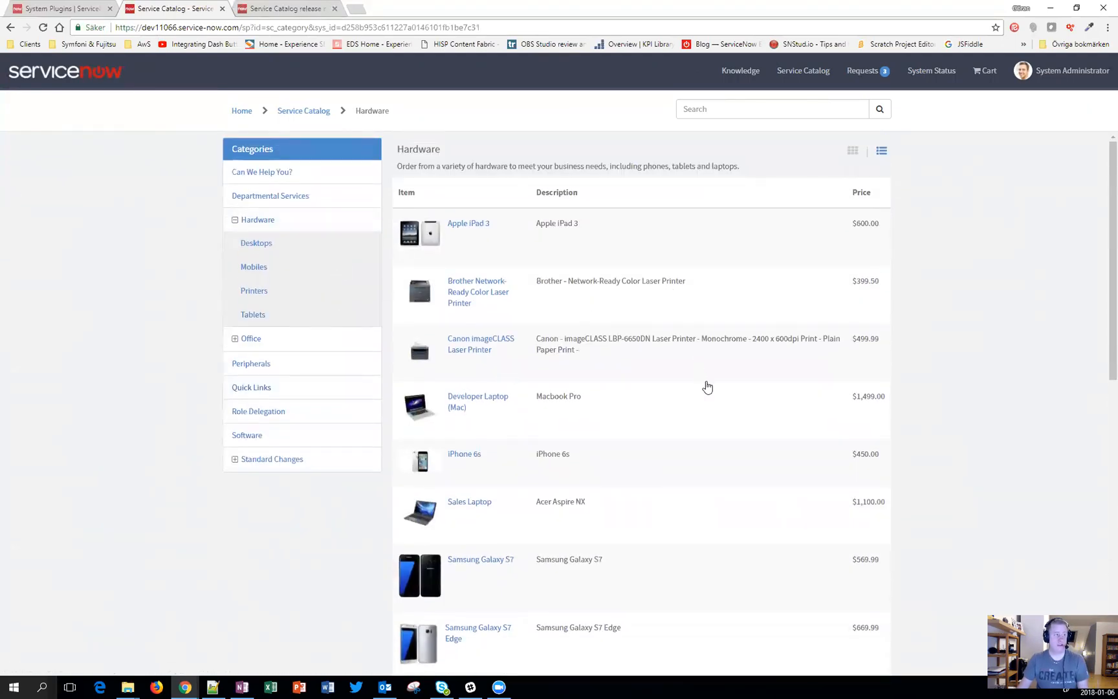
mouse_move(499, 436)
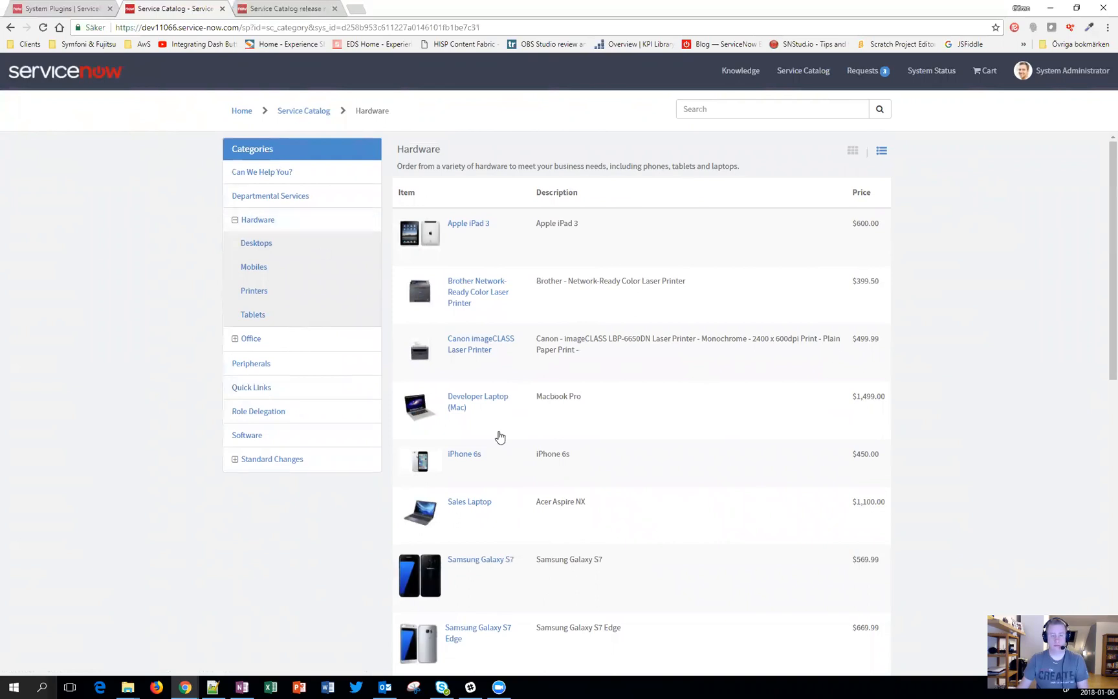
left_click(285, 8)
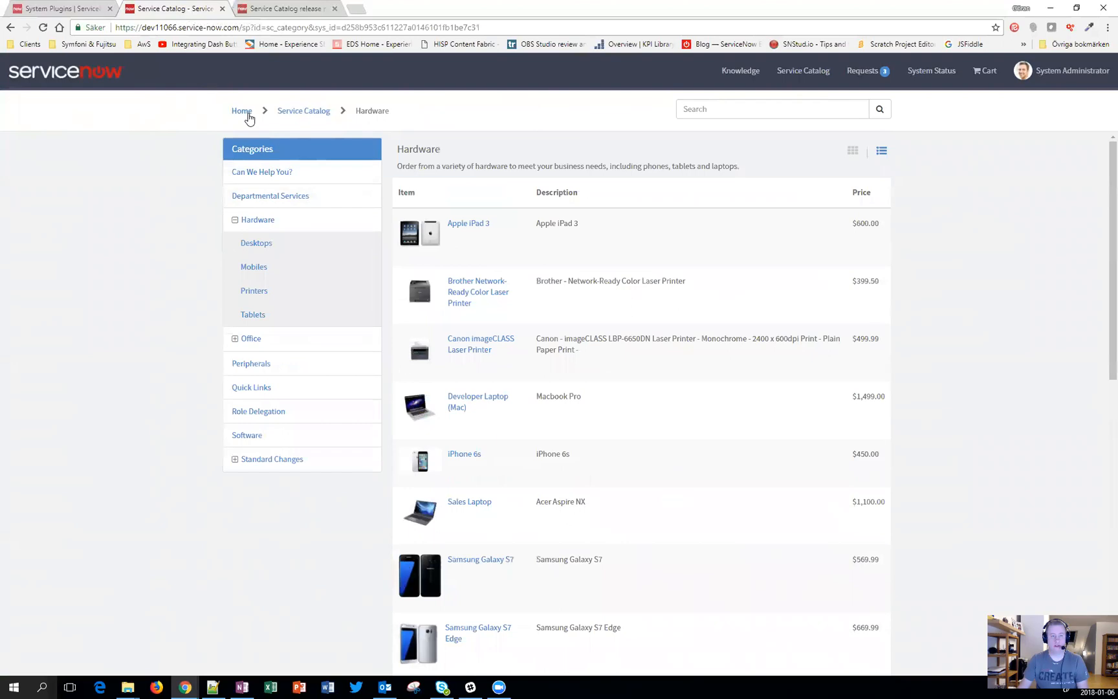
- From the portal home page enter Page Designer and add the SC Scroll to top widget found by filtering 'sc'
left_click(240, 110)
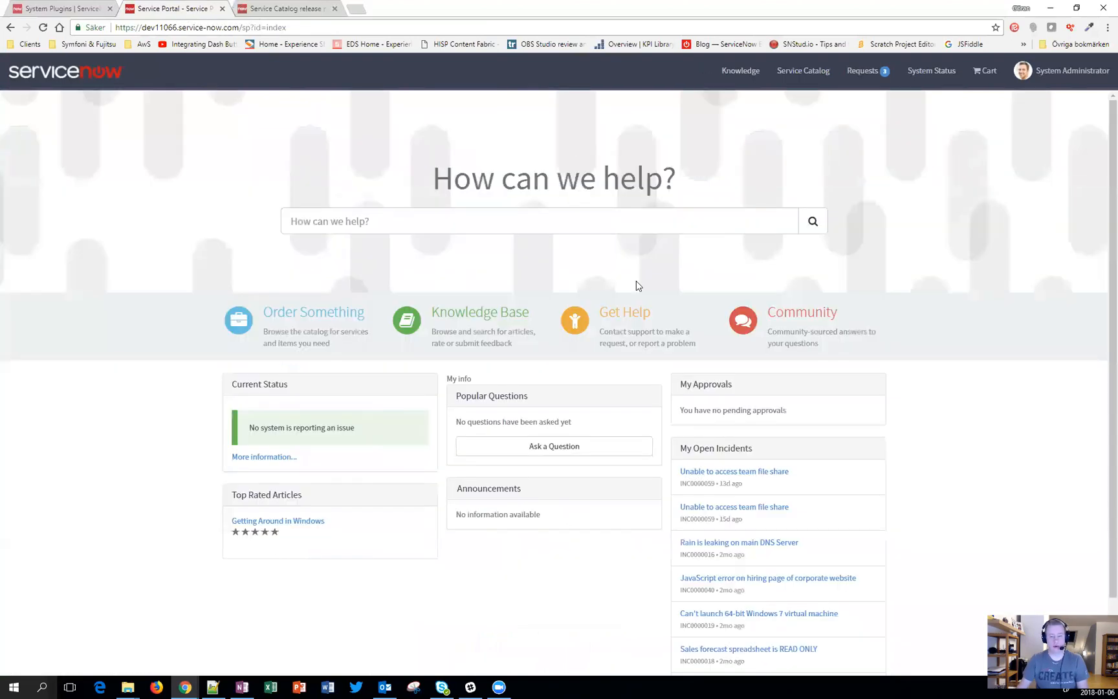
scroll("down", 3)
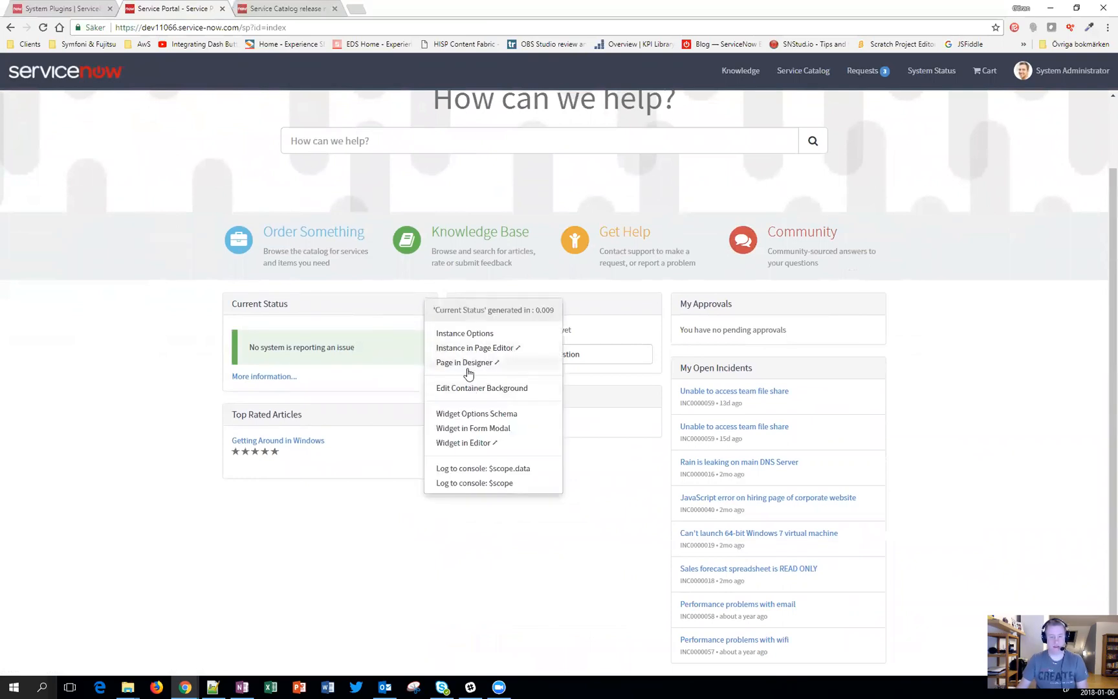
left_click(462, 362)
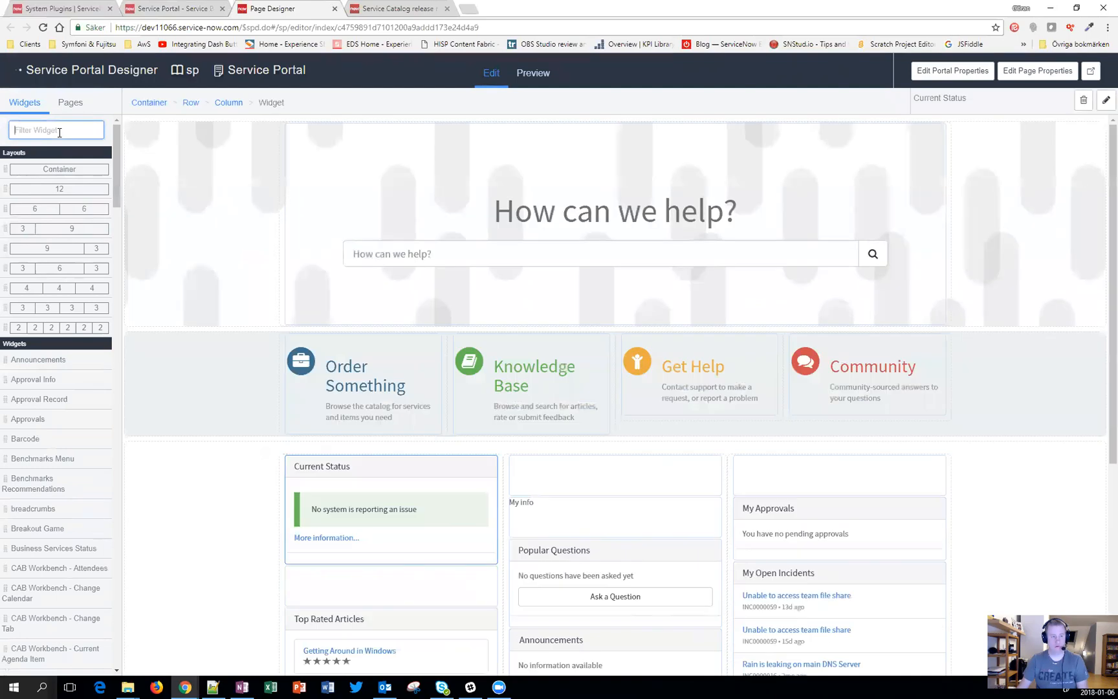
type("sc sc")
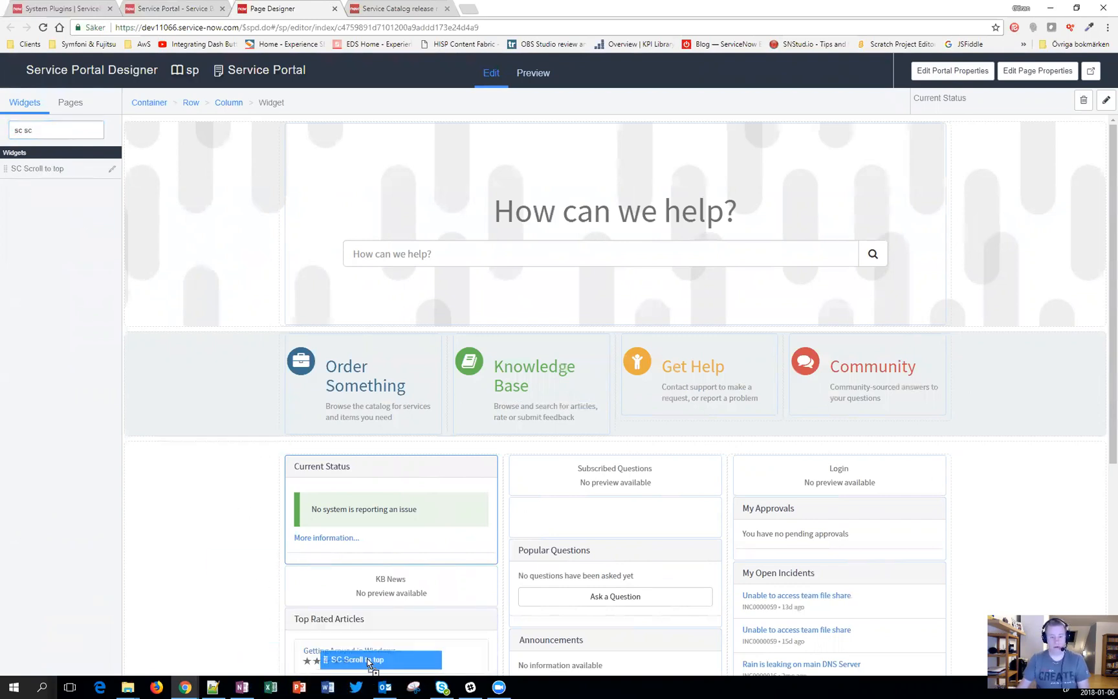
scroll("down", 3)
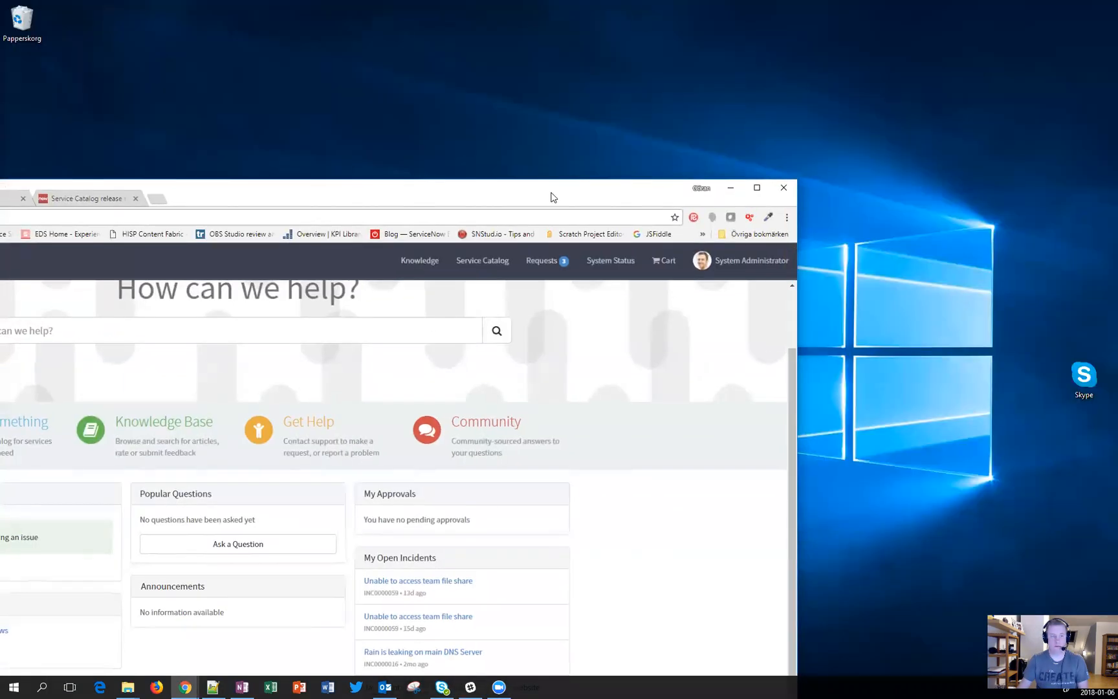
- At narrow browser width use the scroll-to-top arrow on the home page, then maximise the window again
left_click(755, 188)
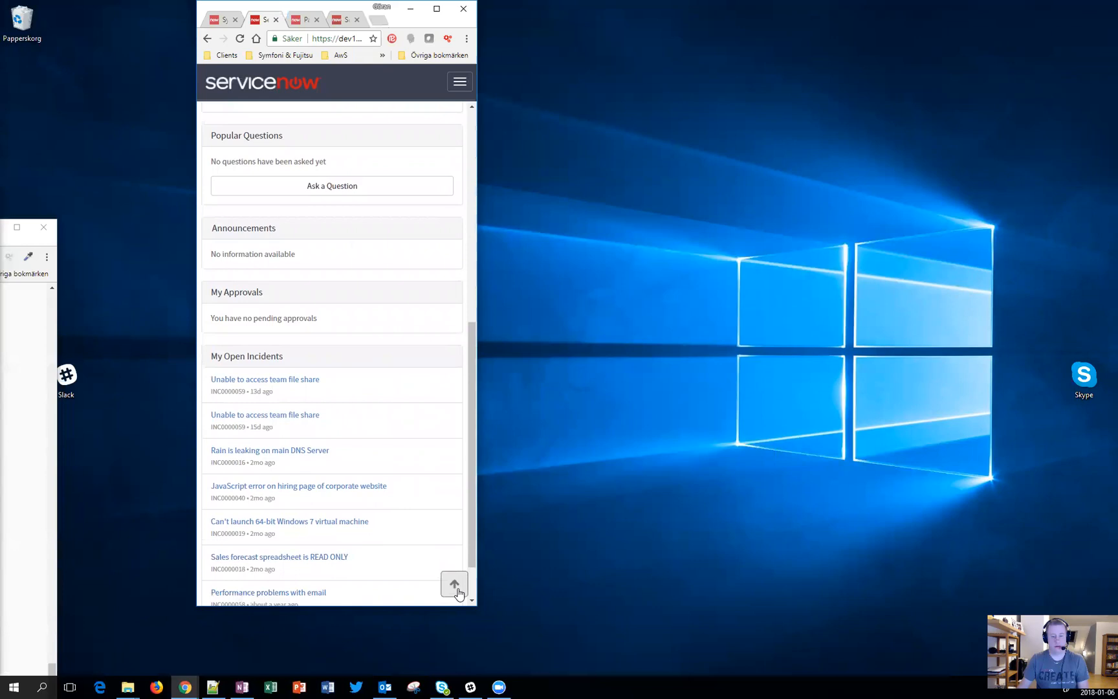
left_click(454, 585)
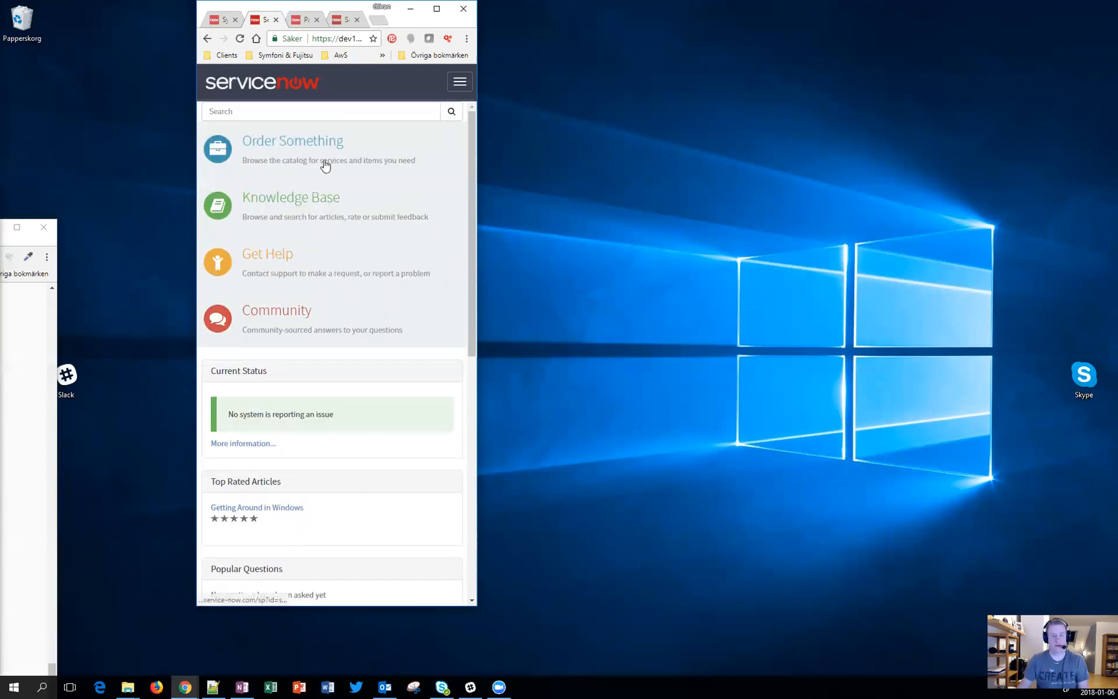
scroll("down", 3)
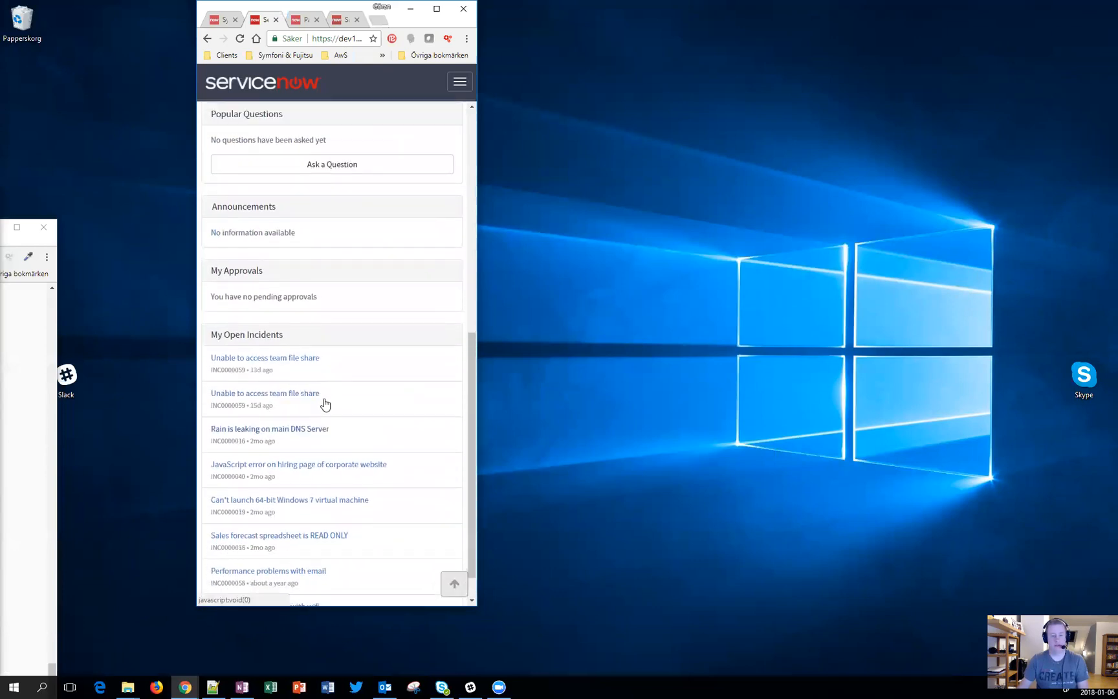
scroll("down", 3)
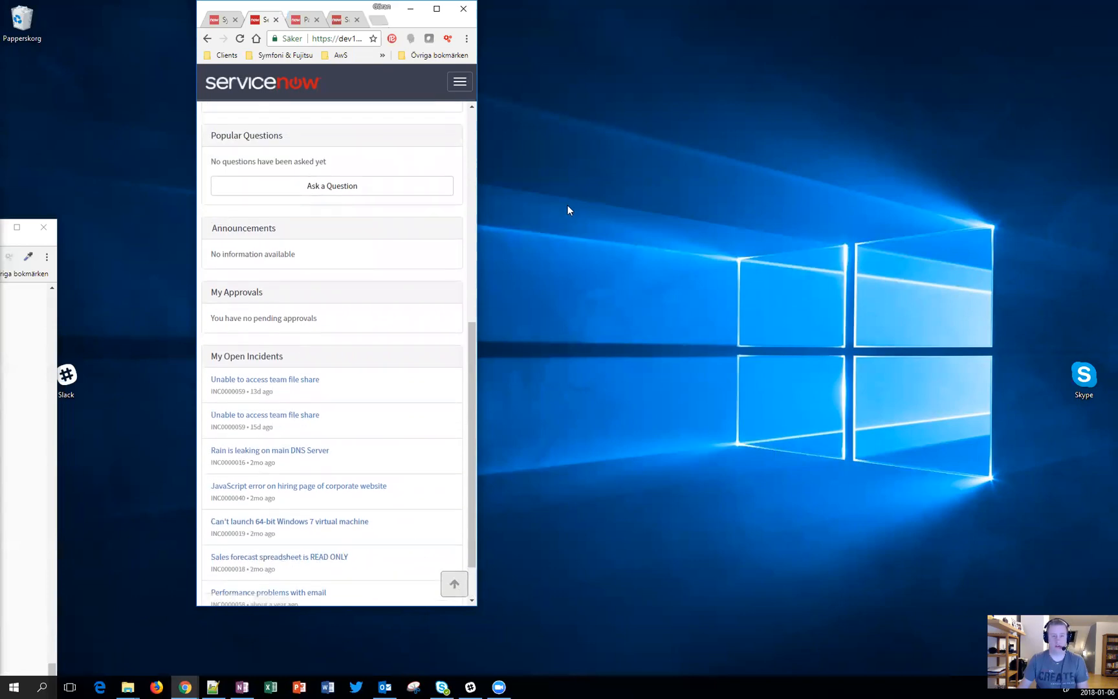
left_click(436, 9)
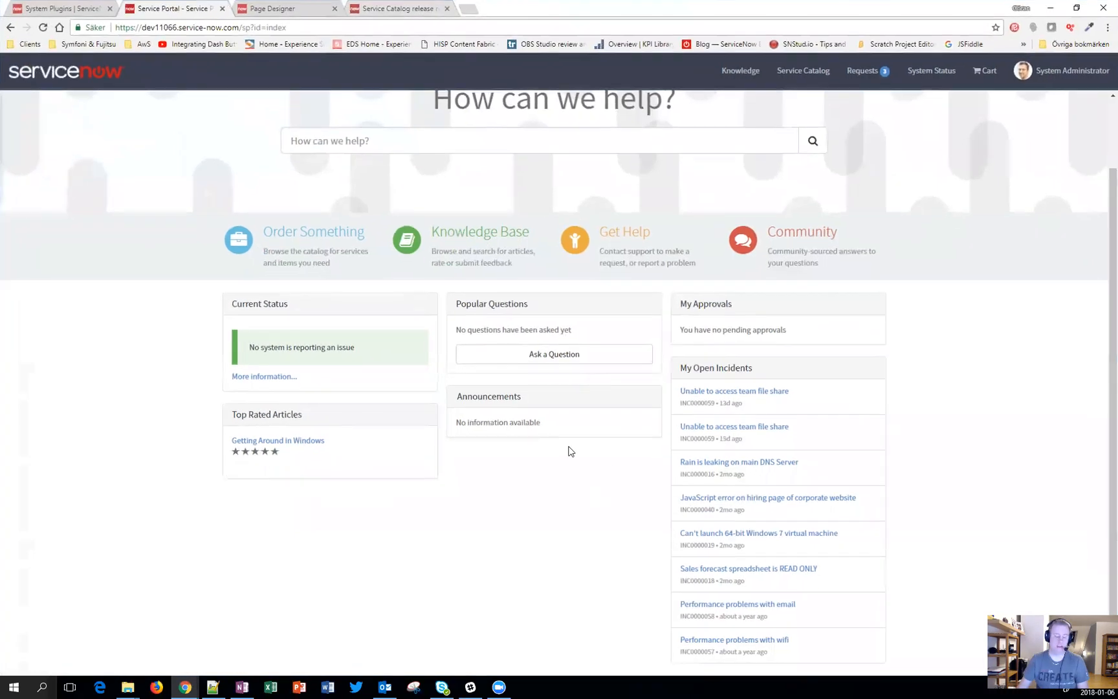
mouse_move(563, 449)
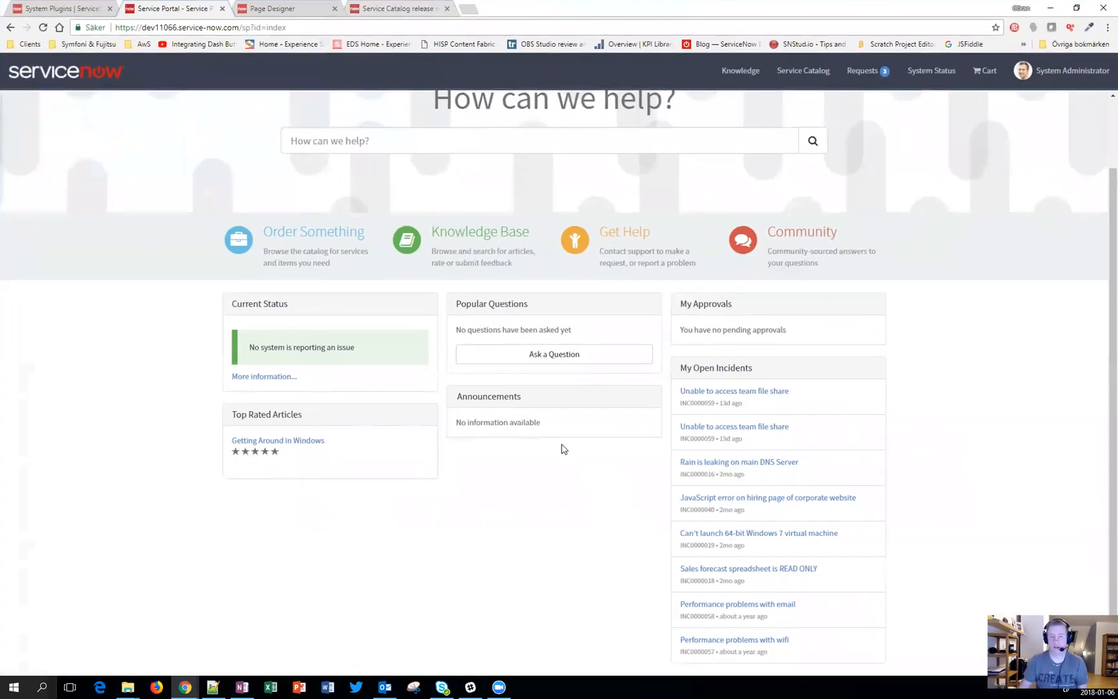
mouse_move(1042, 604)
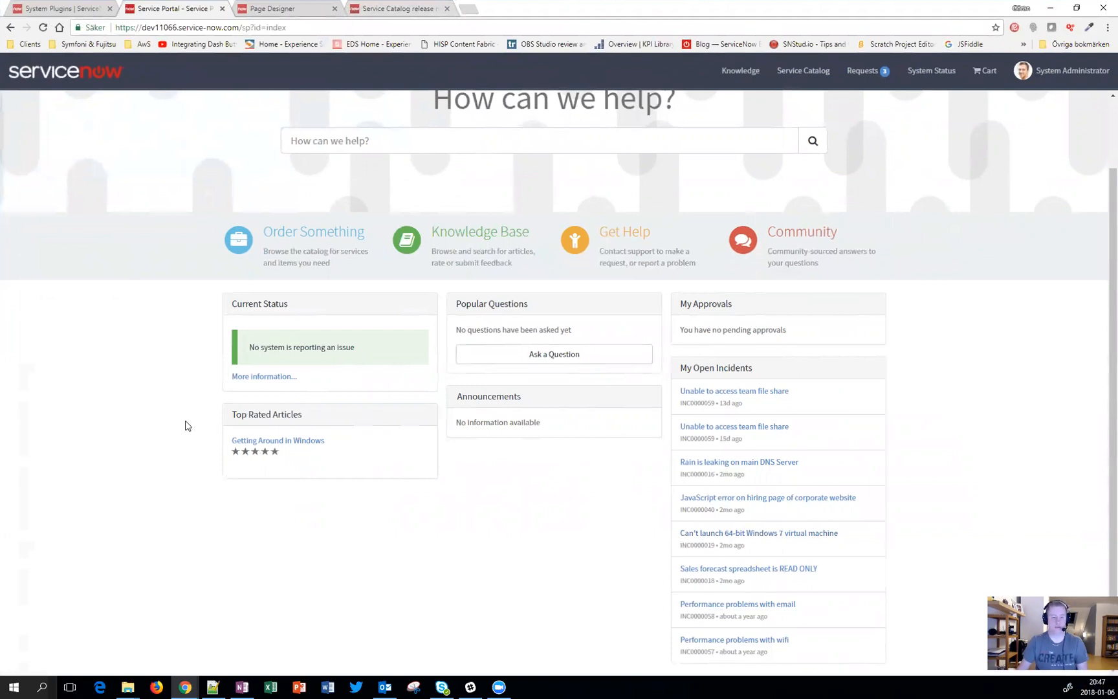
- Delete the SC Scroll to top widget from the home page in Page Designer
left_click(285, 8)
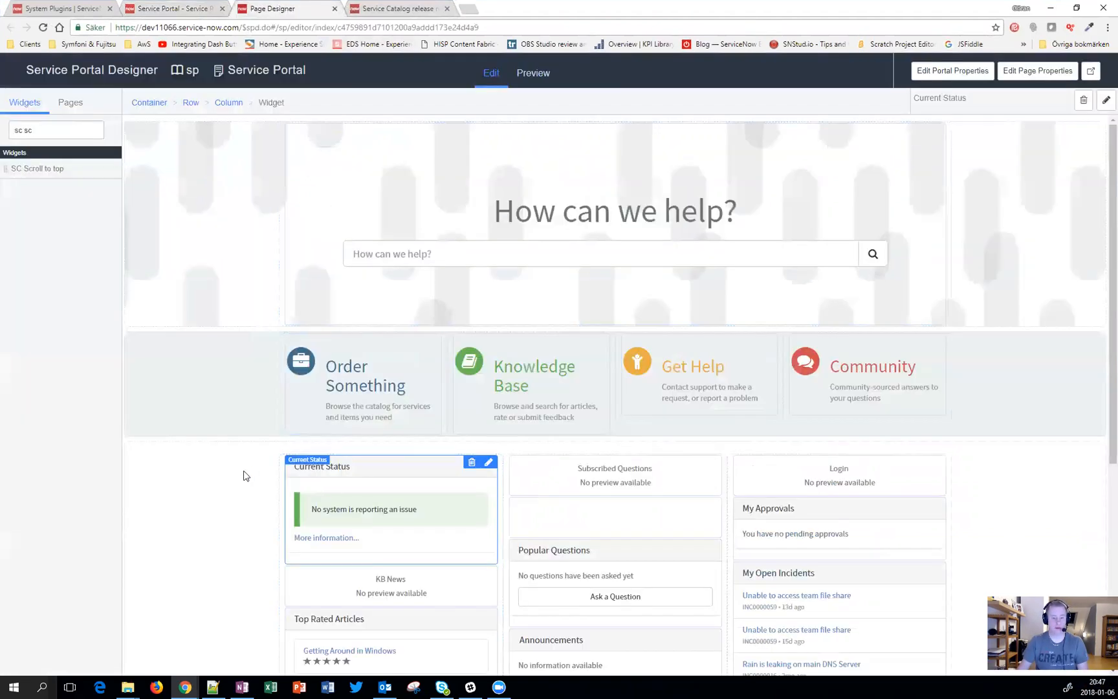
scroll("down", 3)
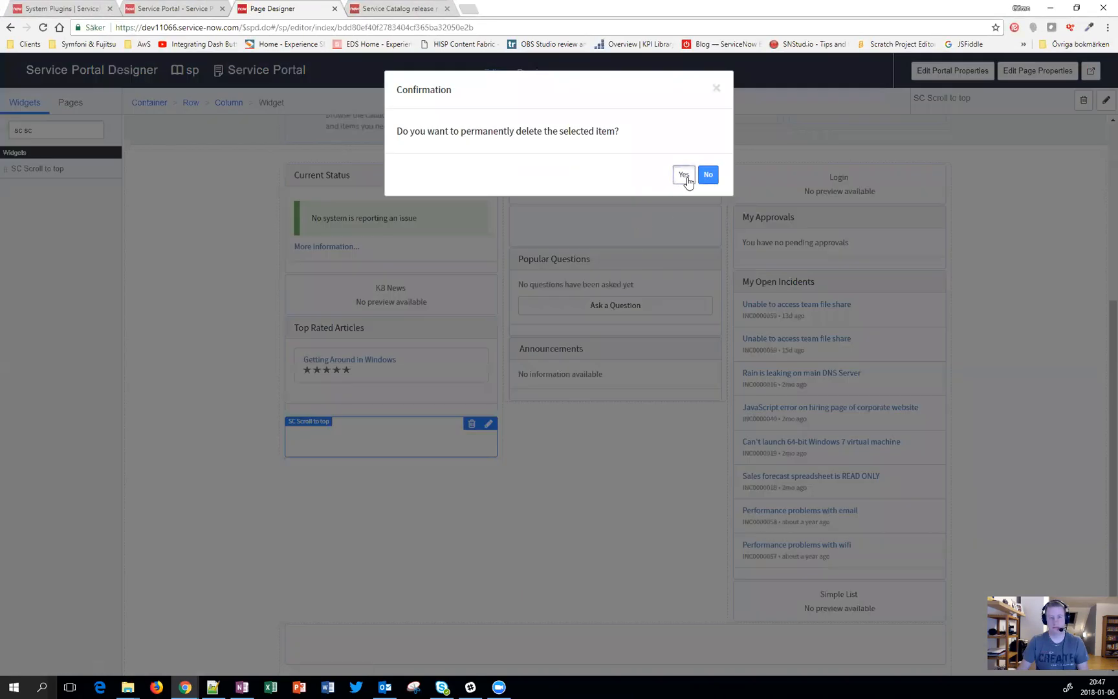
left_click(683, 175)
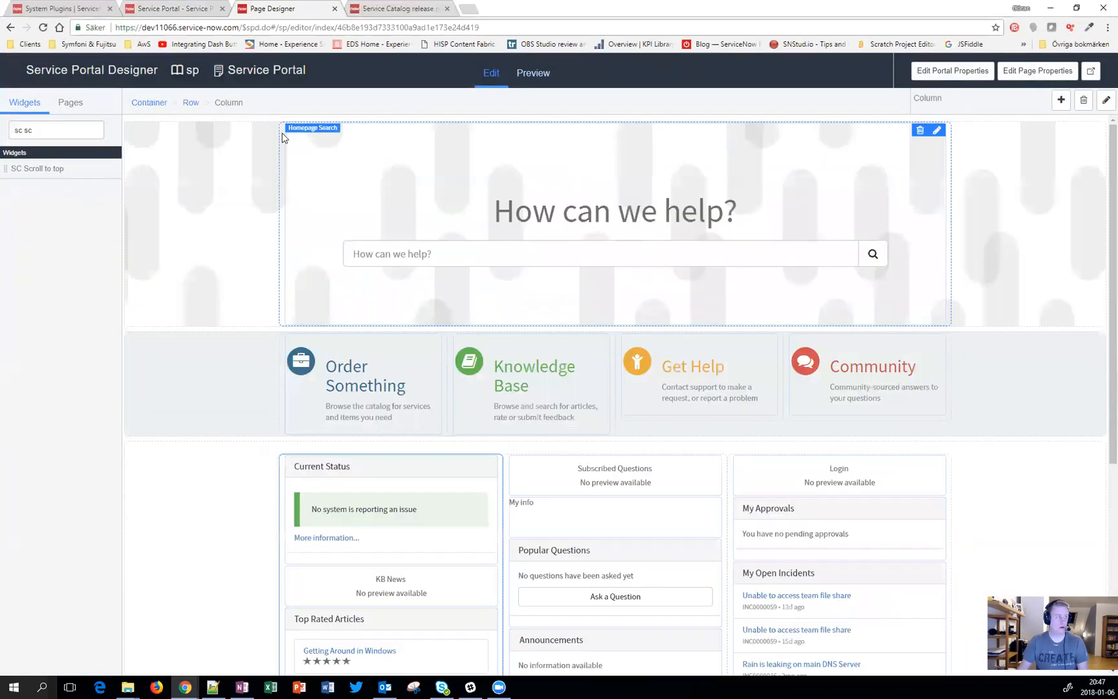
mouse_move(343, 116)
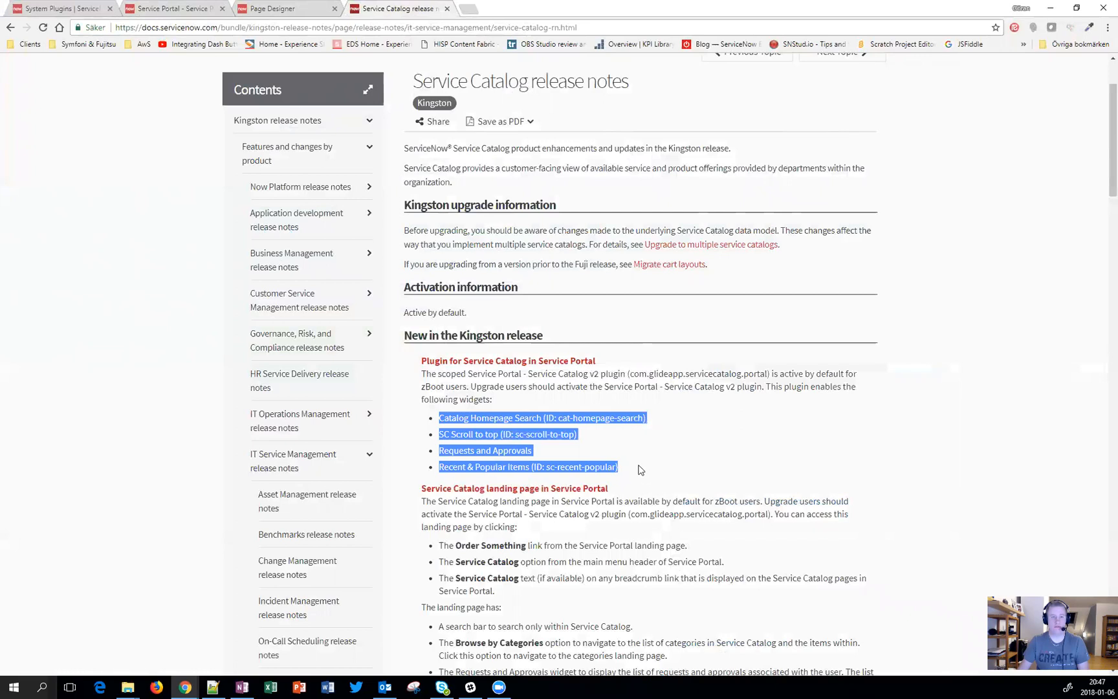
- Reach Service Portal > Widgets from the navigator and highlight the Deprecated catalog item widget
left_click(60, 8)
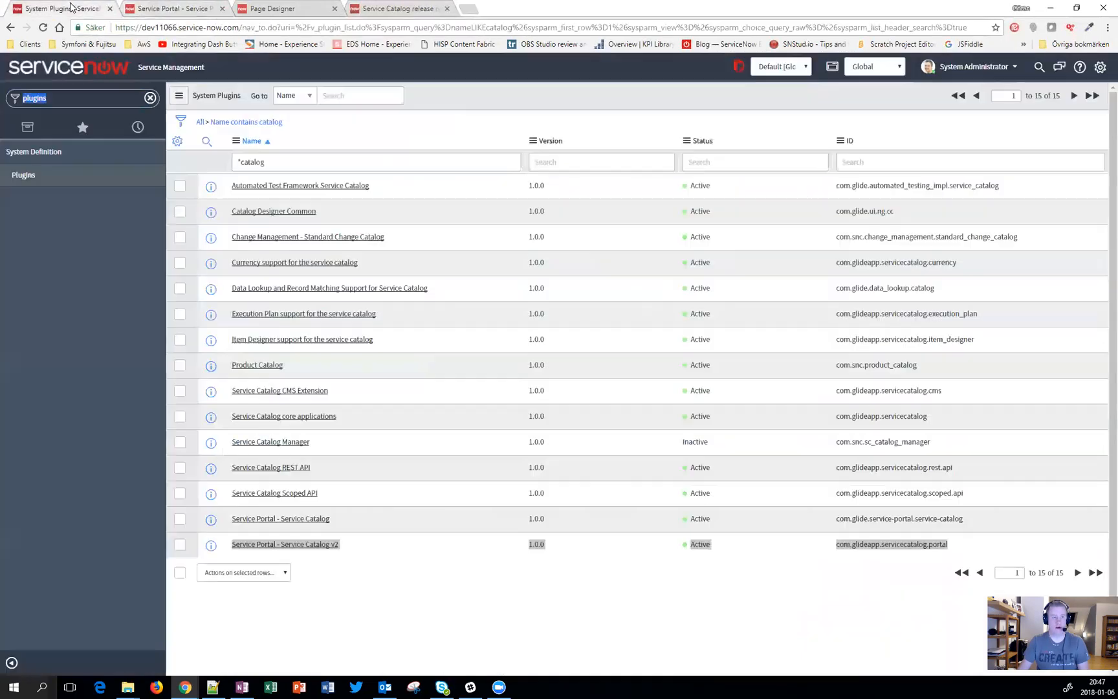
left_click(150, 97)
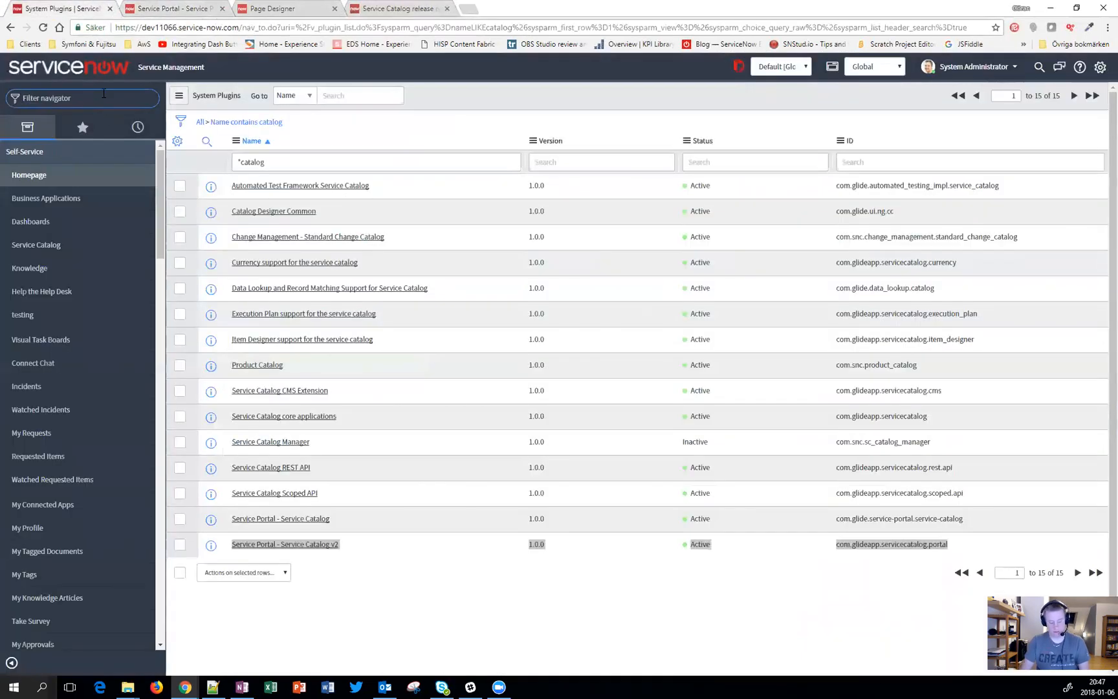
type("ce portal")
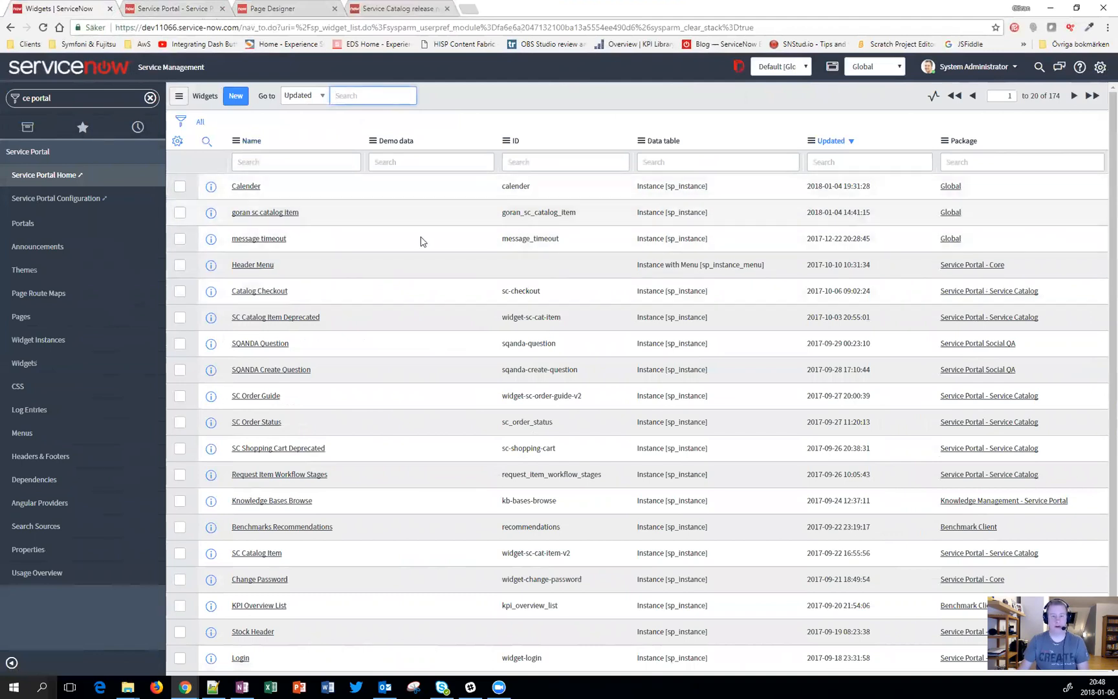
mouse_move(497, 256)
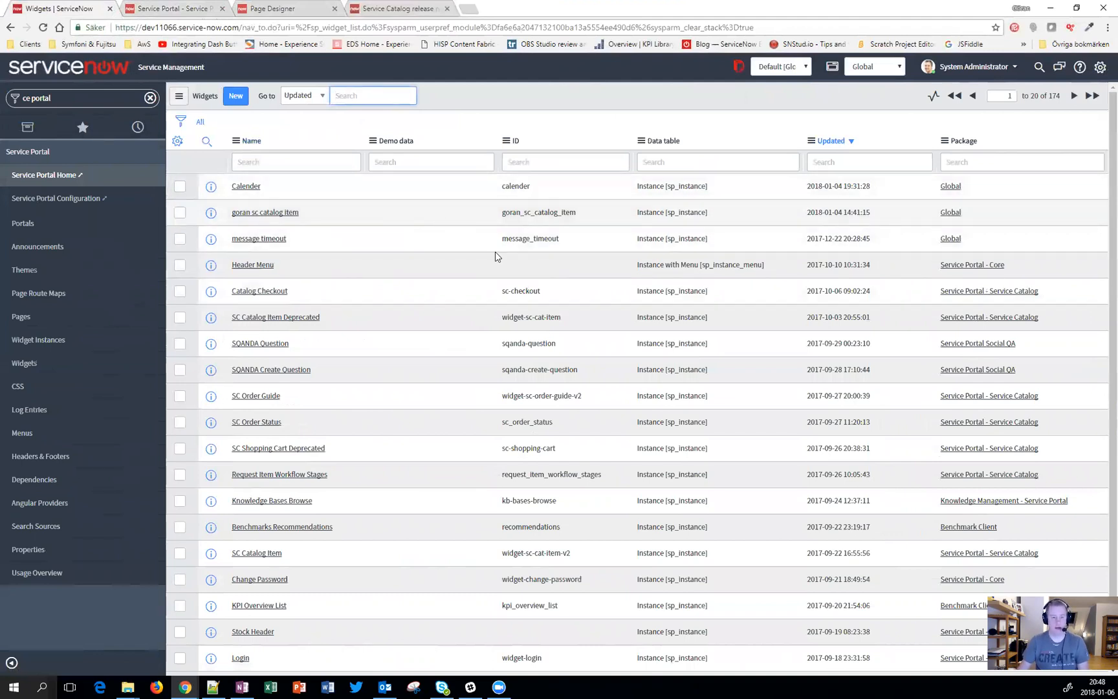
double_click(303, 317)
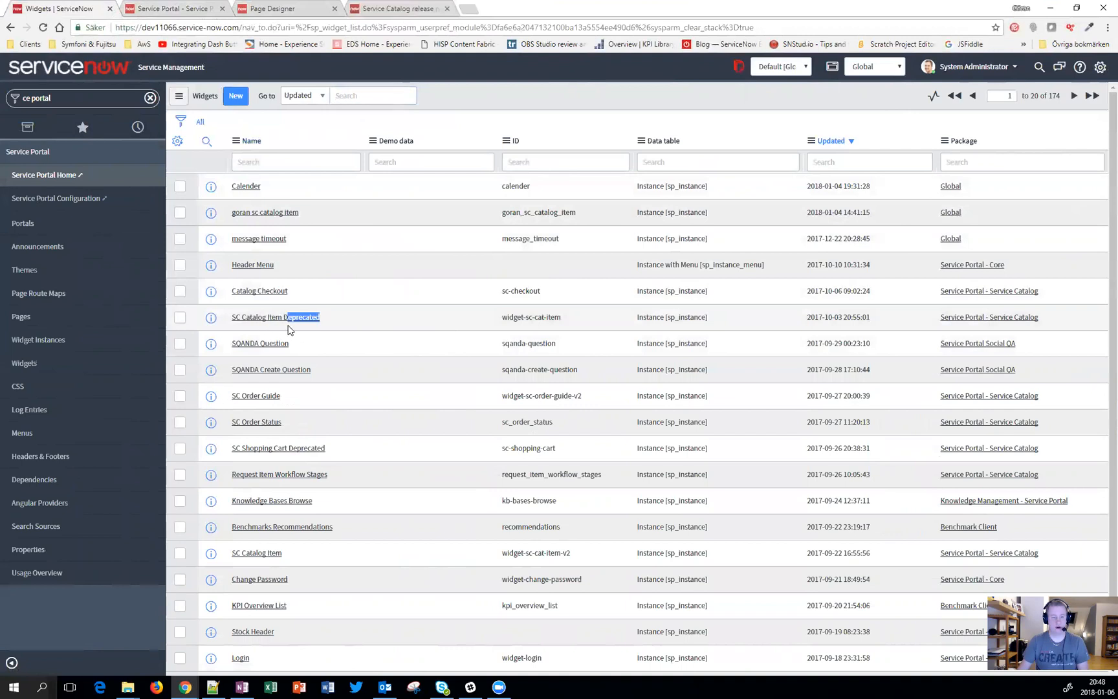
mouse_move(761, 547)
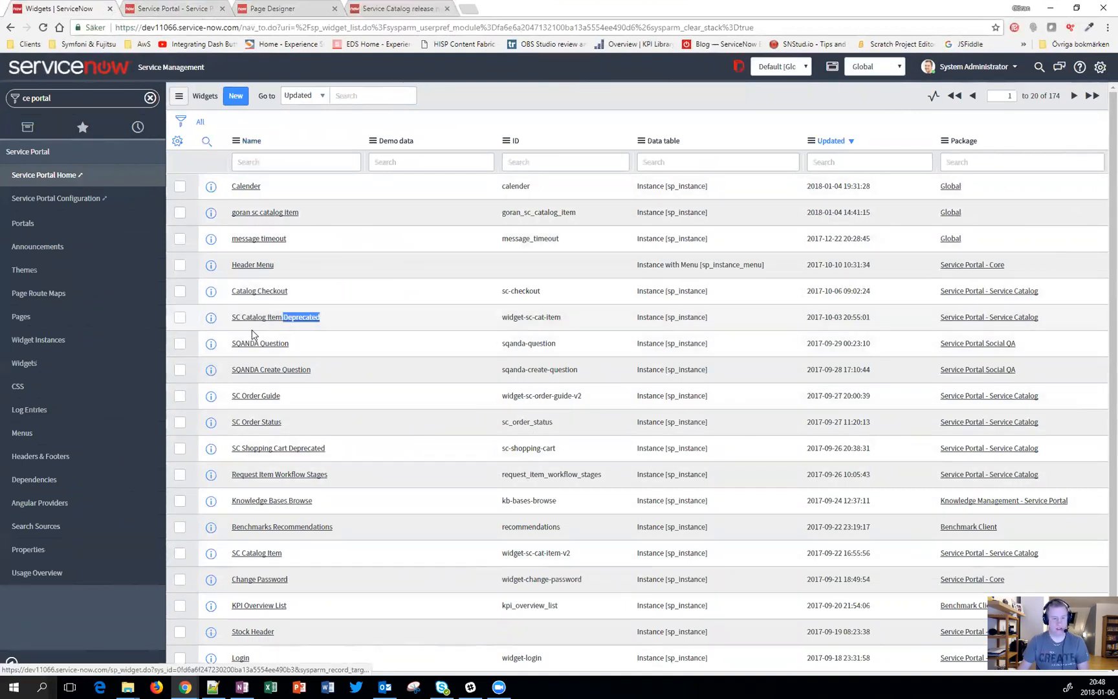
- Filter widgets to names starting with 'sc catalog' and highlight the ID widget-sc-cat-item-v2
type("sc catalog")
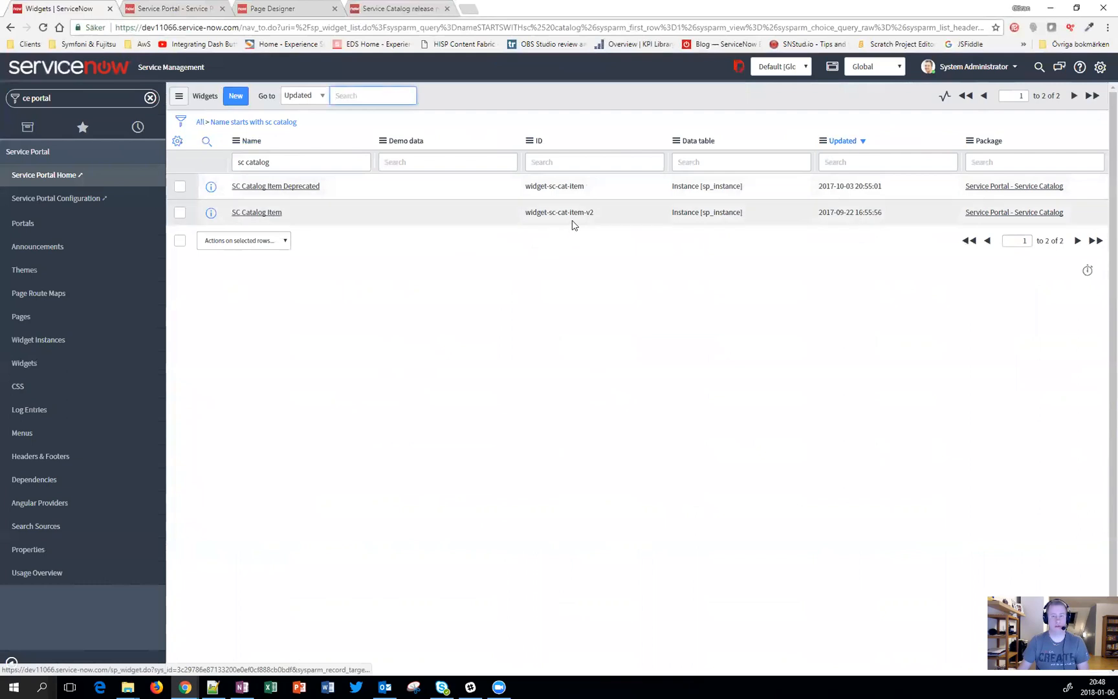
double_click(559, 212)
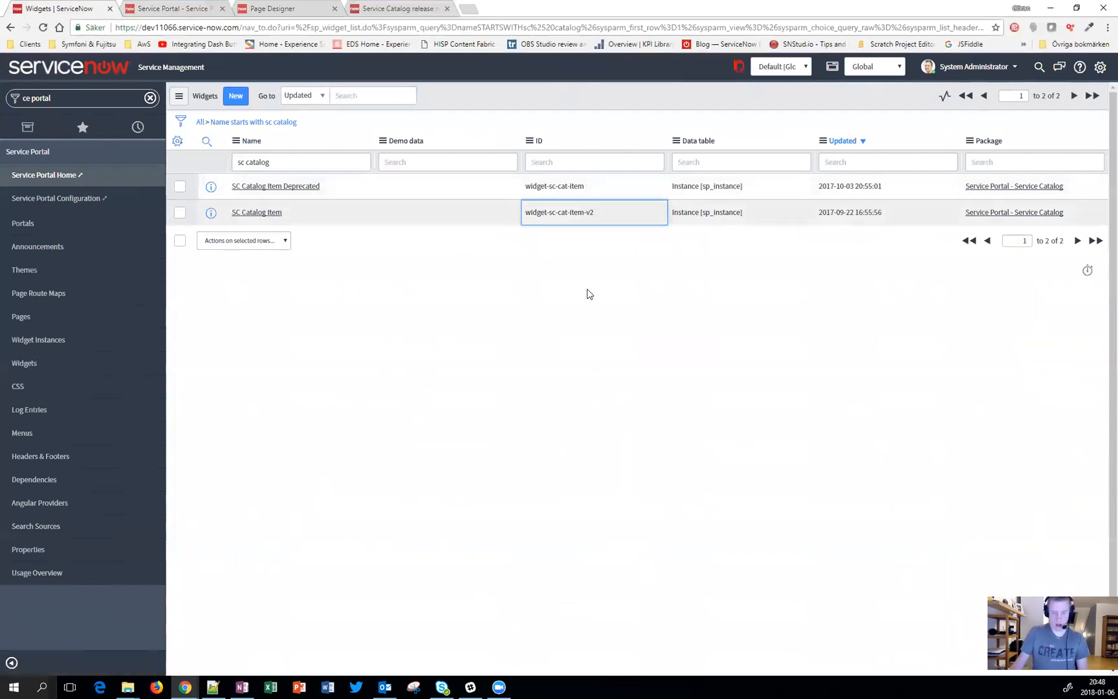
mouse_move(539, 324)
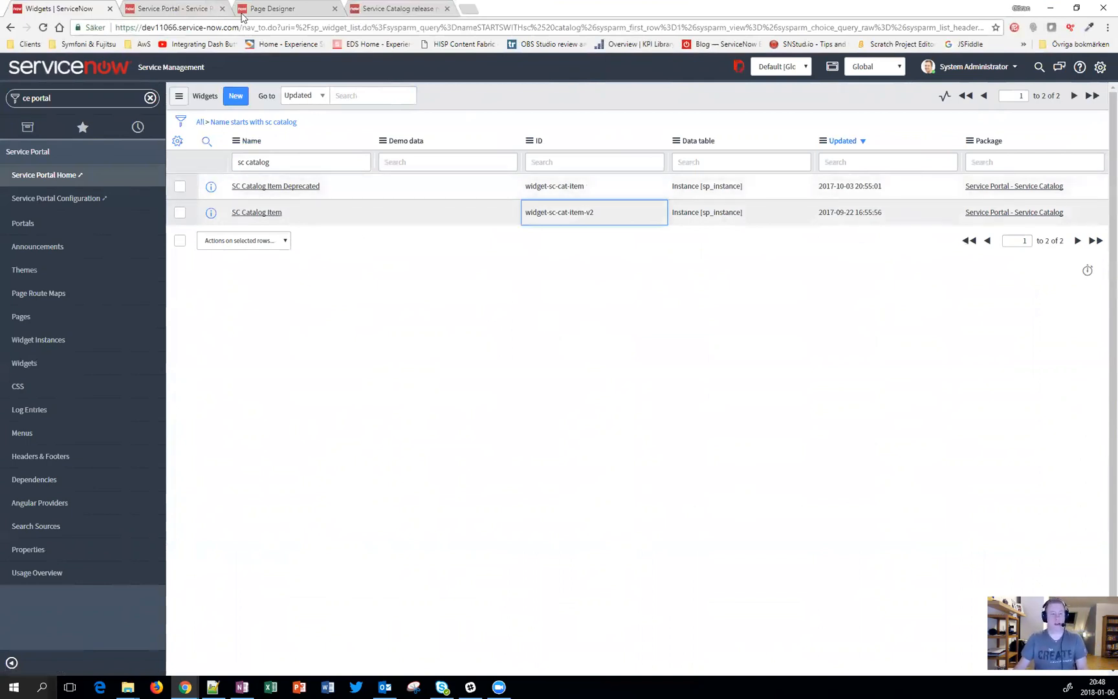
left_click(284, 7)
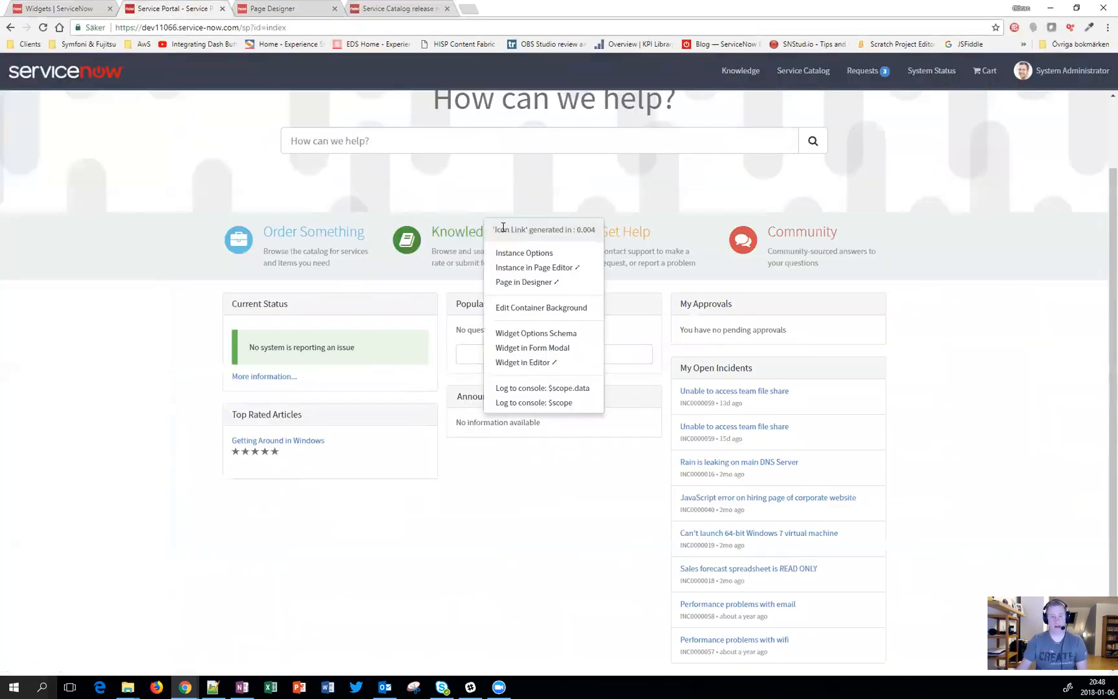
left_click(57, 9)
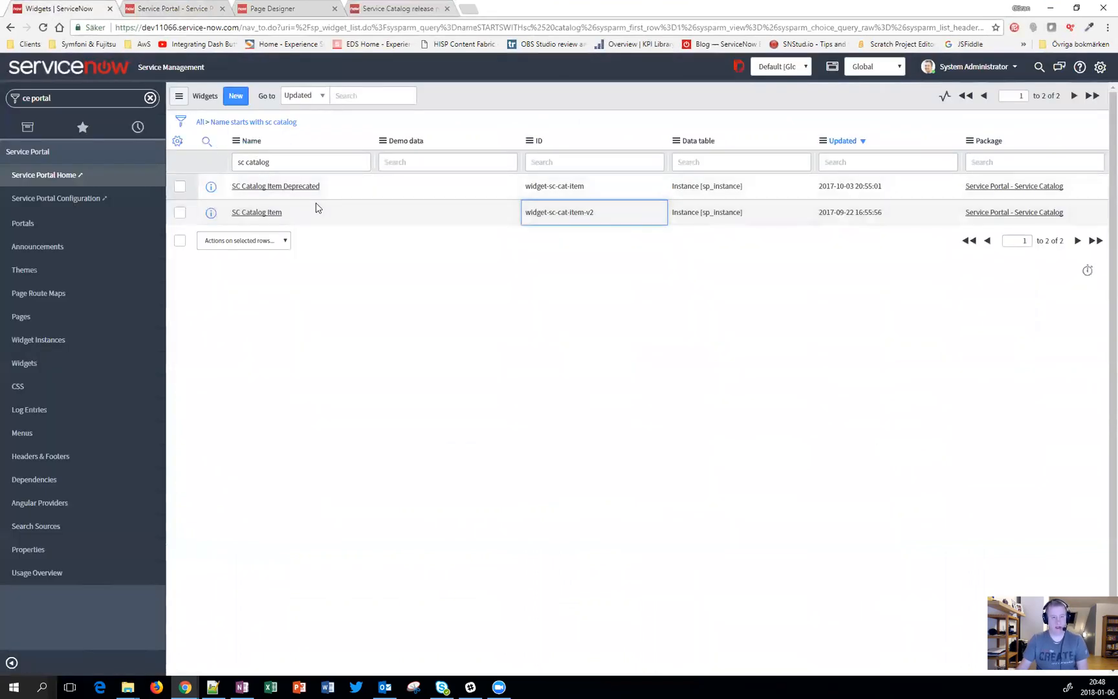
mouse_move(283, 205)
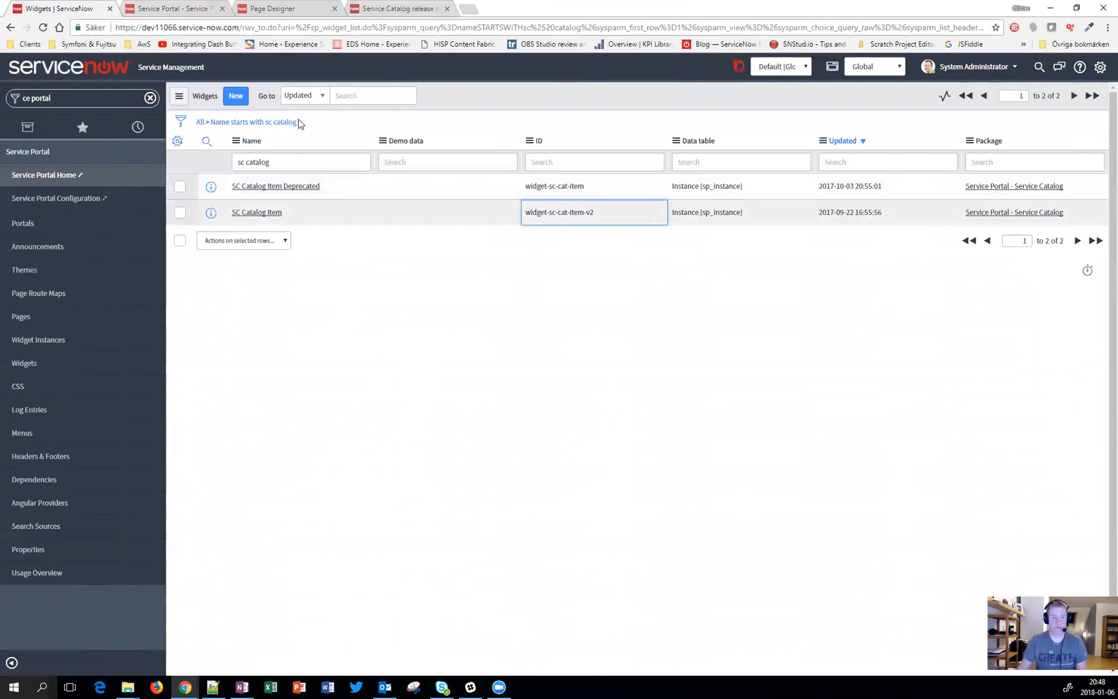
- From the portal's Service Catalog page open the Google Droid Razr Maxx item under My Recent Items
left_click(170, 8)
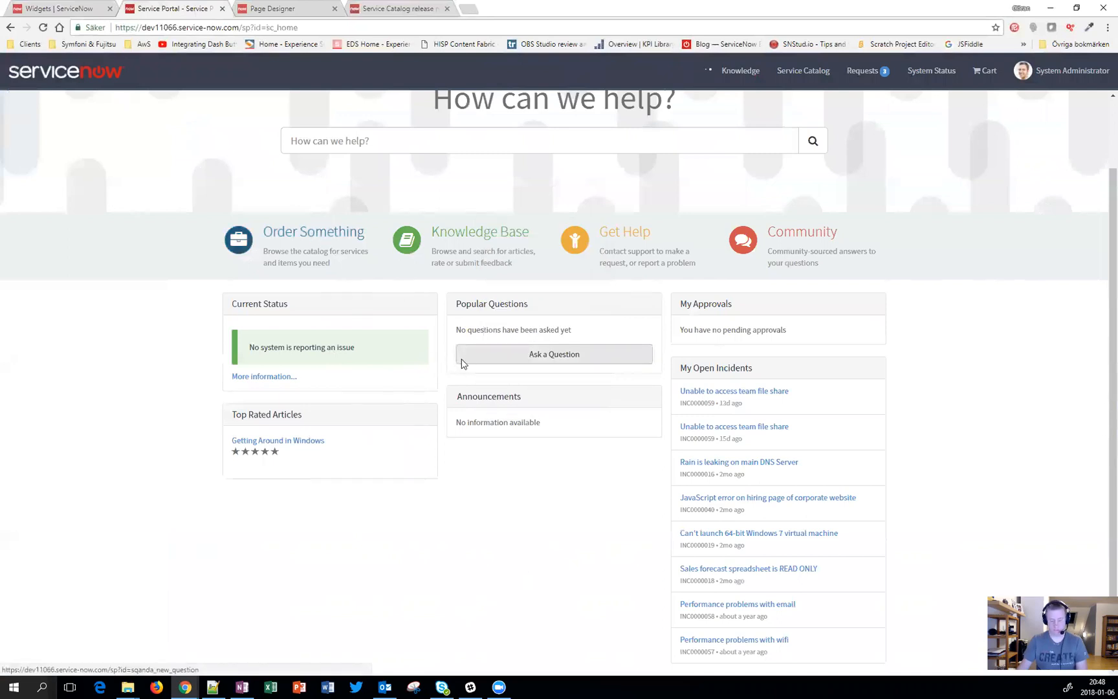
left_click(802, 71)
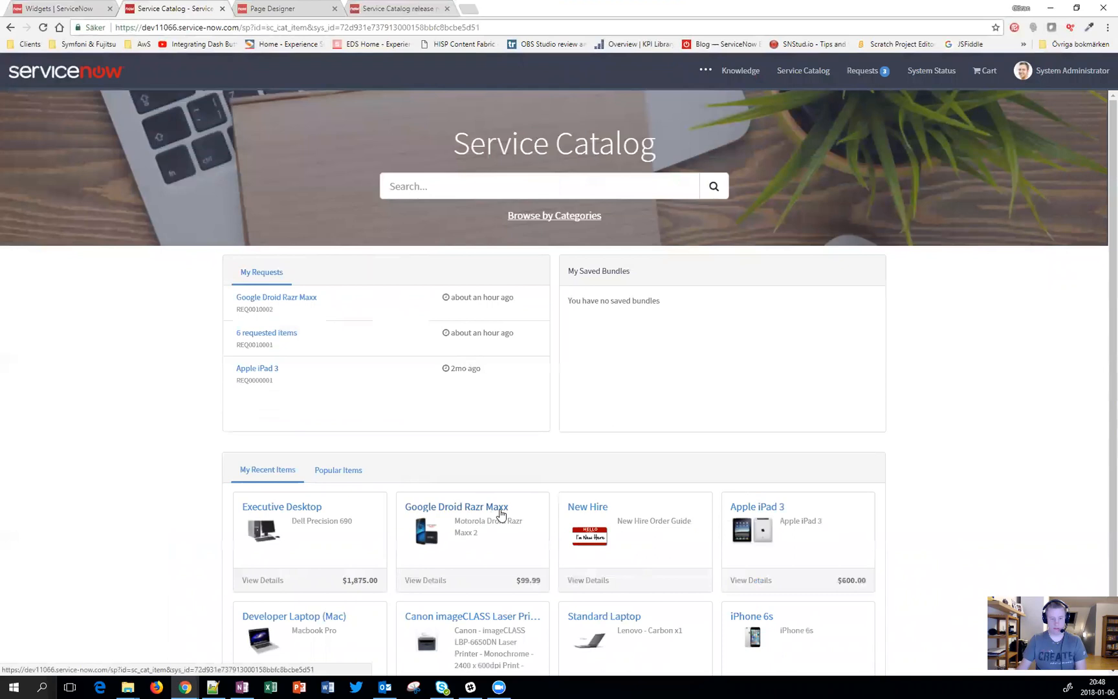
left_click(455, 505)
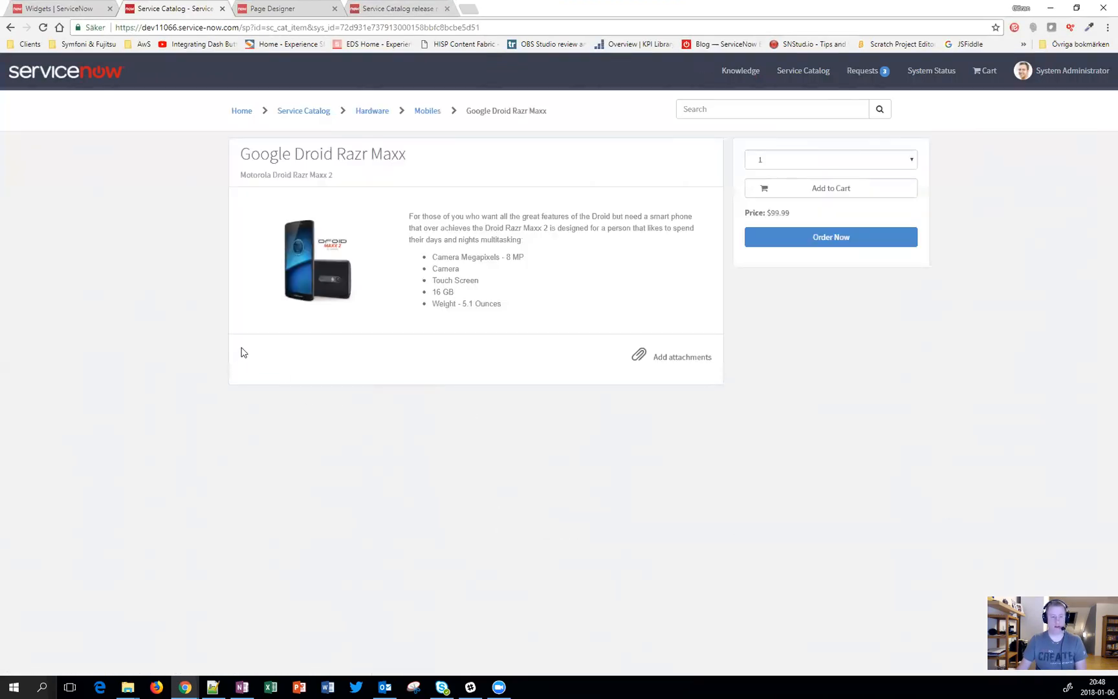
mouse_move(735, 220)
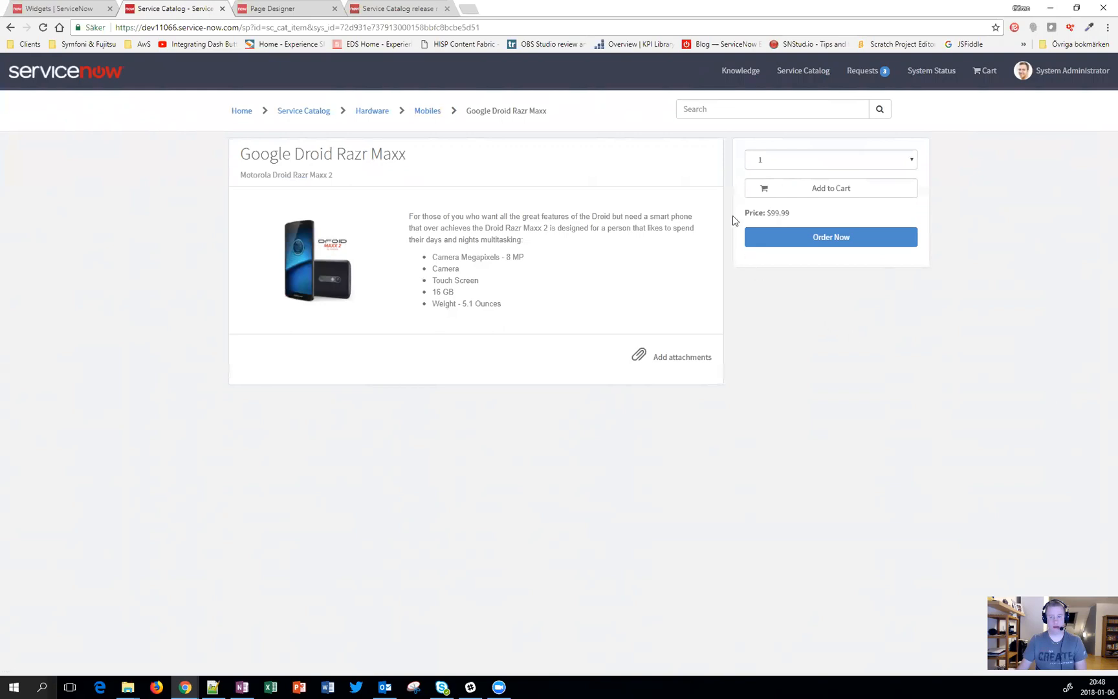
mouse_move(784, 200)
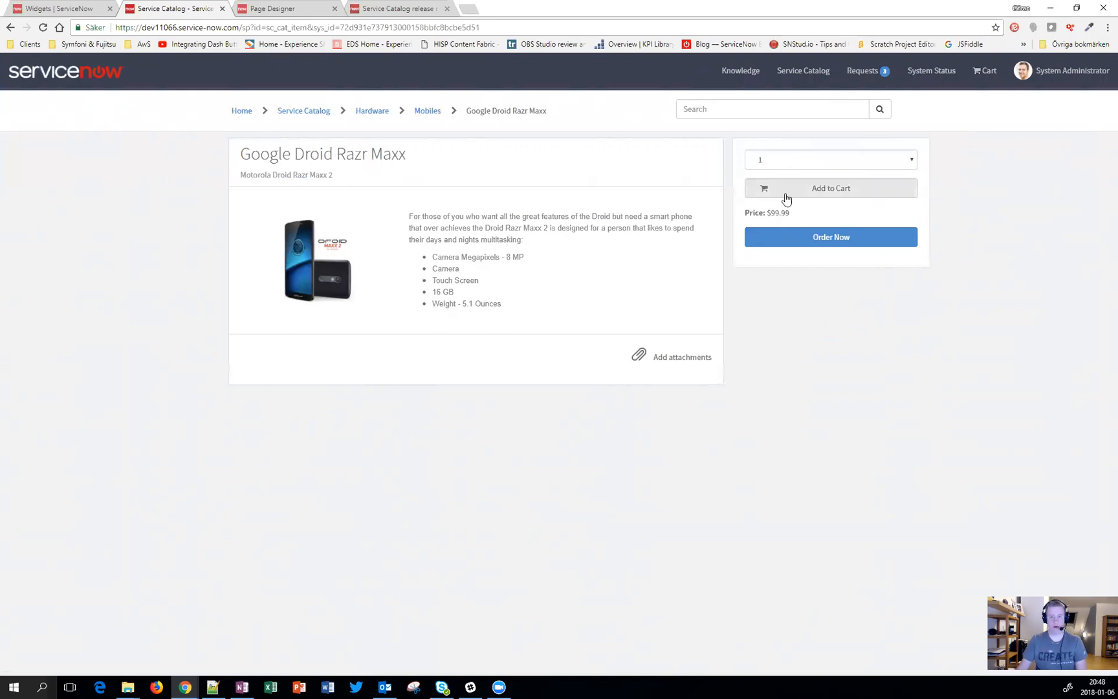
mouse_move(826, 371)
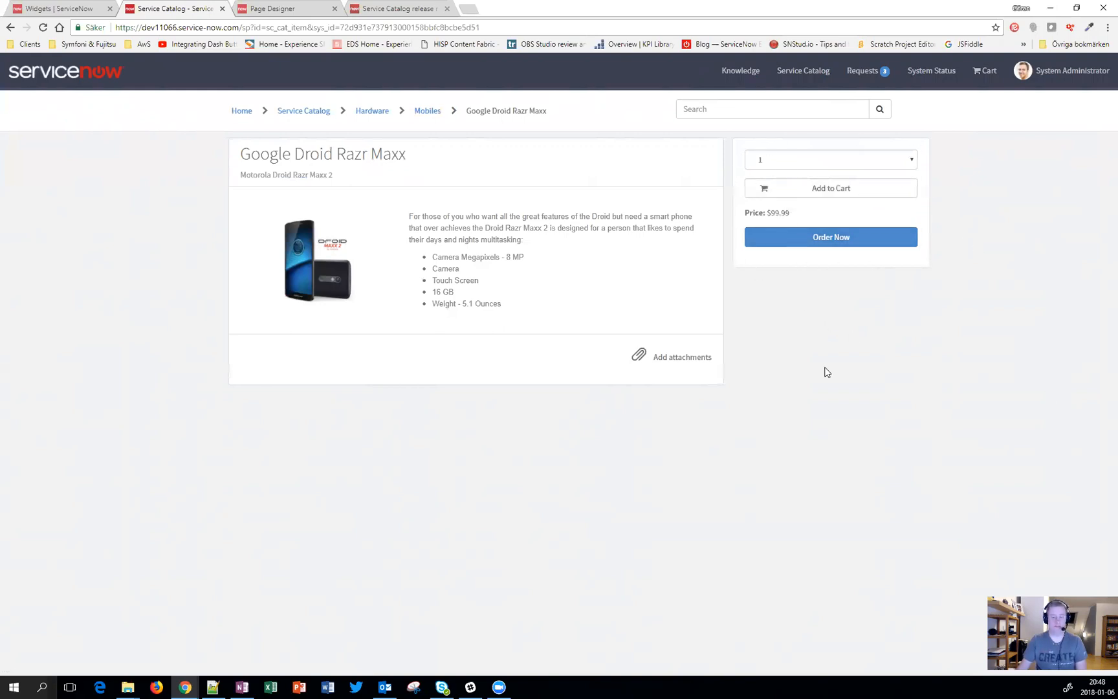
mouse_move(741, 277)
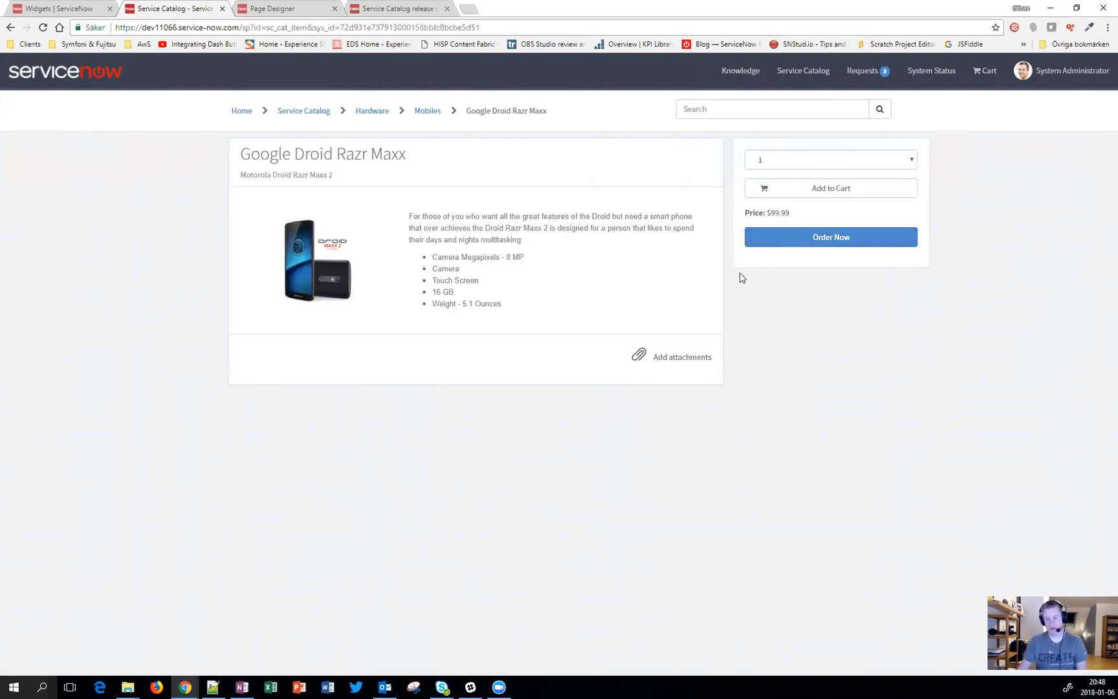
mouse_move(732, 325)
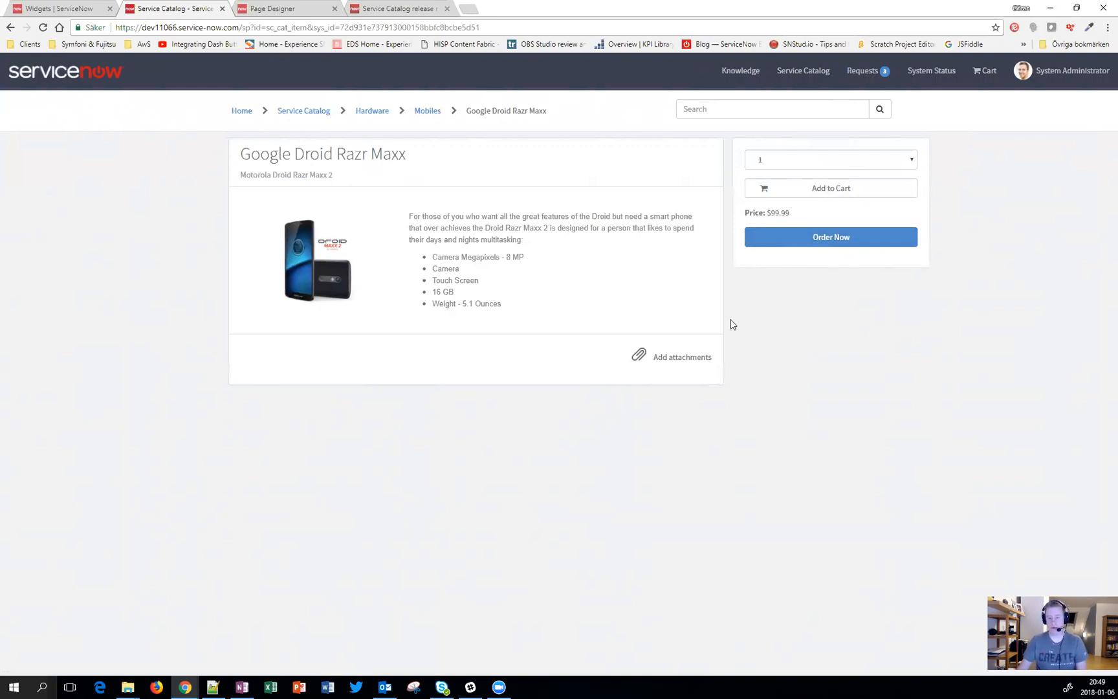
left_click(771, 109)
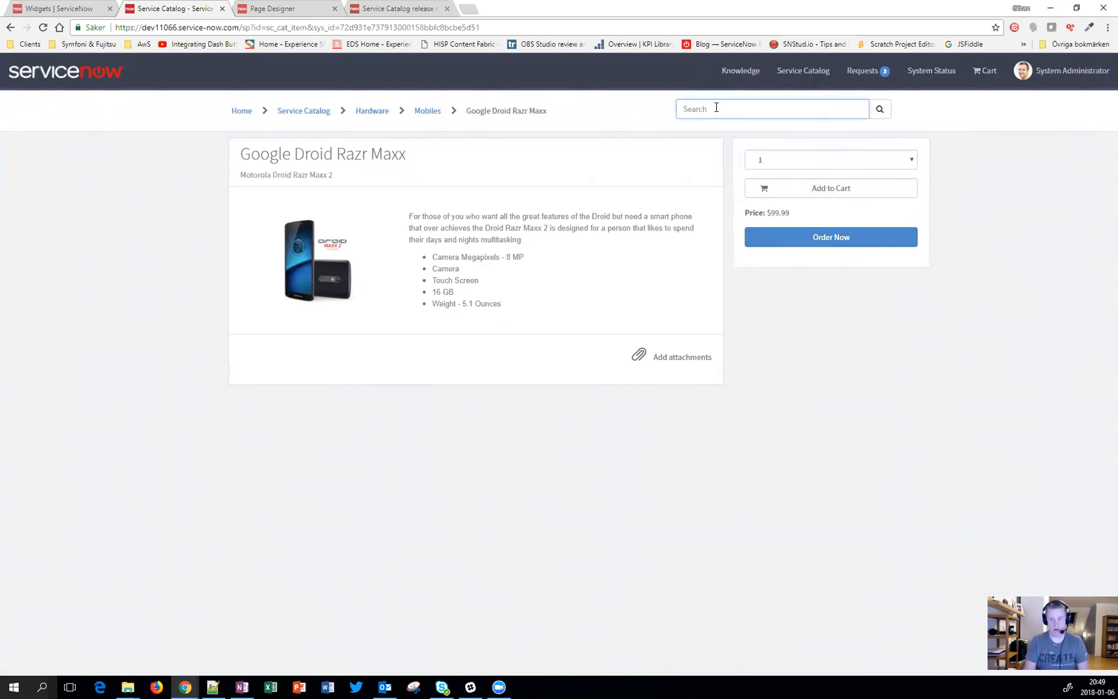
- Search the portal for 'role' and narrow results to Service Catalog items, finding no matches
type("role de")
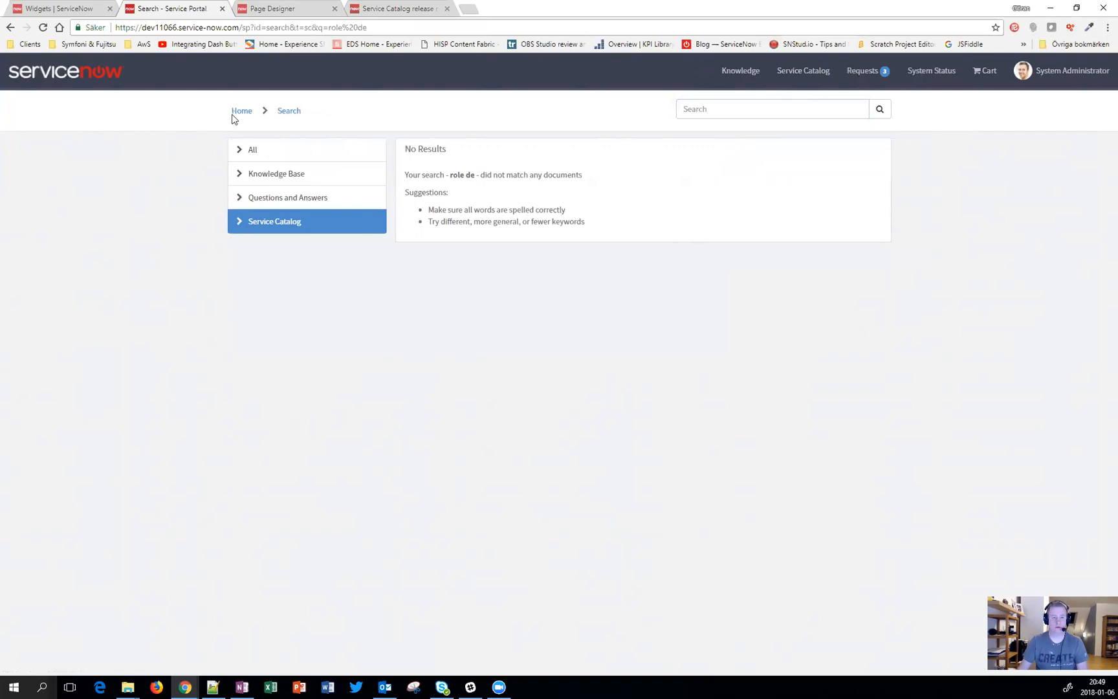
left_click(241, 110)
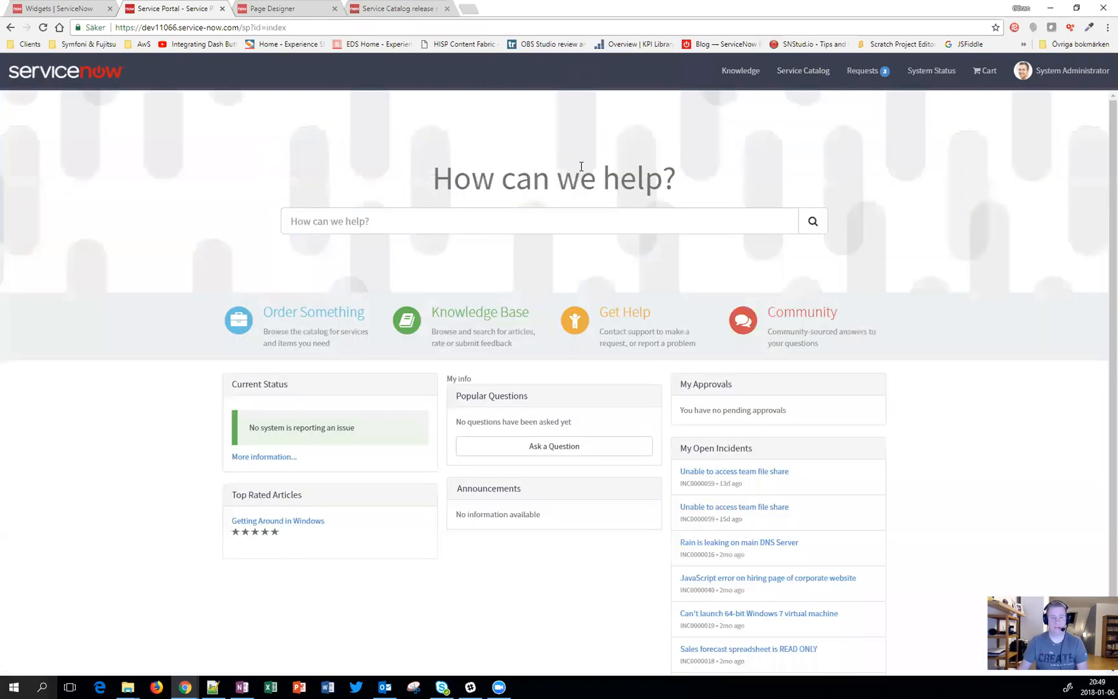
type("role de")
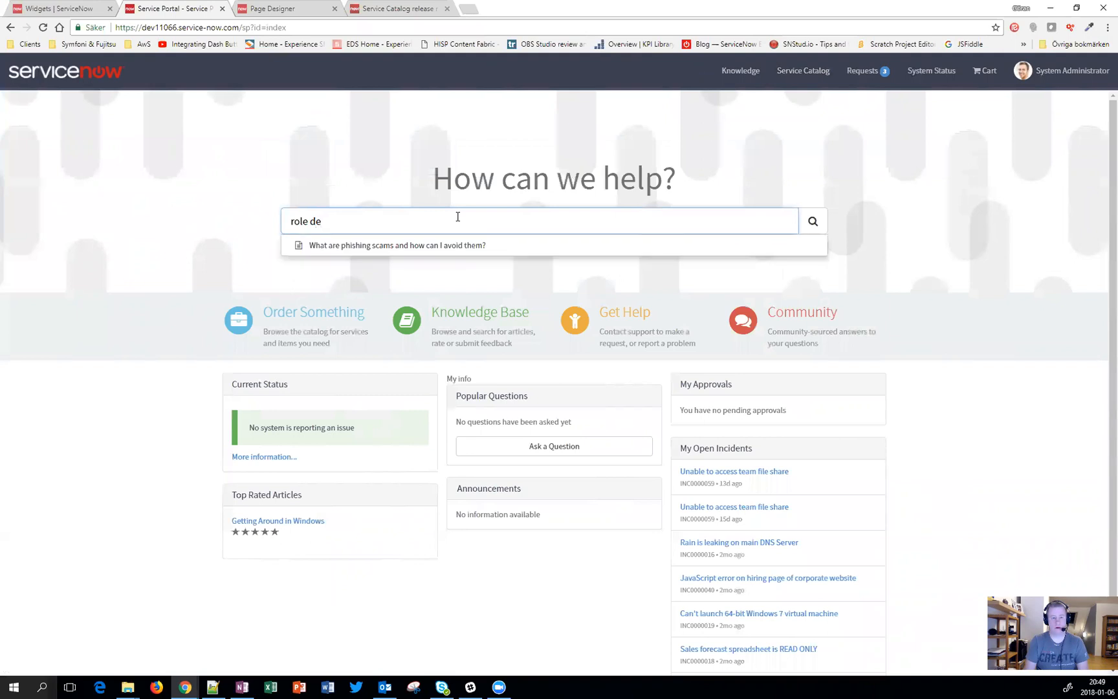
key("Backspace")
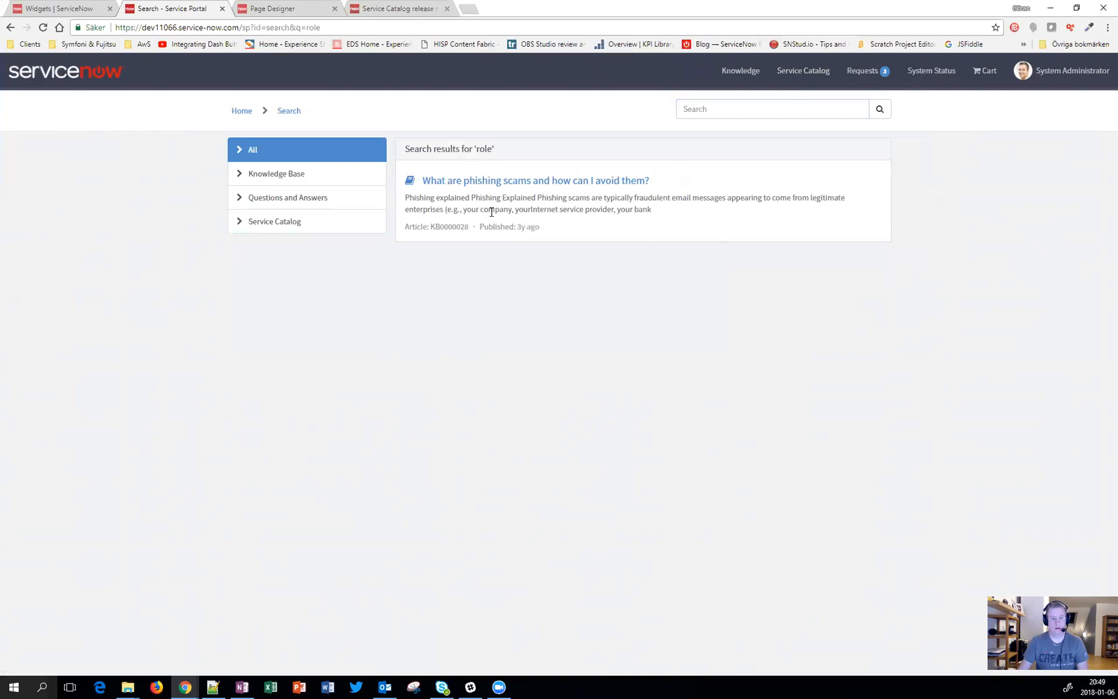
left_click(275, 221)
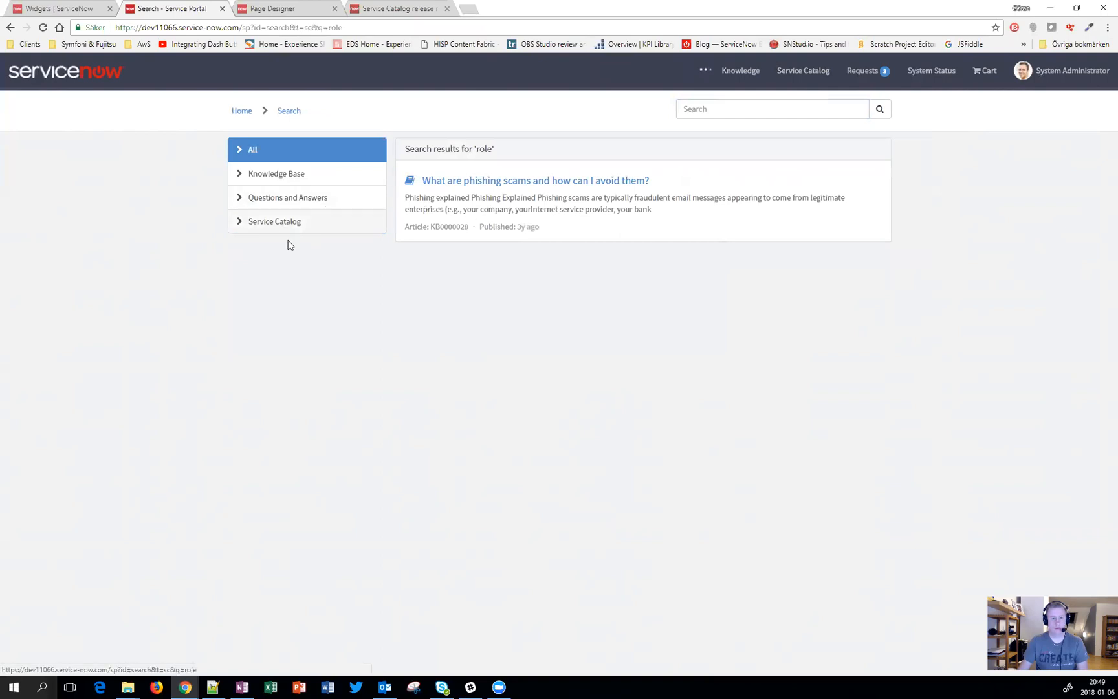
left_click(274, 221)
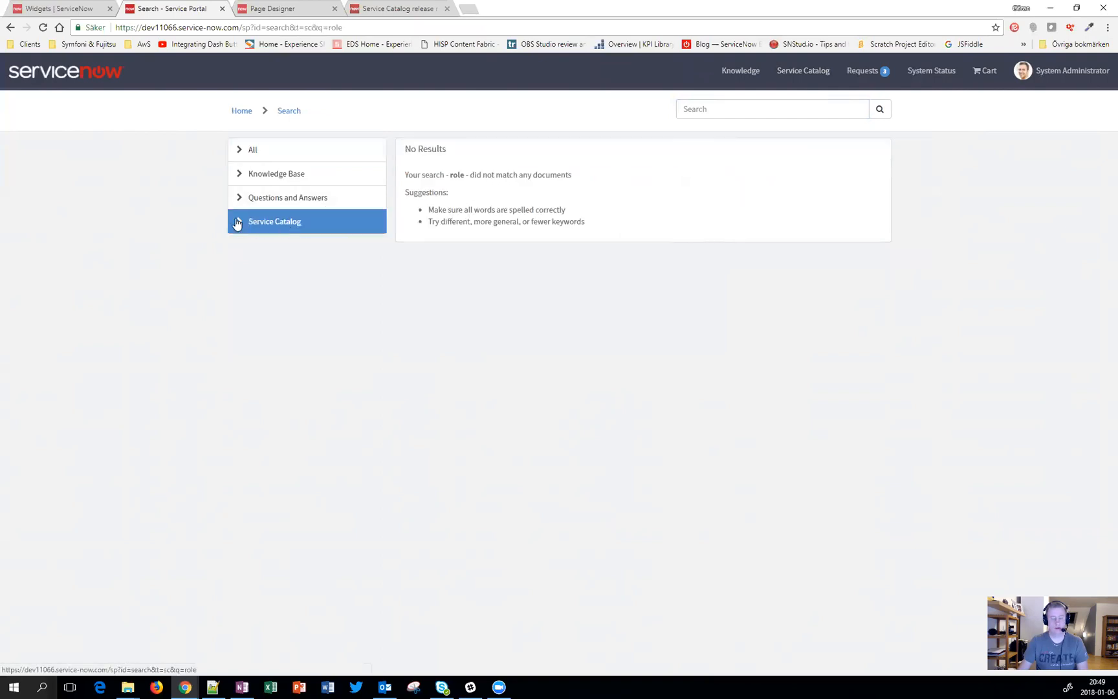
- From Home use Order Something to show all catalog categories including Role Delegation
left_click(242, 110)
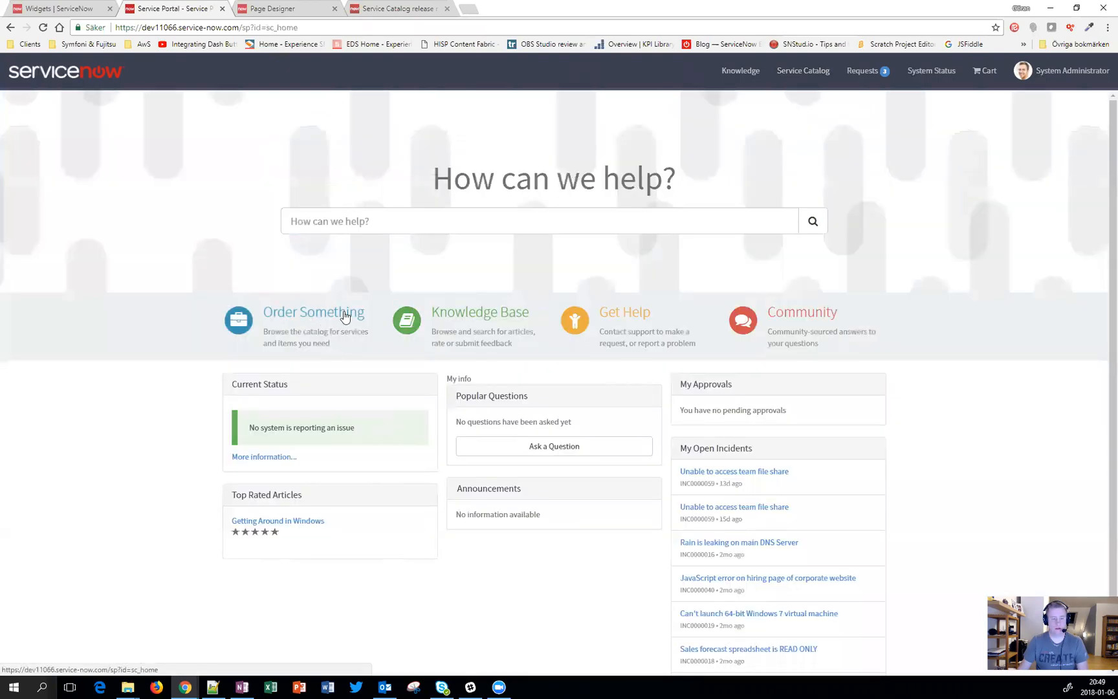
left_click(313, 312)
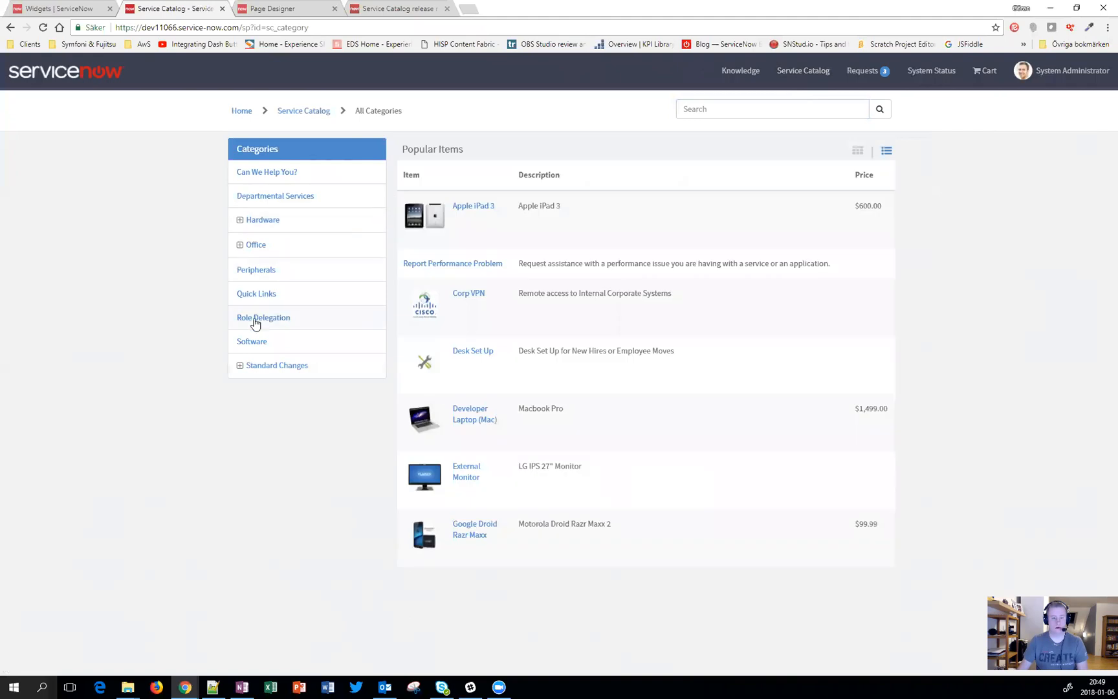
- Open 'Grant role delegation rights within a group' from the Role Delegation category
left_click(263, 317)
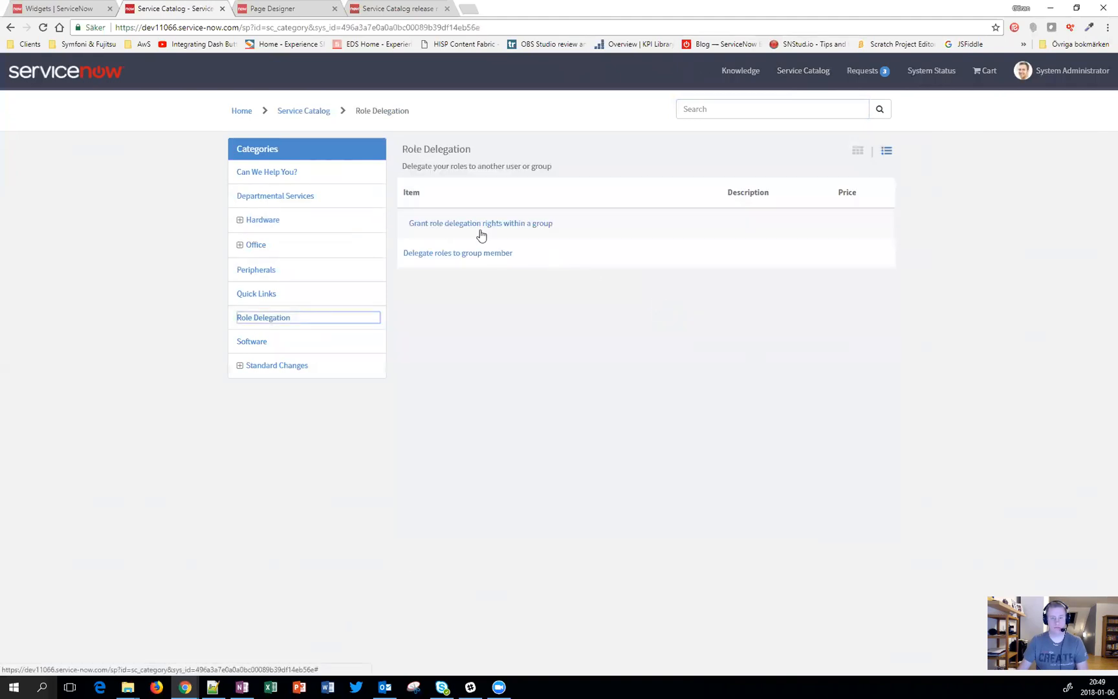
left_click(480, 222)
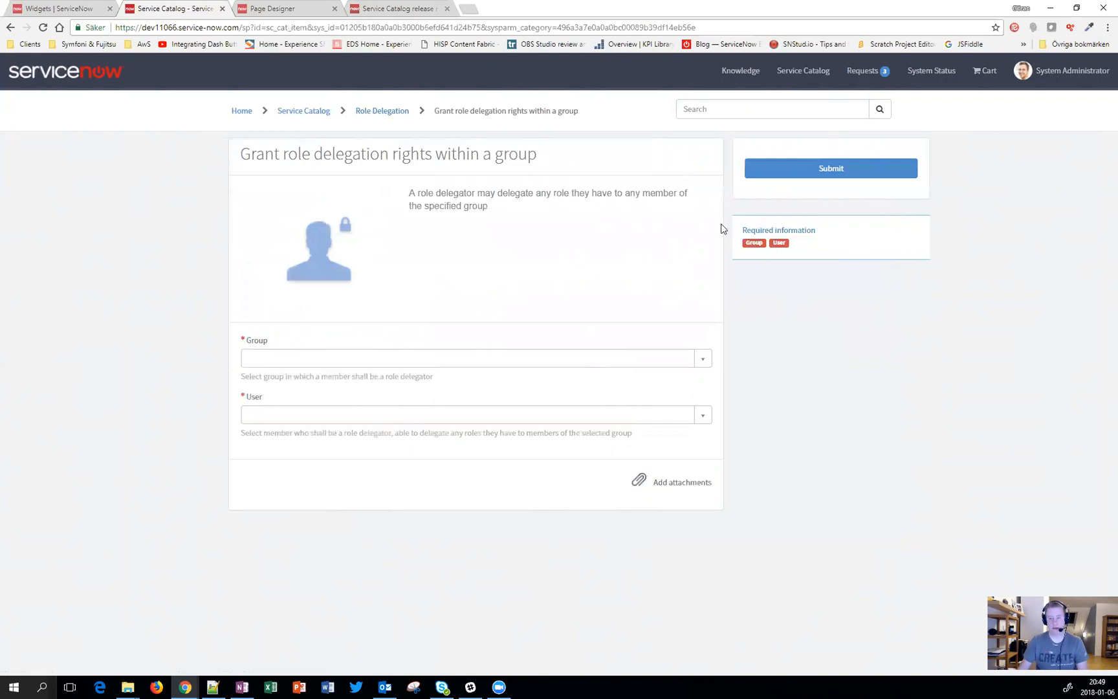
mouse_move(687, 361)
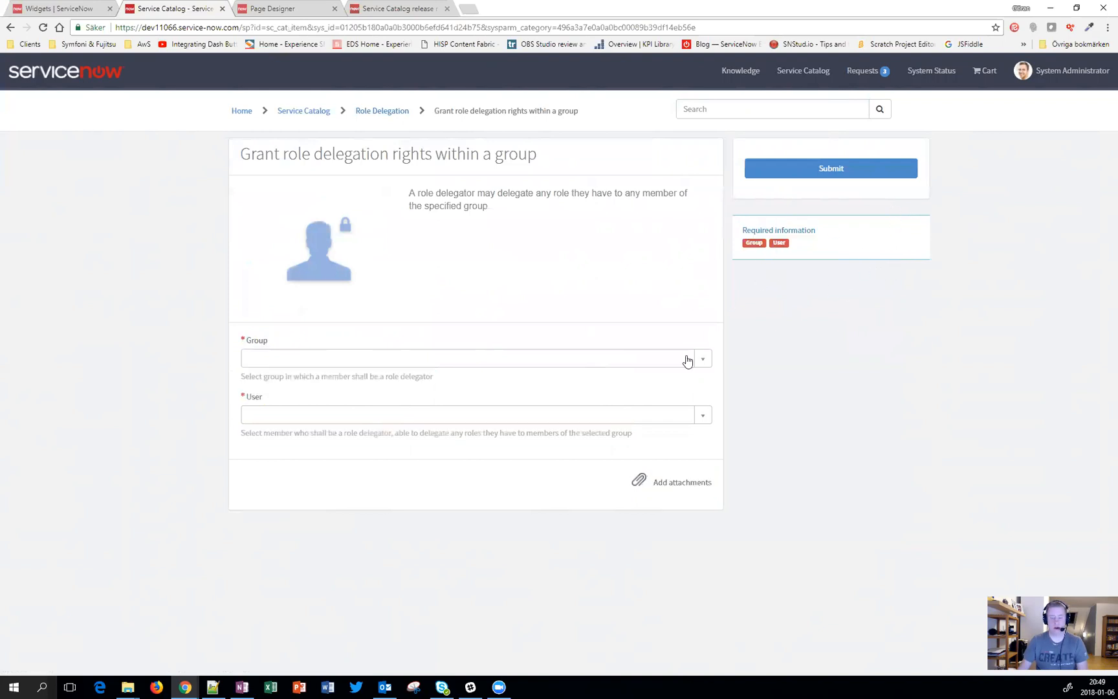
mouse_move(690, 342)
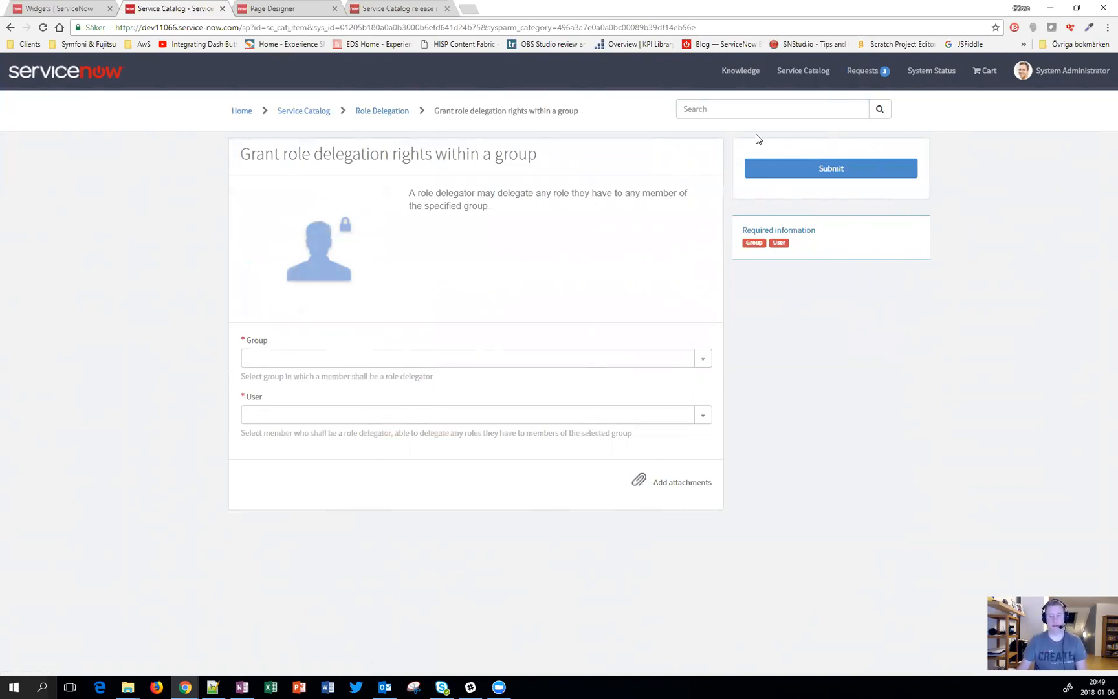
mouse_move(876, 313)
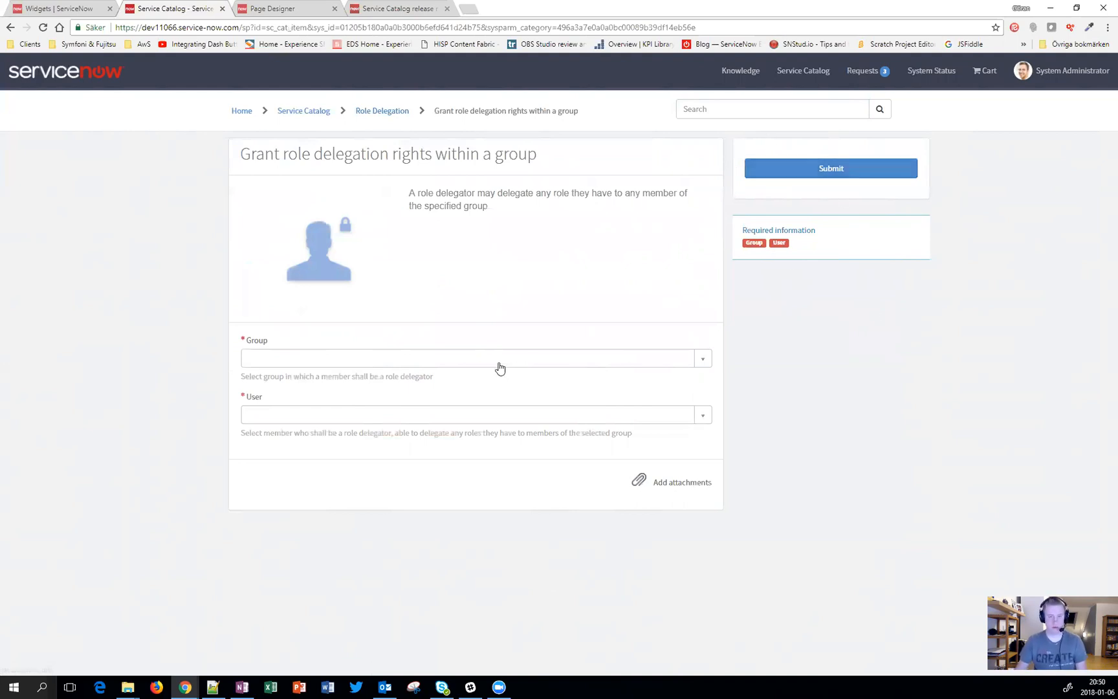
mouse_move(547, 311)
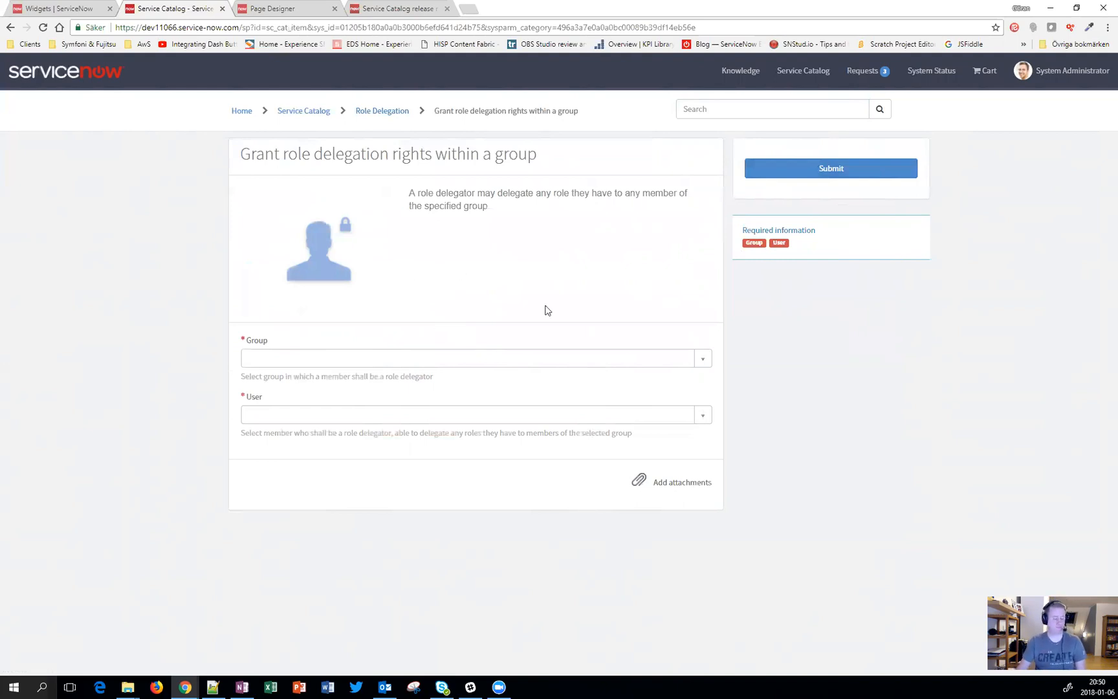
mouse_move(614, 335)
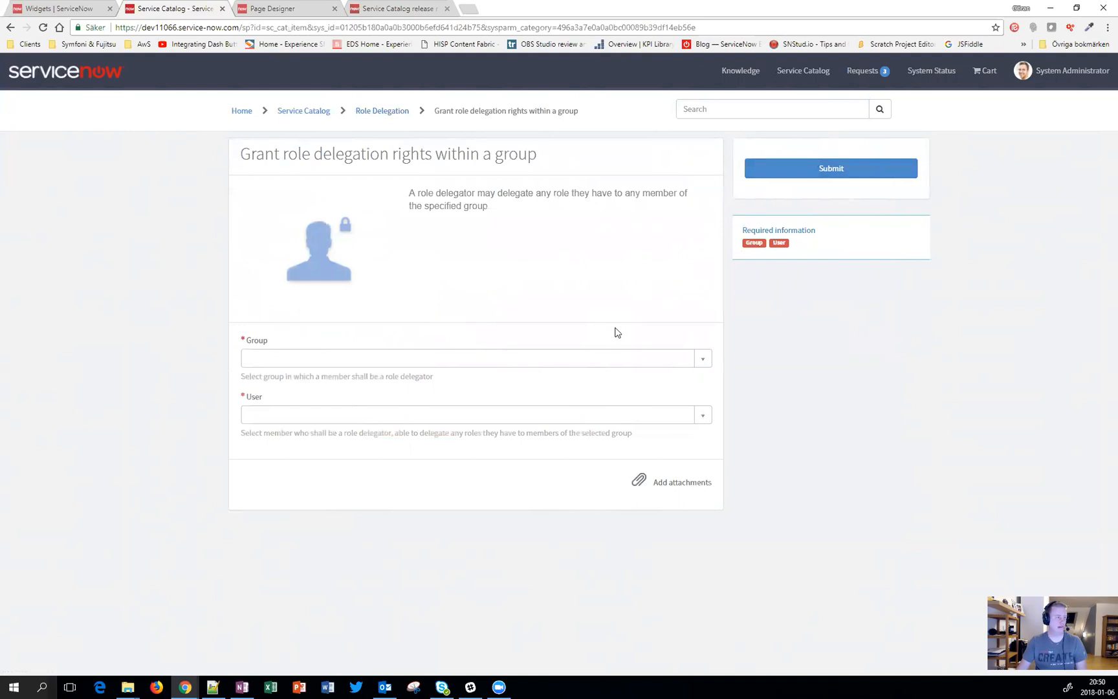
mouse_move(849, 297)
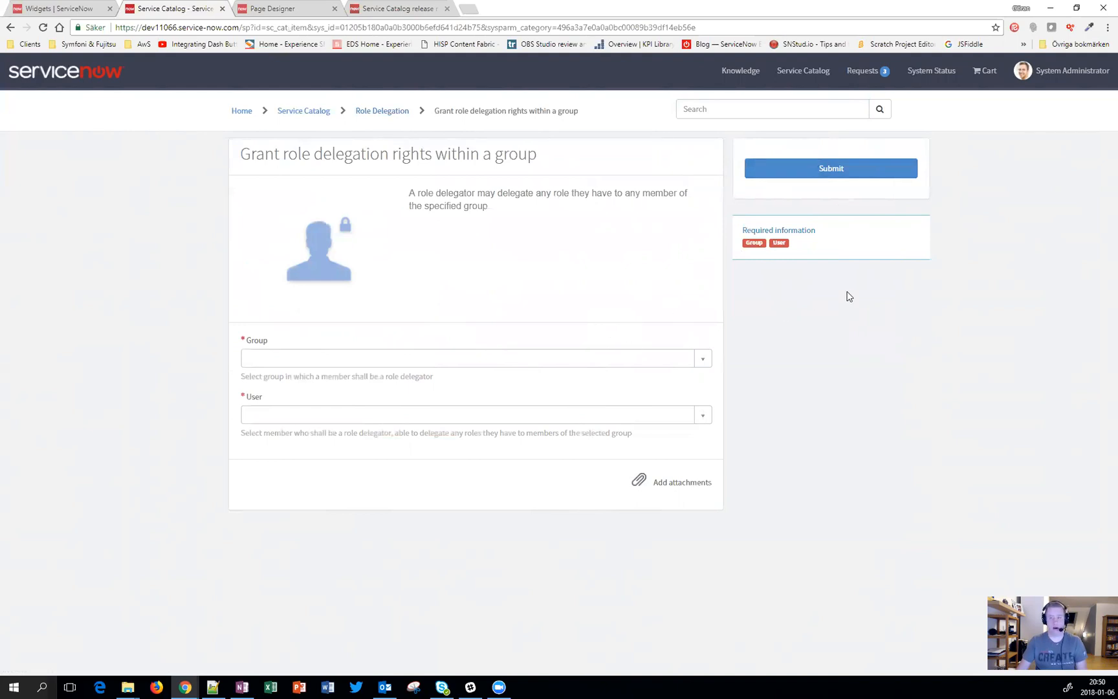
mouse_move(863, 70)
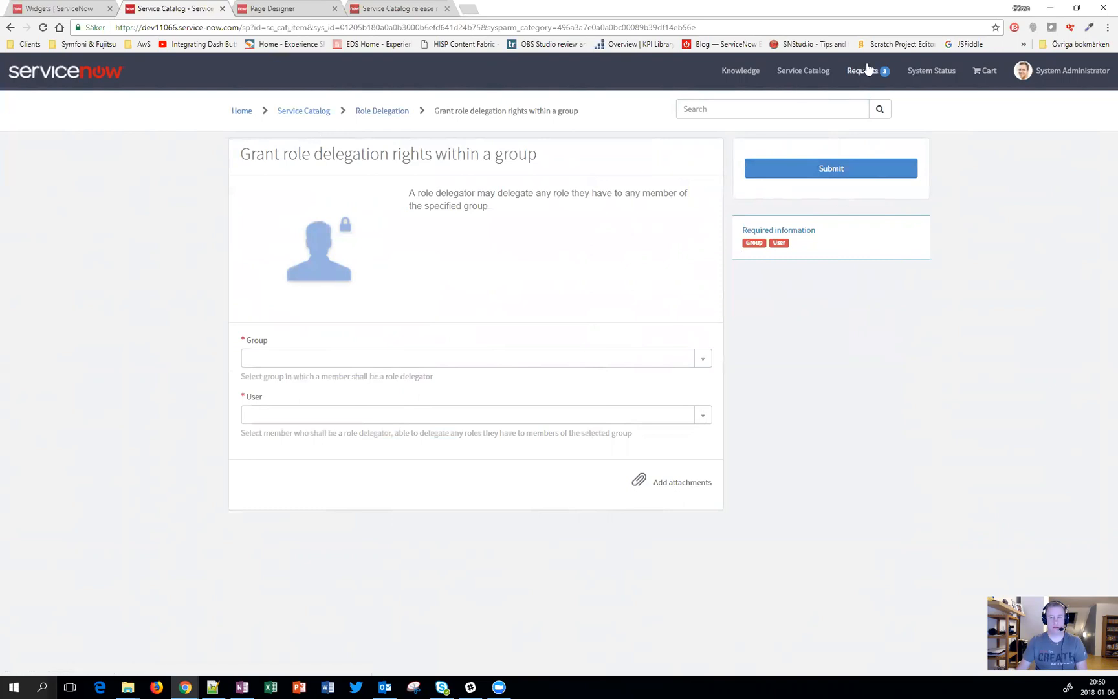
- View the Google Droid Razr Maxx request's order status and its phone ticket, then return
left_click(863, 70)
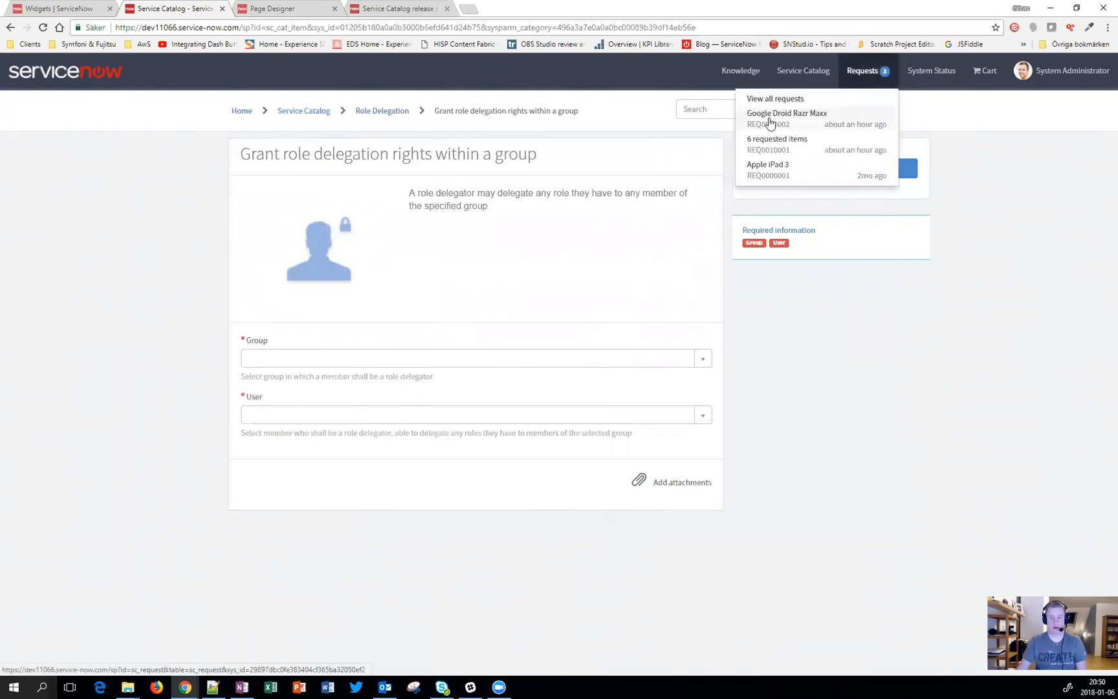
left_click(787, 118)
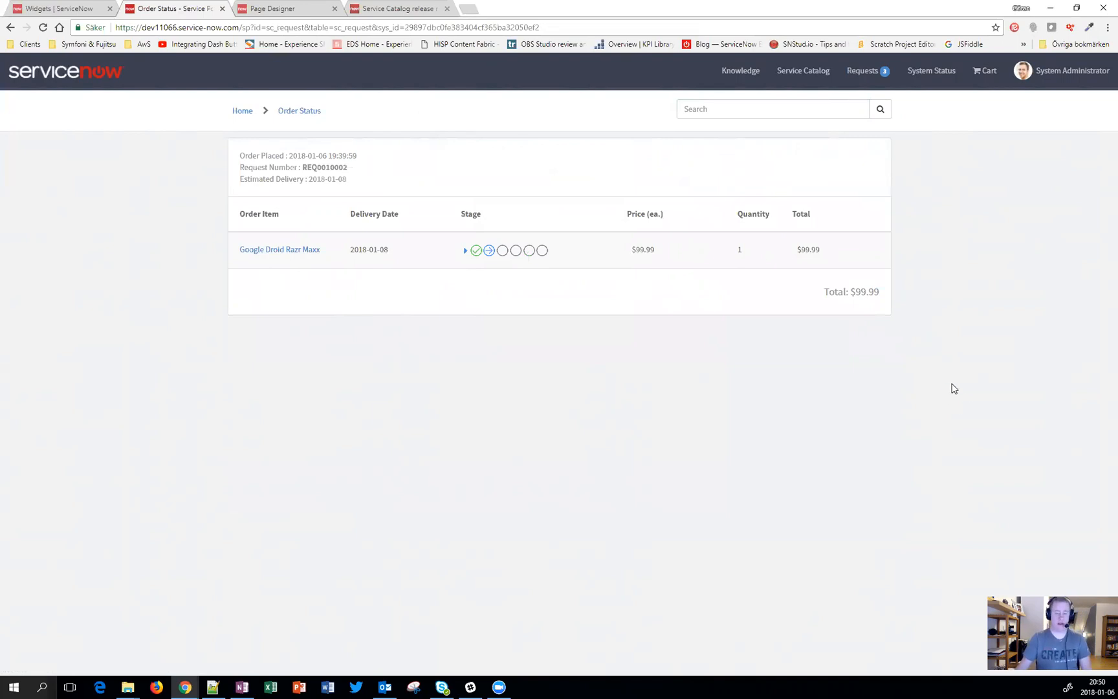
mouse_move(277, 300)
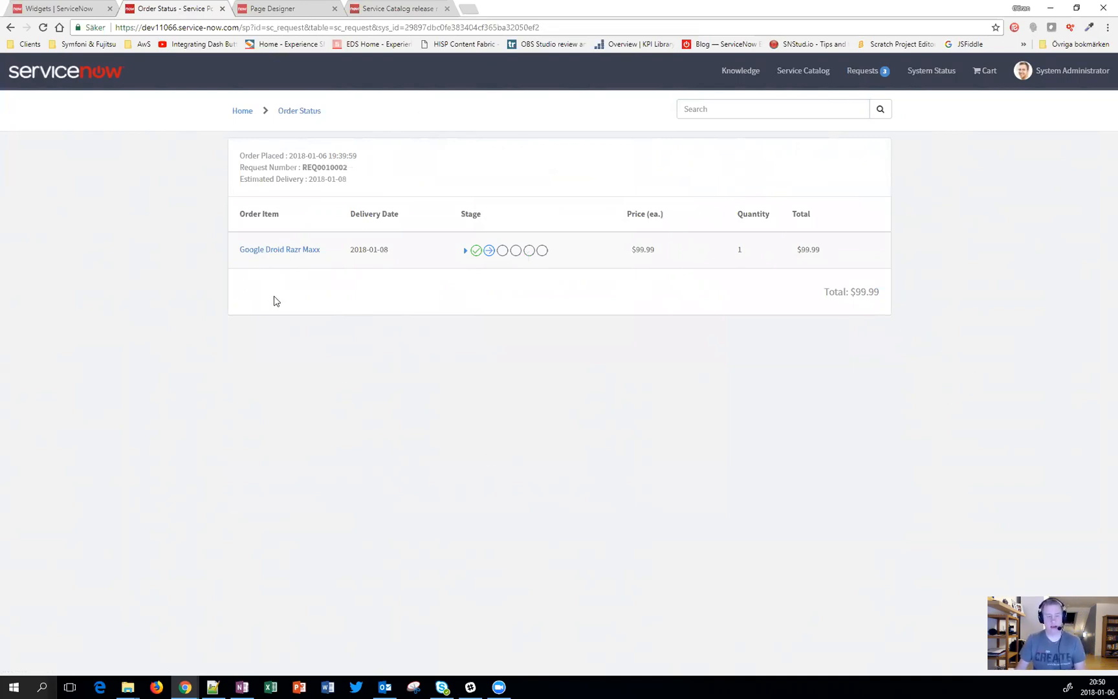
mouse_move(203, 150)
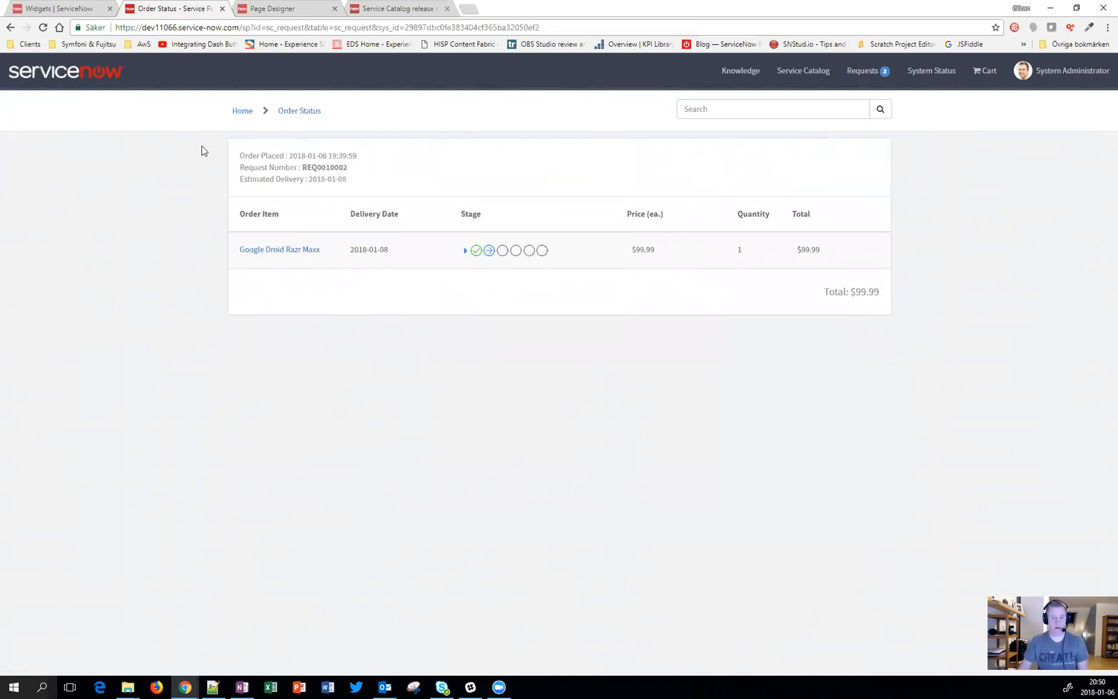
mouse_move(270, 346)
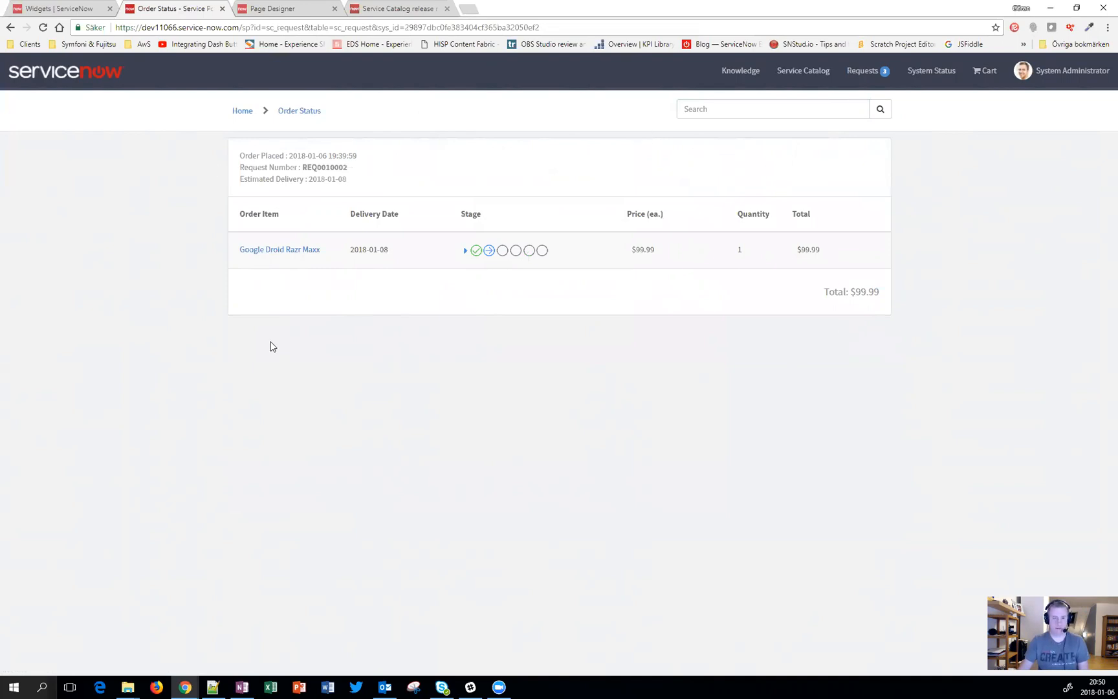
mouse_move(353, 146)
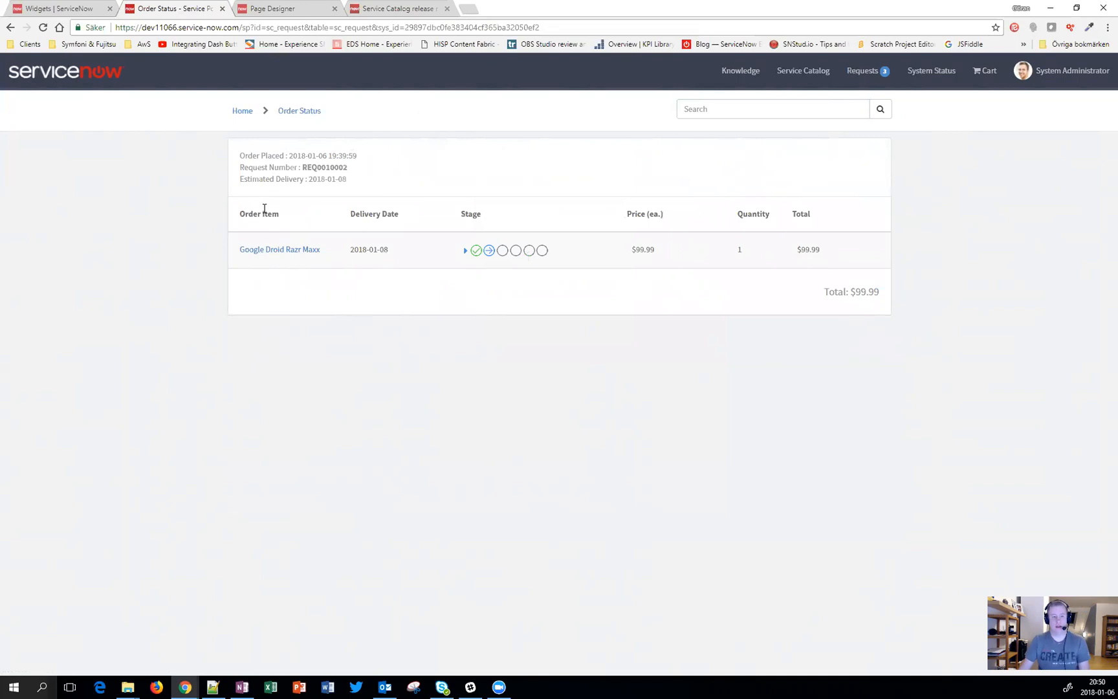
mouse_move(299, 194)
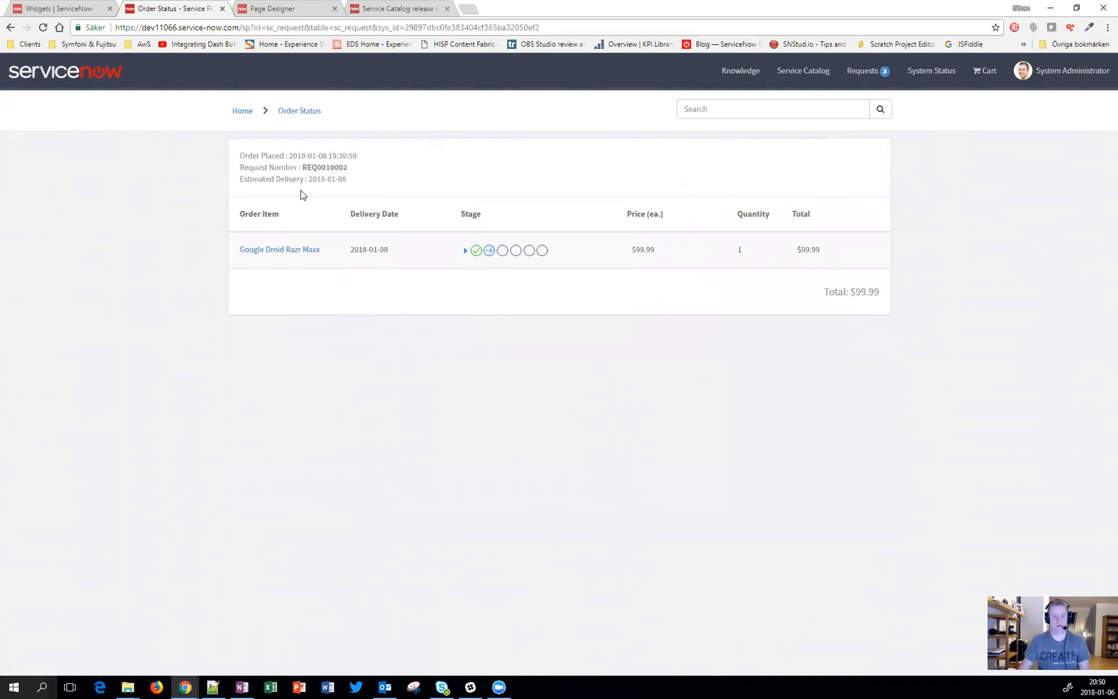
mouse_move(280, 249)
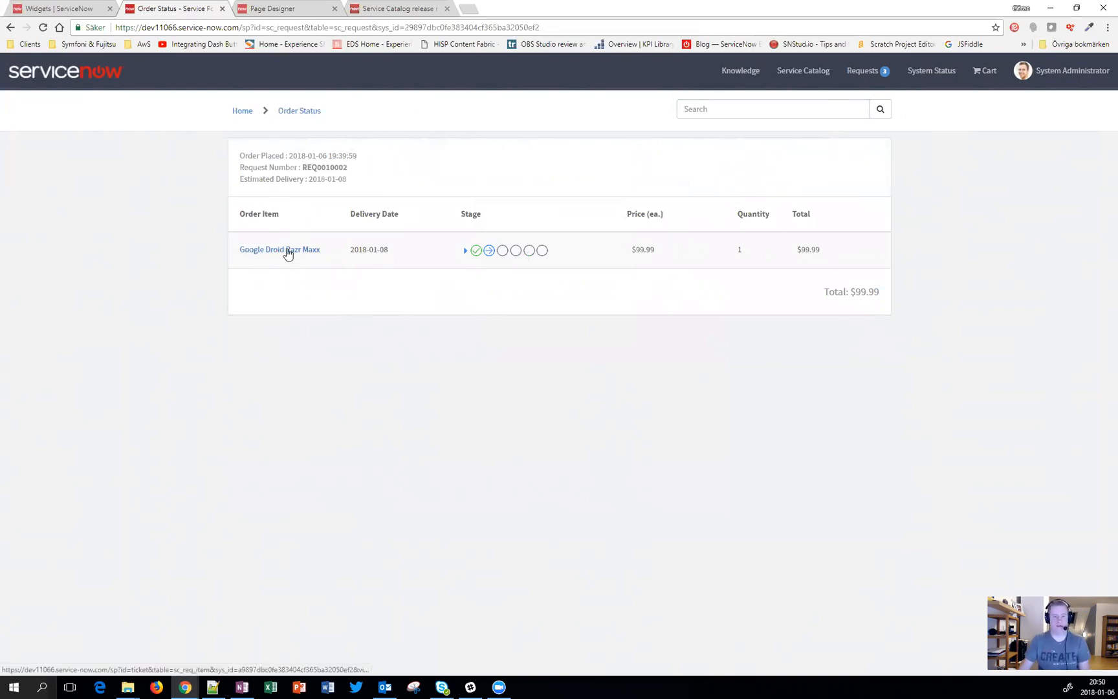
left_click(280, 250)
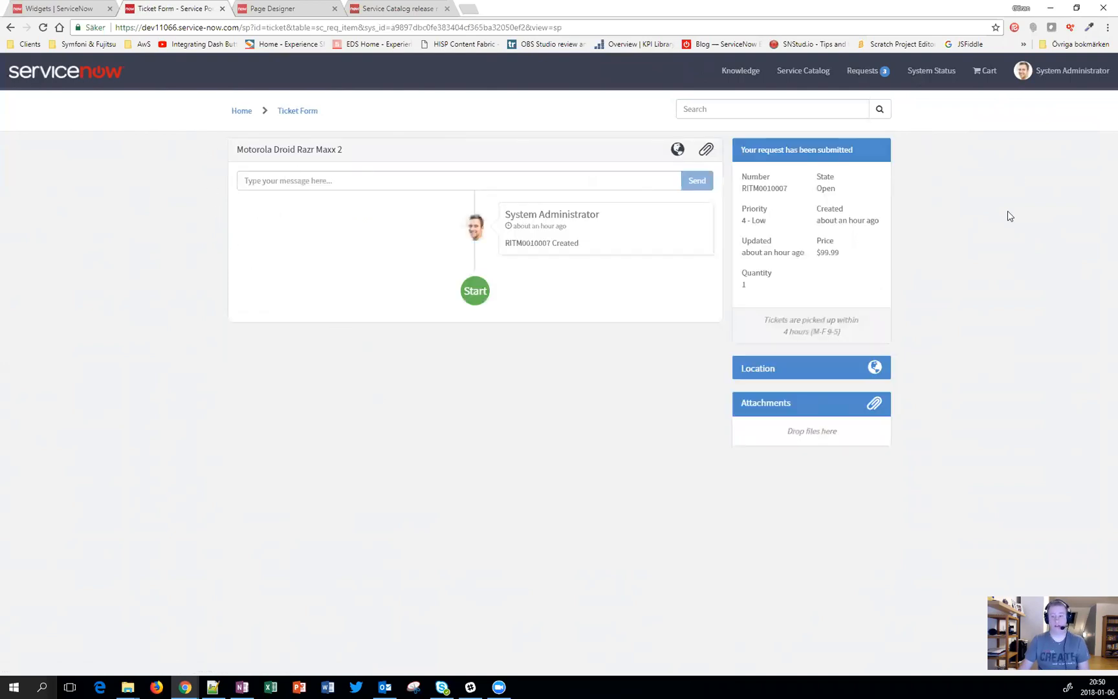
mouse_move(923, 256)
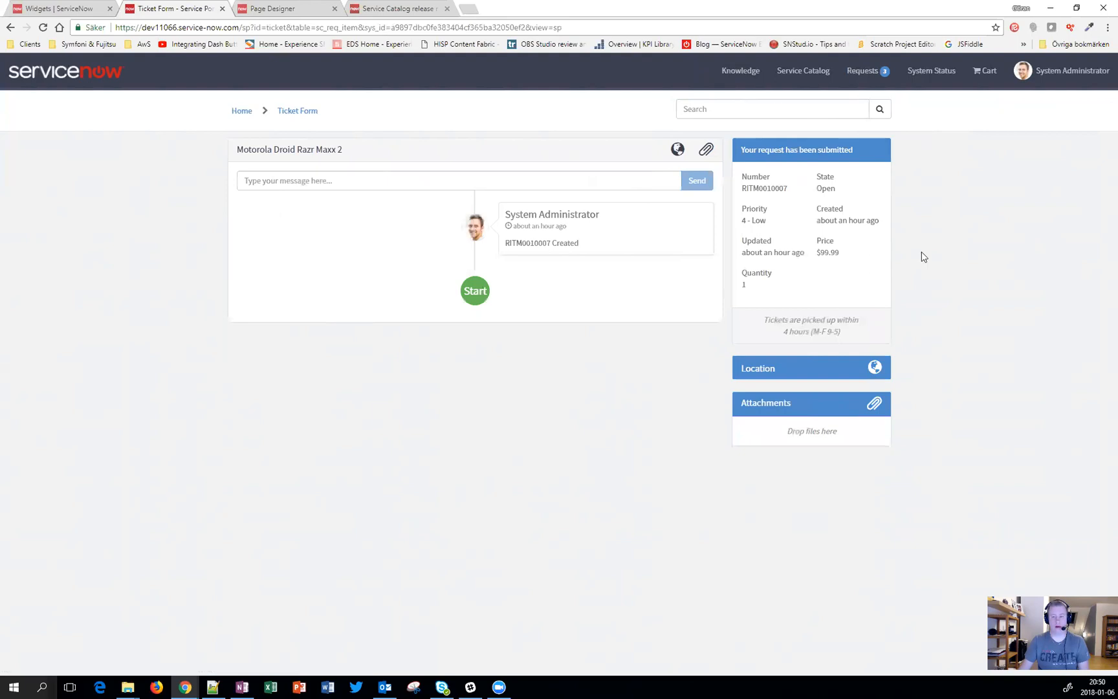
left_click(368, 180)
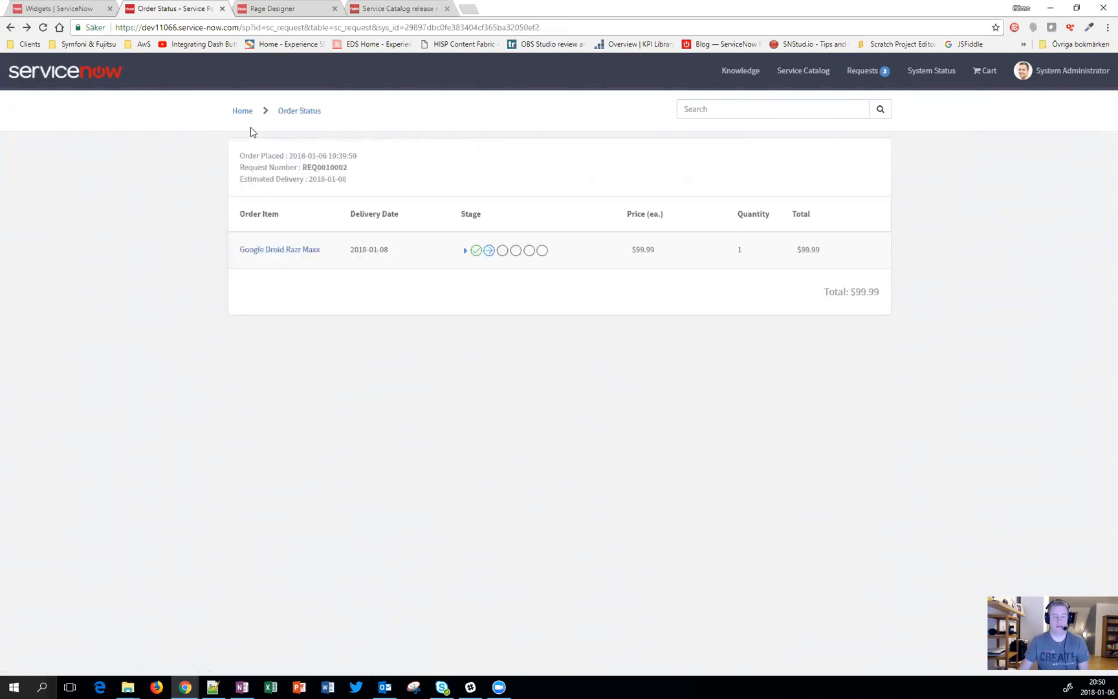
mouse_move(974, 218)
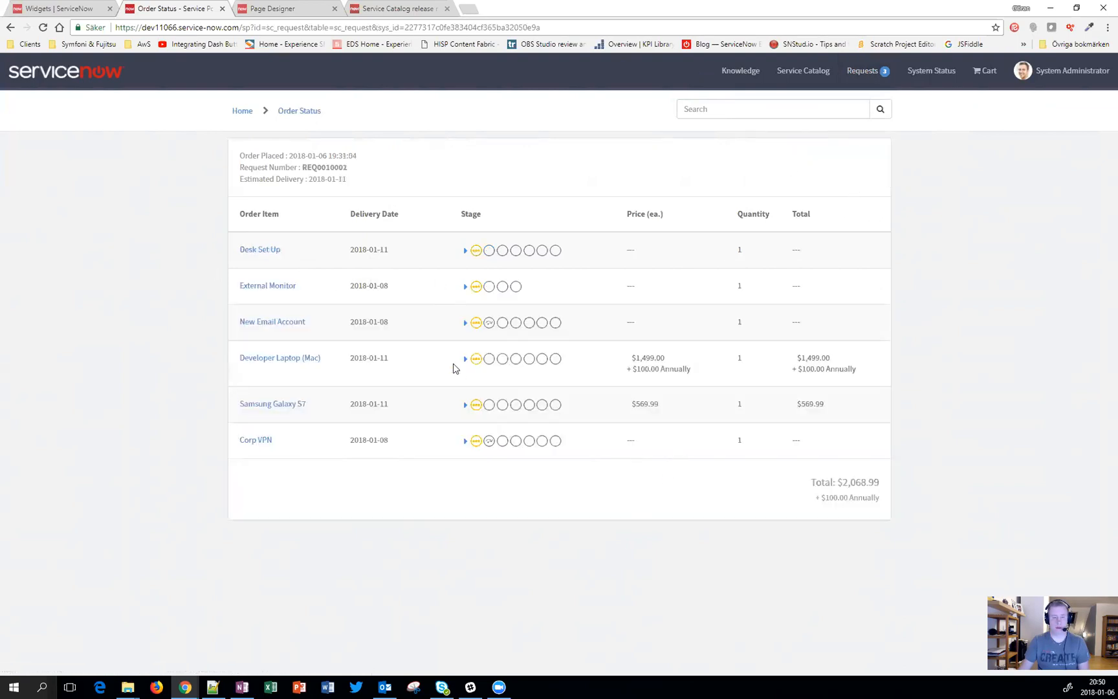
- Check the Developer Laptop (Mac) stage details on the order, then go back to the portal home
left_click(465, 359)
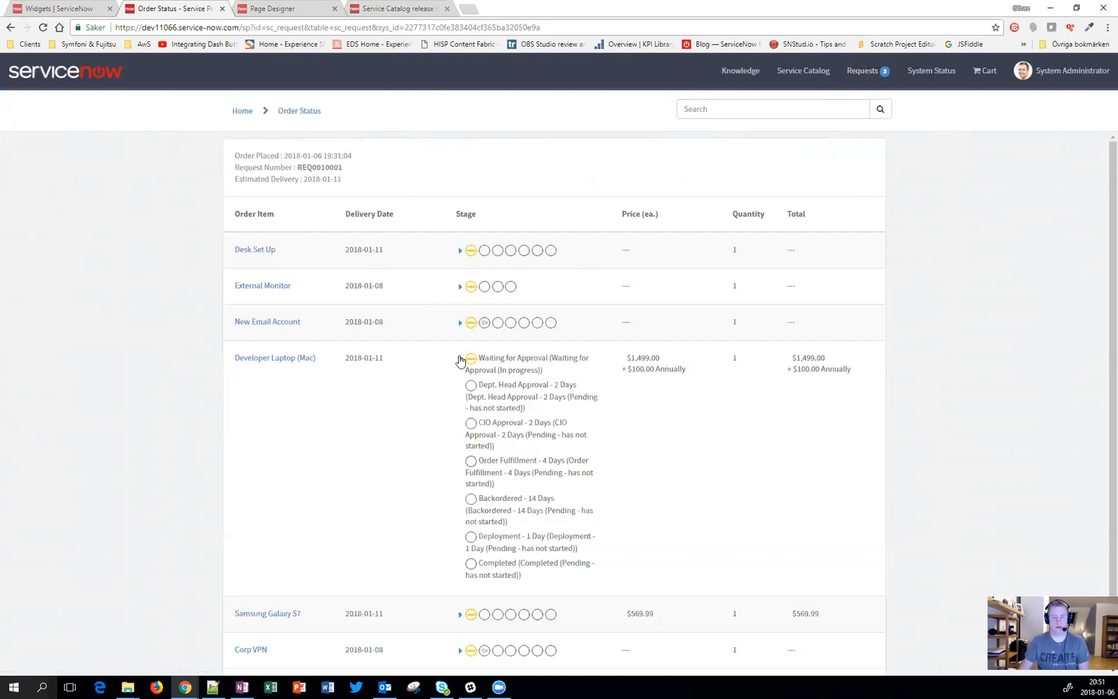
left_click(459, 359)
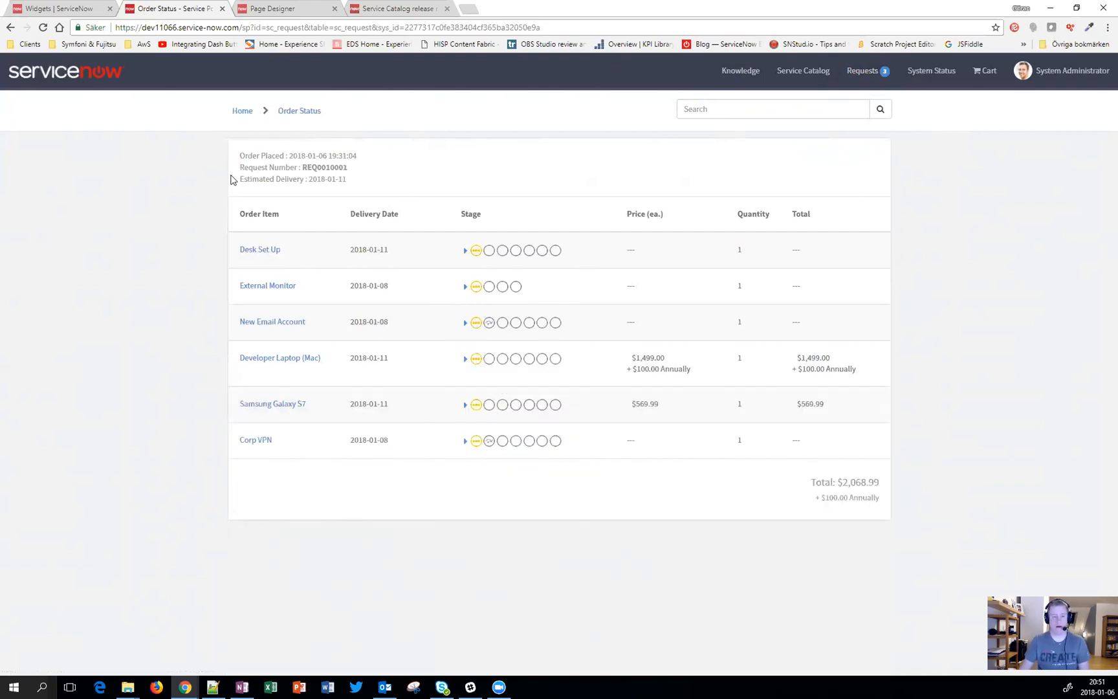
mouse_move(242, 110)
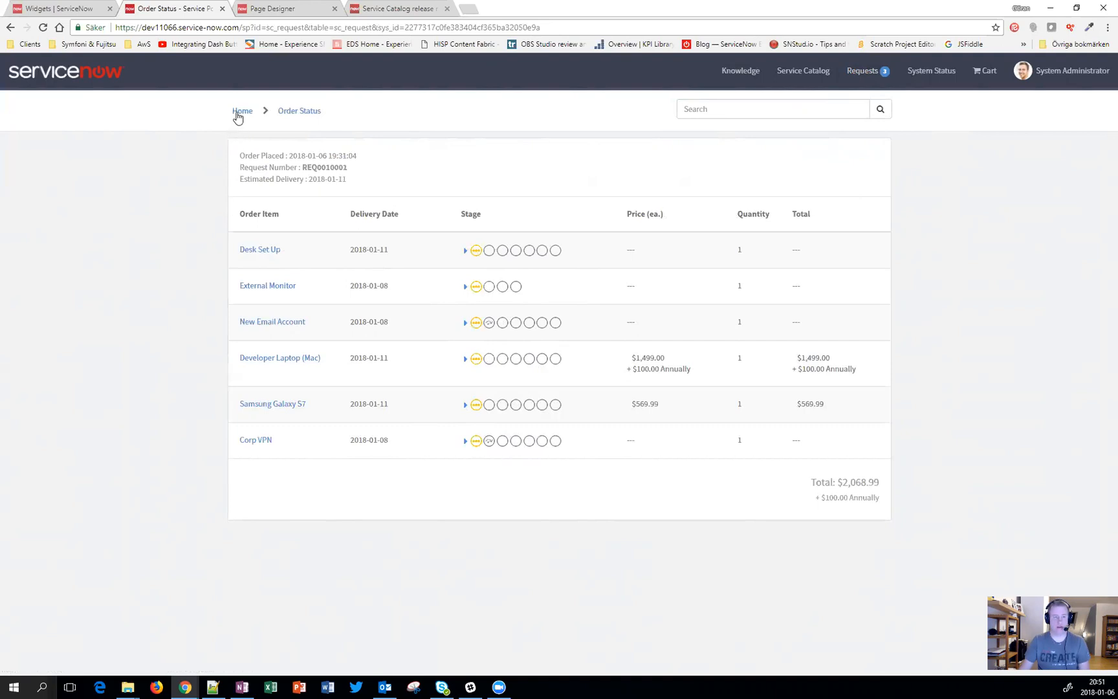
left_click(242, 110)
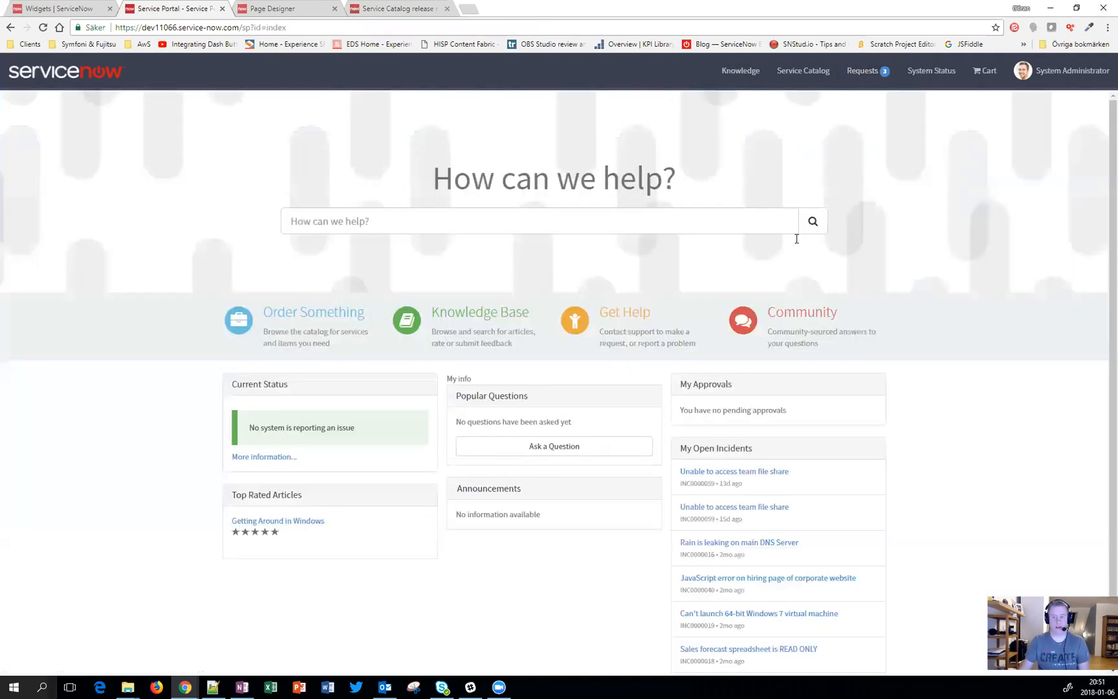
mouse_move(850, 357)
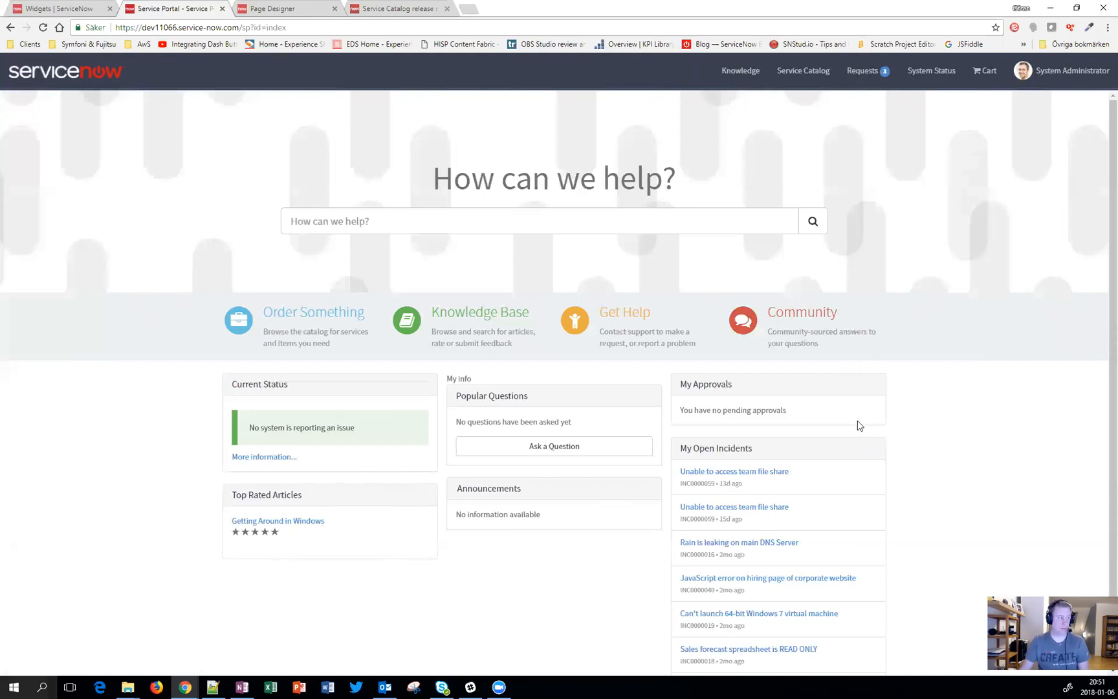
- Find the New Hire order guide by searching 'new hire' and open it
left_click(455, 220)
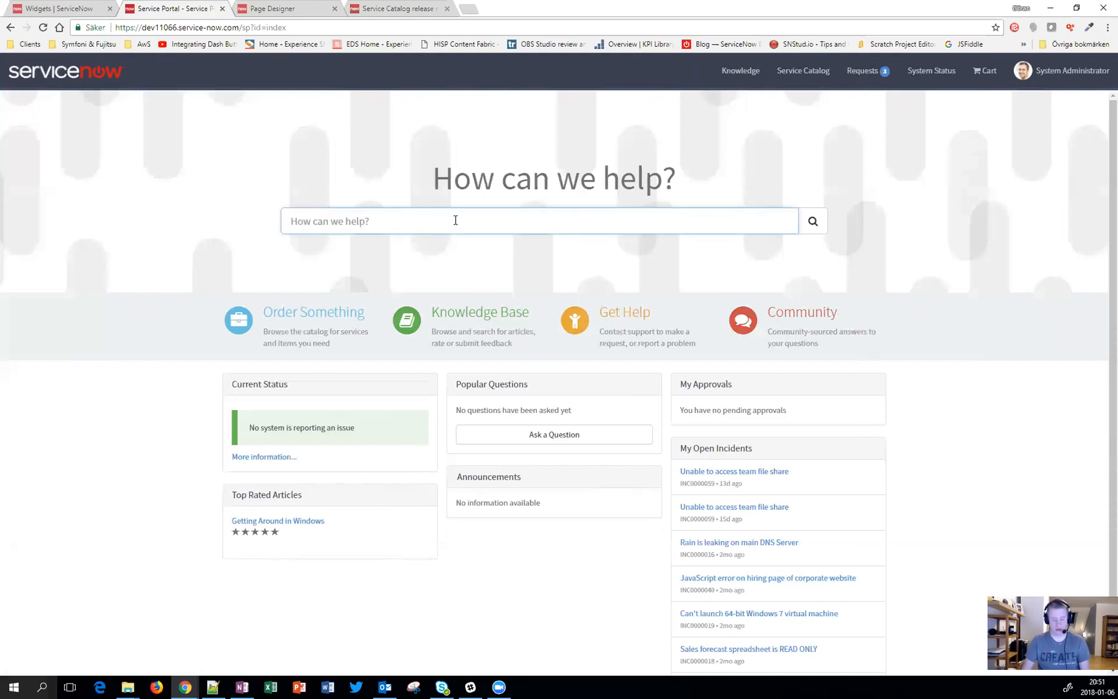
type("new hire")
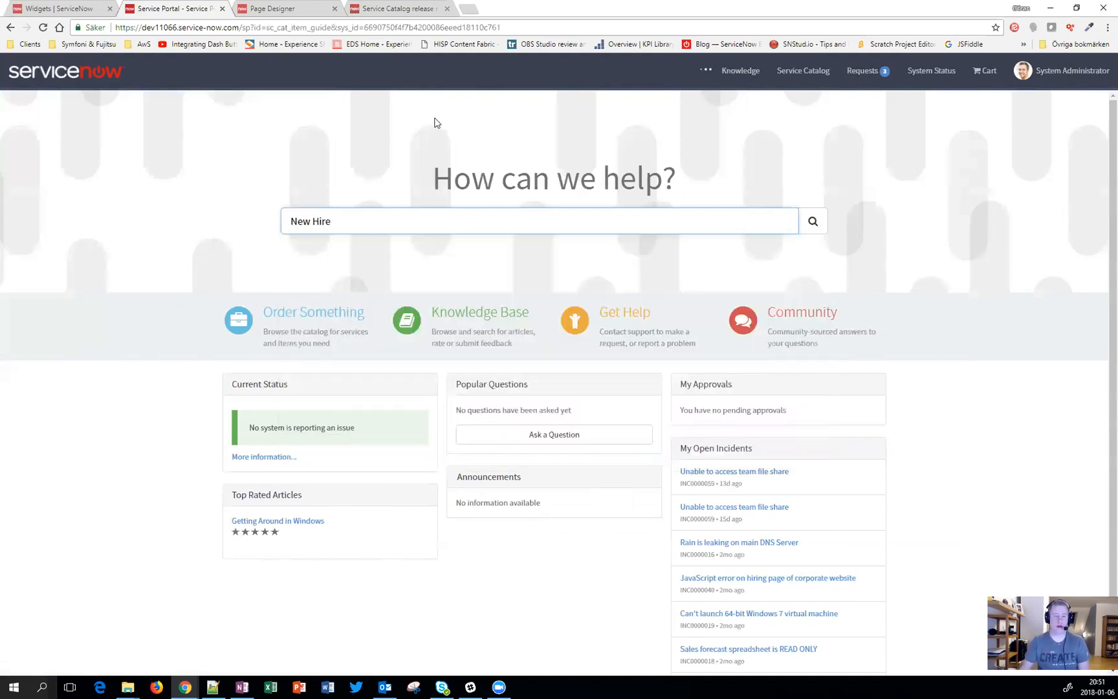
left_click(812, 220)
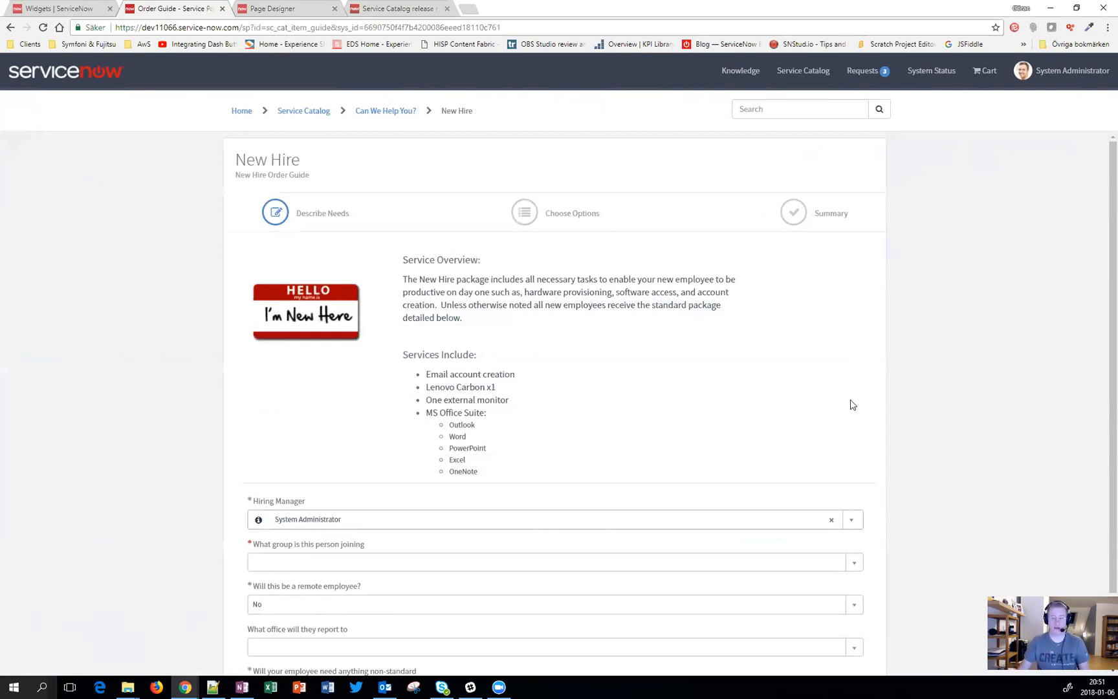
scroll("down", 3)
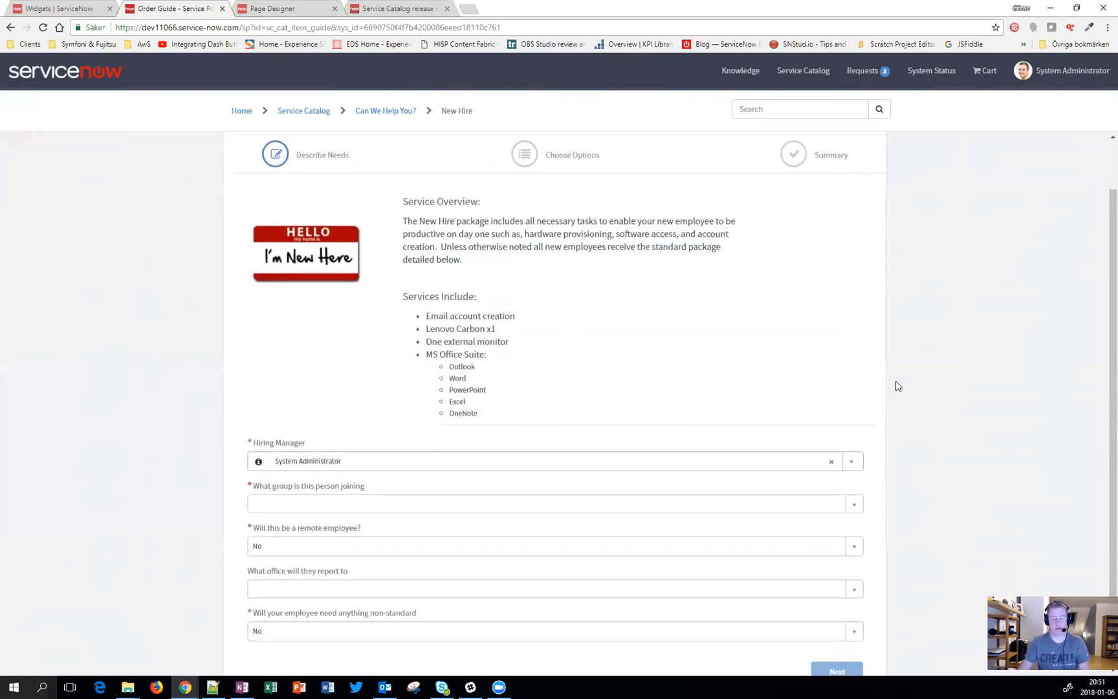
scroll("down", 3)
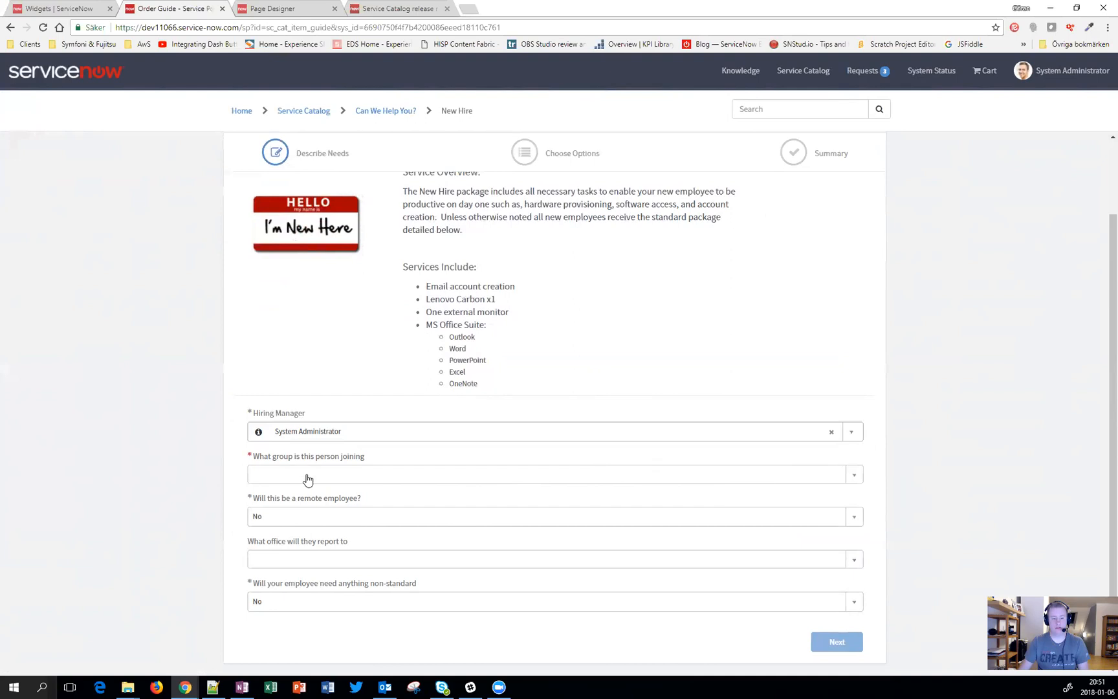
- Answer the guide: joining Finance, remote employee, and a non-standard need
left_click(555, 473)
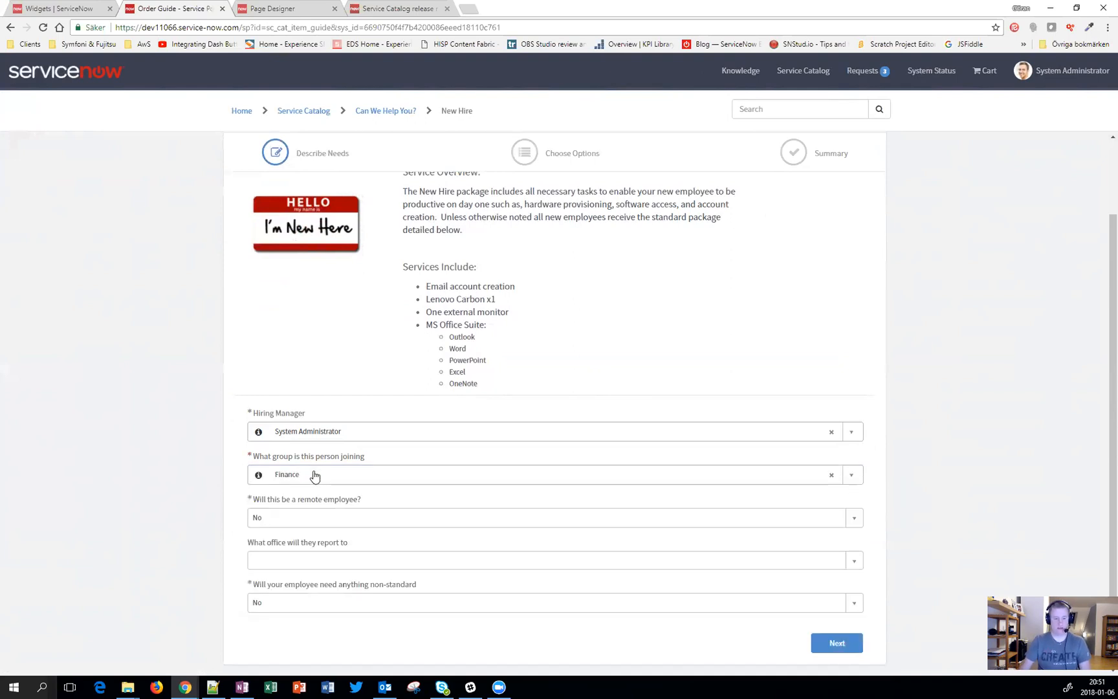
left_click(555, 516)
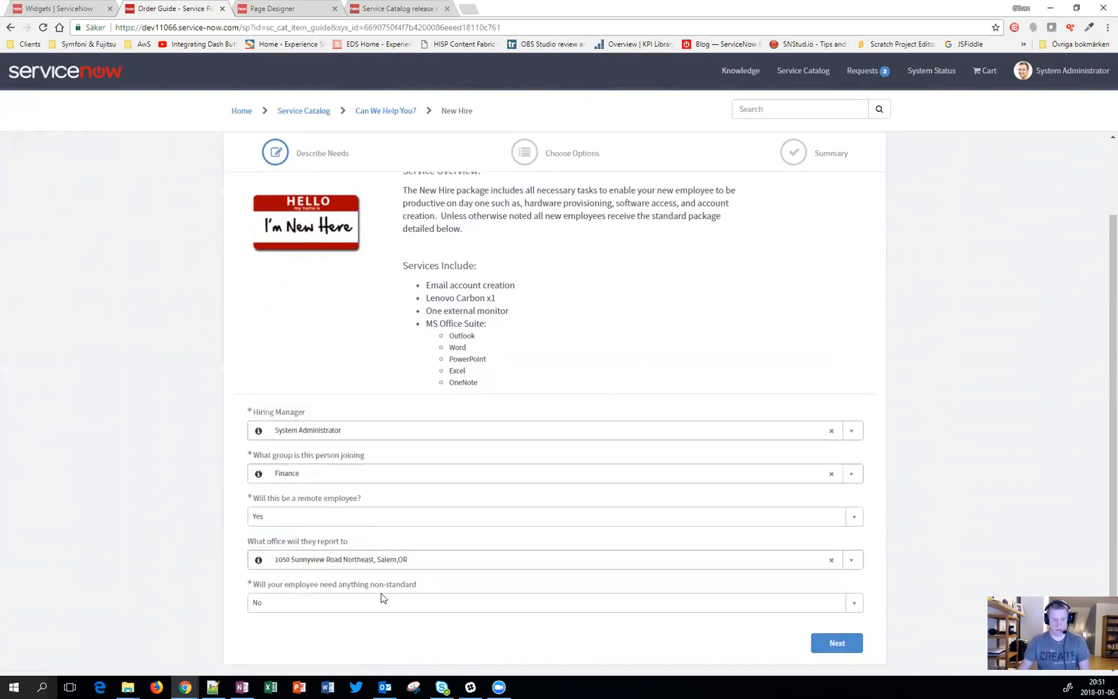
left_click(555, 601)
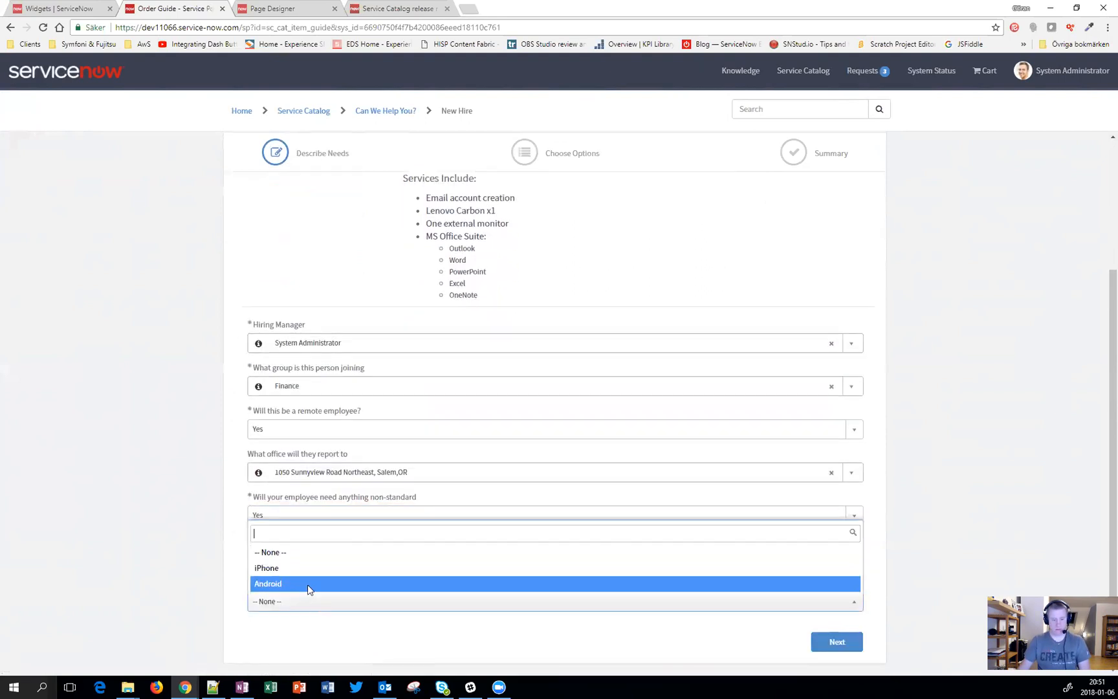
- Pick Android as the non-standard need and exclude the External Monitor from the order
left_click(268, 584)
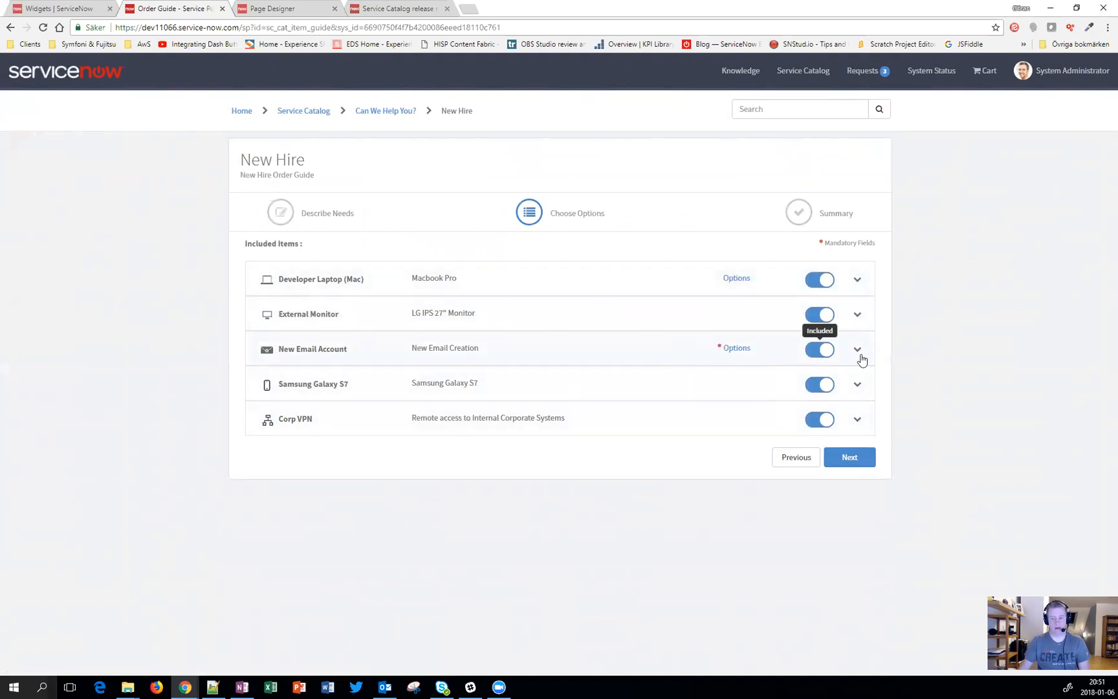
left_click(857, 348)
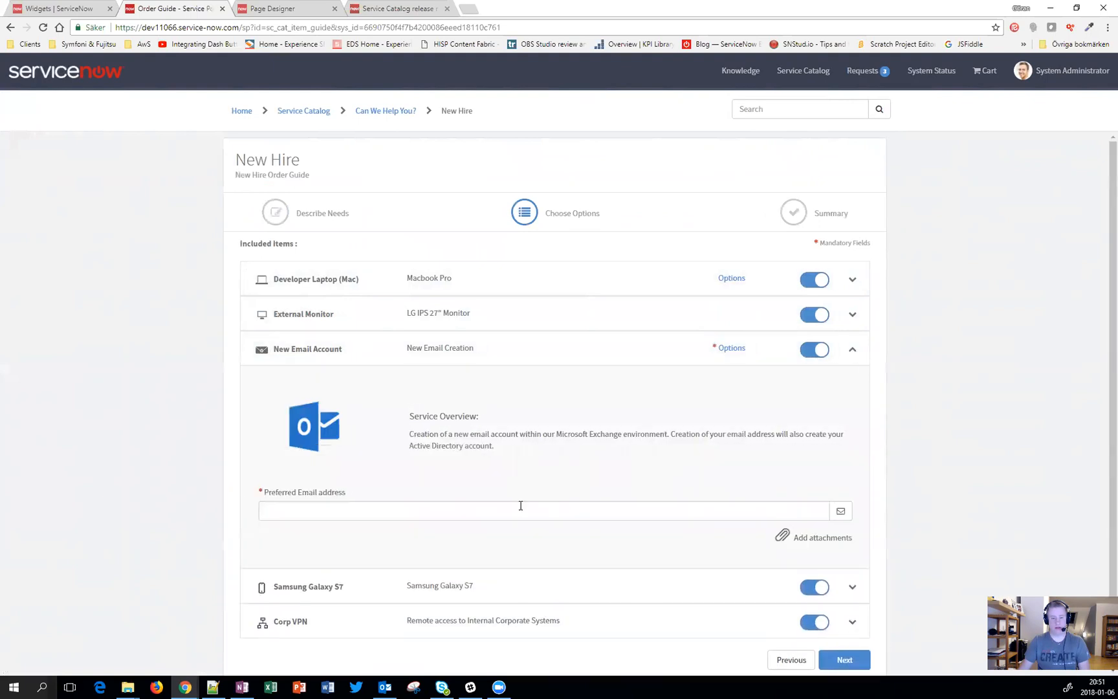
left_click(851, 348)
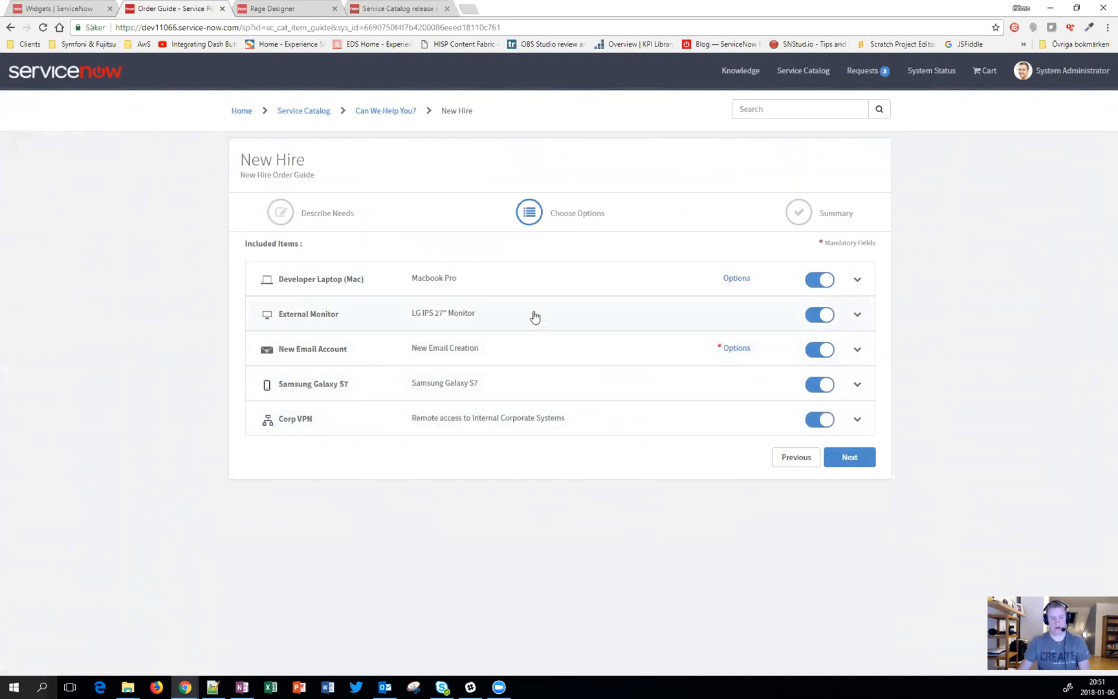
left_click(819, 315)
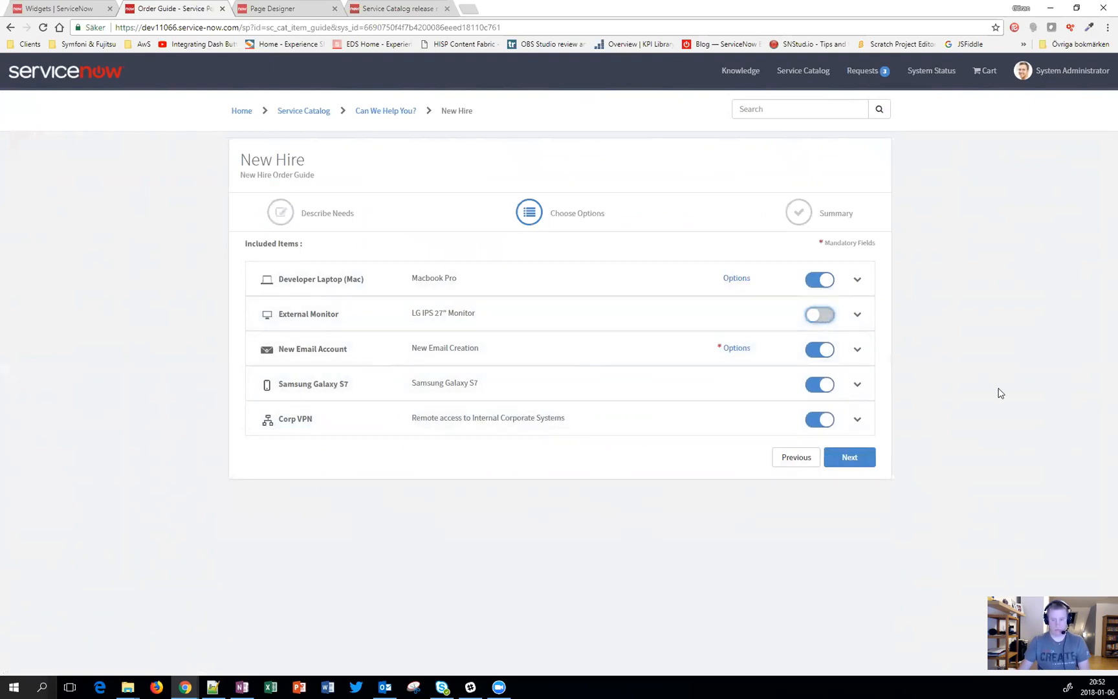
- Give the New Email Account a preferred address 'test@ex com' and continue to the summary
left_click(857, 348)
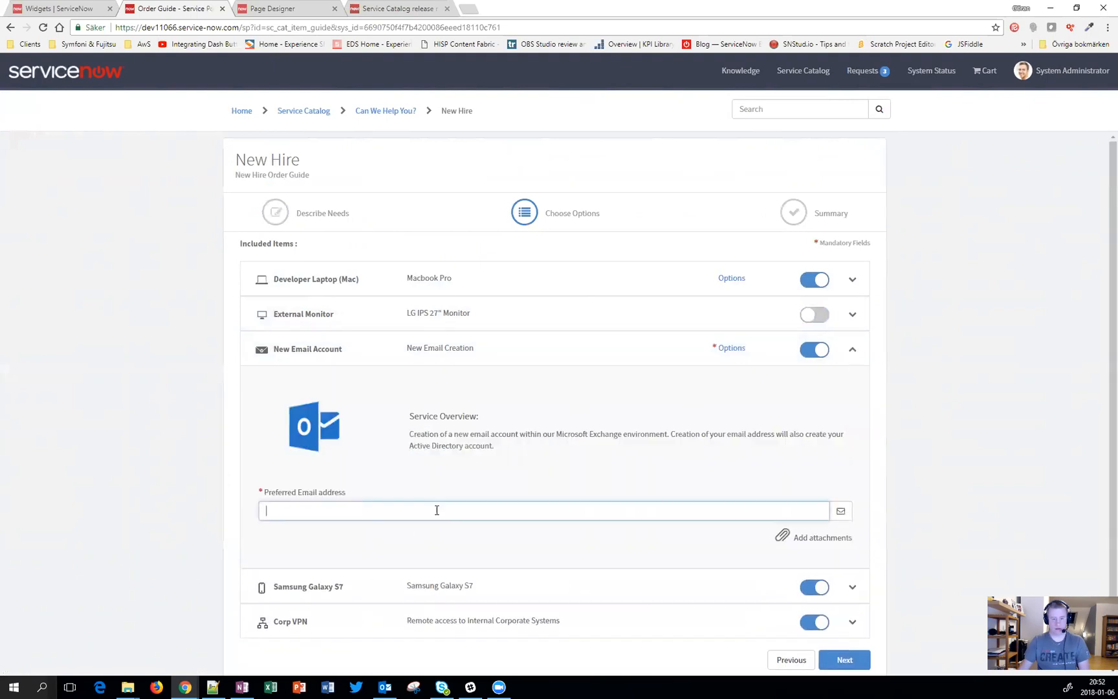
type("test@example.")
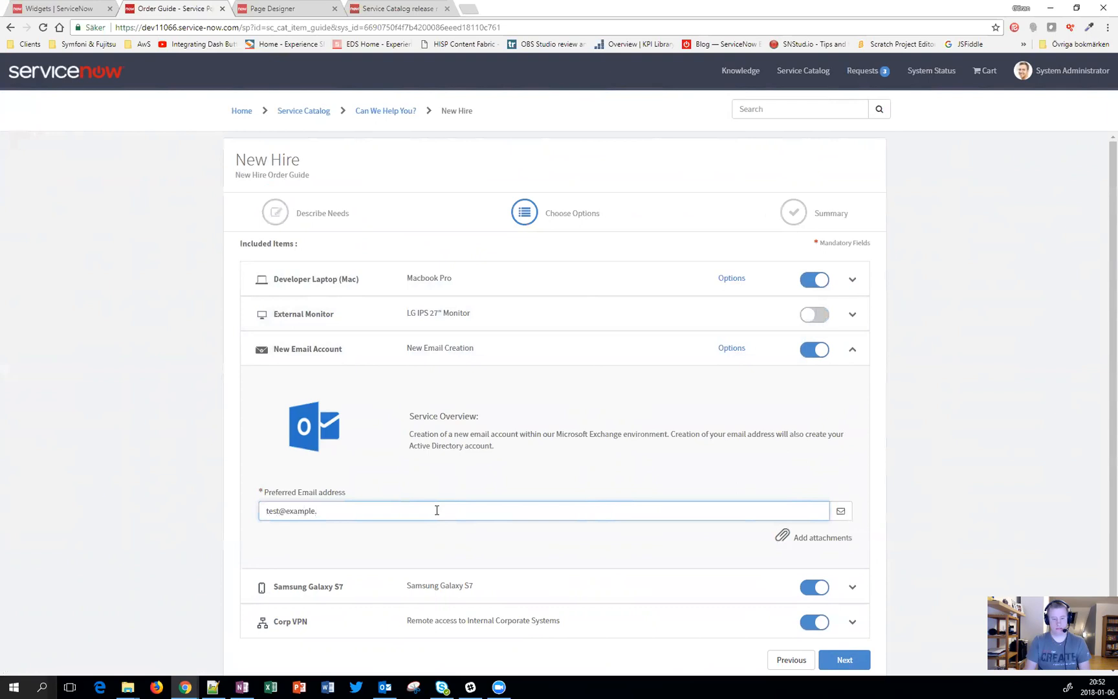
type("com")
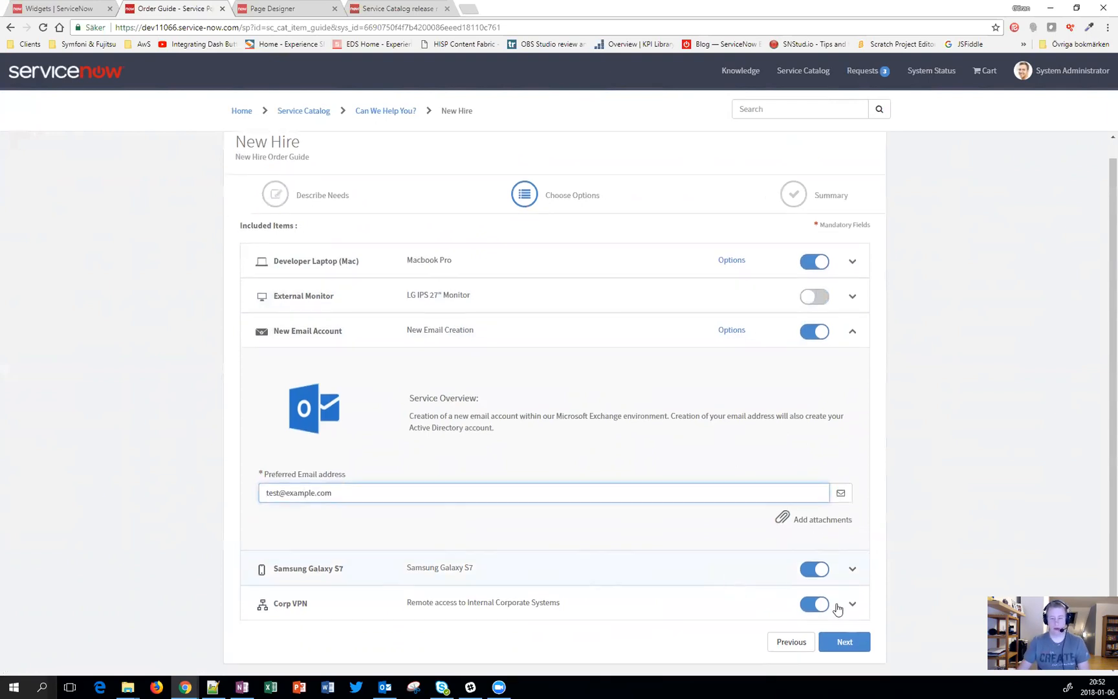
left_click(843, 640)
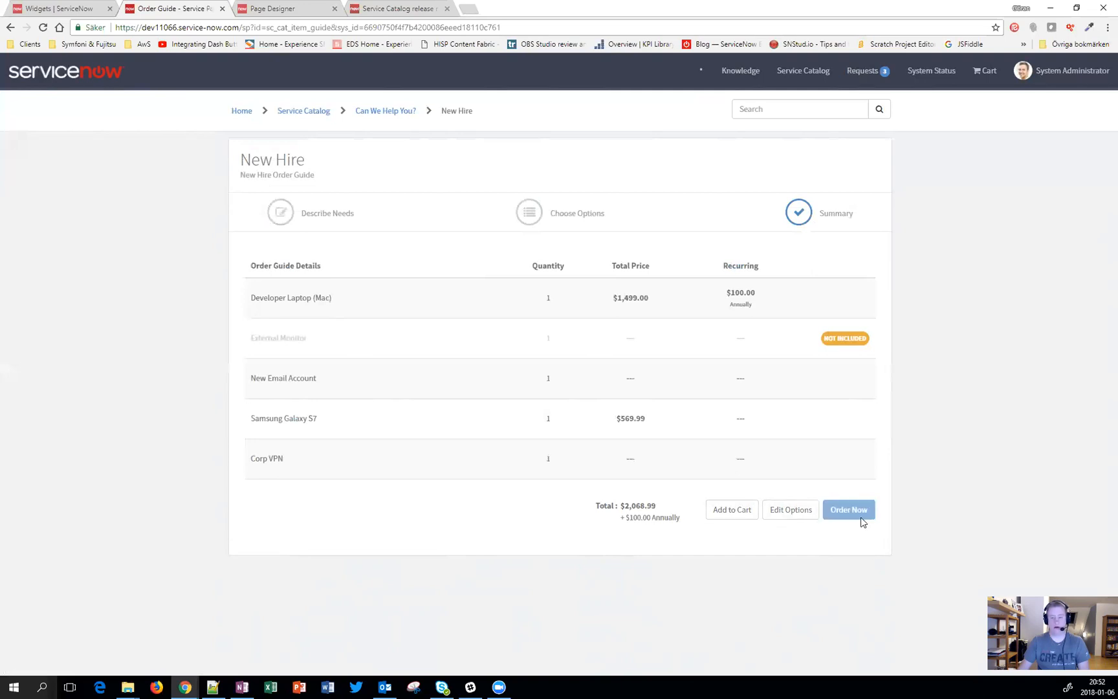
- Confirm the order requested for Abel Tuter instead of the administrator and check out
left_click(848, 508)
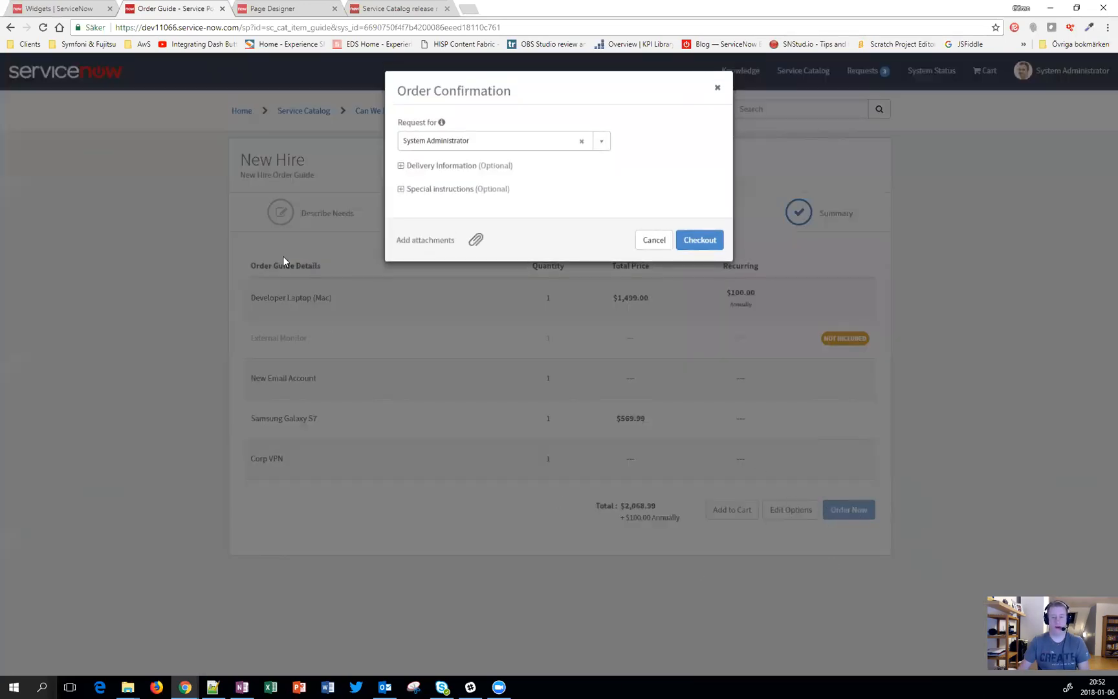
mouse_move(744, 141)
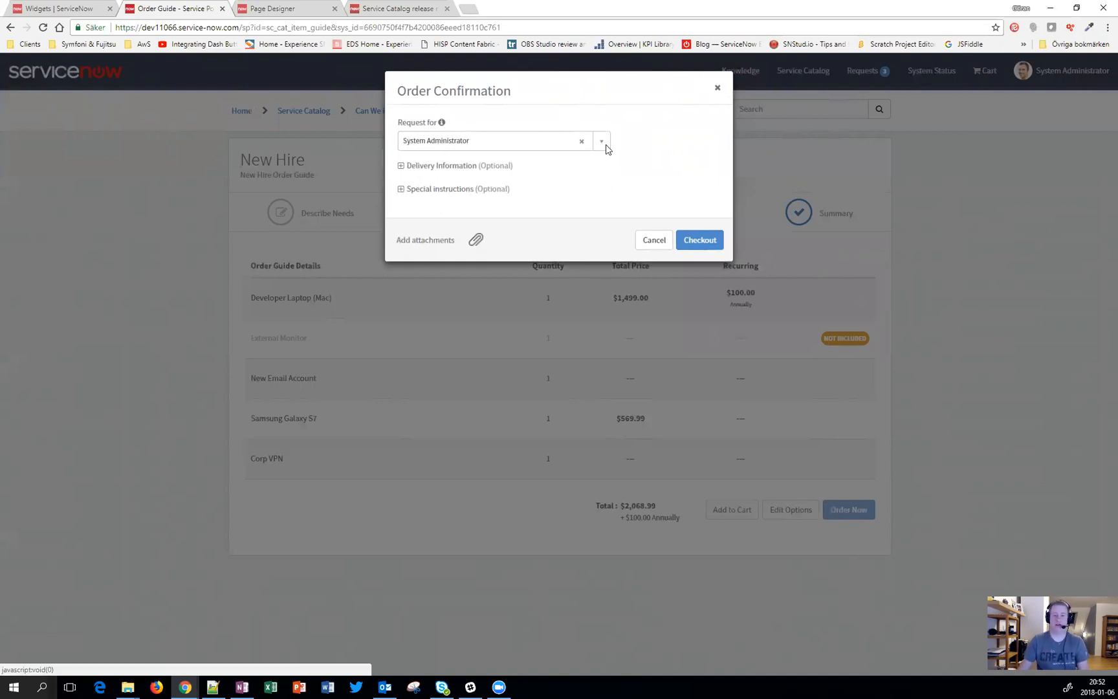
left_click(601, 141)
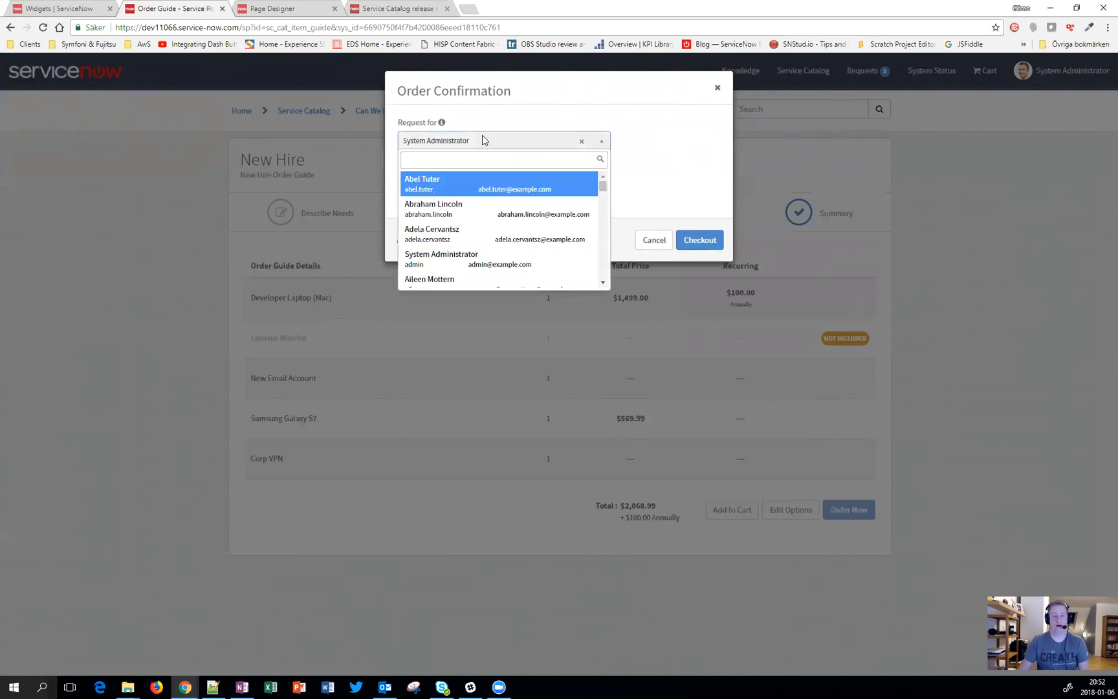
left_click(422, 184)
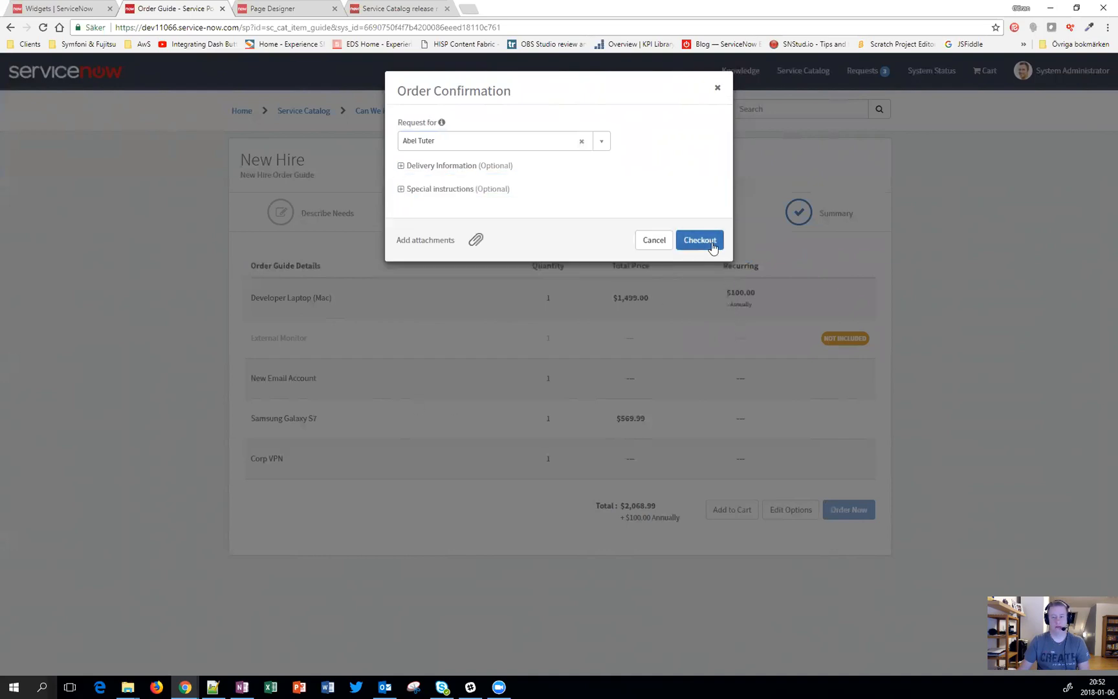
left_click(699, 240)
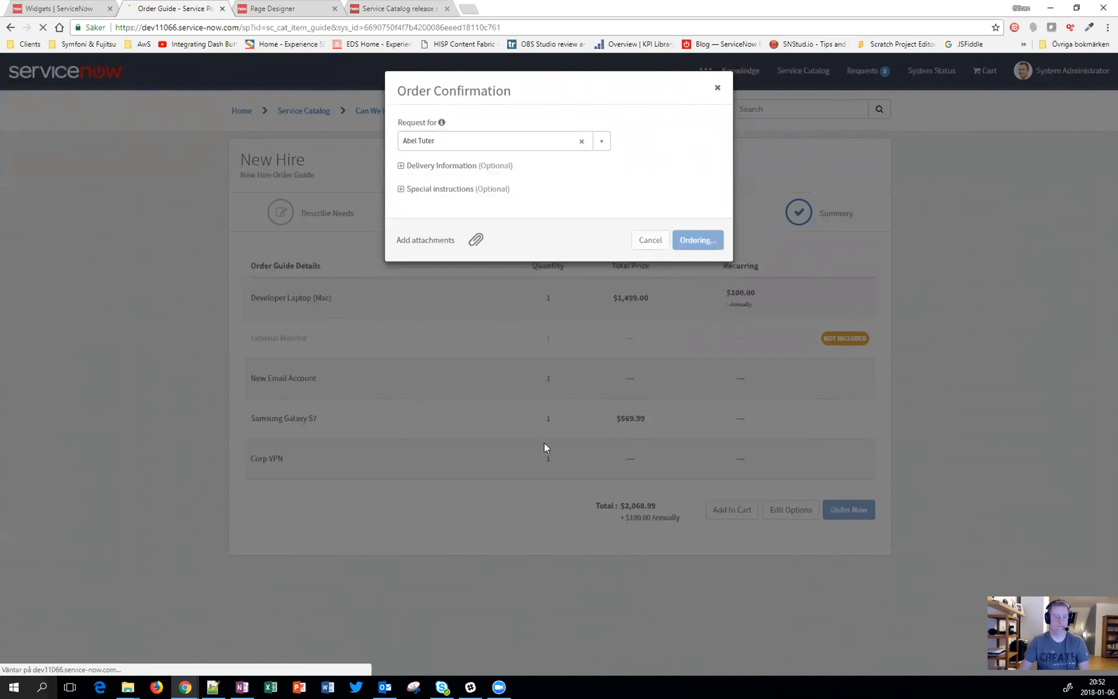
- Review the new request's order status listing four items with stages and prices
left_click(696, 239)
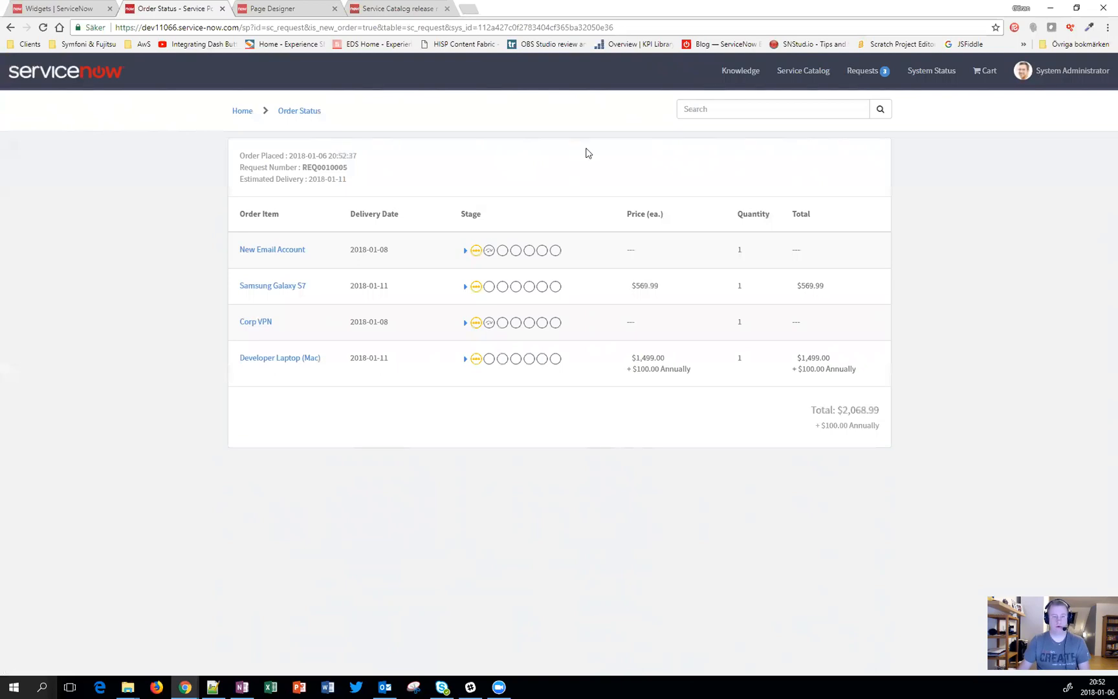
mouse_move(242, 110)
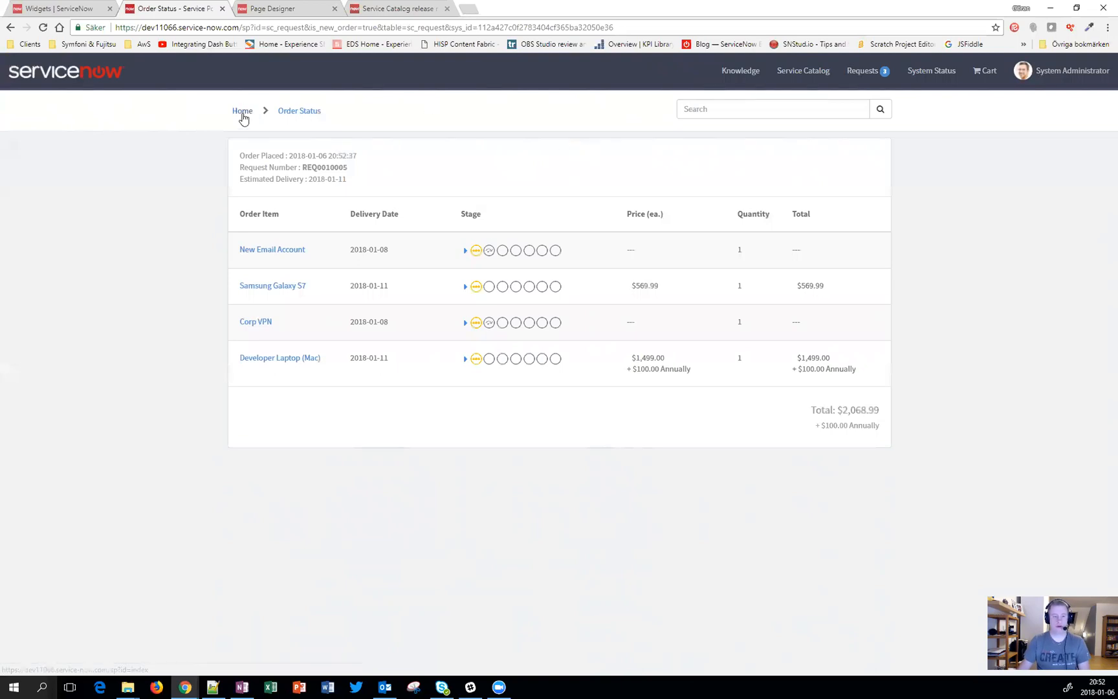
- From the catalog, bring up the Google Droid Razr Maxx order confirmation and cancel it
left_click(242, 110)
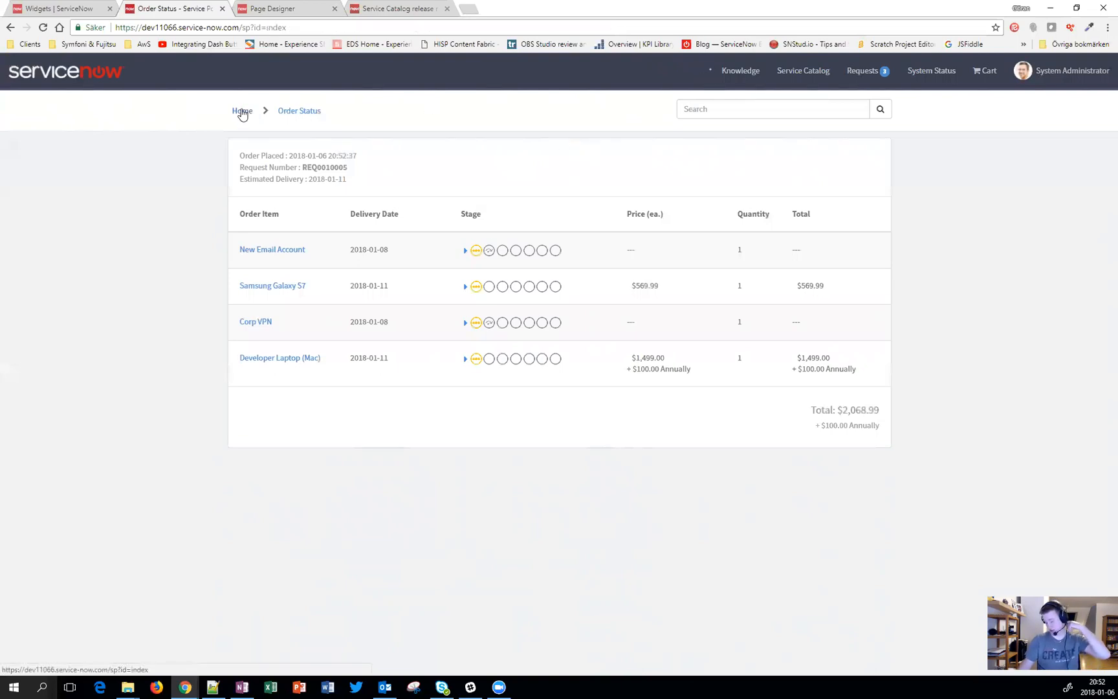
left_click(242, 110)
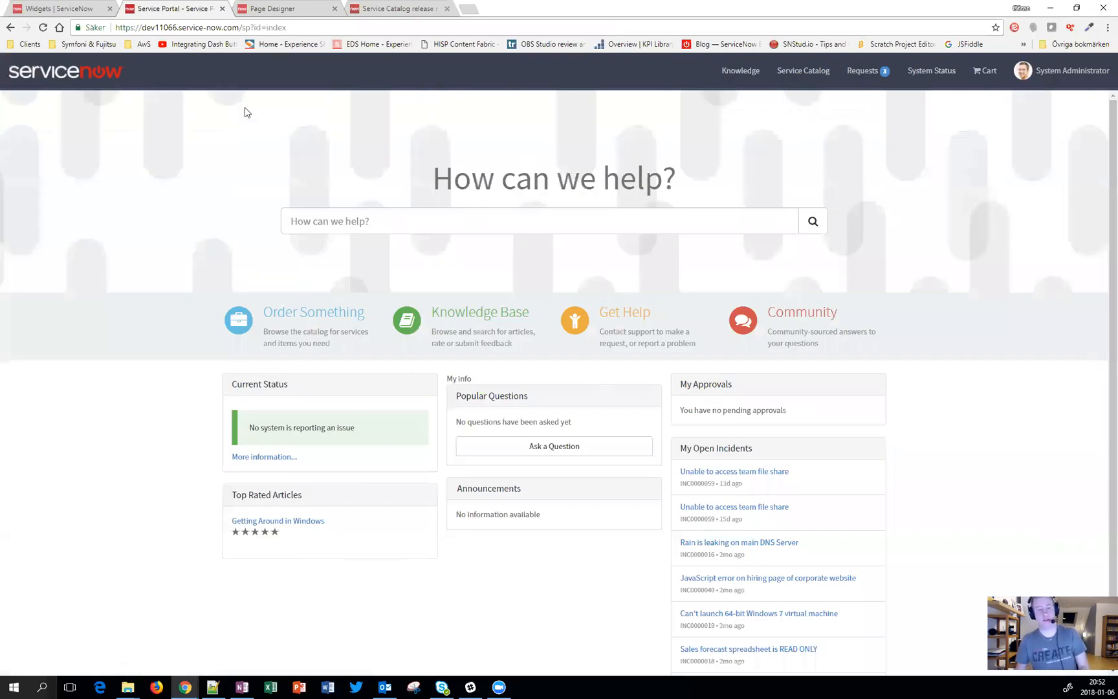
mouse_move(261, 140)
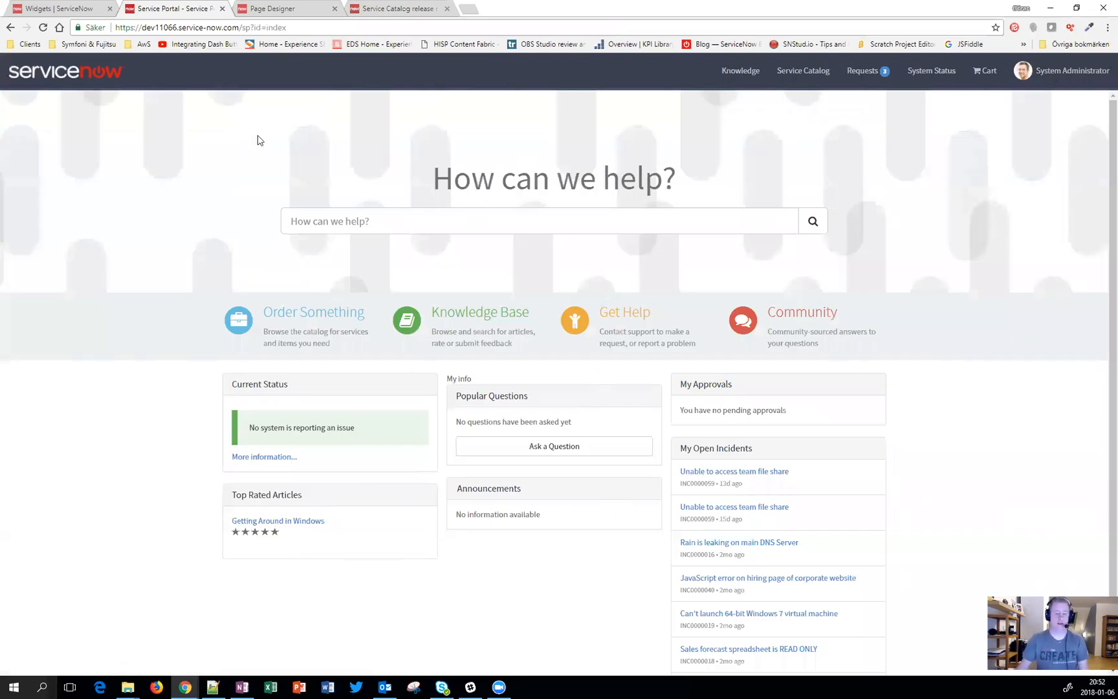
mouse_move(470, 322)
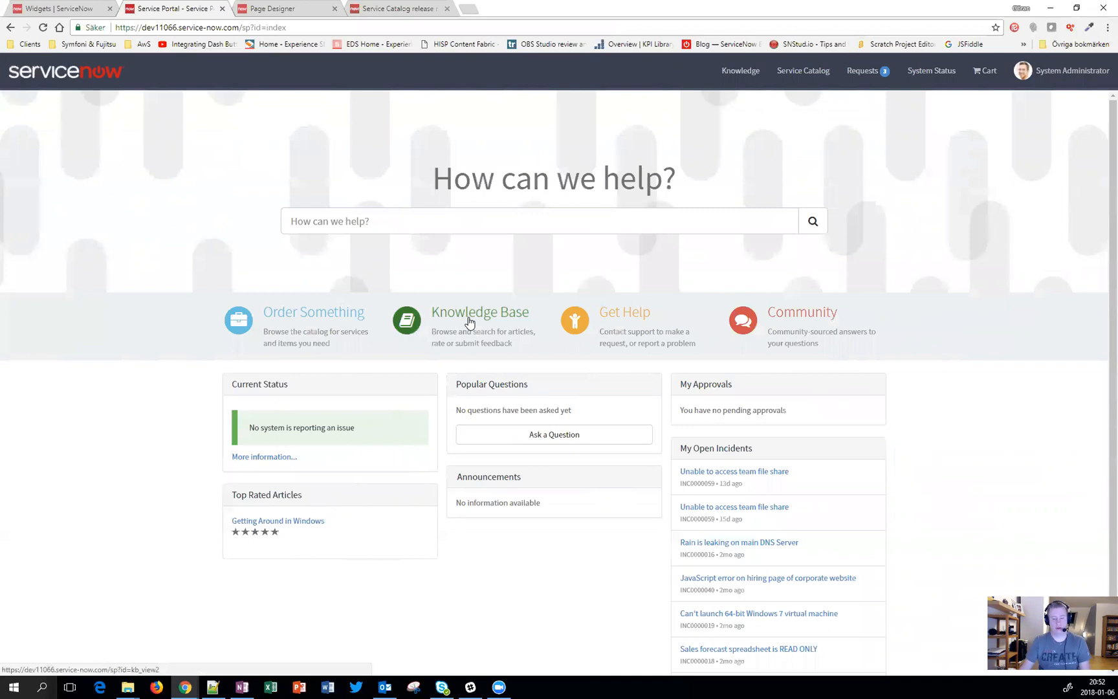
mouse_move(378, 325)
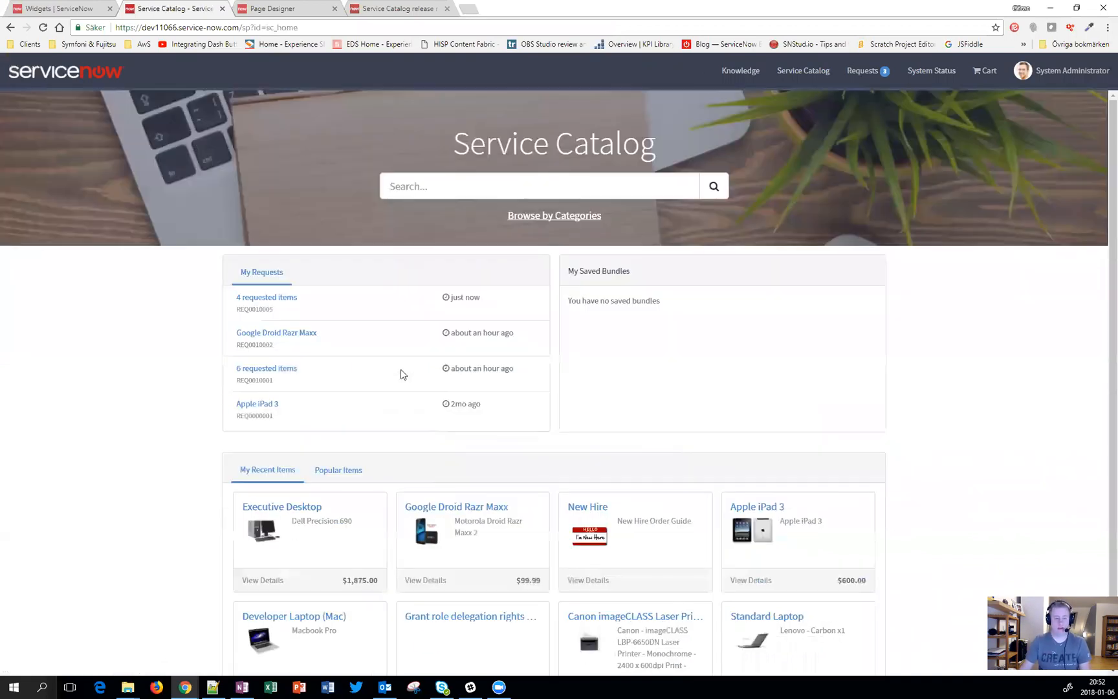
scroll("down", 3)
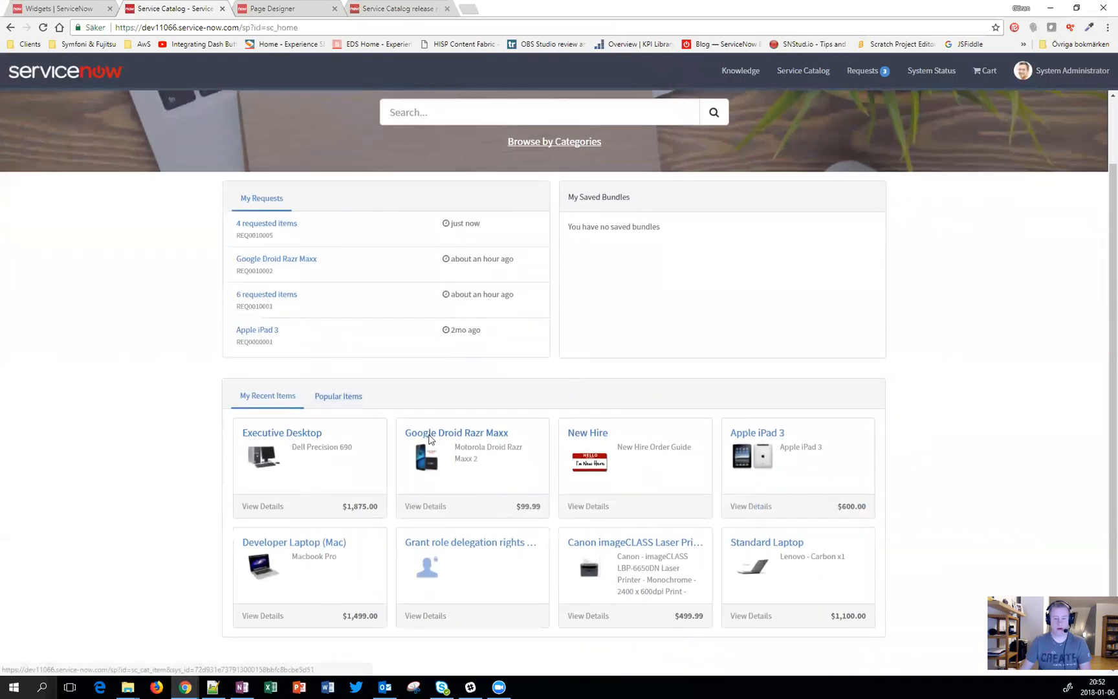
left_click(456, 432)
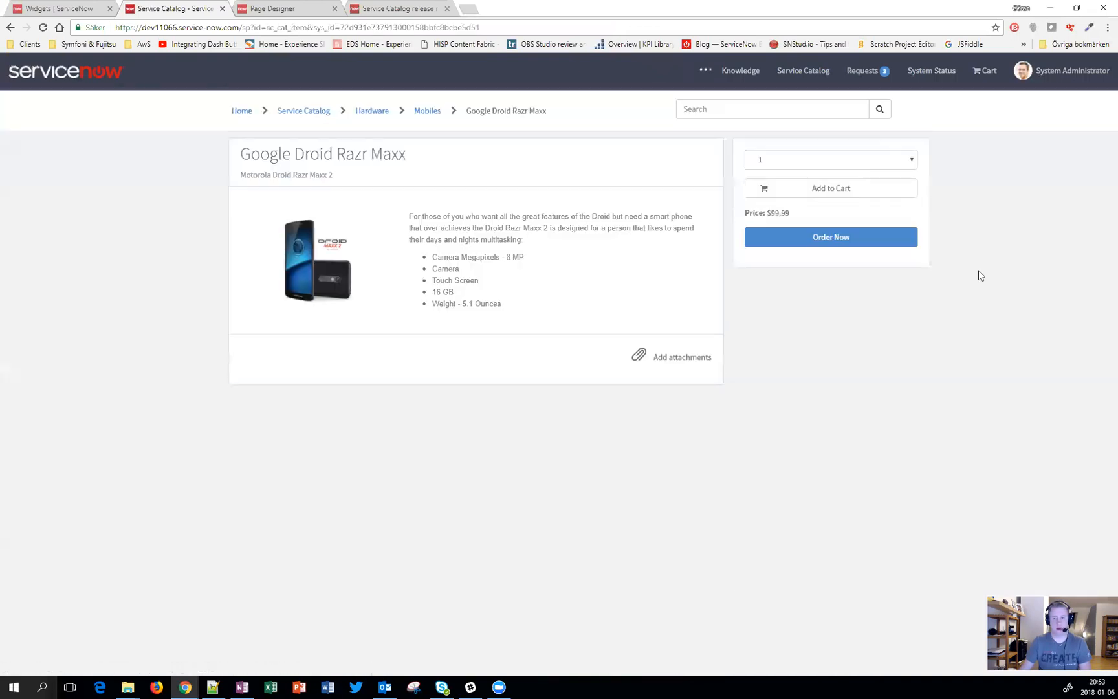
left_click(829, 237)
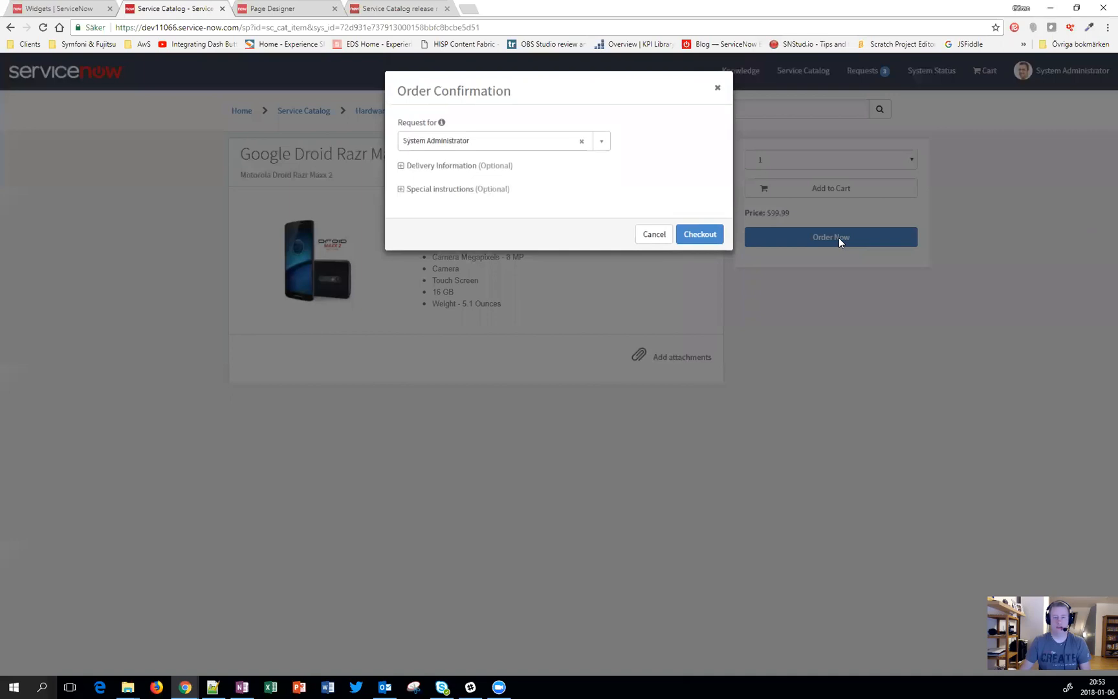
mouse_move(572, 155)
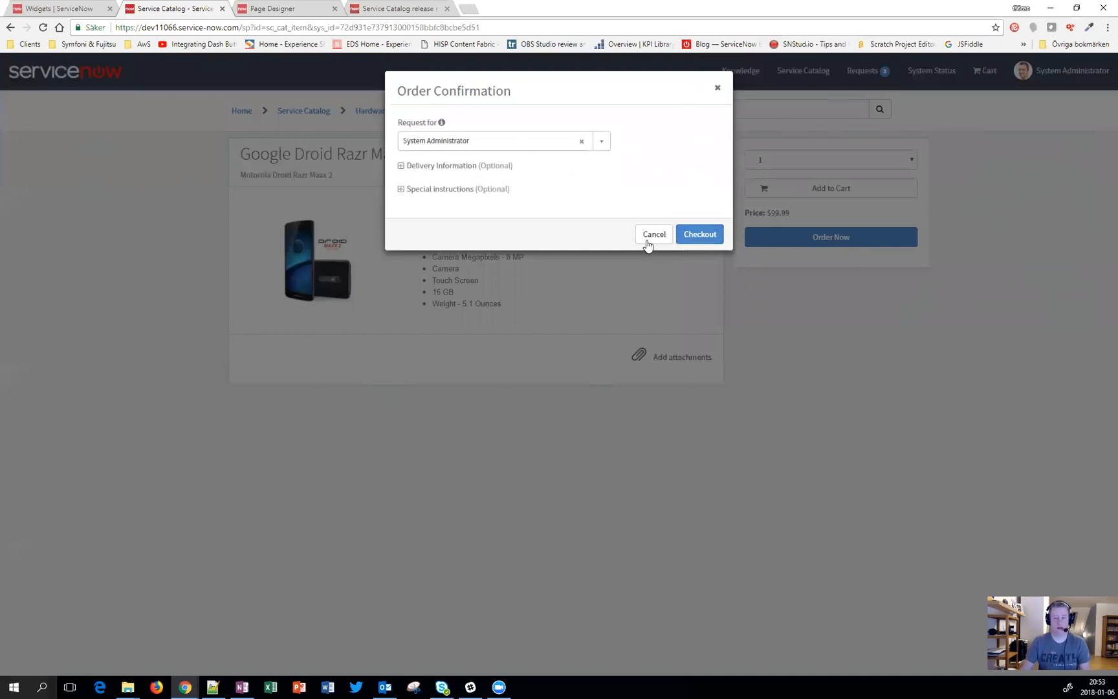
mouse_move(648, 255)
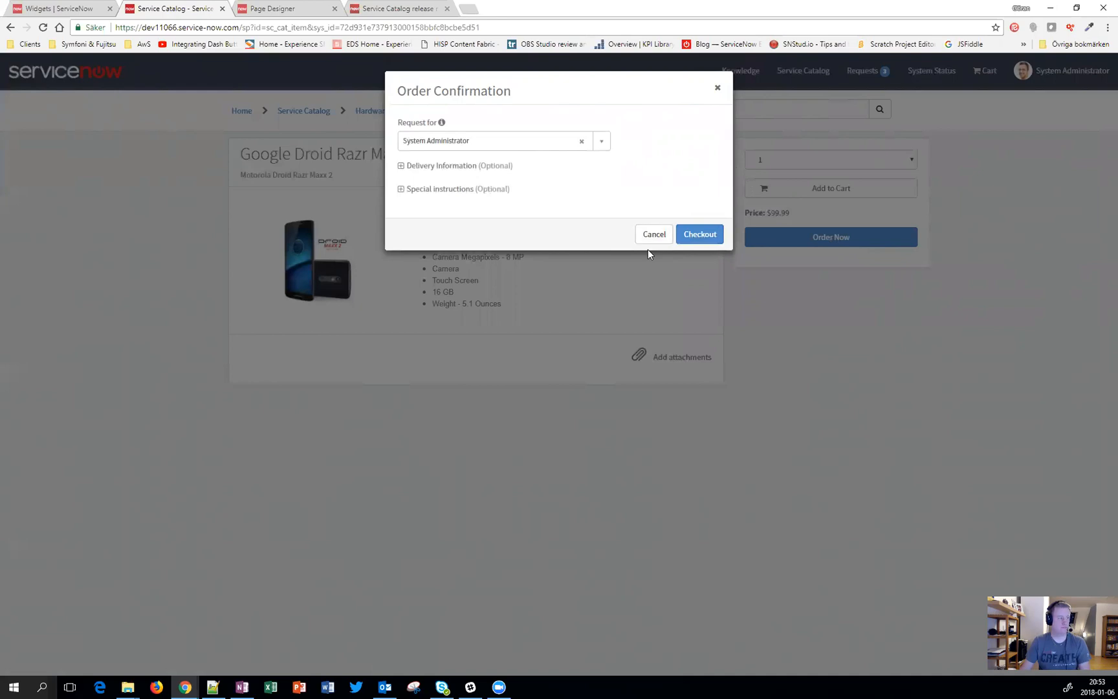
left_click(652, 234)
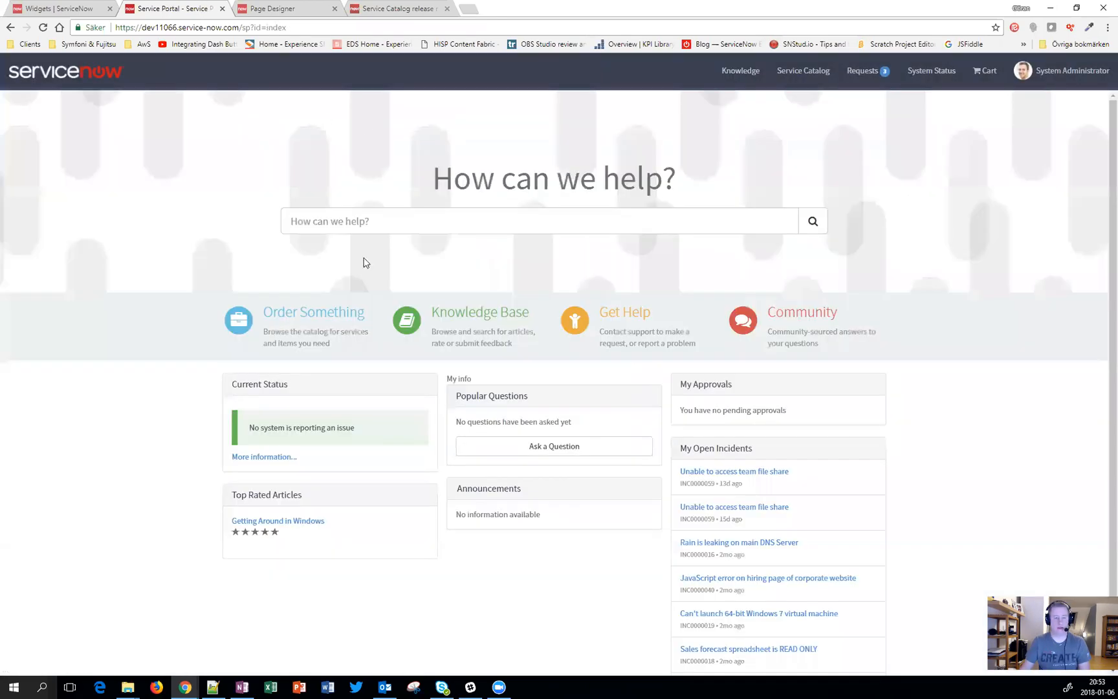
- Reopen the New Hire guide, set the joining group and advance to the options step
type("new")
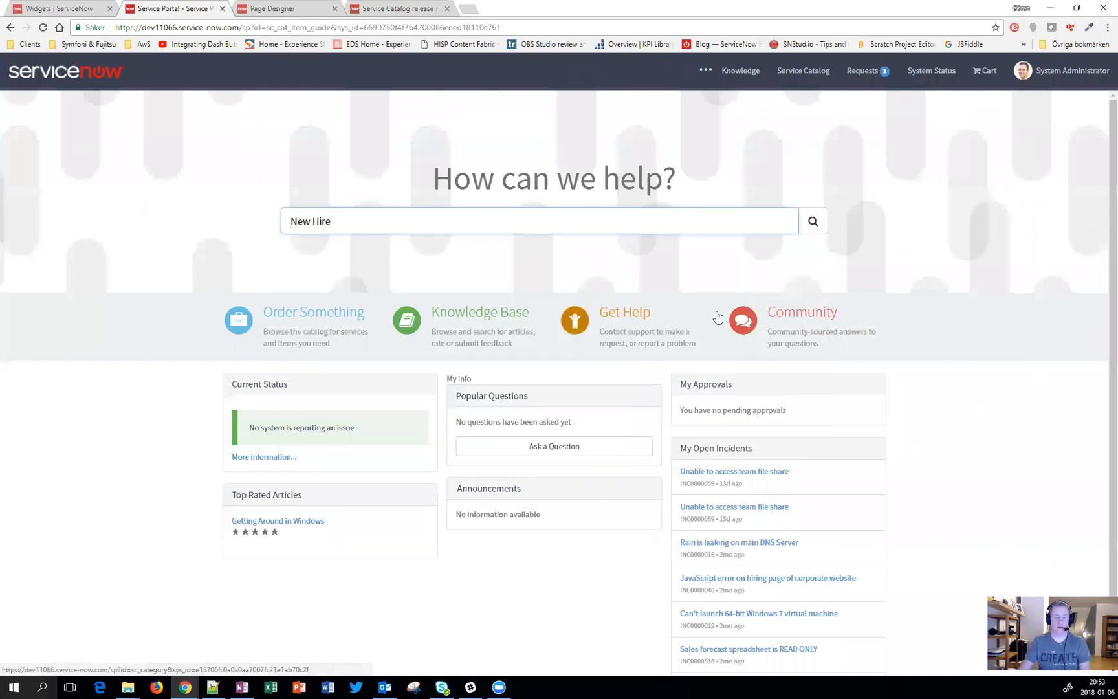
left_click(813, 220)
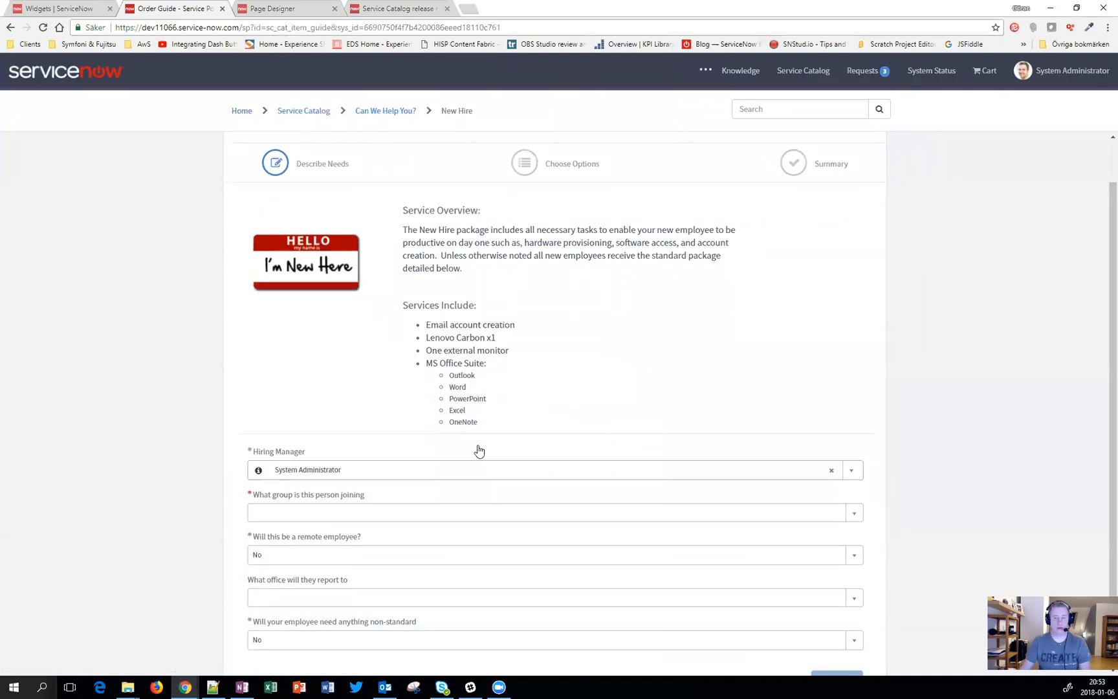
left_click(552, 512)
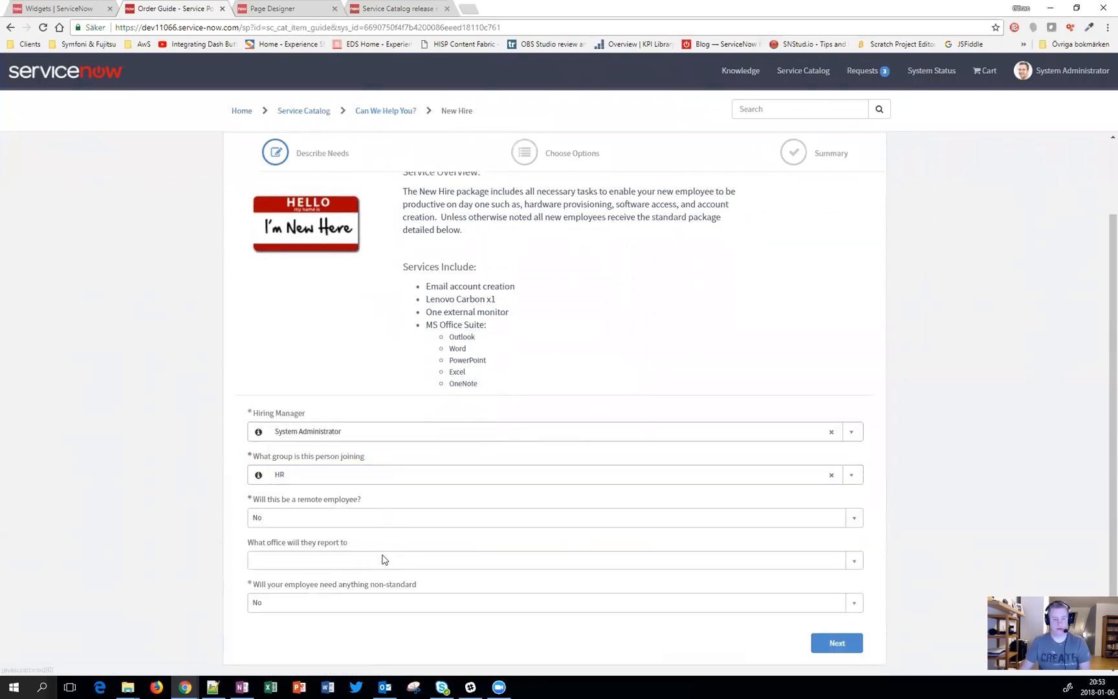
left_click(836, 641)
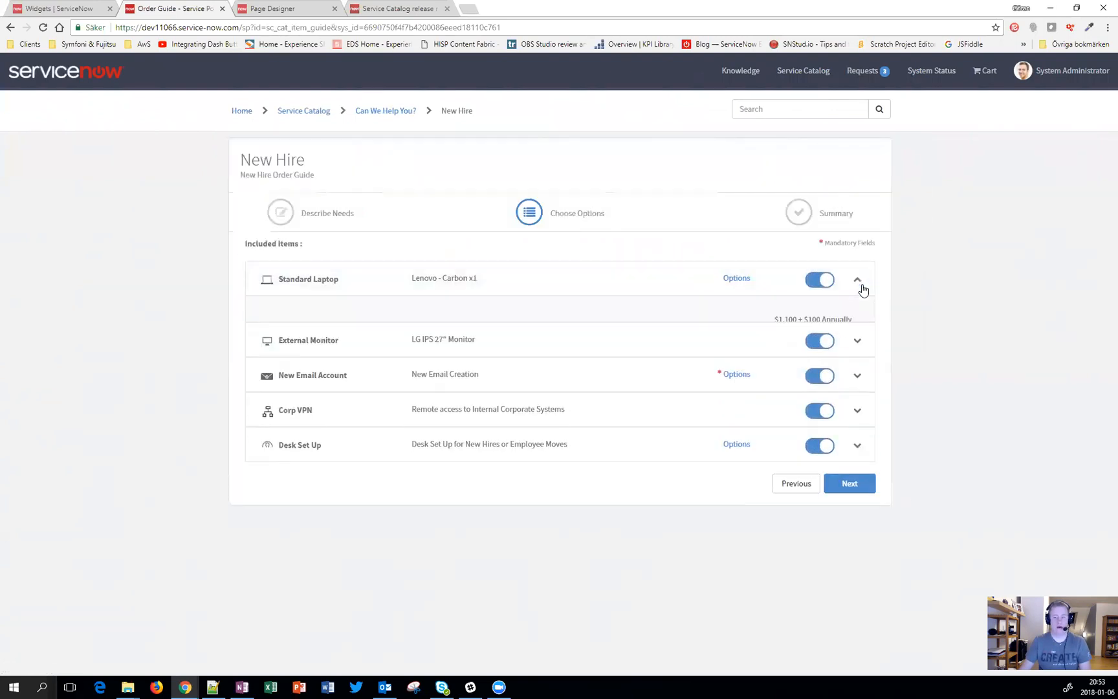
- Expand the Standard Laptop details with its attachment option, then return to the portal home
left_click(857, 278)
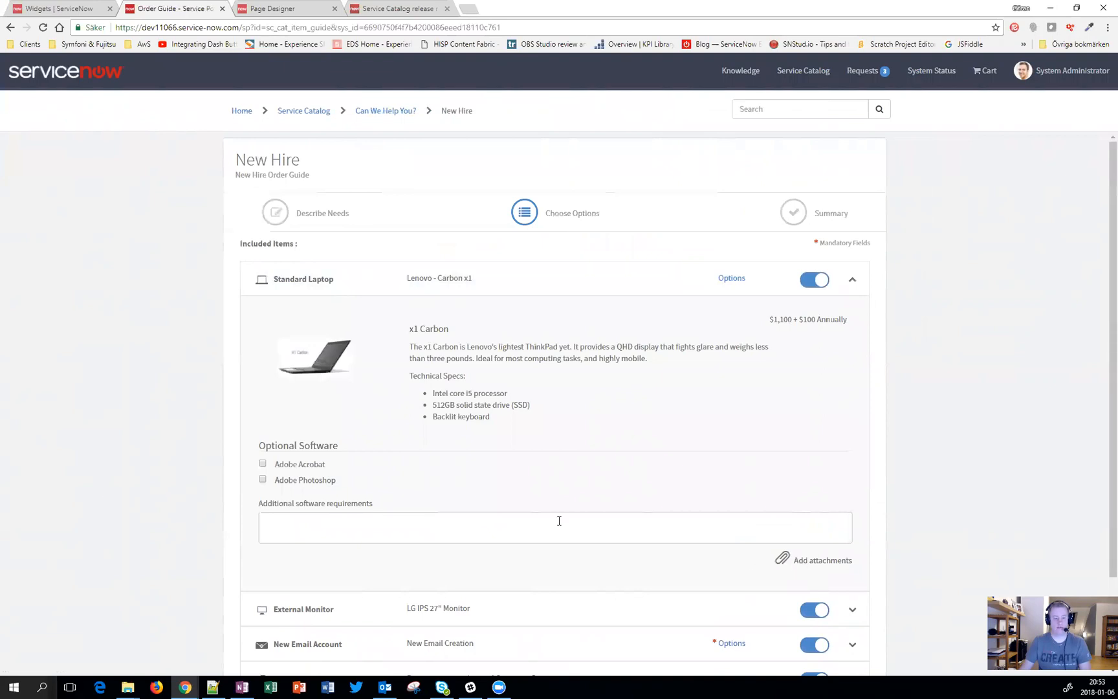
scroll("down", 3)
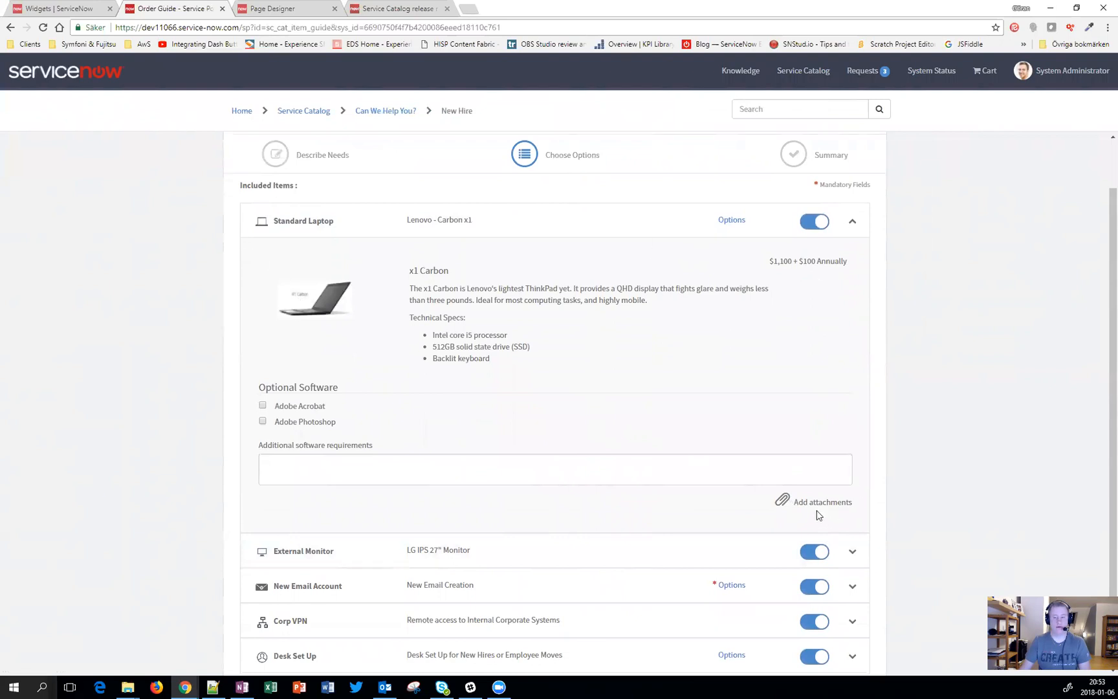
scroll("down", 3)
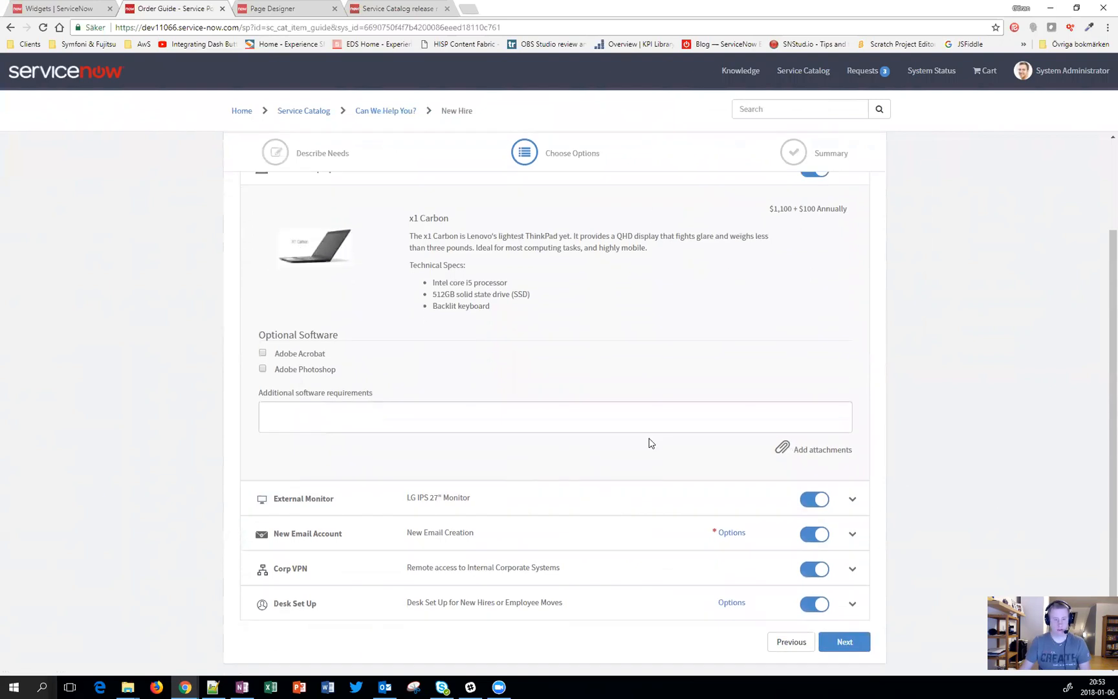
scroll("up", 3)
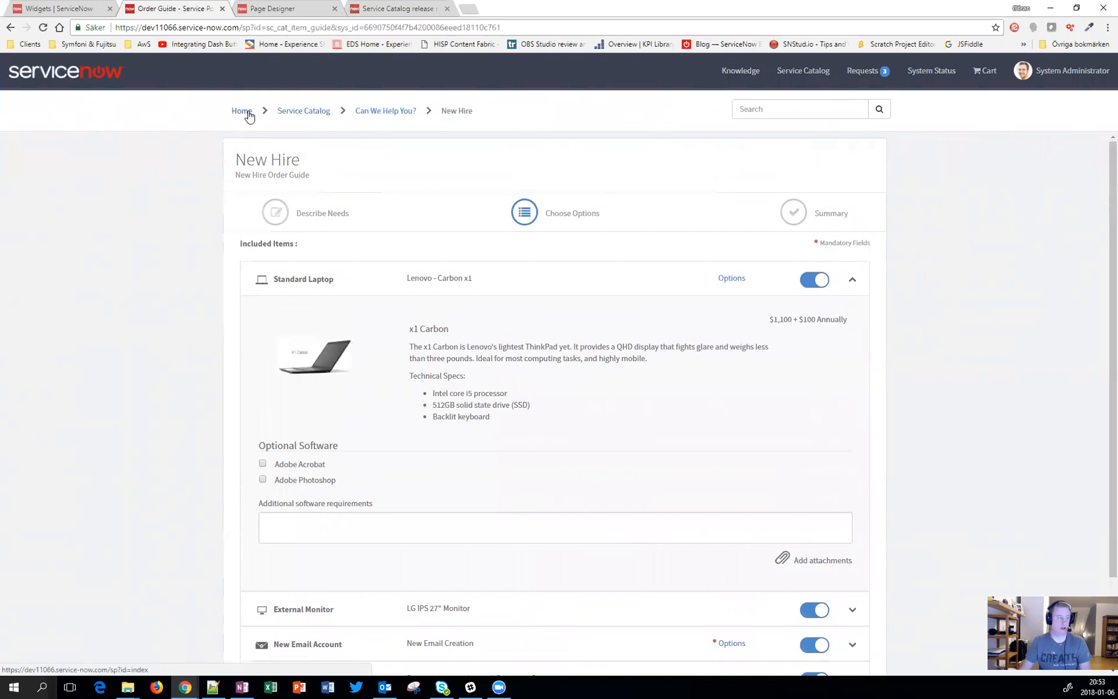
left_click(241, 110)
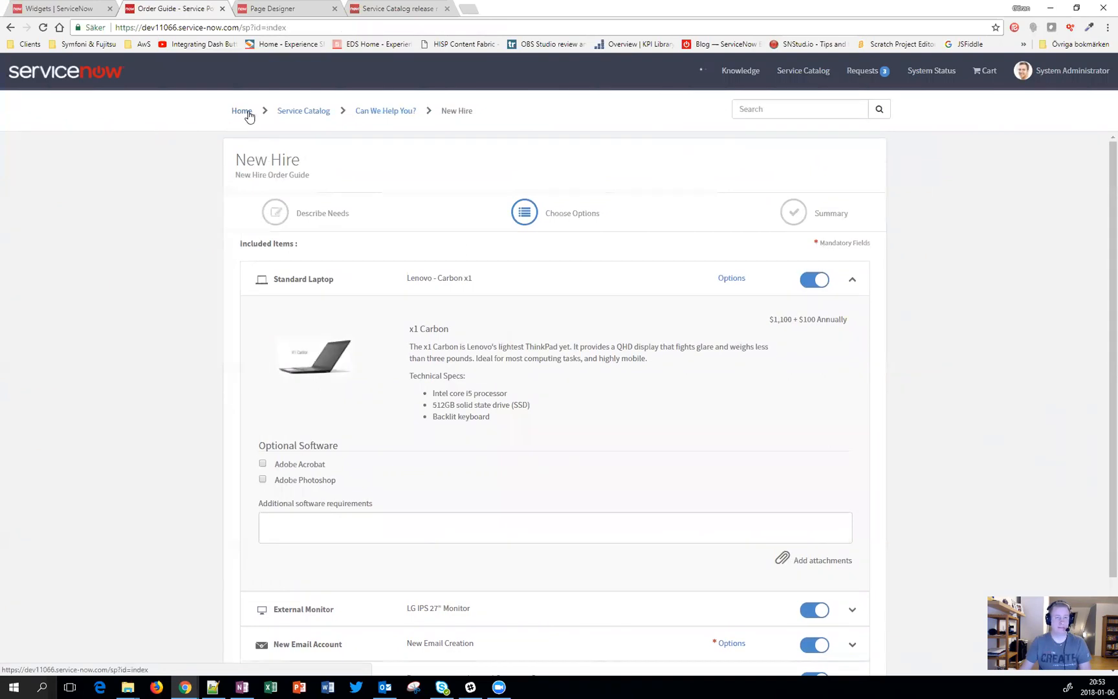
left_click(242, 110)
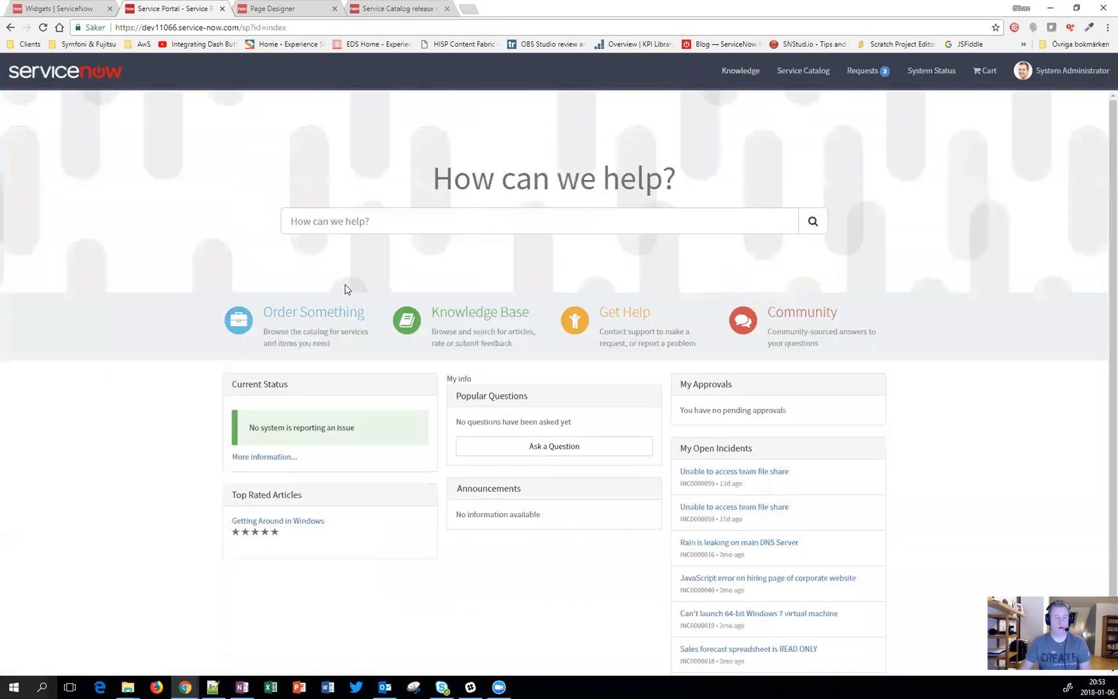
- In the backend, open Service Catalog properties and show the Cart section's request-for widget columns
left_click(57, 8)
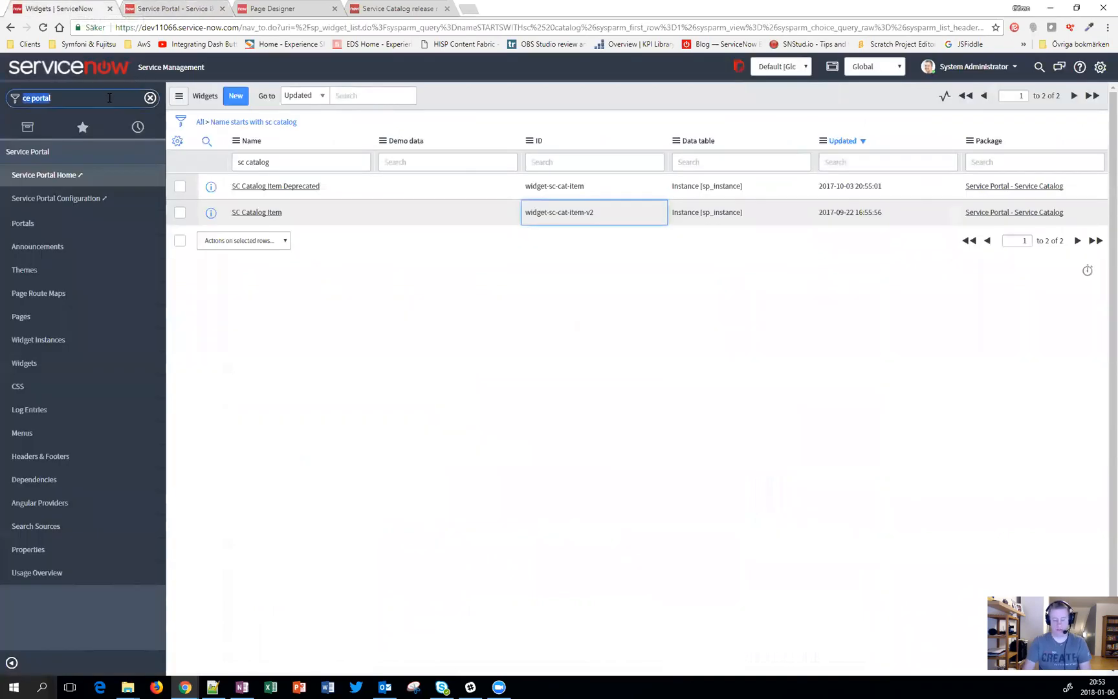
left_click(150, 97)
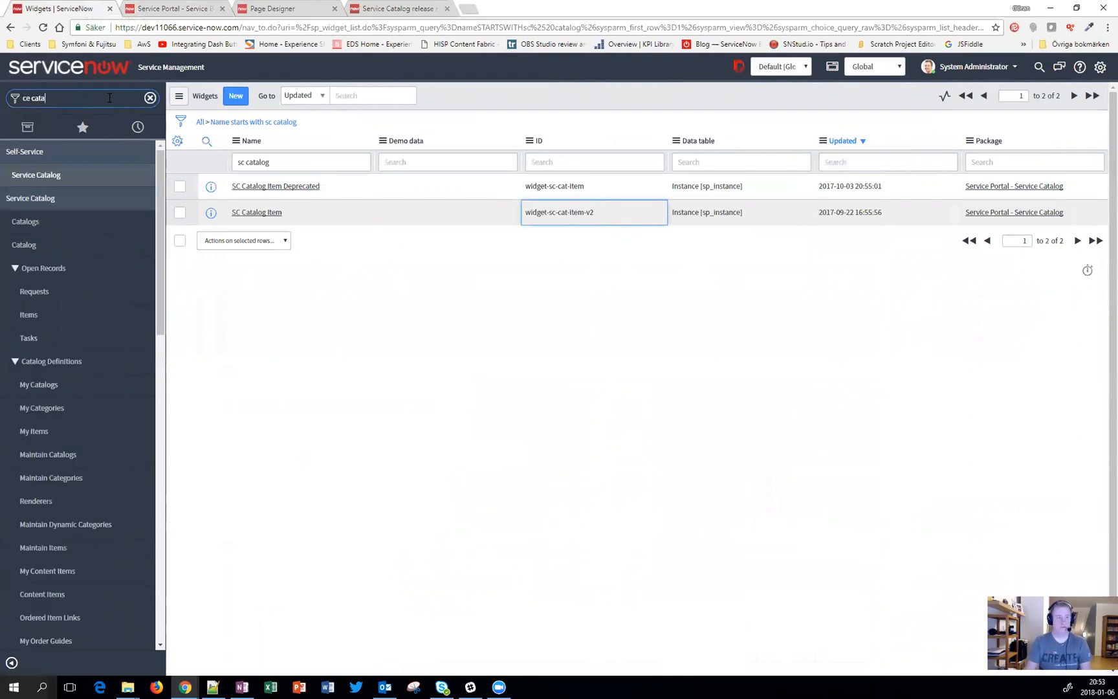
scroll("down", 3)
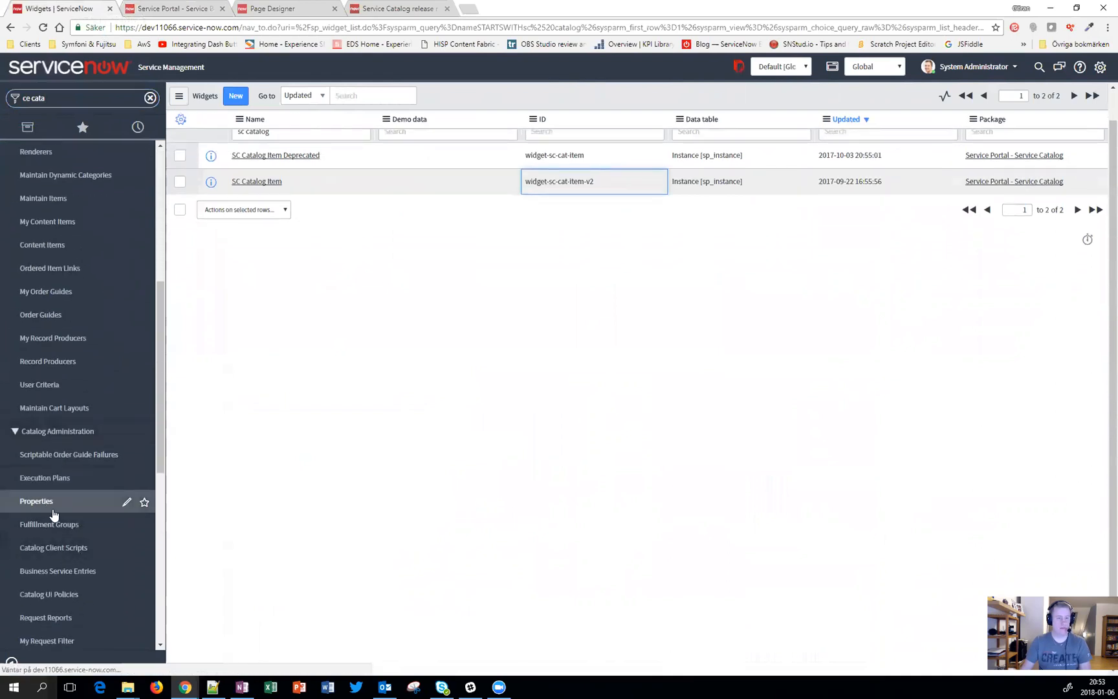
left_click(36, 501)
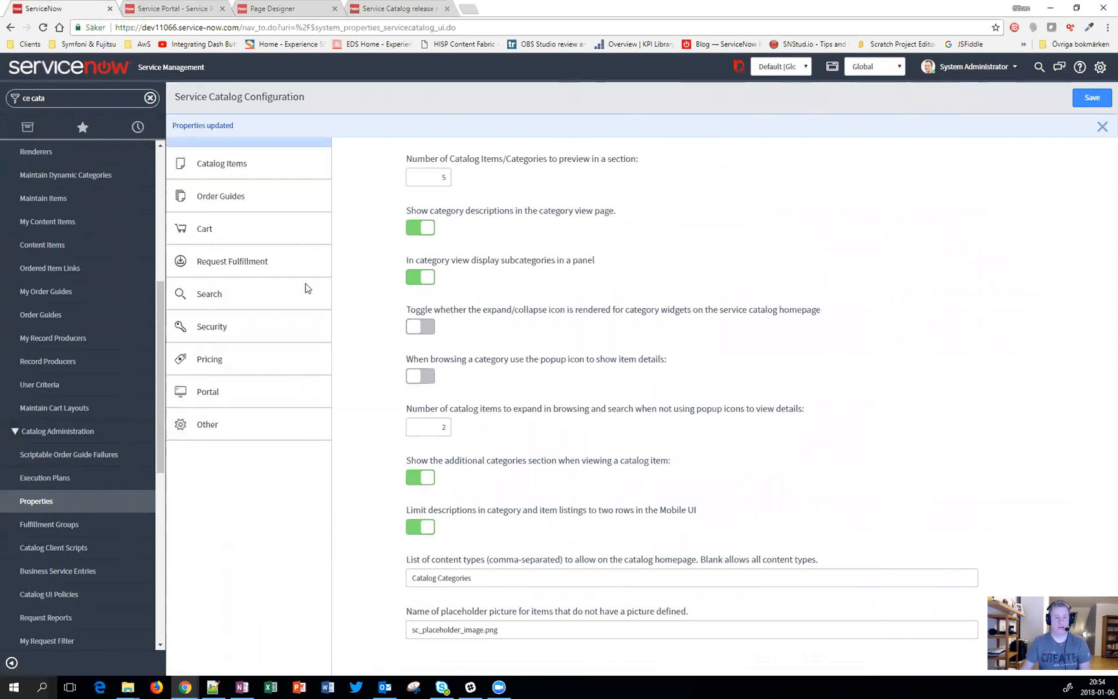
mouse_move(282, 468)
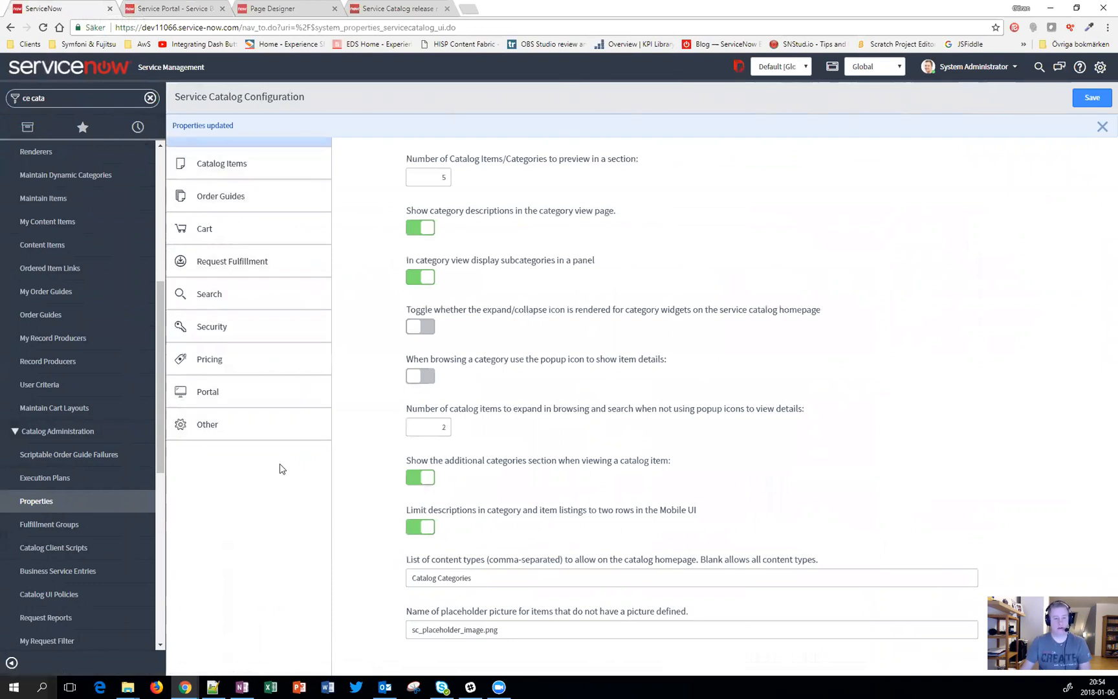
mouse_move(283, 464)
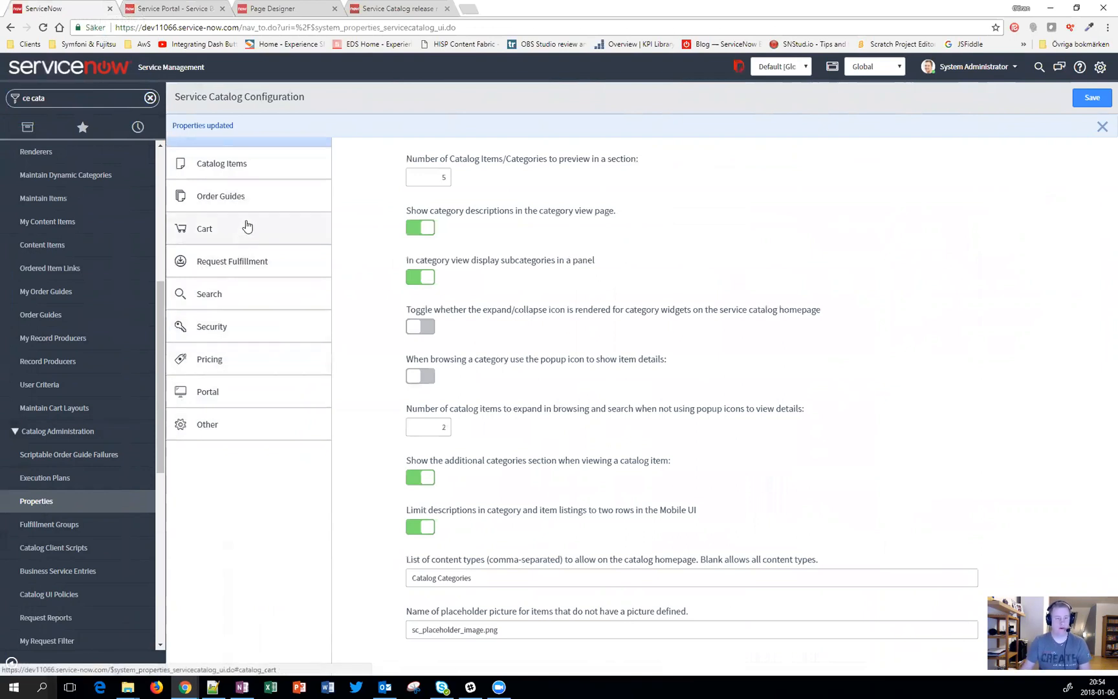
left_click(205, 228)
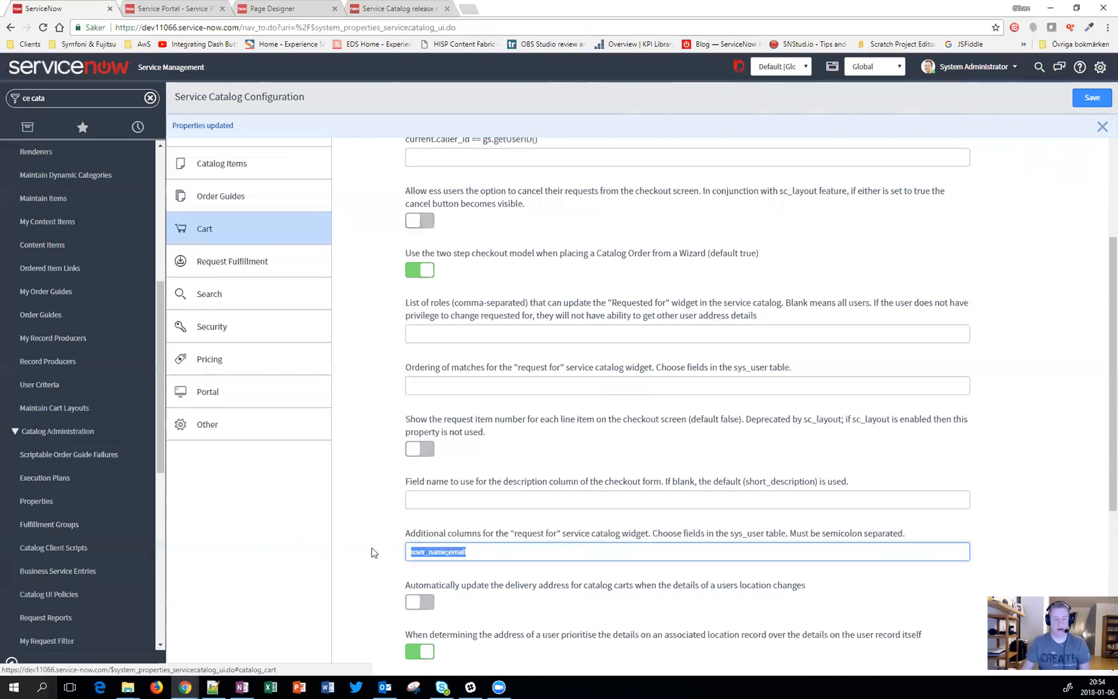
mouse_move(574, 536)
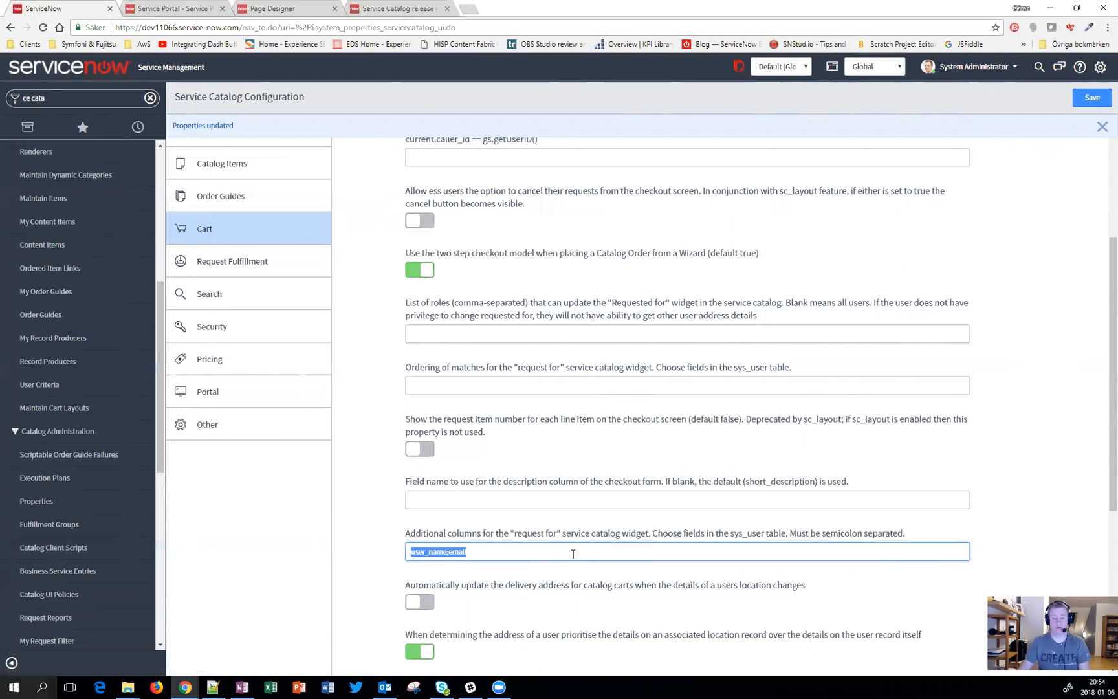
mouse_move(566, 216)
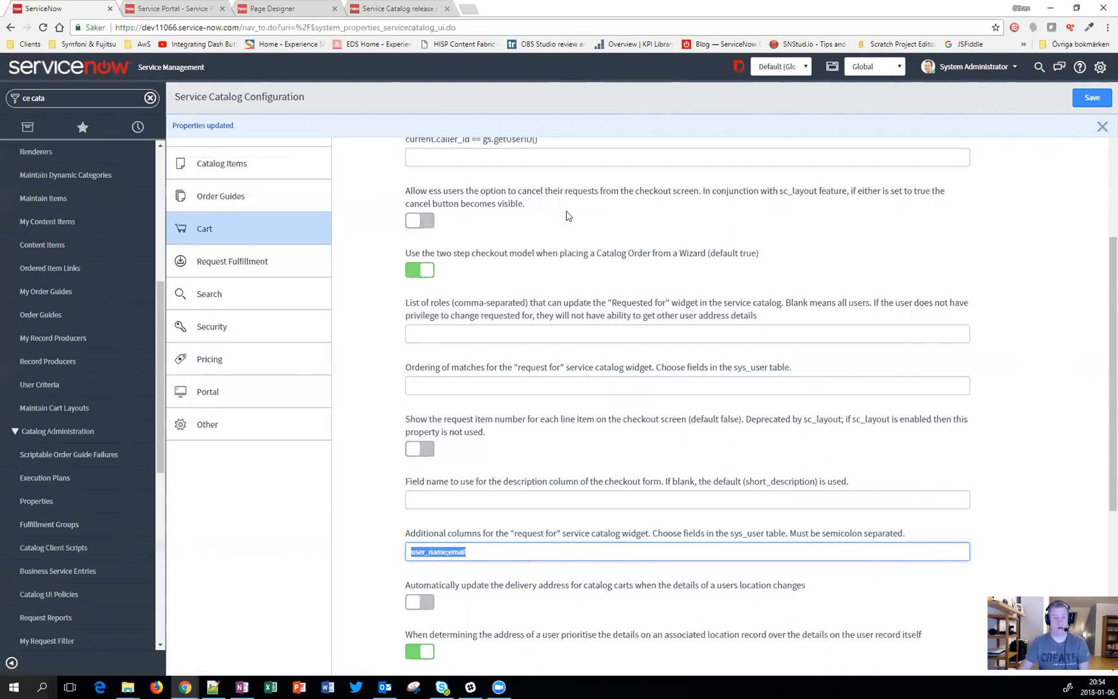
- Back in the portal, start ordering the Google Droid Razr Maxx and cancel the confirmation
left_click(173, 8)
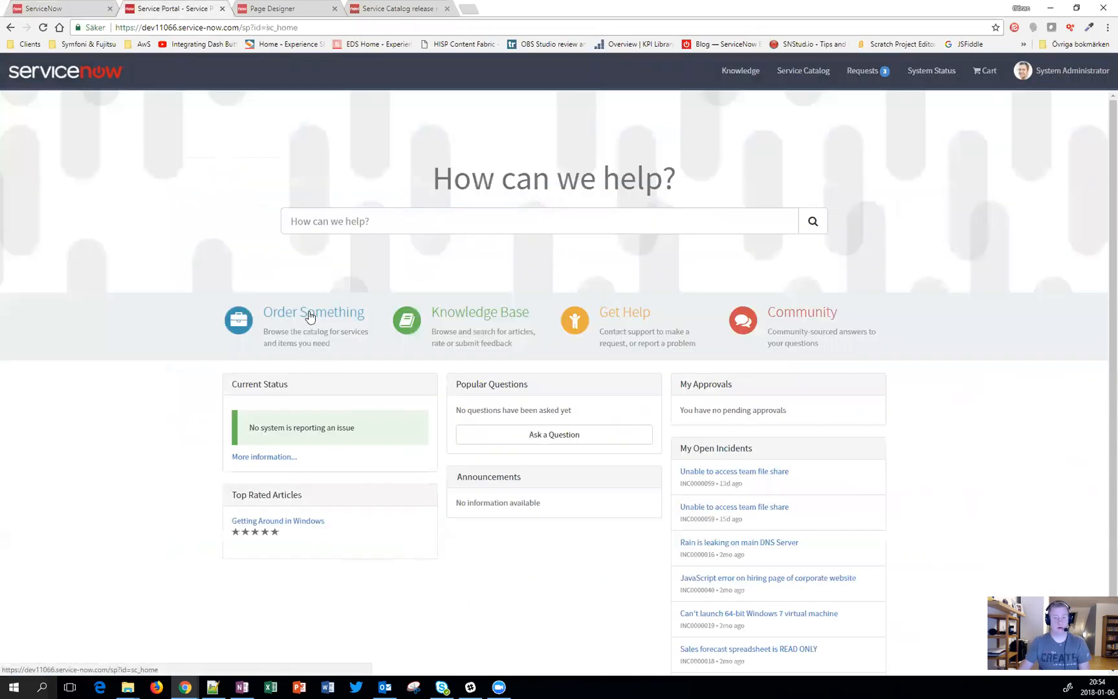
left_click(313, 312)
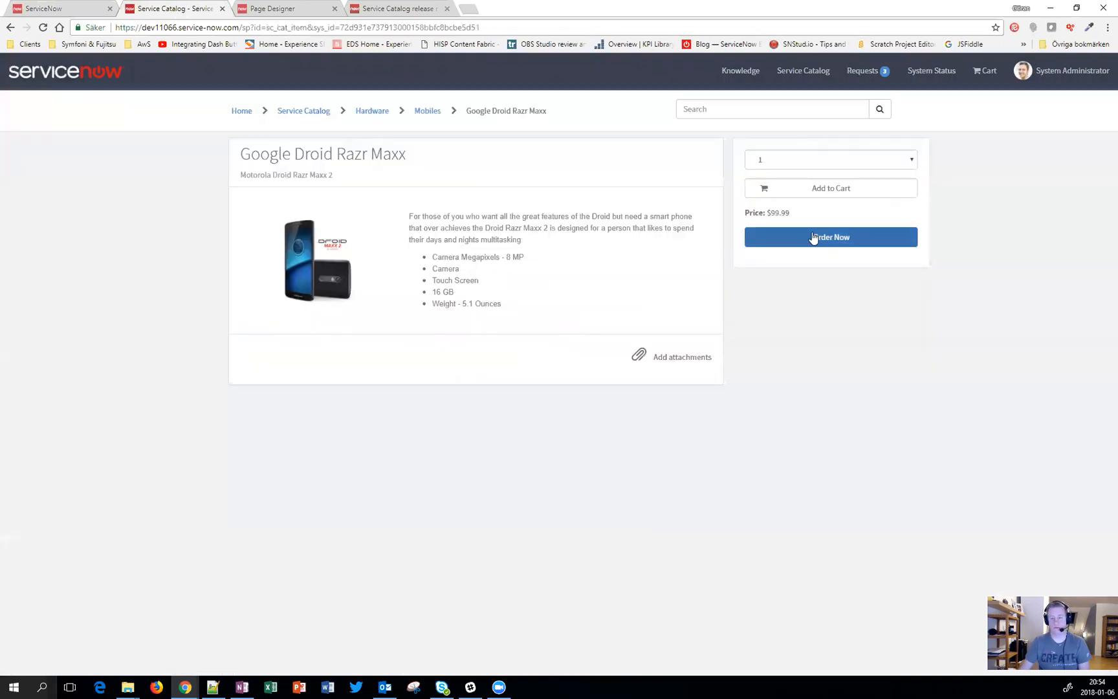
left_click(829, 237)
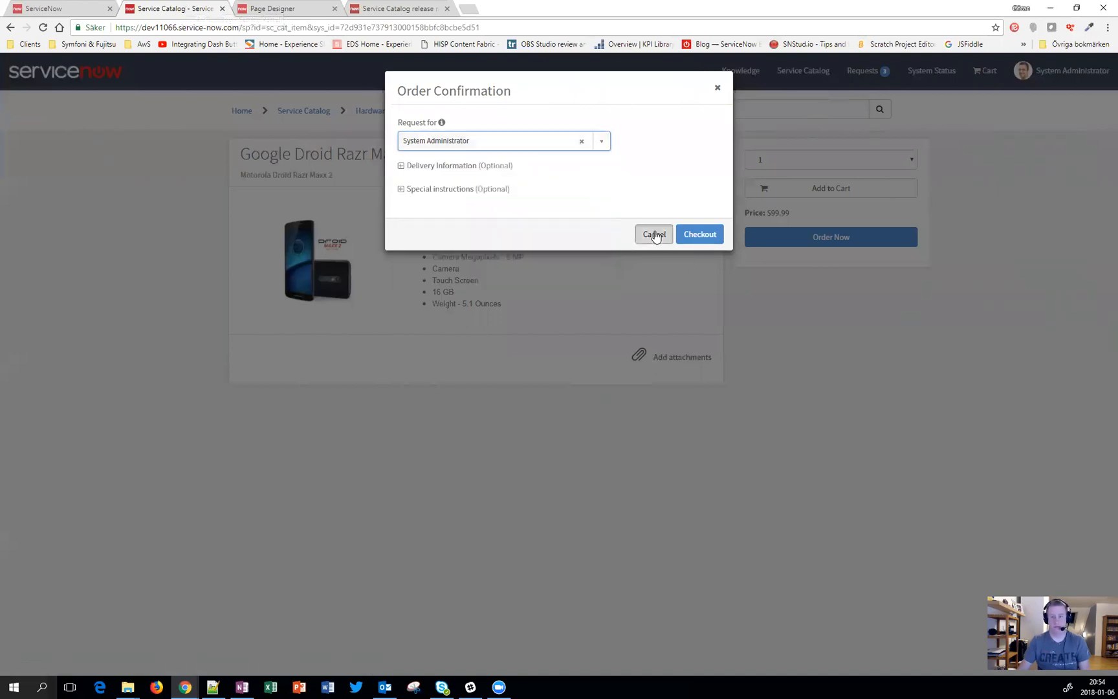
left_click(653, 234)
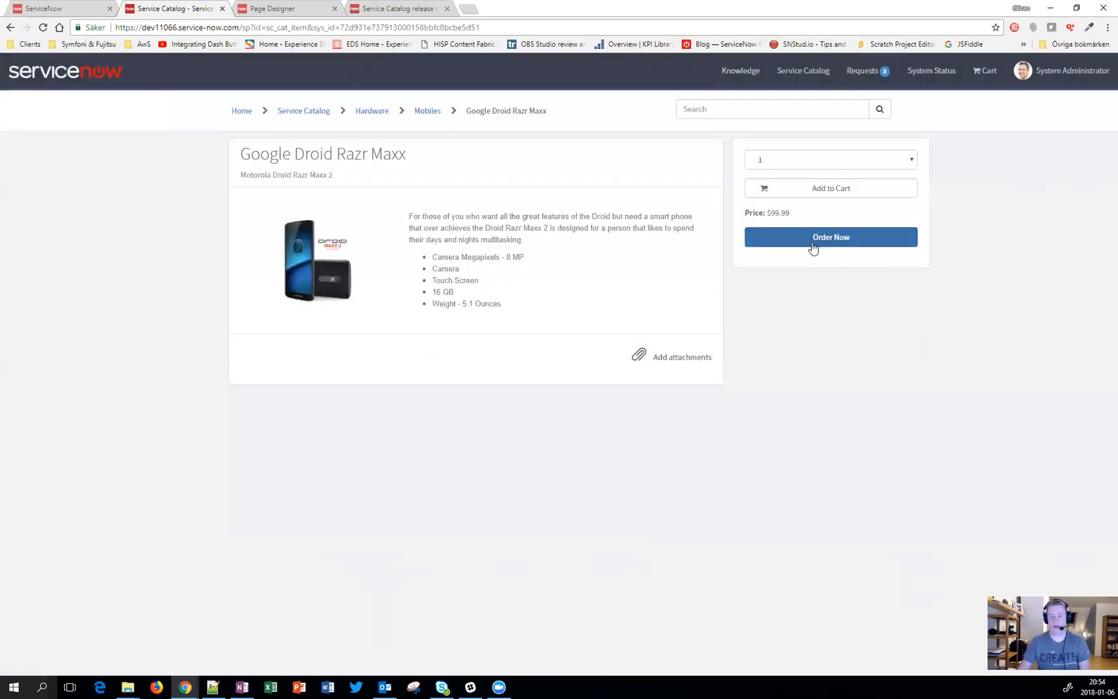
- Reopen the confirmation to review the Request for user list with secondary details, then cancel
left_click(829, 237)
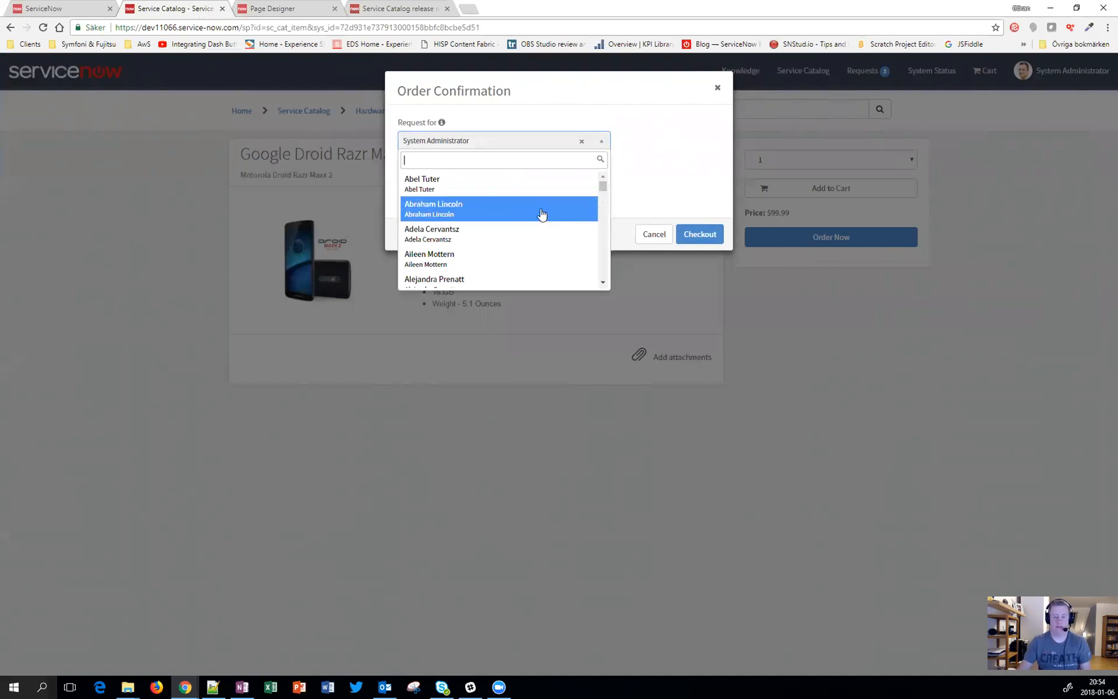
scroll("down", 3)
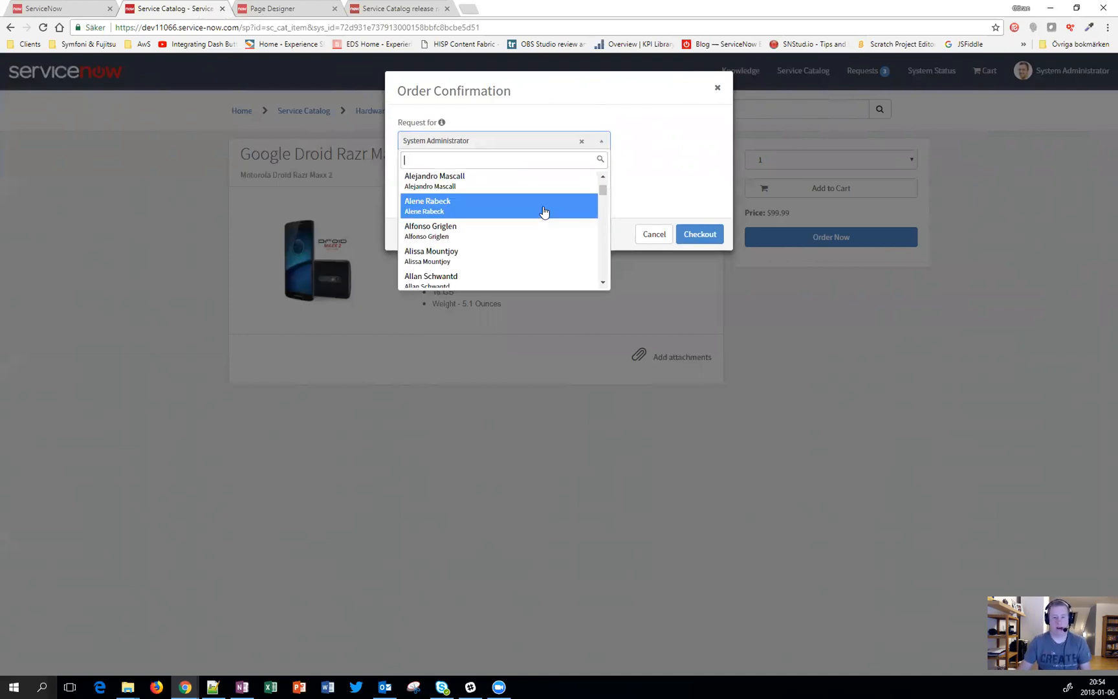
scroll("down", 3)
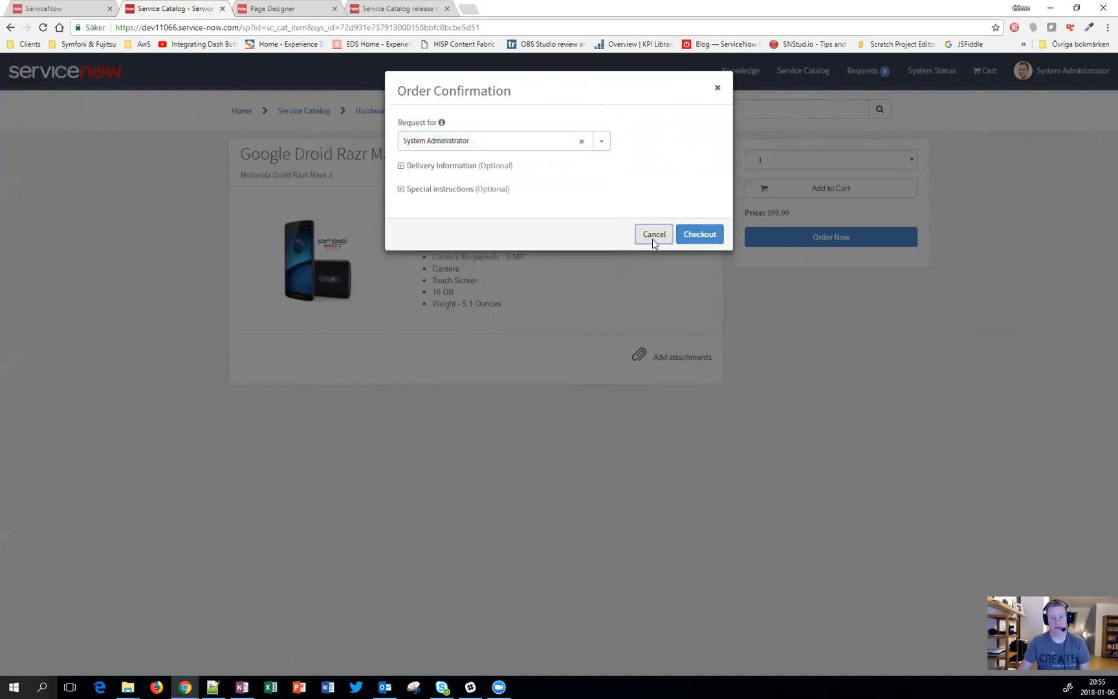
left_click(652, 234)
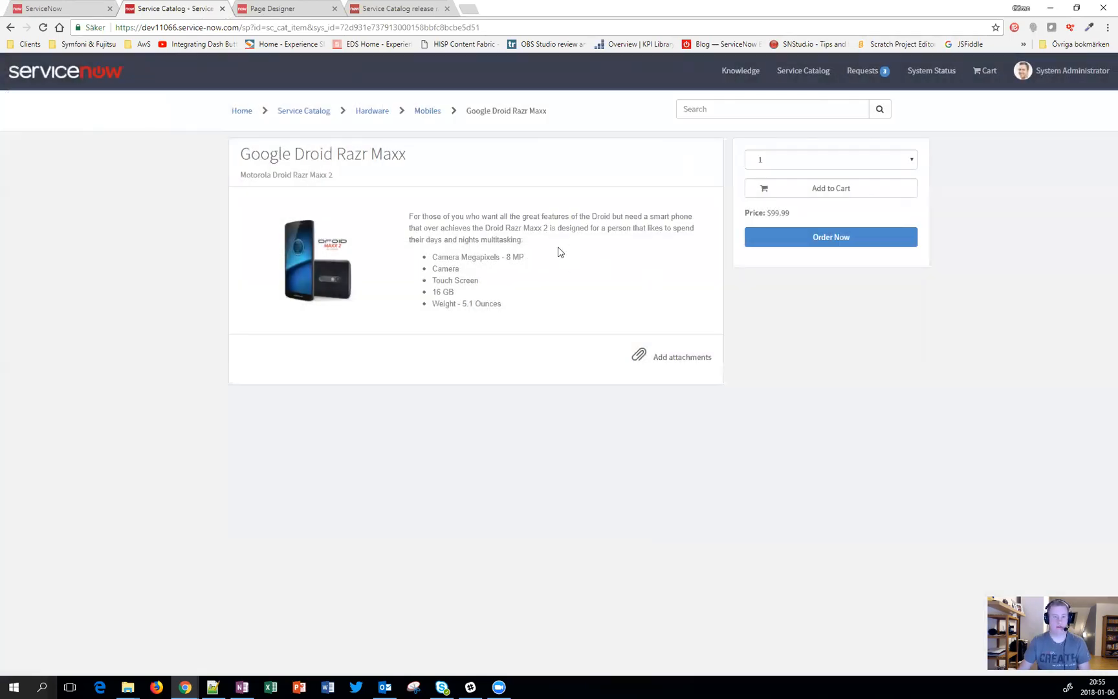
mouse_move(541, 255)
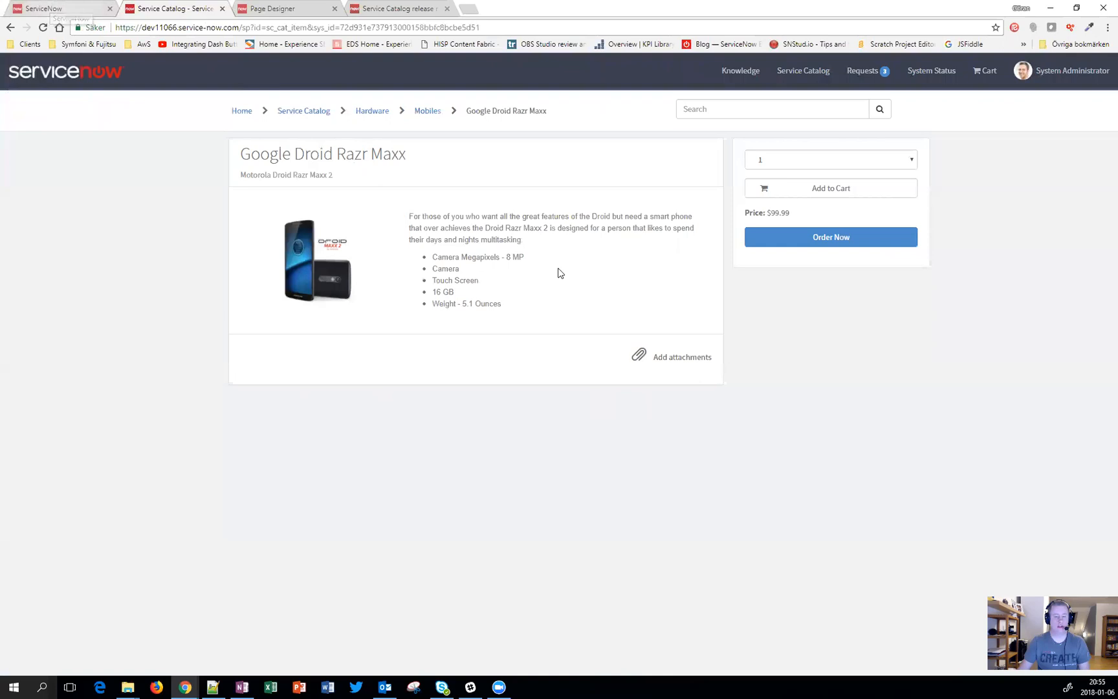
- Restrict changing the Requested For user to the admin role in the Cart properties and save
left_click(829, 237)
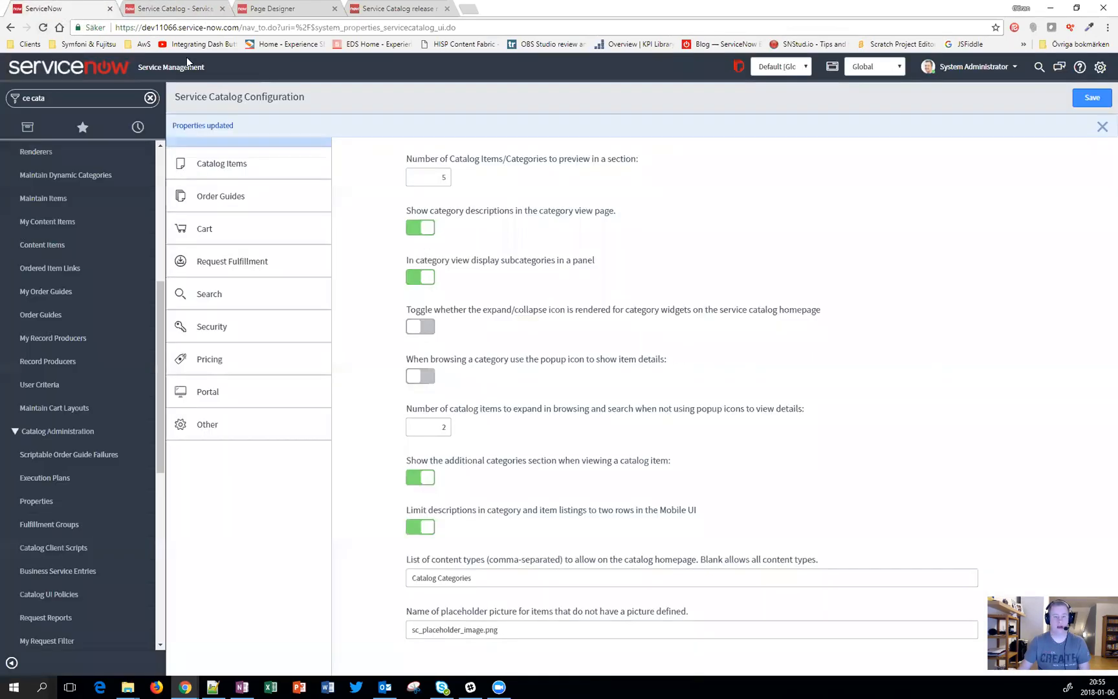
left_click(204, 228)
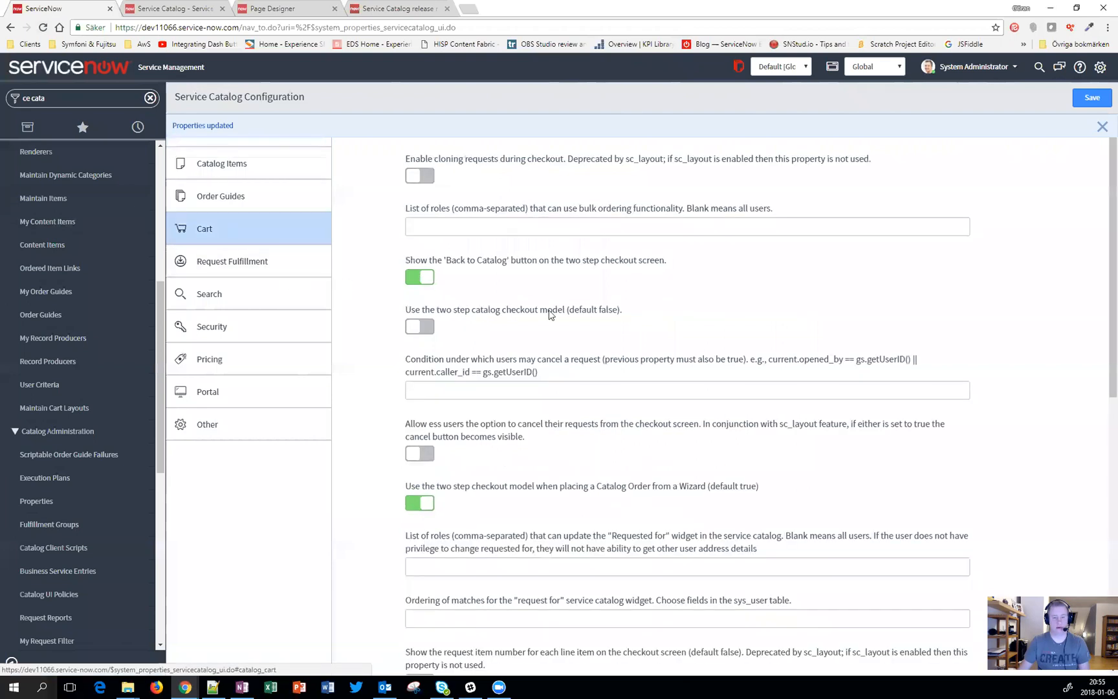
scroll("down", 3)
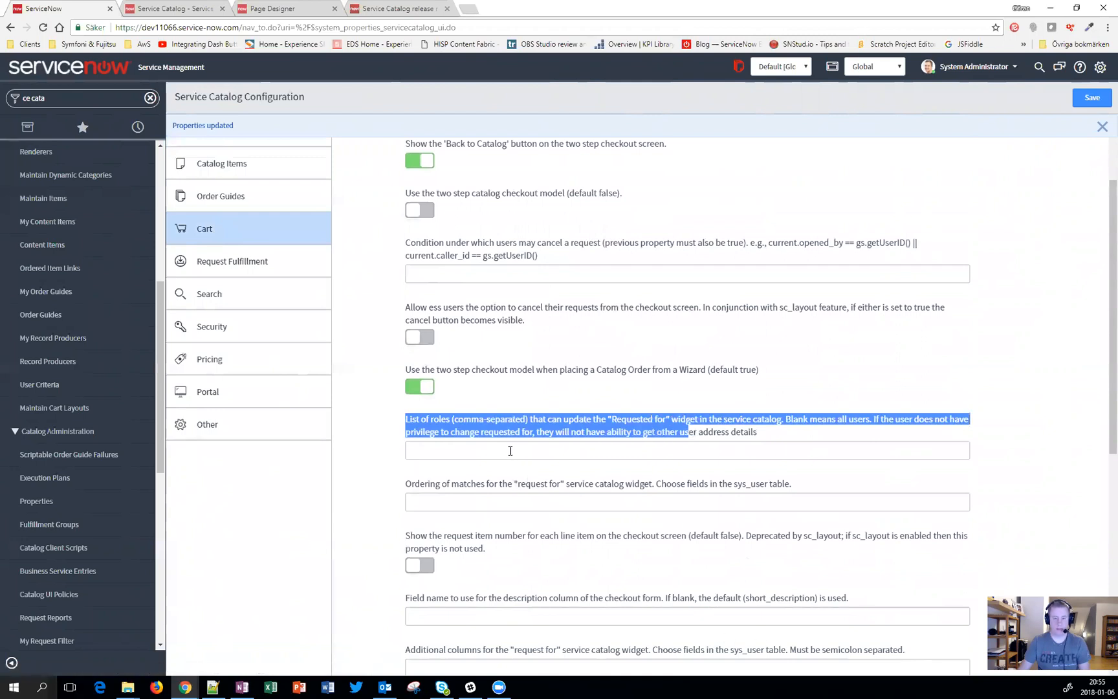
left_click(555, 450)
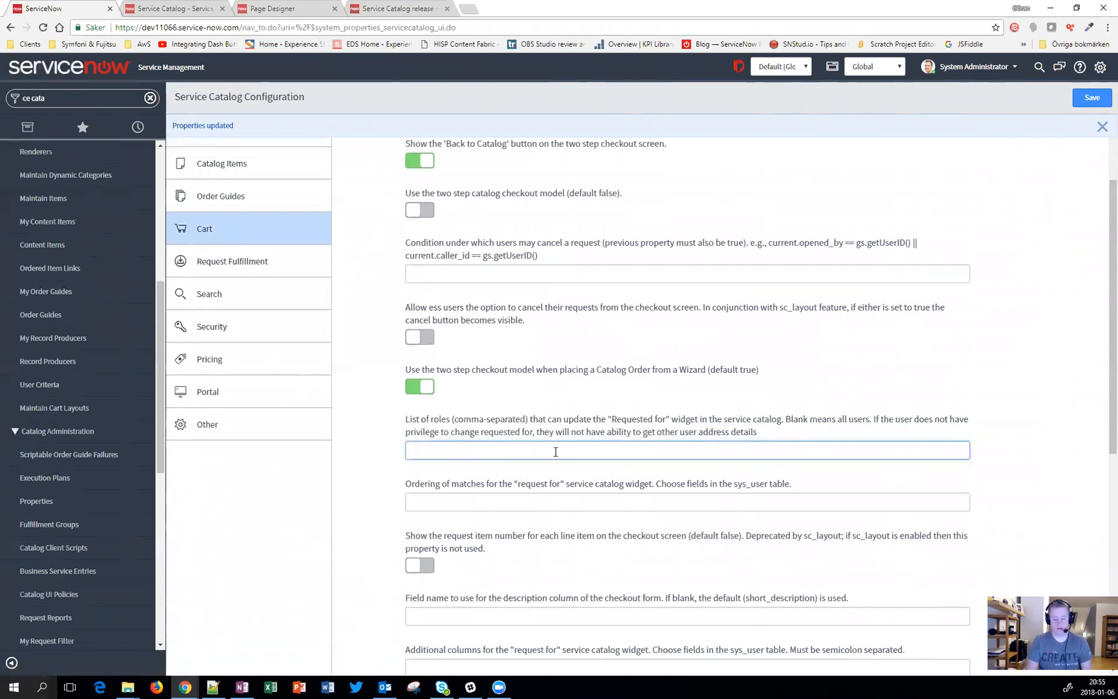
type("admin")
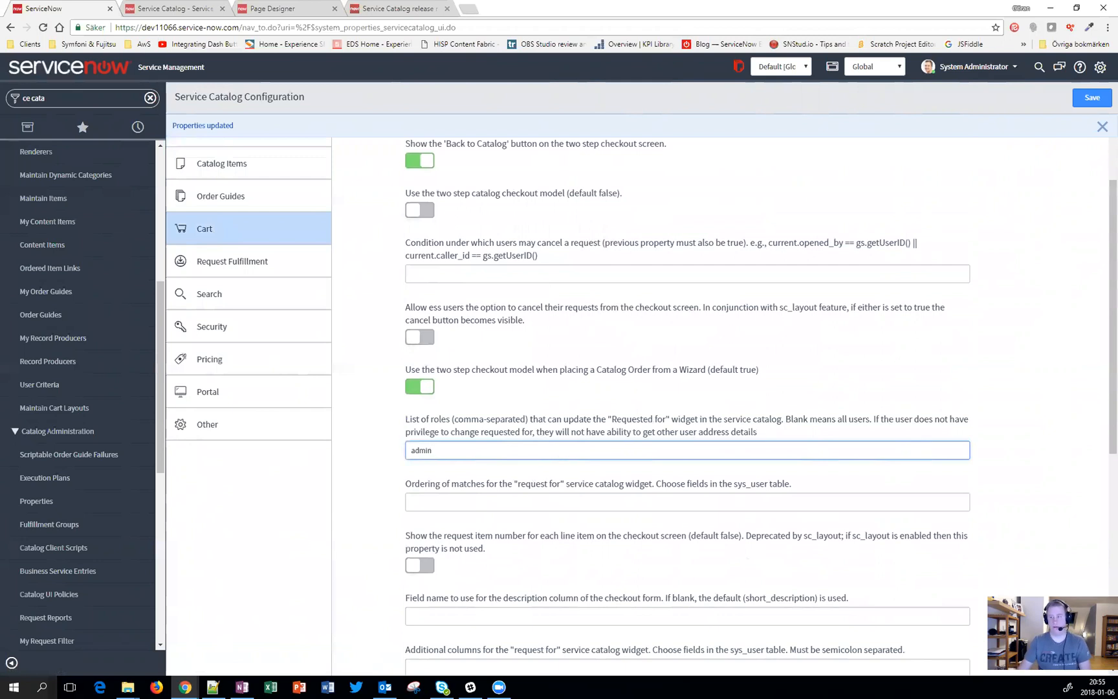
left_click(1092, 97)
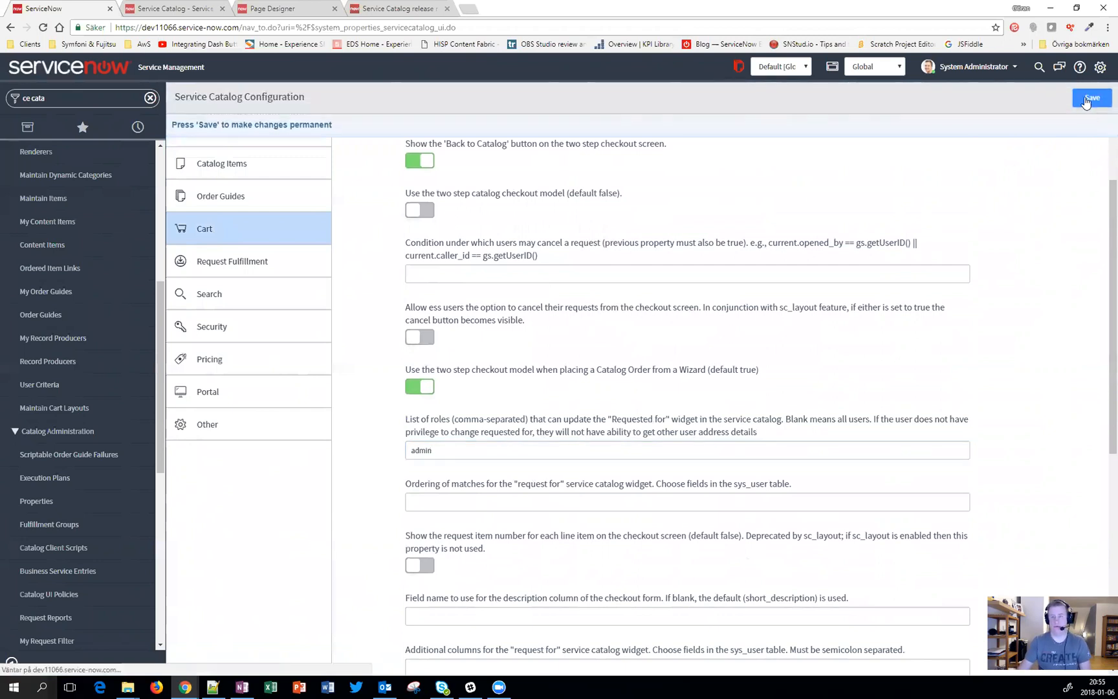
- Start a new private browsing window
left_click(1092, 97)
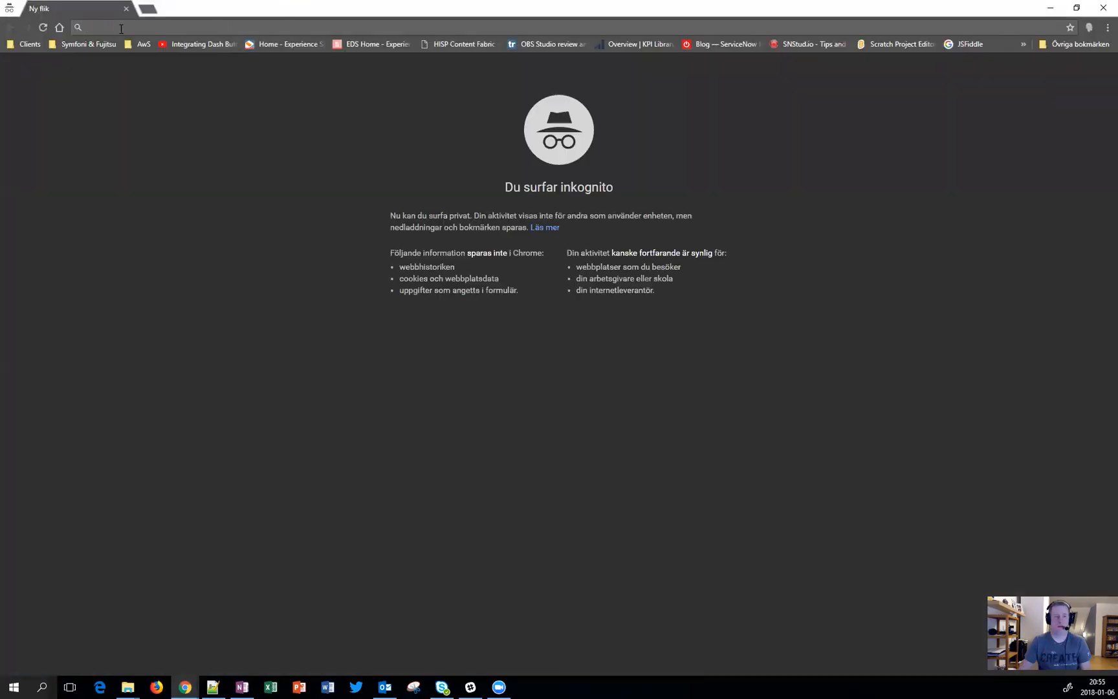
- Sign in to dev11066.service-now.com as abel.tuter and head to the /sp Service Portal
type("dev11066.service-now.com")
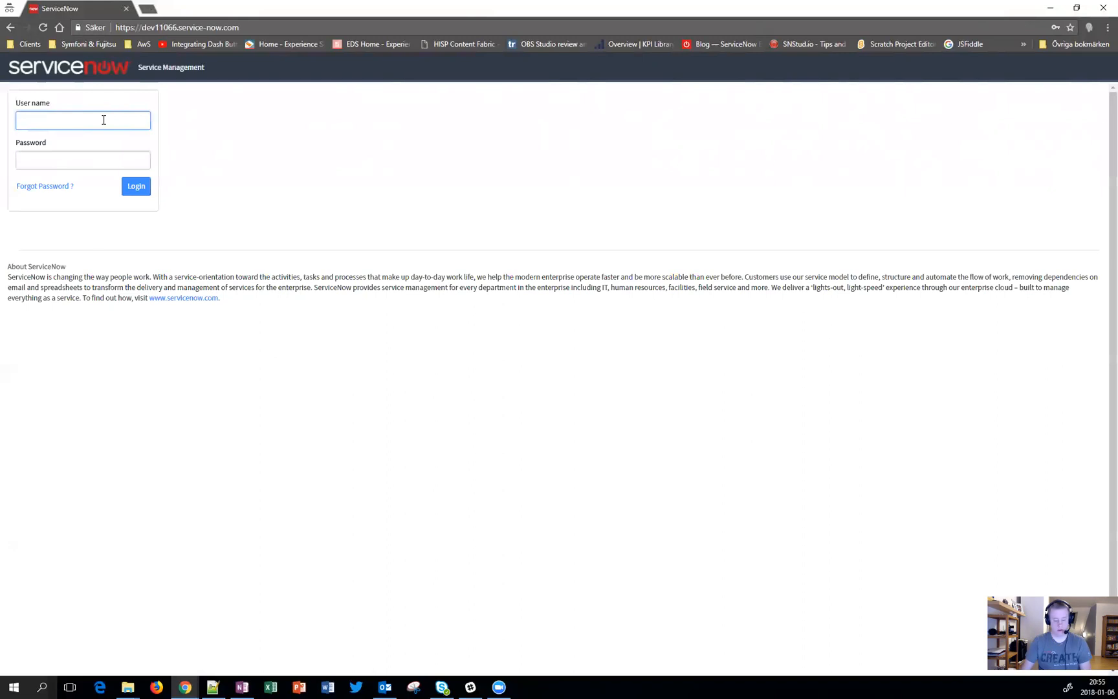
type("abel.tuter")
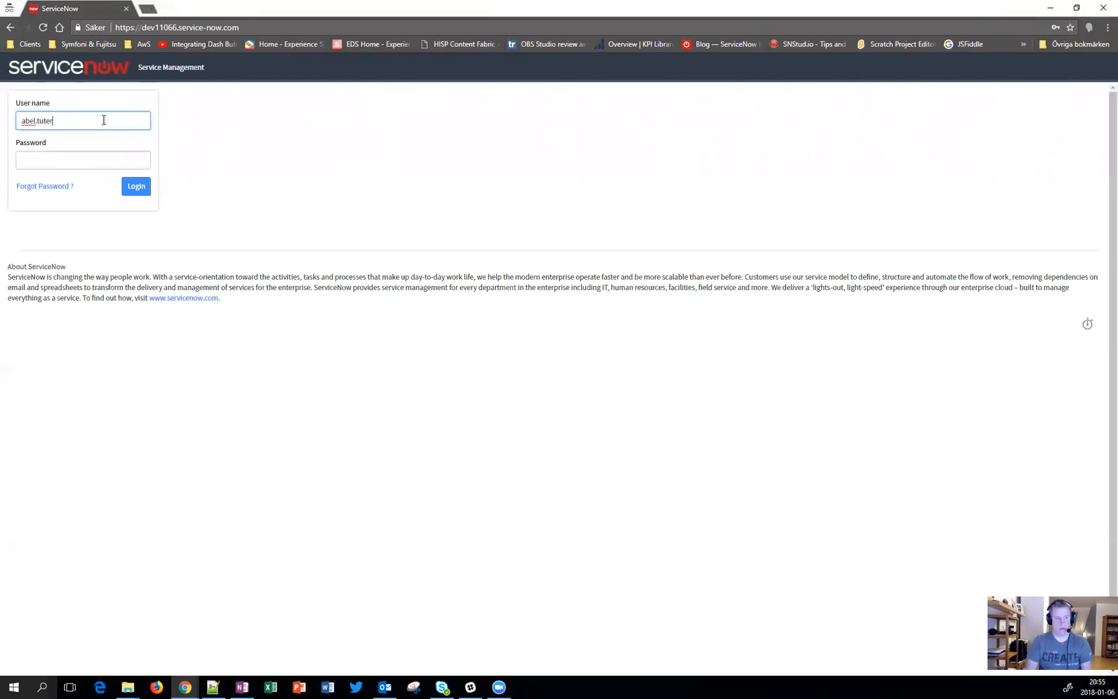
type("password")
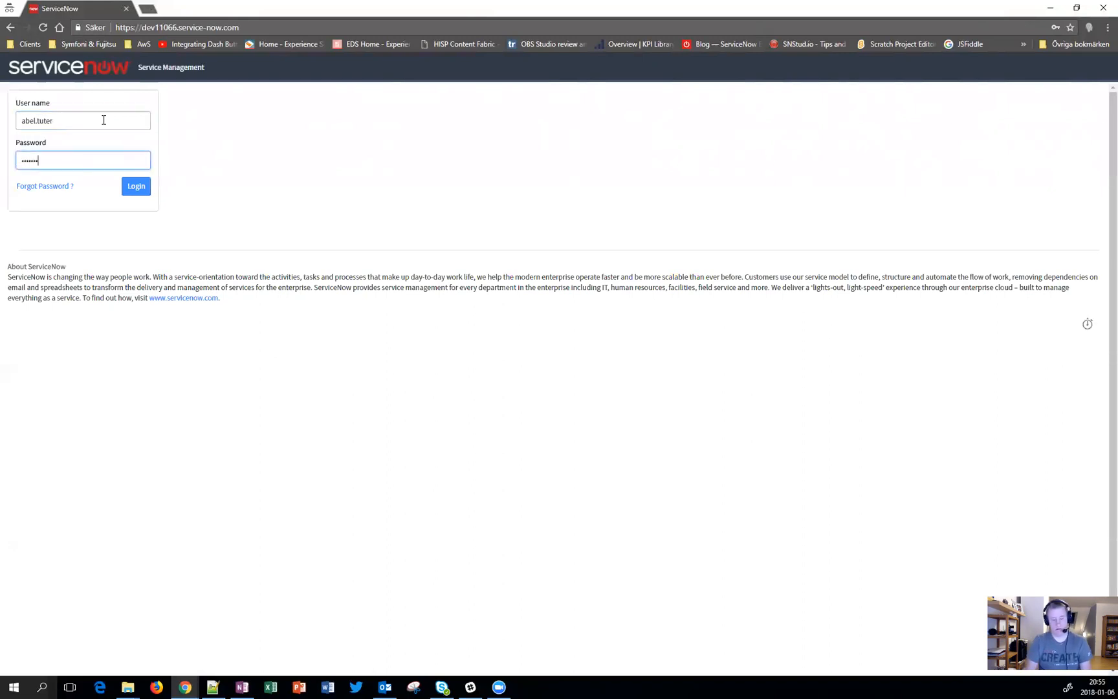
left_click(136, 186)
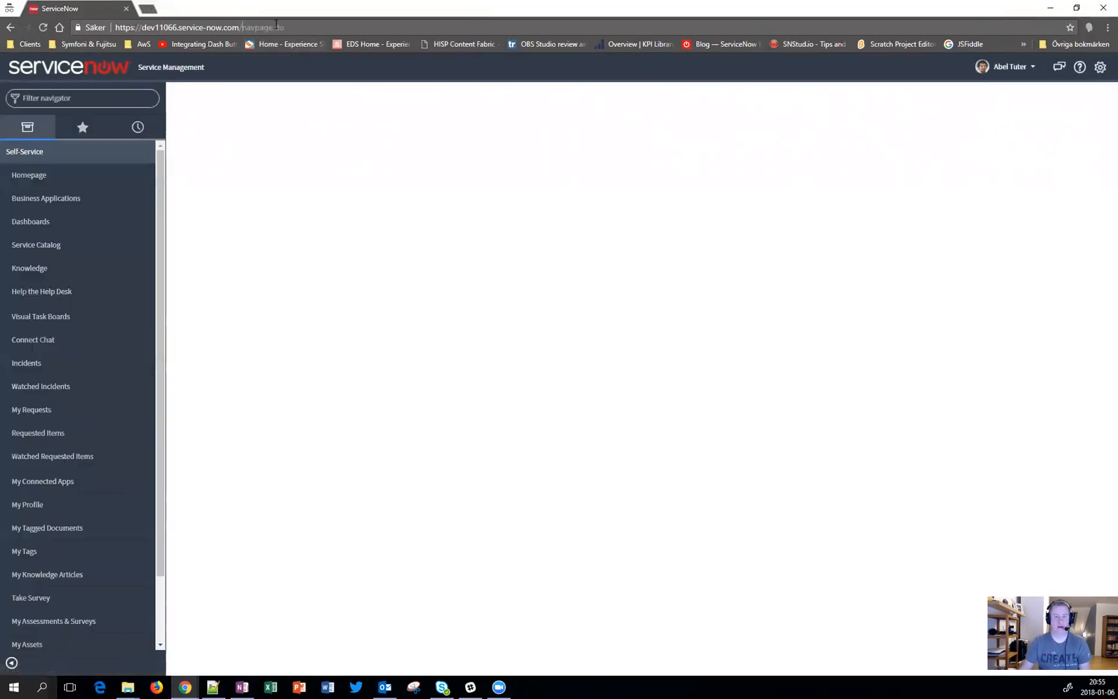
type("sp")
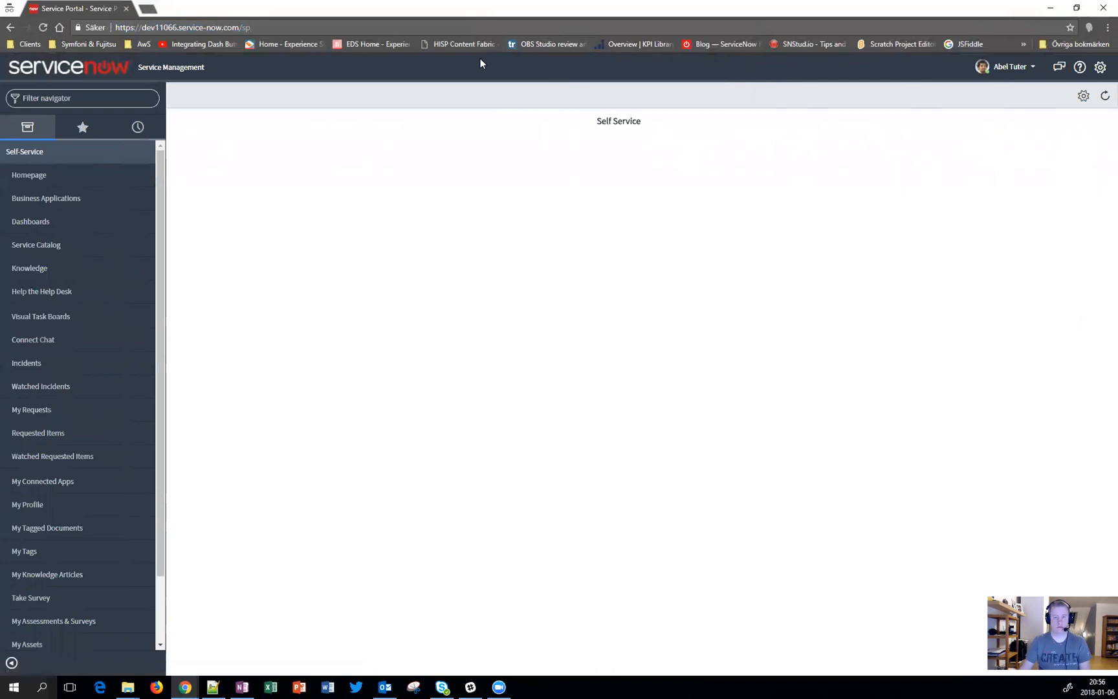
mouse_move(371, 136)
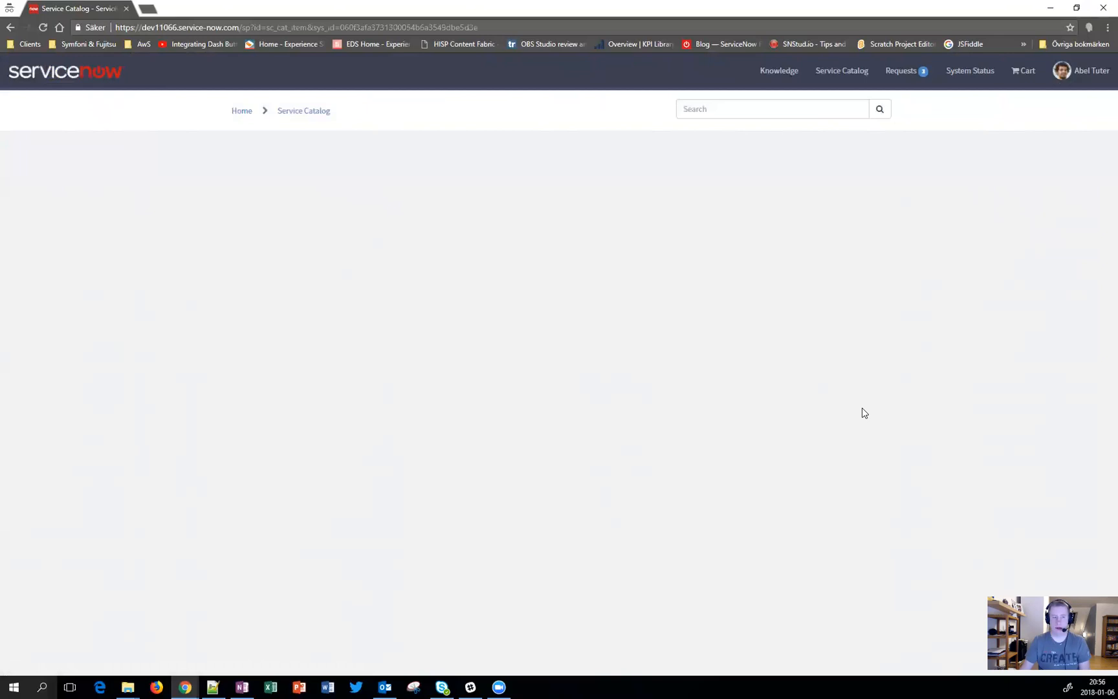
mouse_move(872, 185)
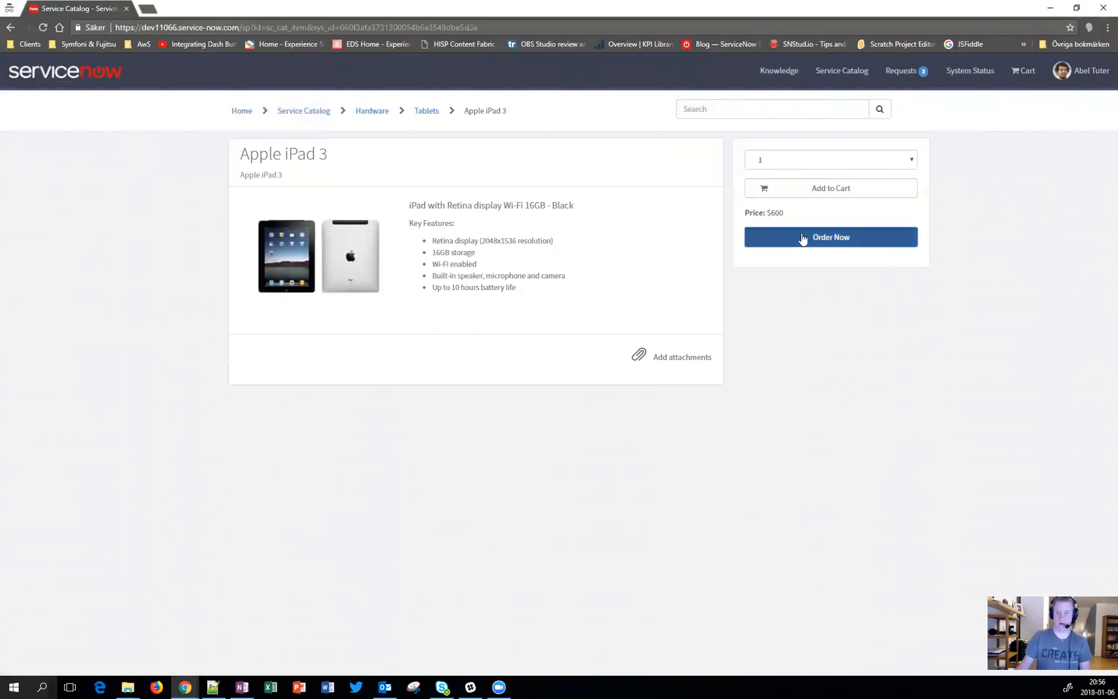
- Begin ordering the Apple iPad 3 as Abel Tuter to see the locked Request For field
left_click(829, 237)
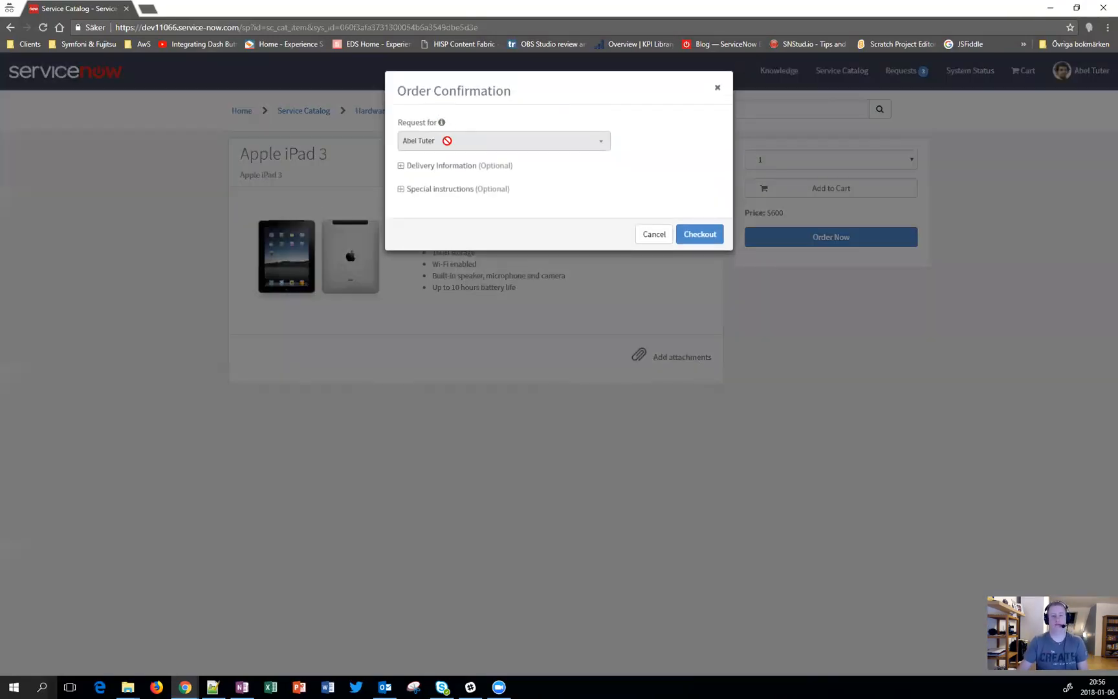
mouse_move(403, 148)
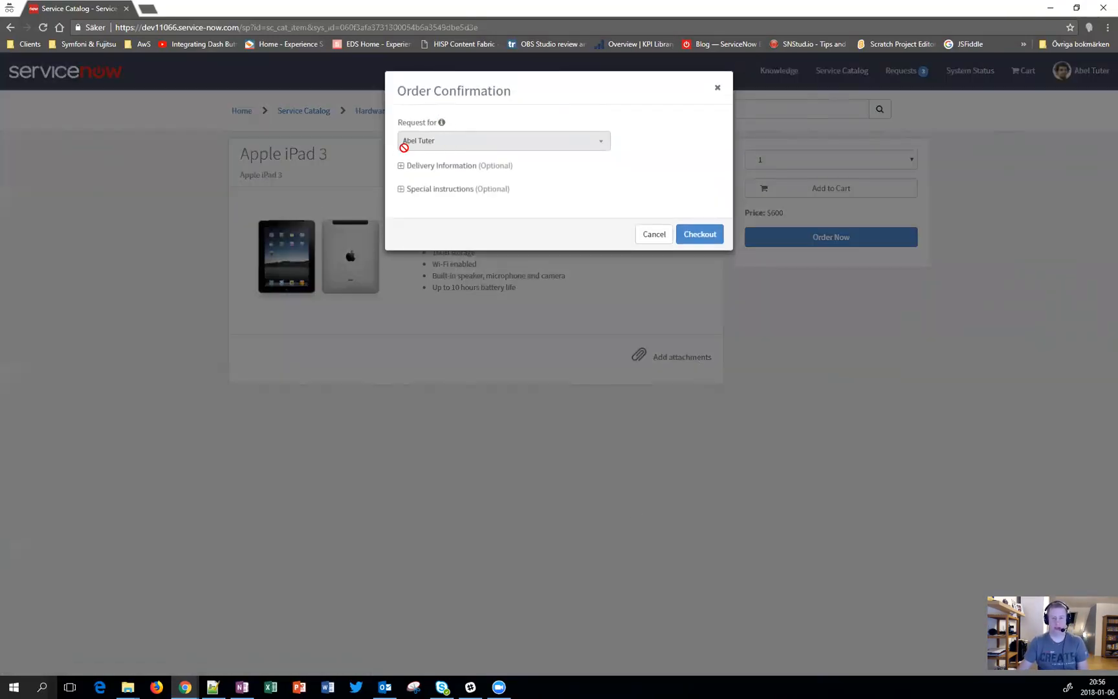
mouse_move(396, 208)
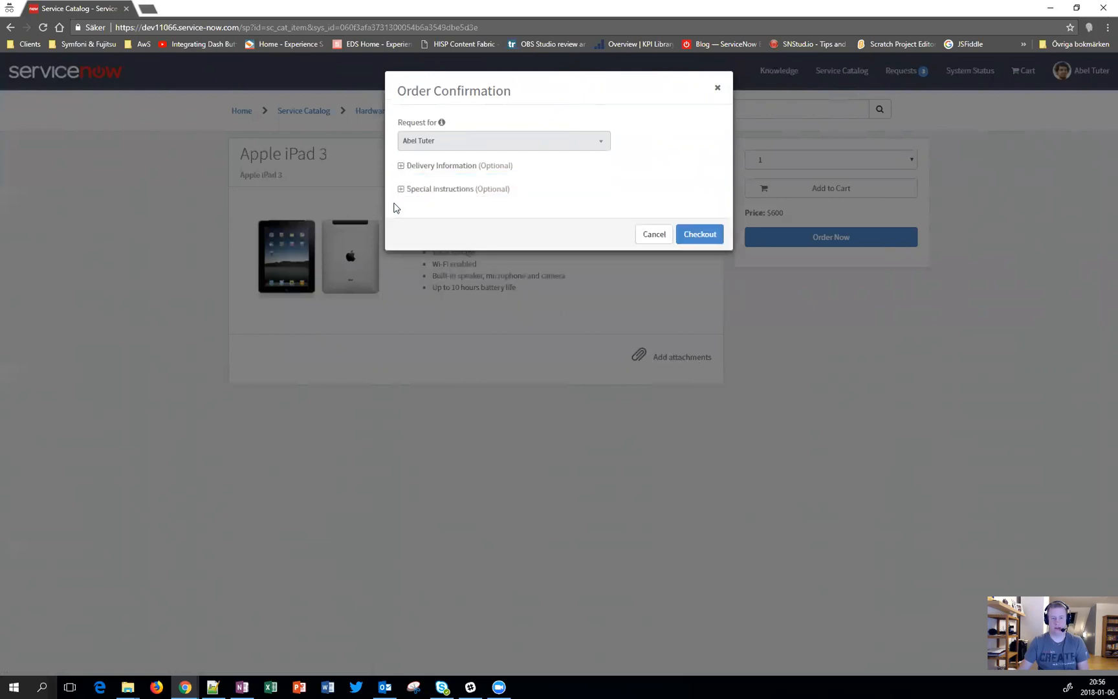
mouse_move(662, 305)
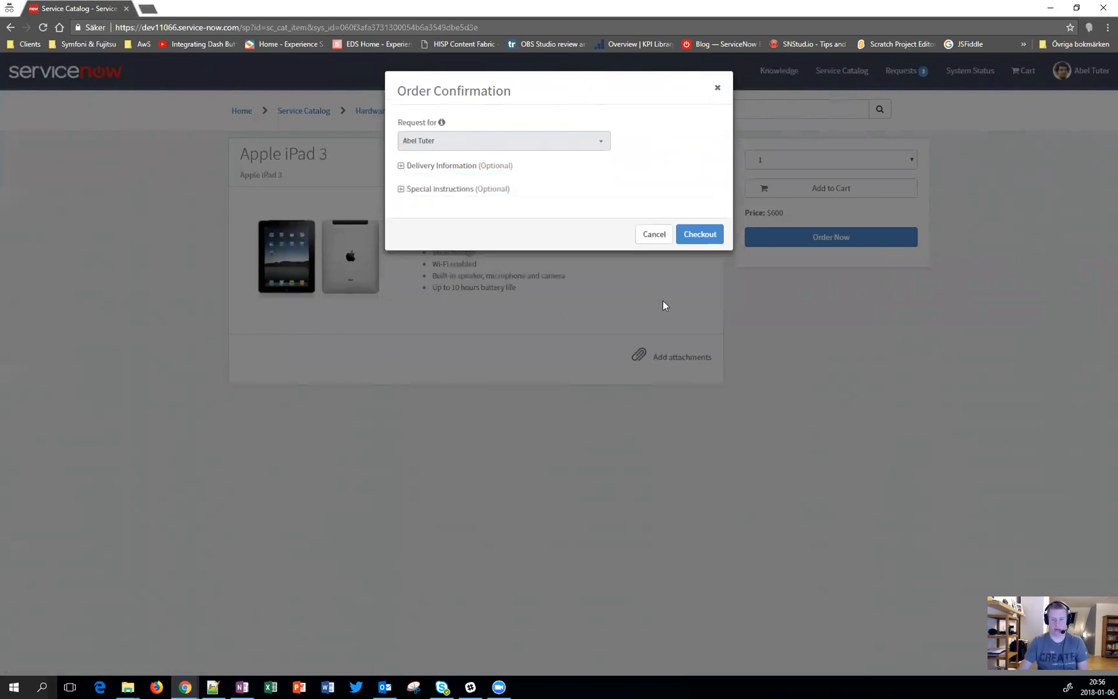
left_click(653, 234)
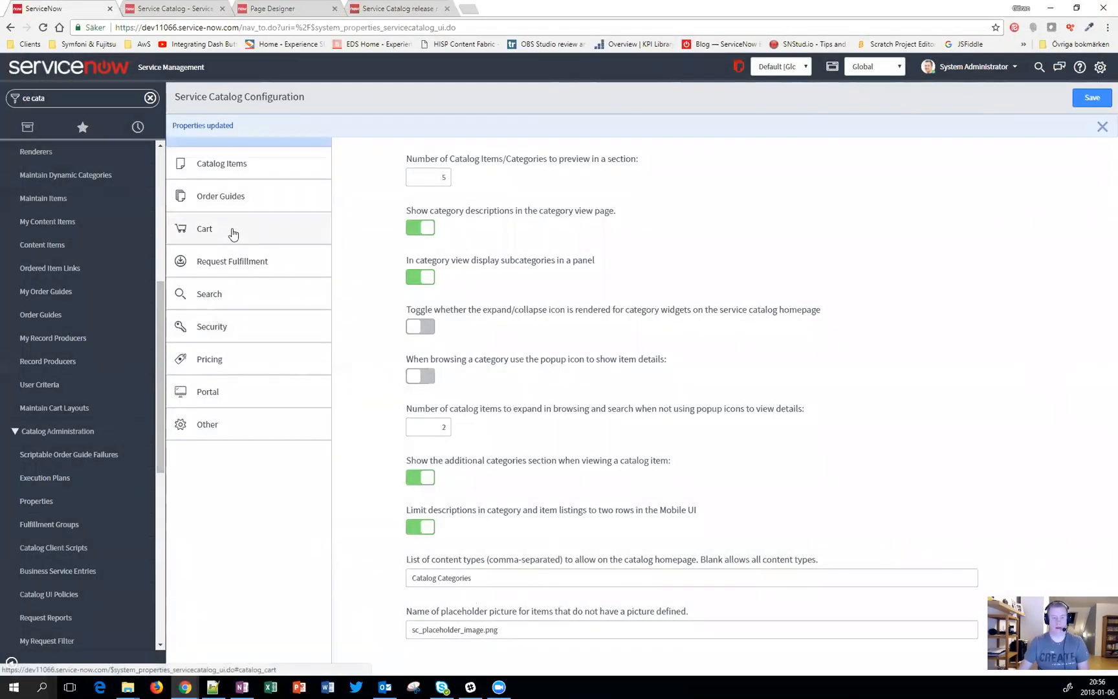
- Review the Cart and Order Guides catalog properties and save the configuration
left_click(205, 227)
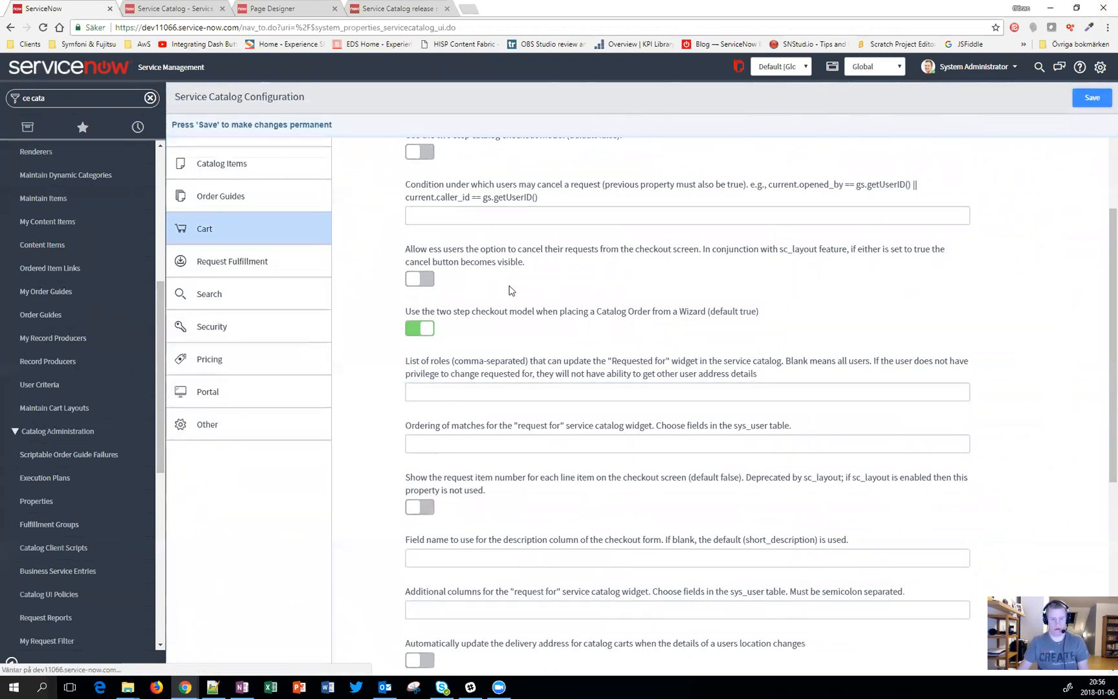
left_click(1092, 97)
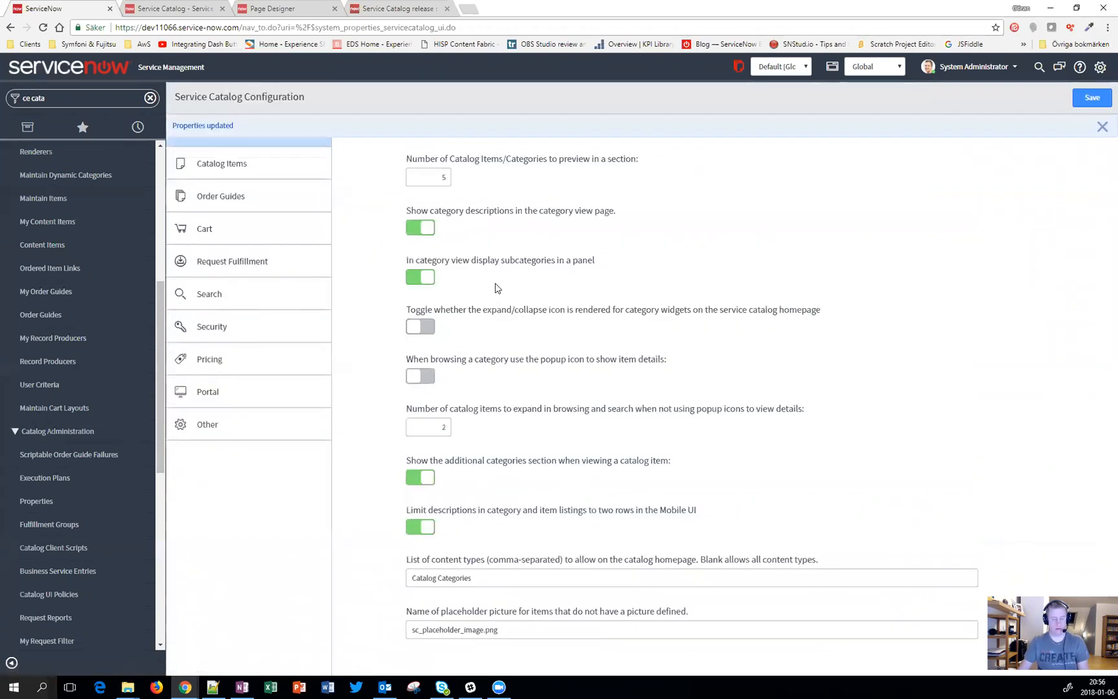
mouse_move(340, 228)
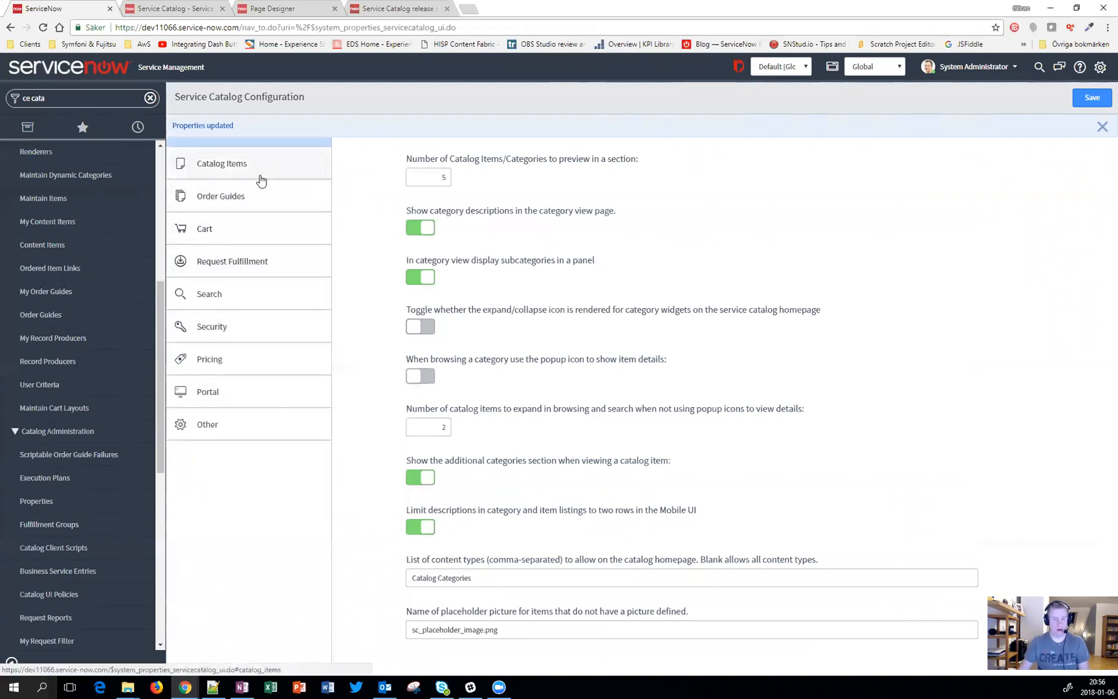
left_click(220, 196)
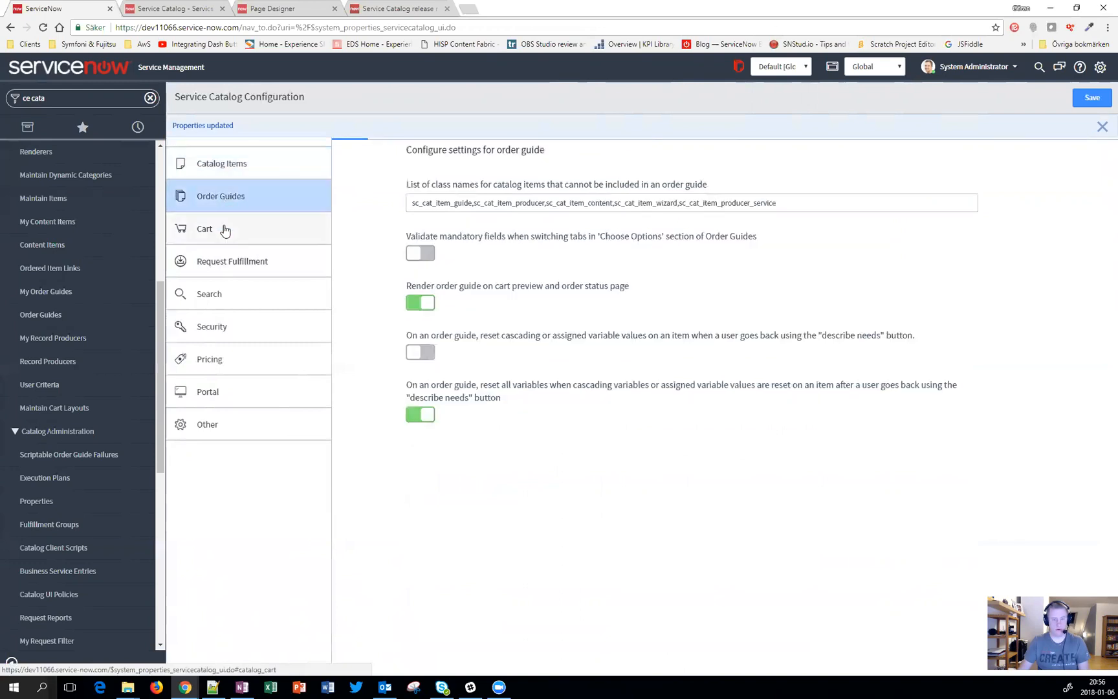
left_click(204, 227)
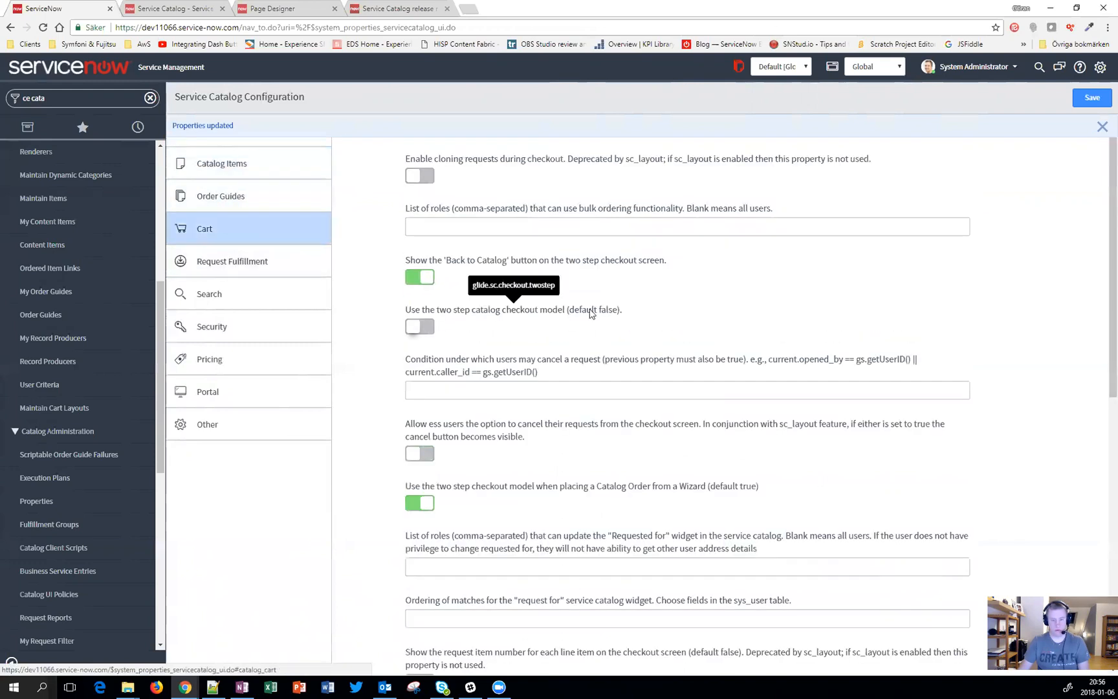
- Review the Request Fulfillment properties and return to the Google Droid Razr Maxx portal item
scroll("down", 3)
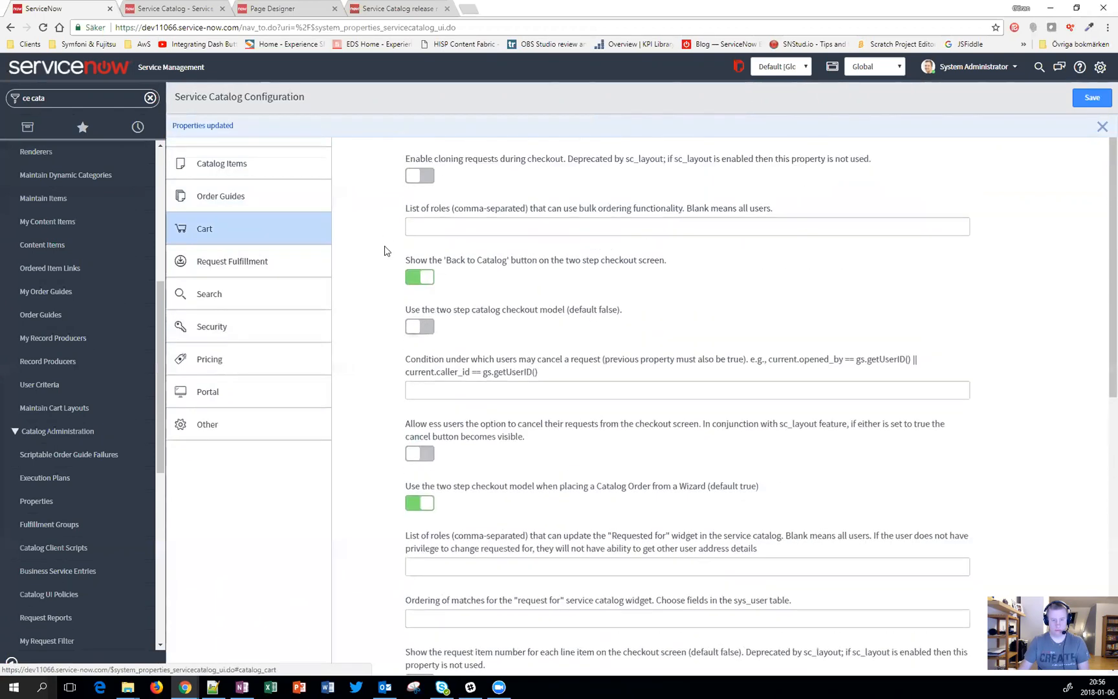
left_click(232, 260)
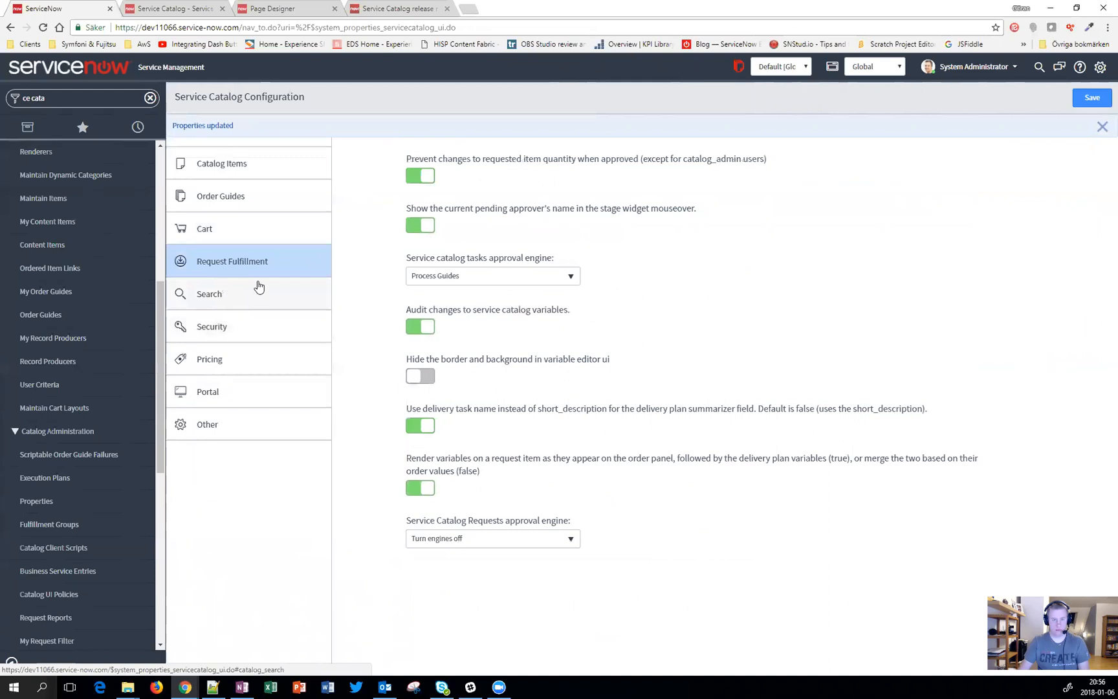
left_click_drag(406, 207, 518, 207)
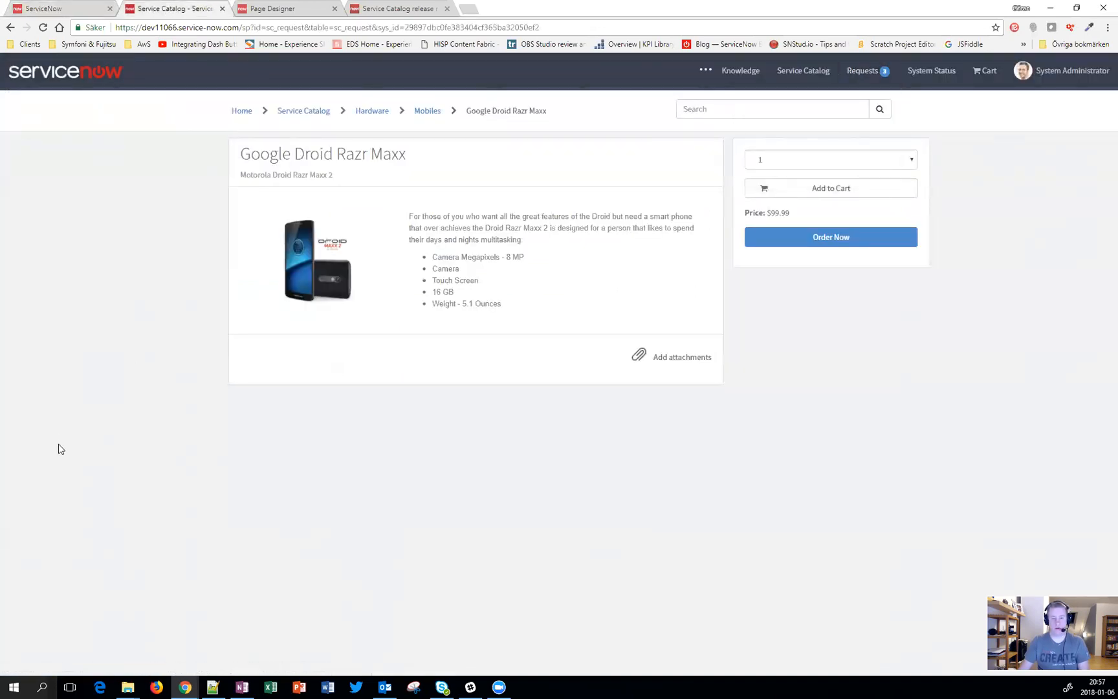
- From the portal home, order ten Apple iPad 3 units and check out
left_click(829, 237)
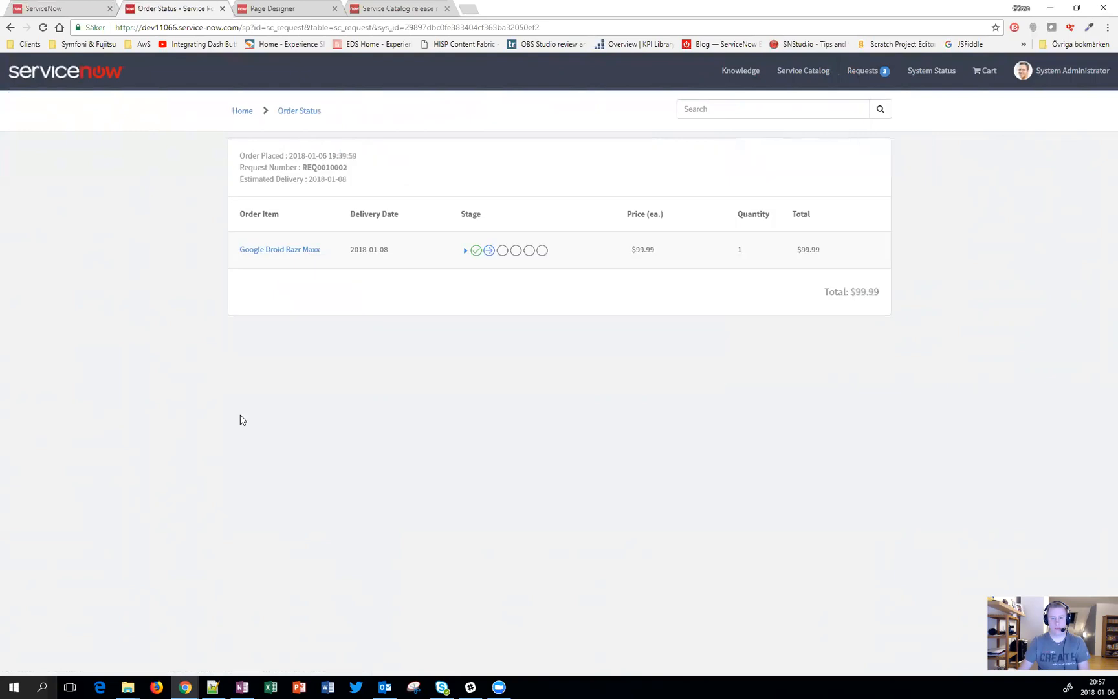
mouse_move(239, 108)
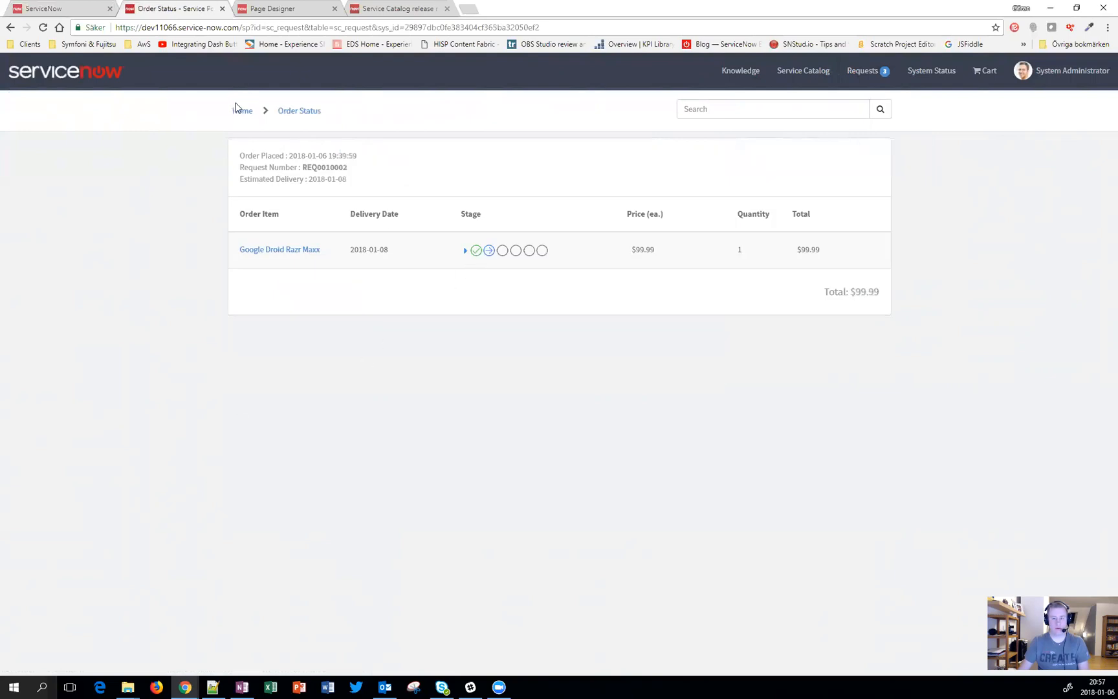
left_click(242, 110)
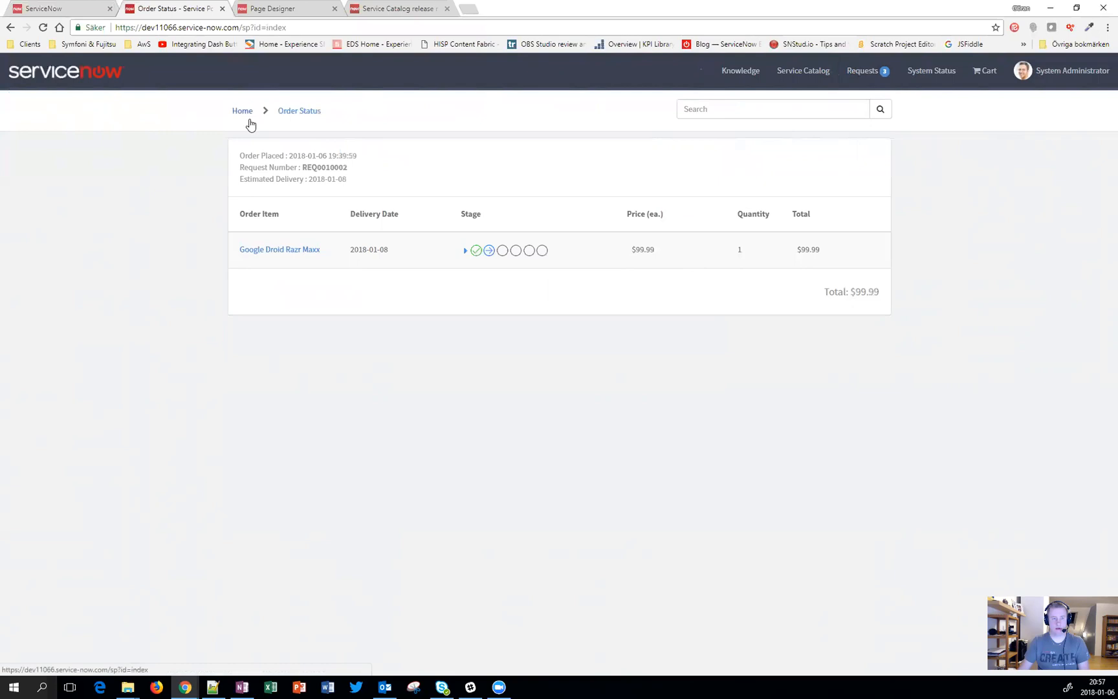
left_click(241, 110)
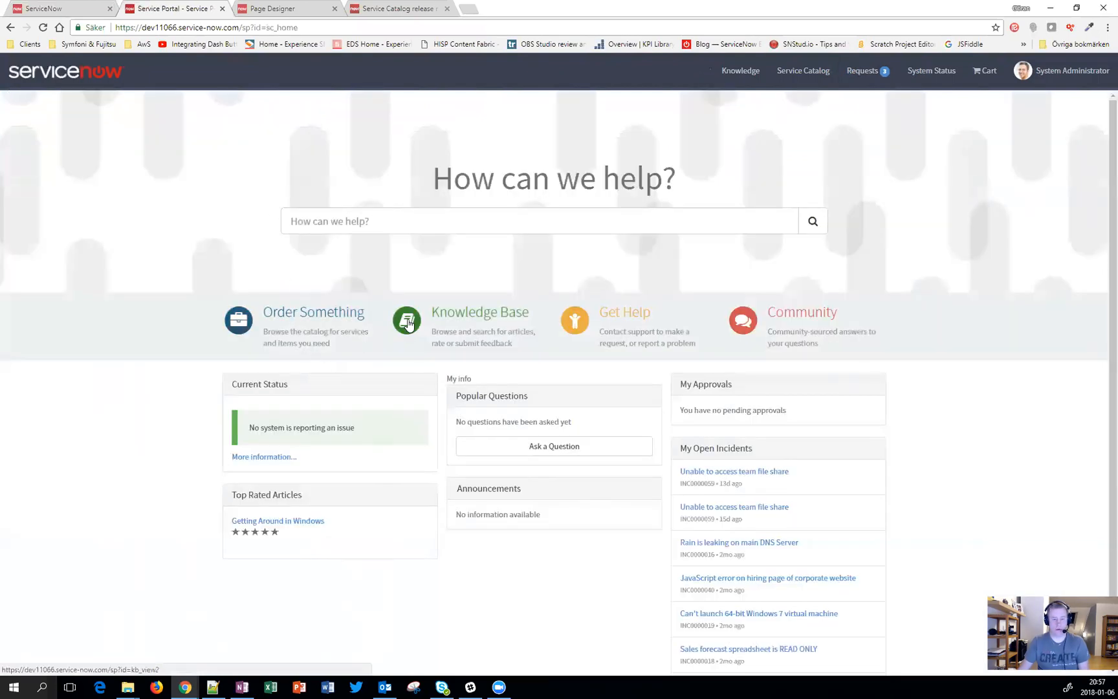
left_click(802, 70)
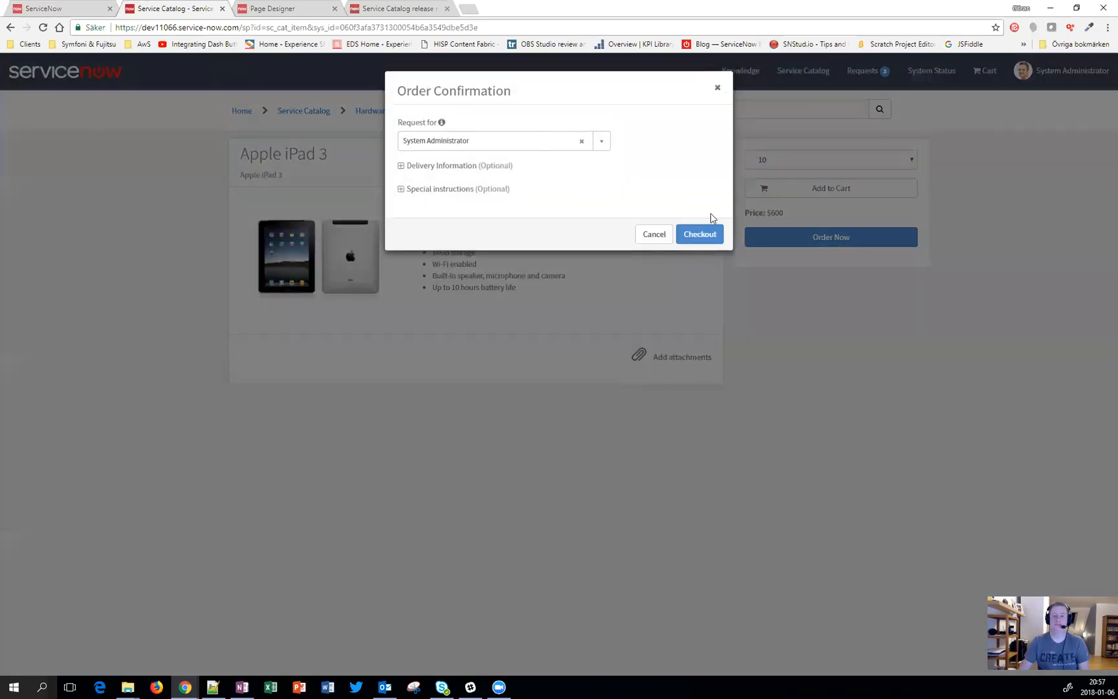
left_click(700, 234)
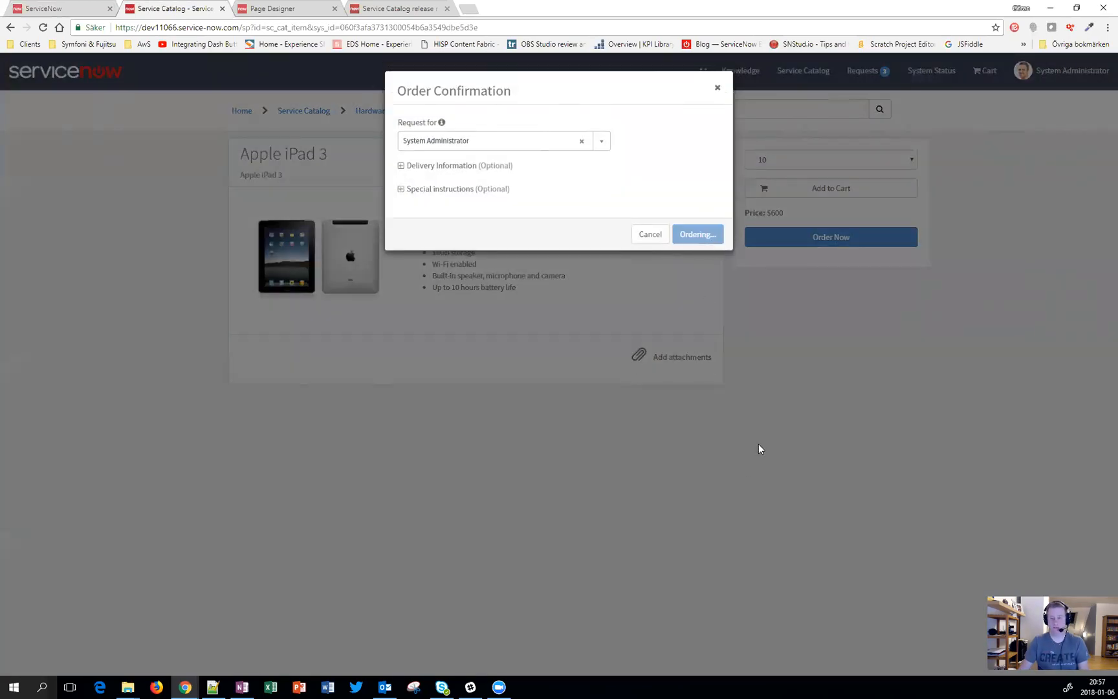
left_click(696, 234)
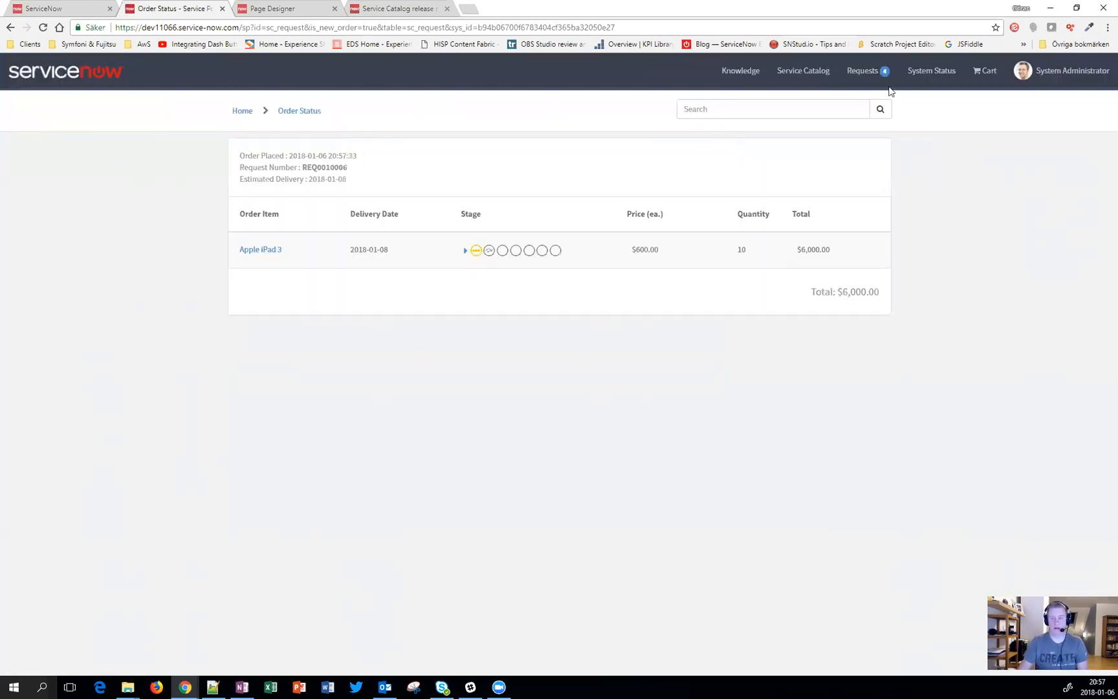
- Expand the request's fulfillment stages to see it waiting for approval
left_click(863, 70)
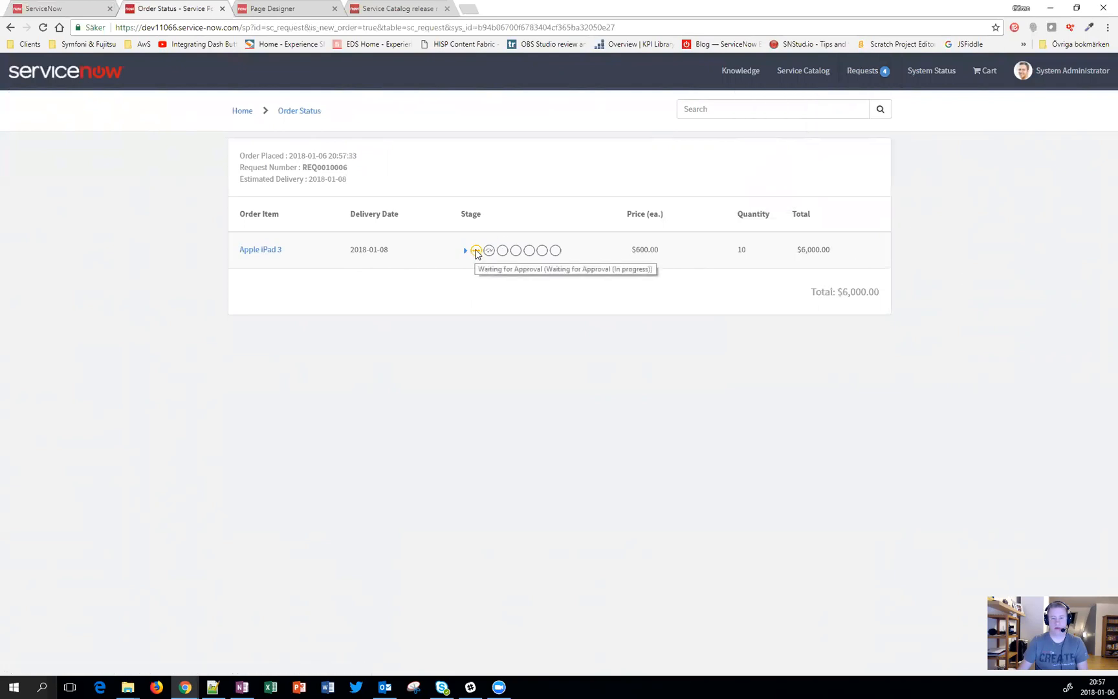
mouse_move(467, 254)
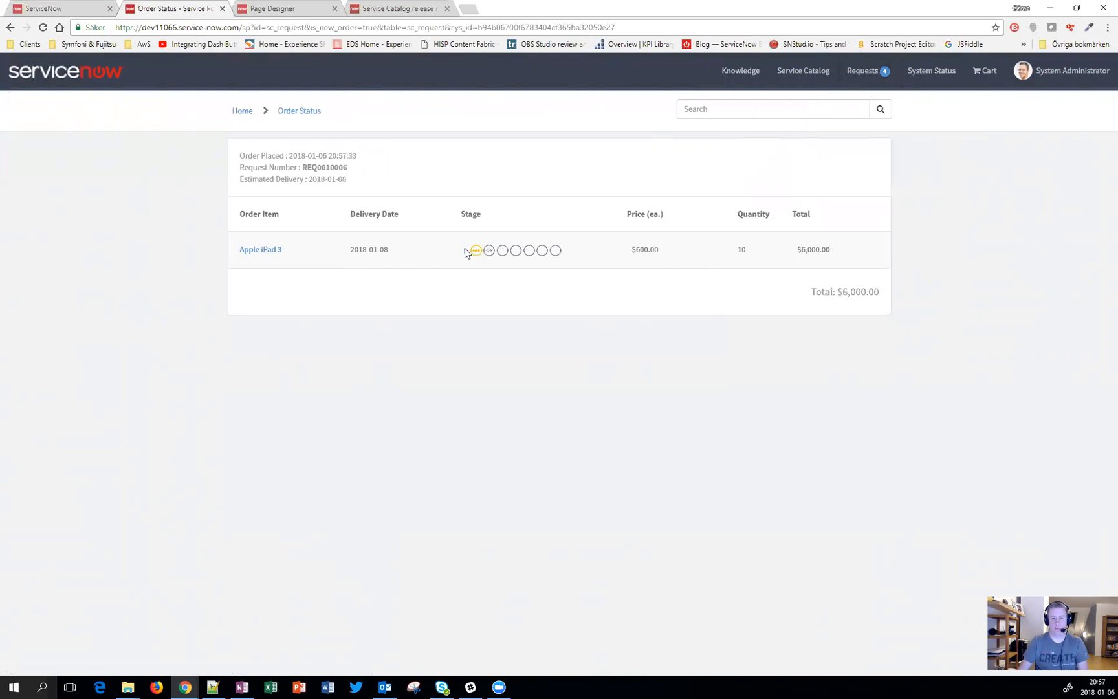
left_click(476, 250)
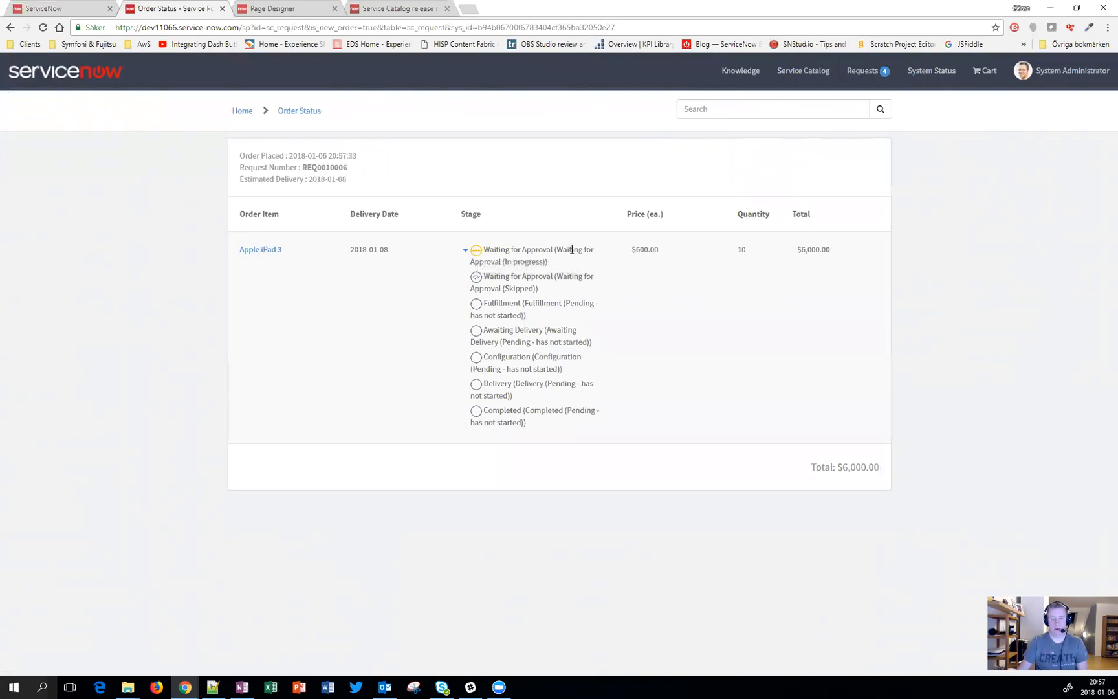
left_click(53, 8)
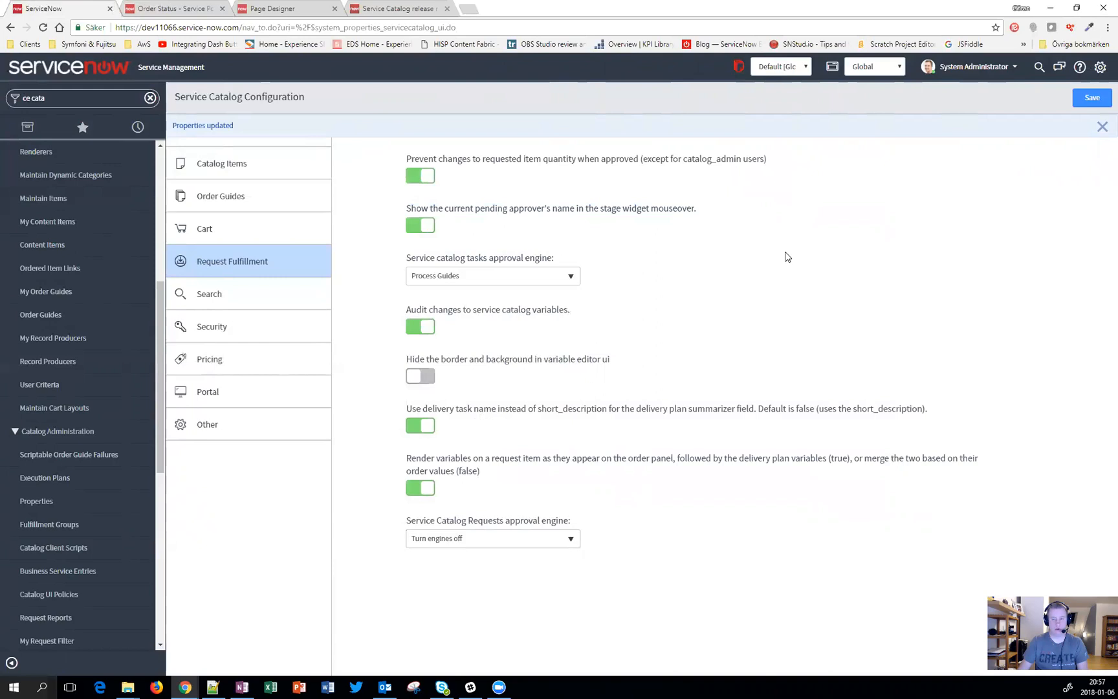
mouse_move(795, 229)
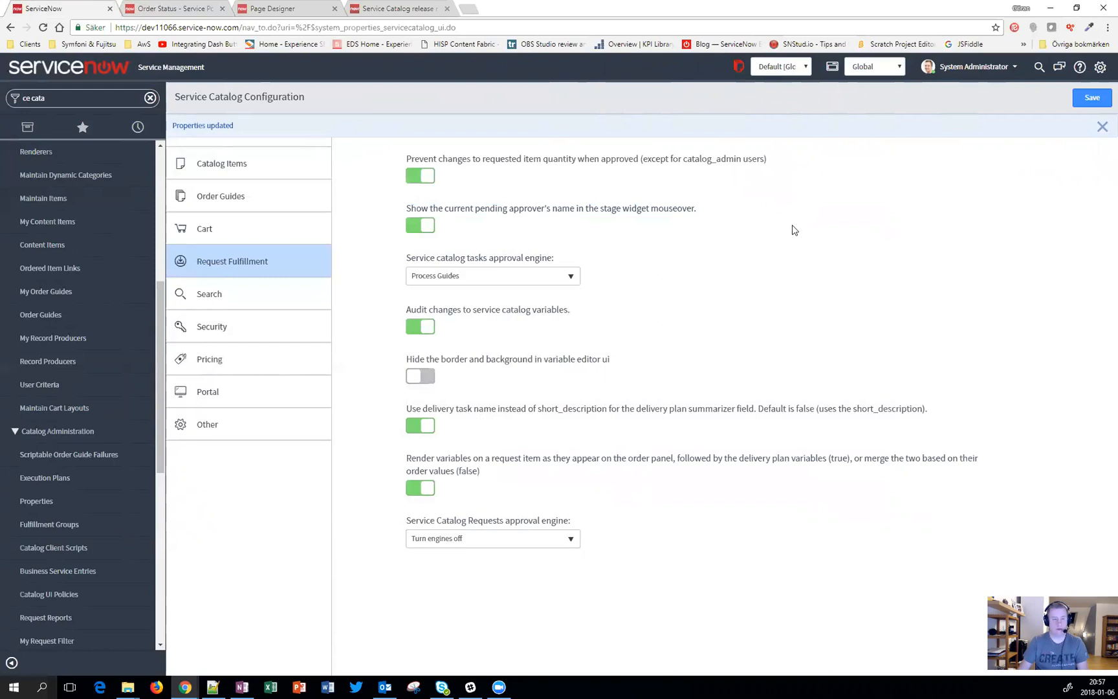
mouse_move(806, 225)
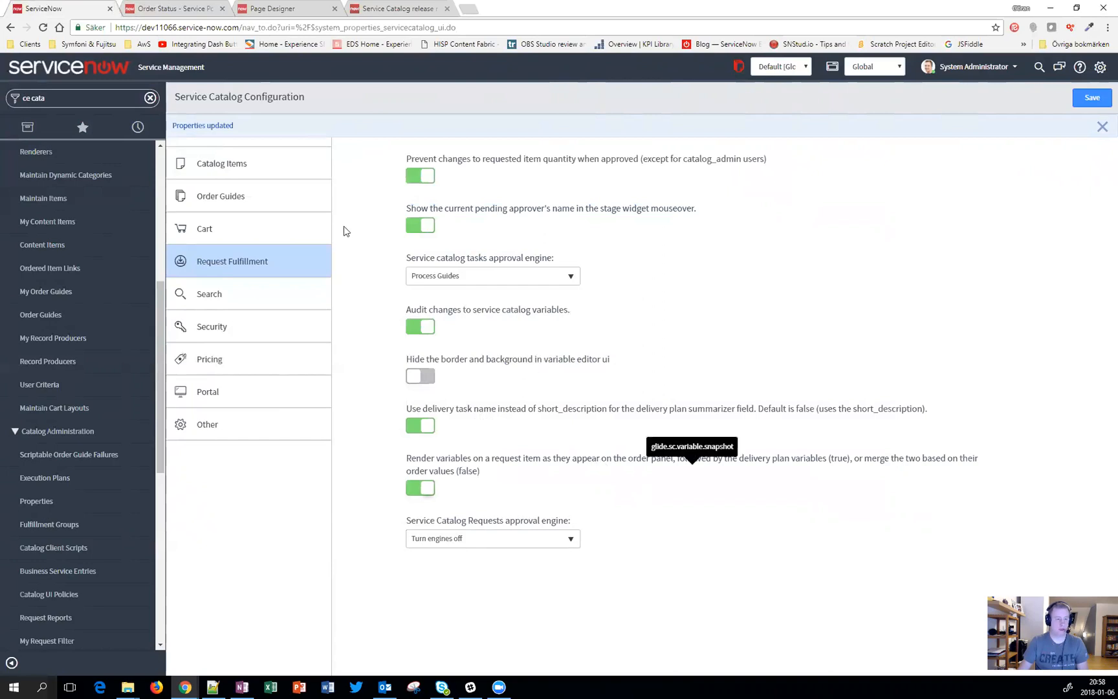
mouse_move(250, 195)
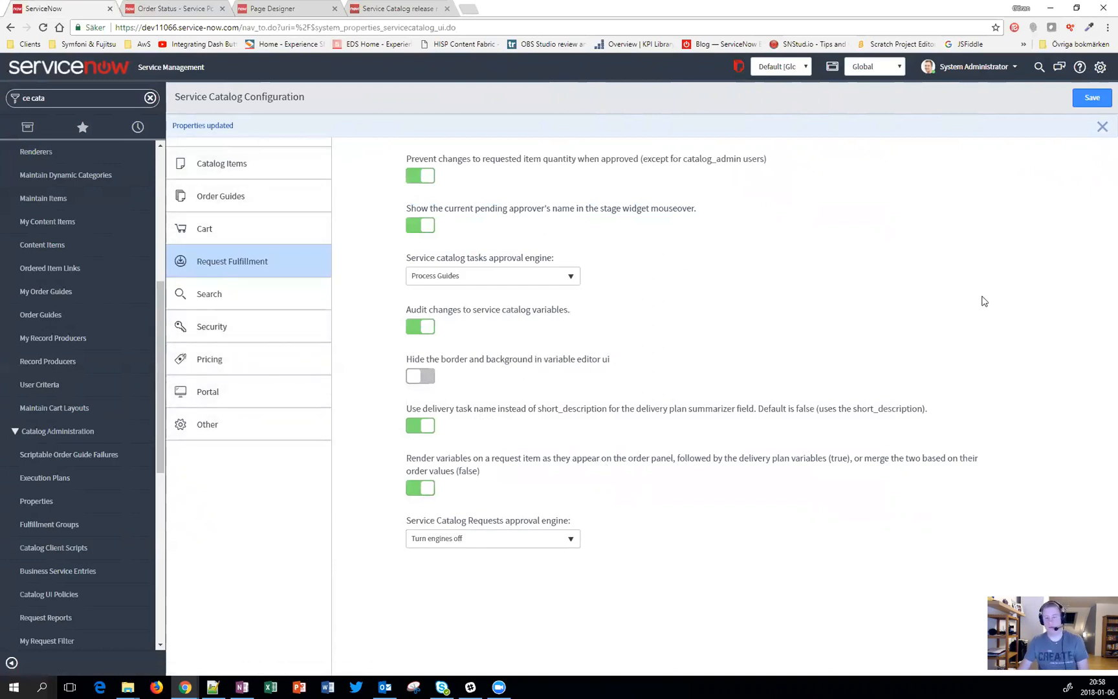
mouse_move(904, 310)
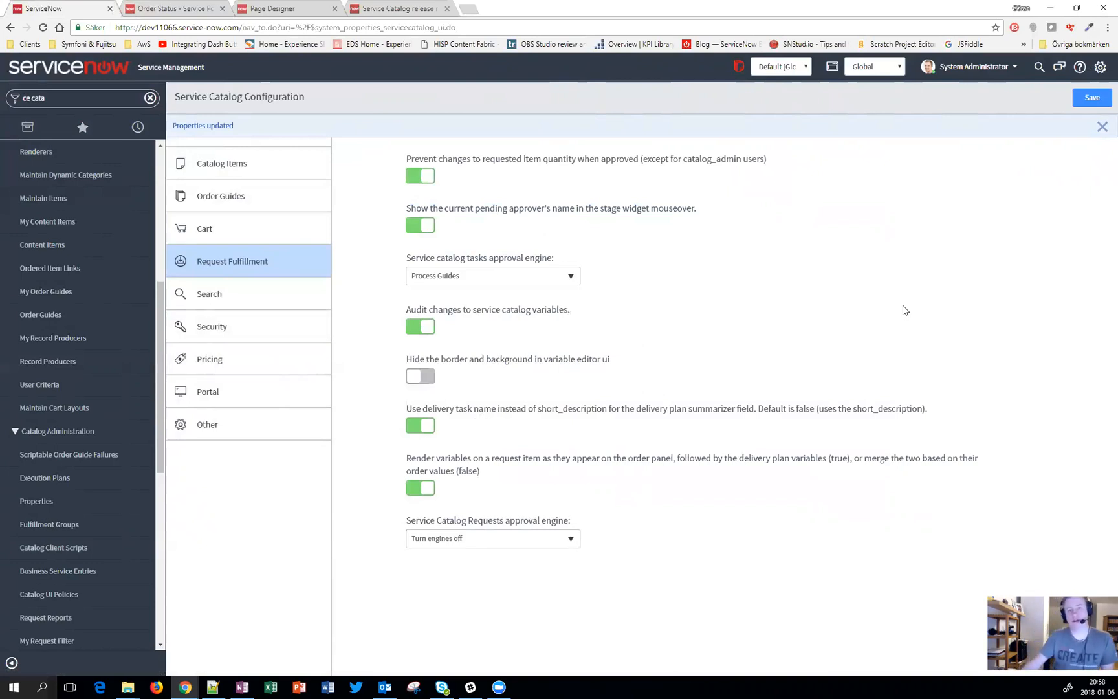
mouse_move(505, 309)
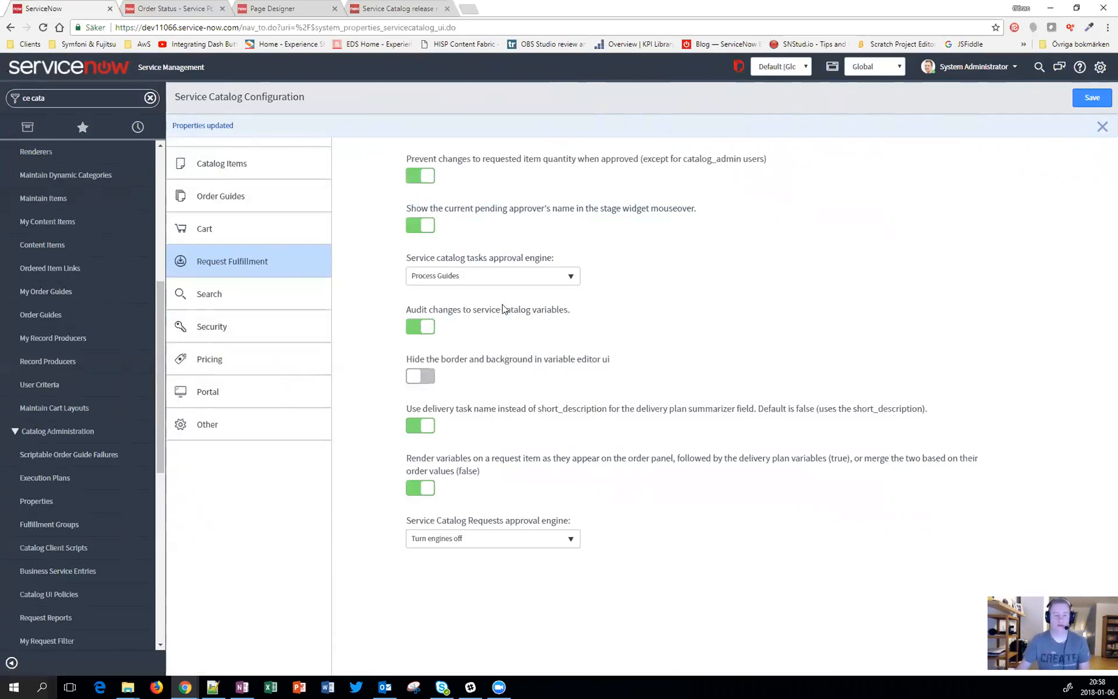
mouse_move(638, 326)
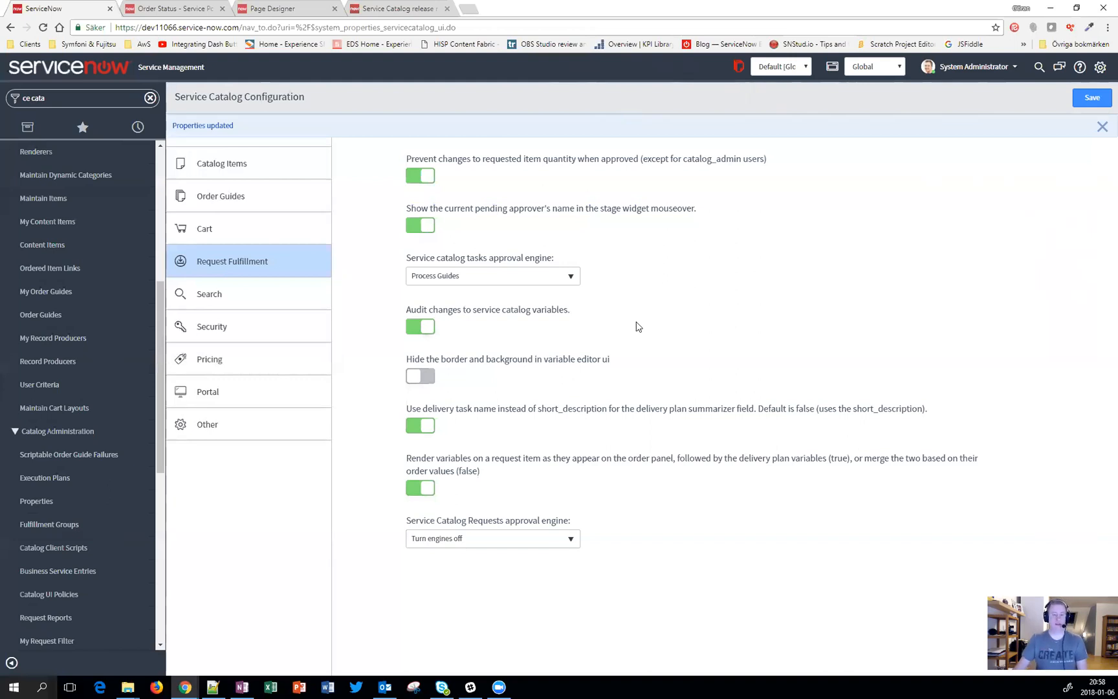
mouse_move(624, 300)
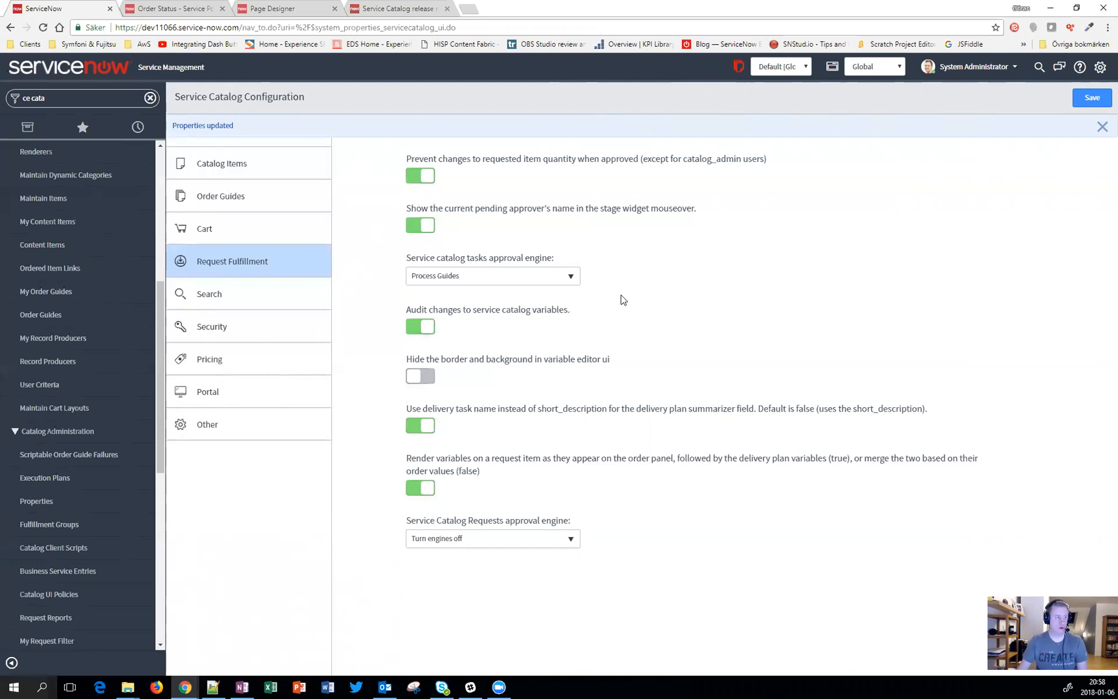
mouse_move(622, 316)
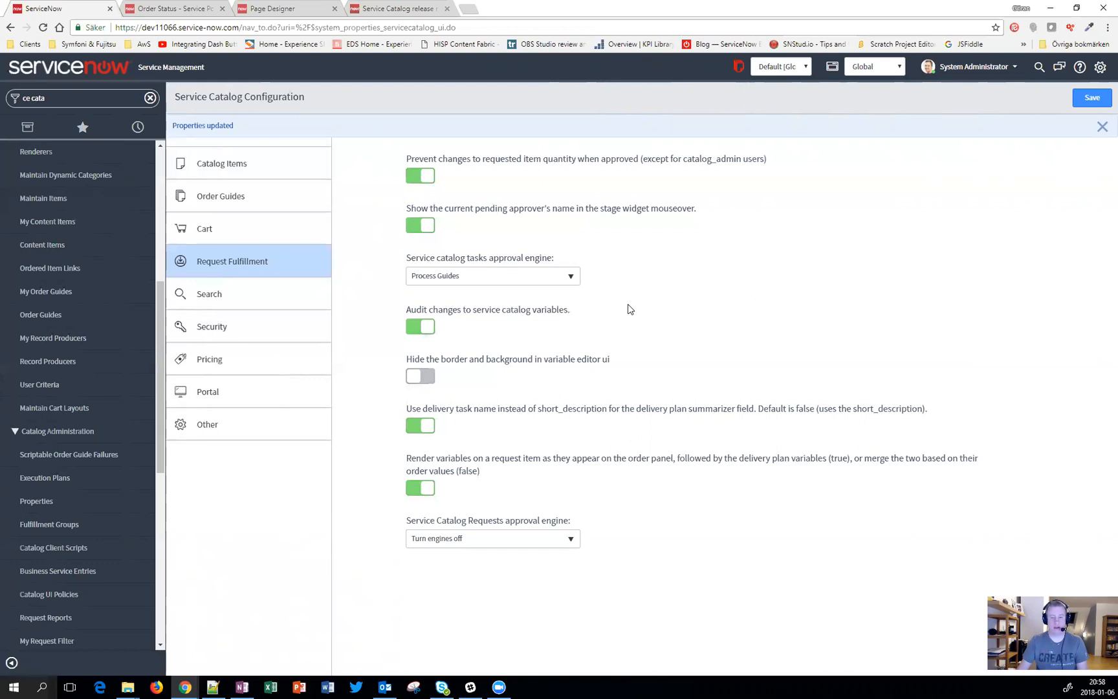
mouse_move(637, 309)
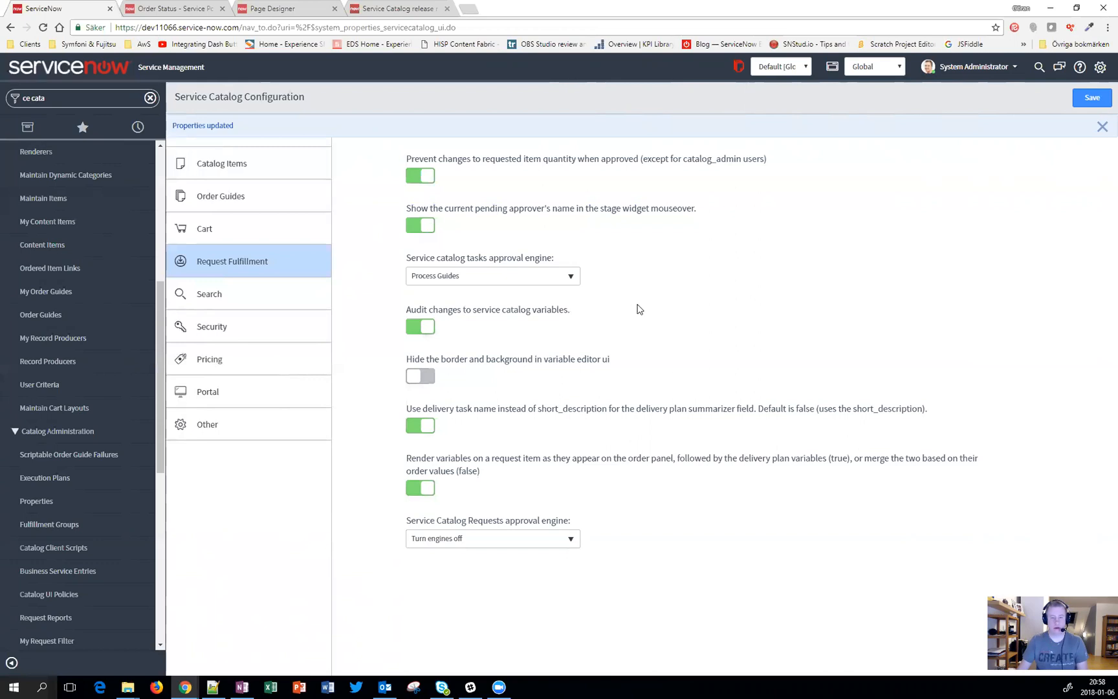